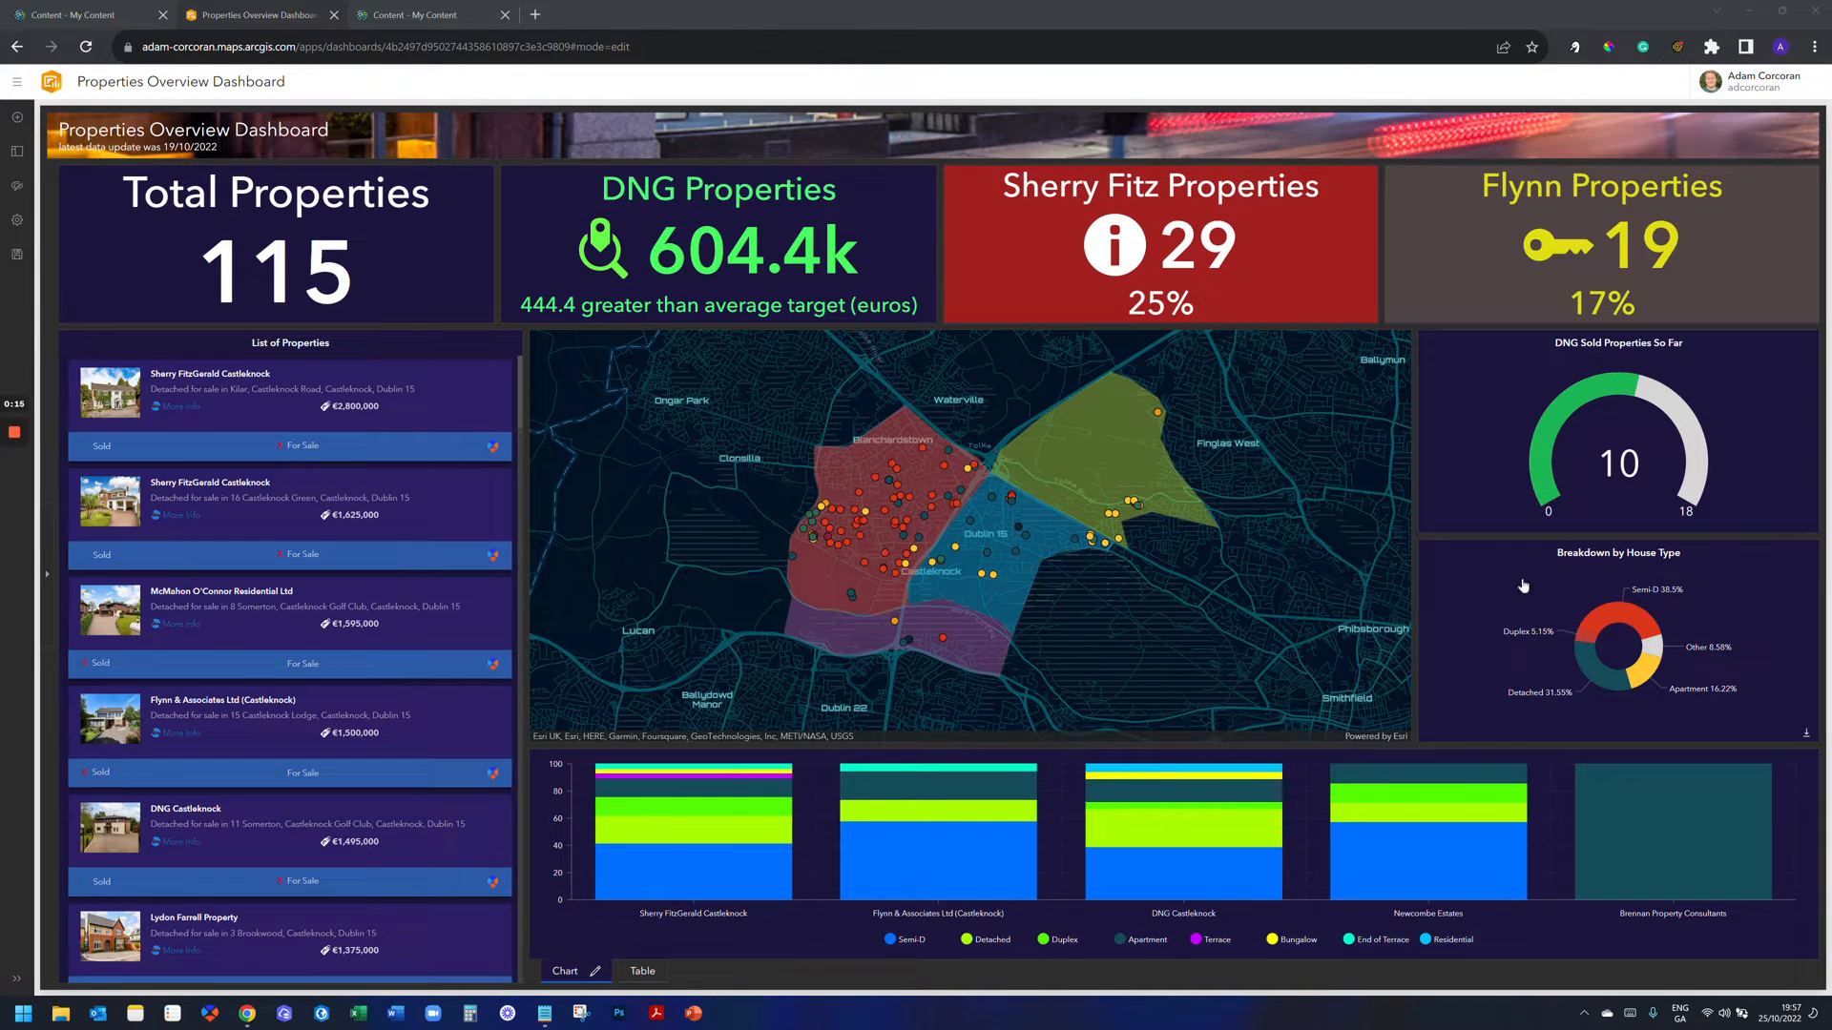
mouse_move(1047, 363)
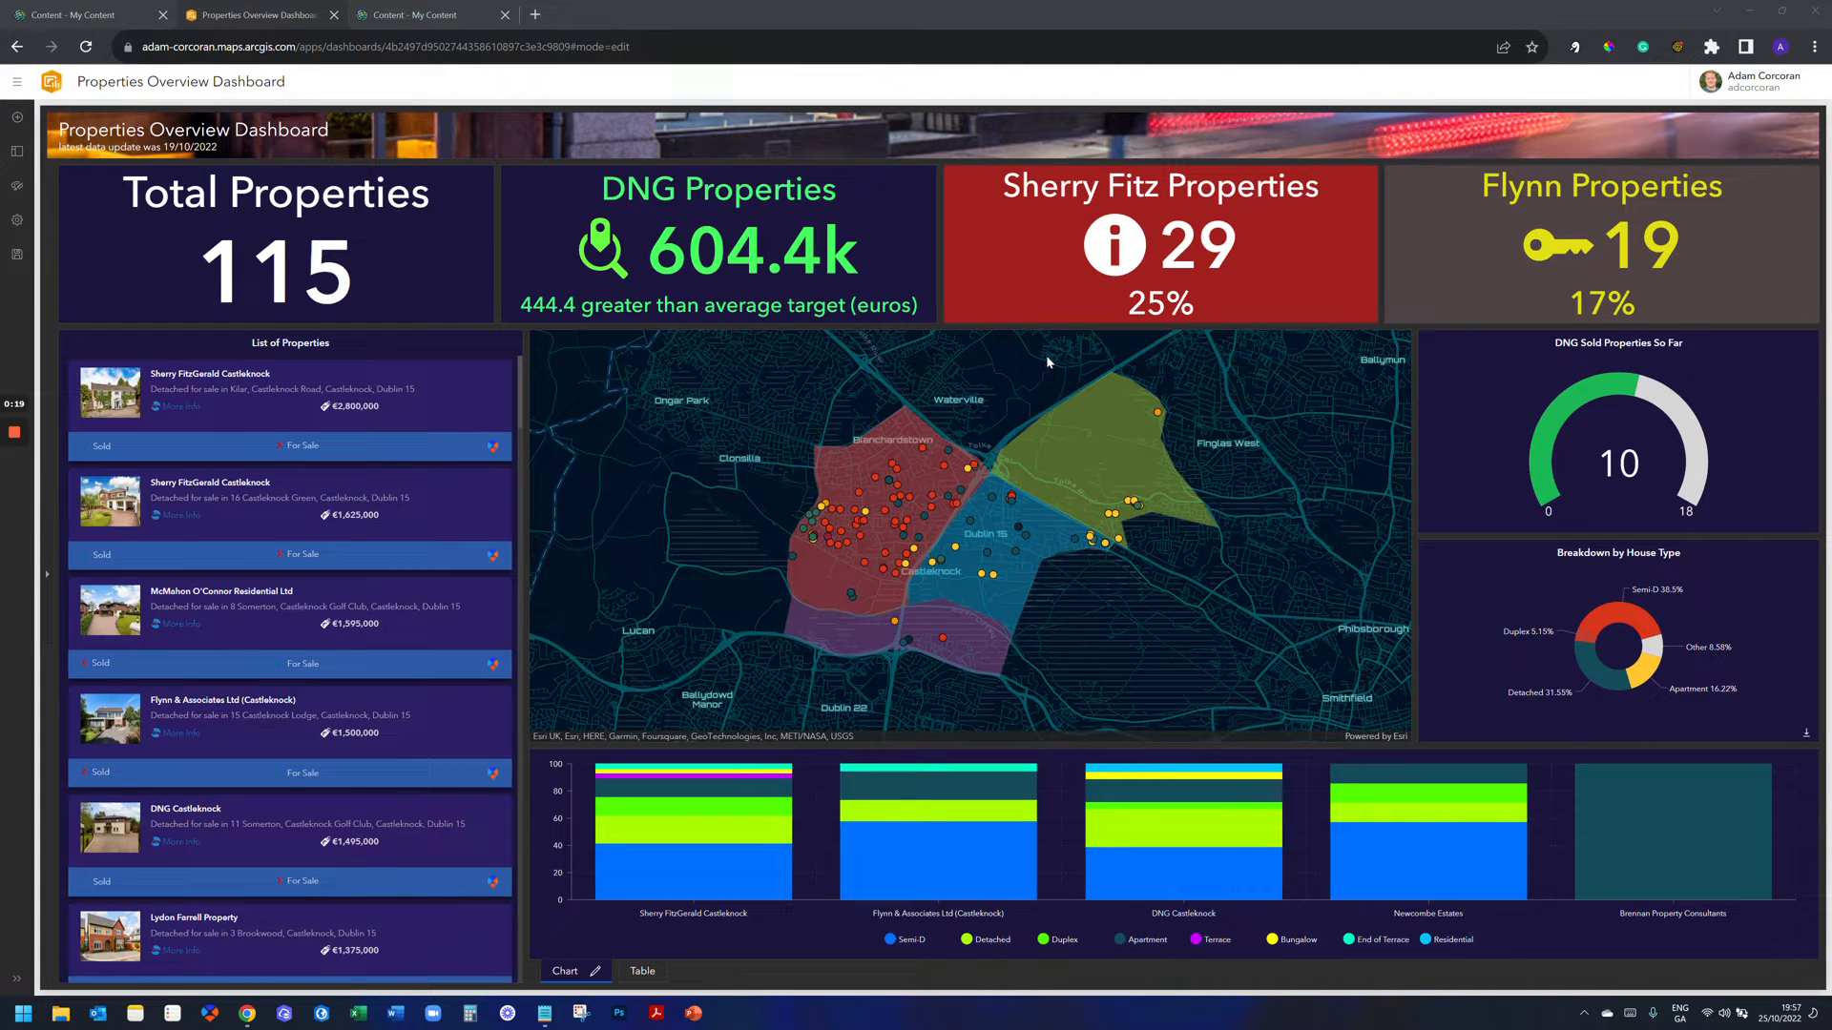
mouse_move(657, 383)
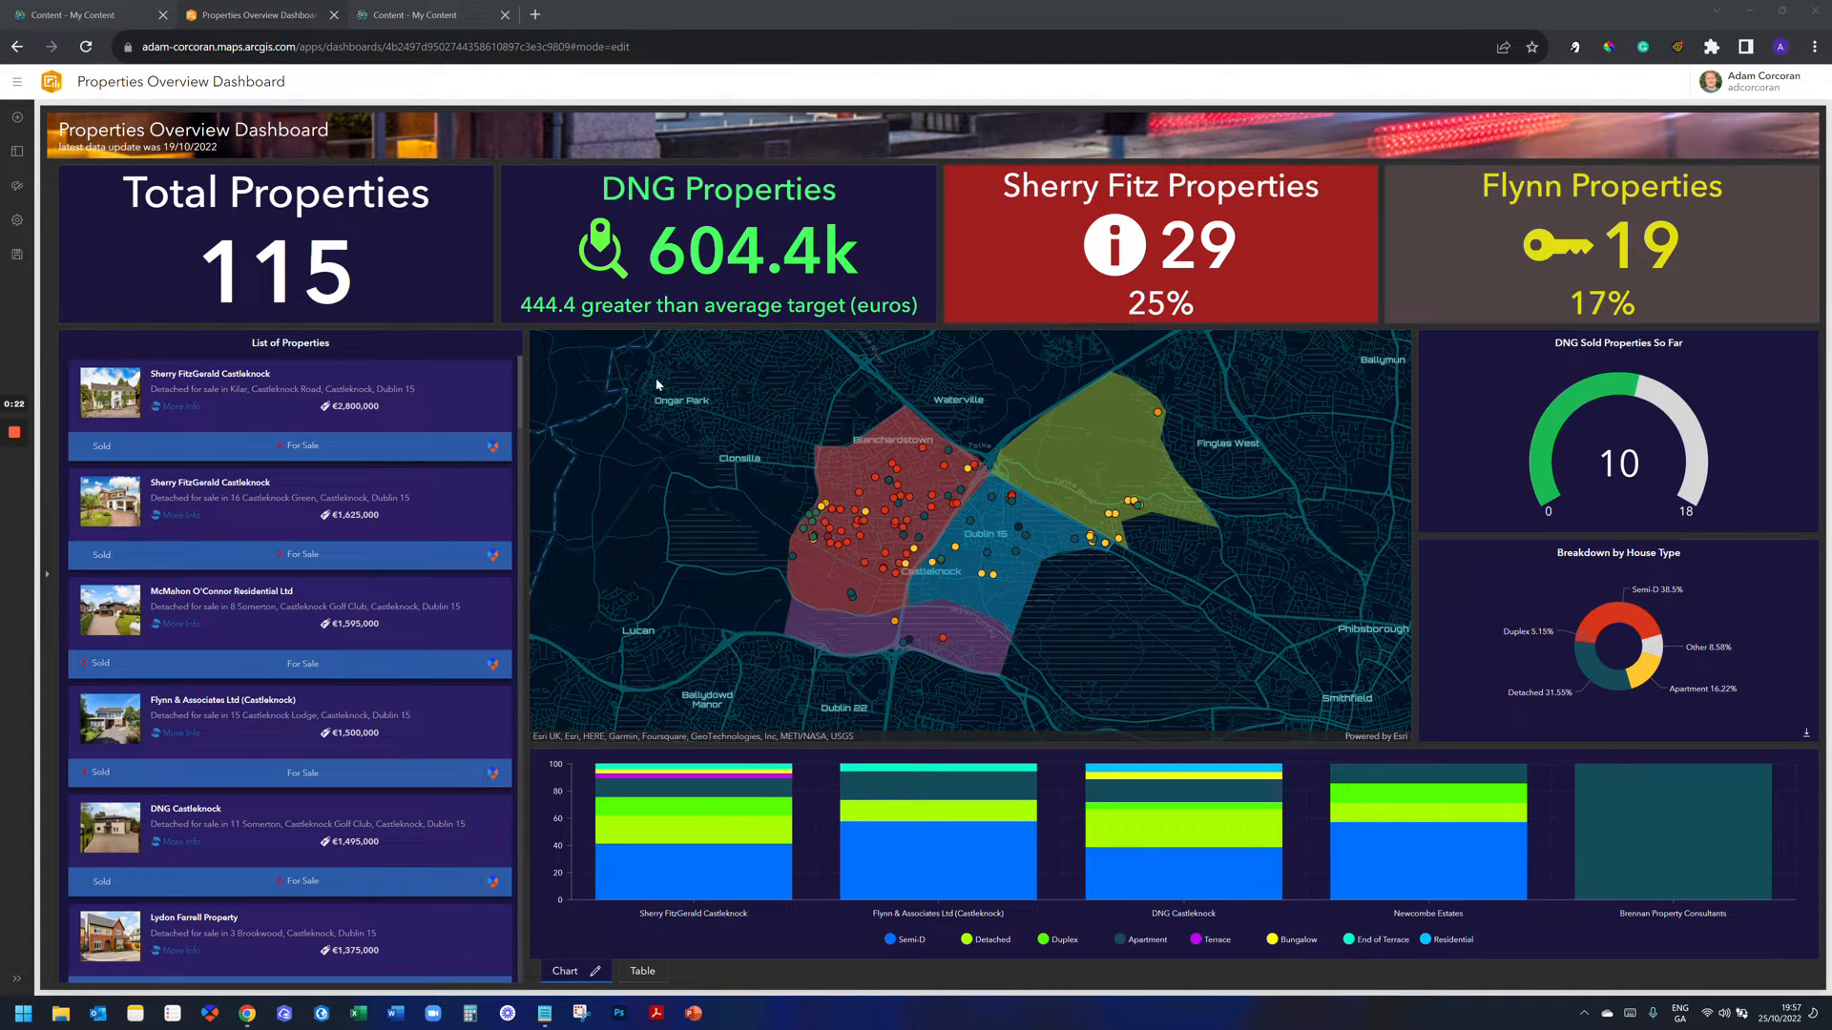
mouse_move(811, 487)
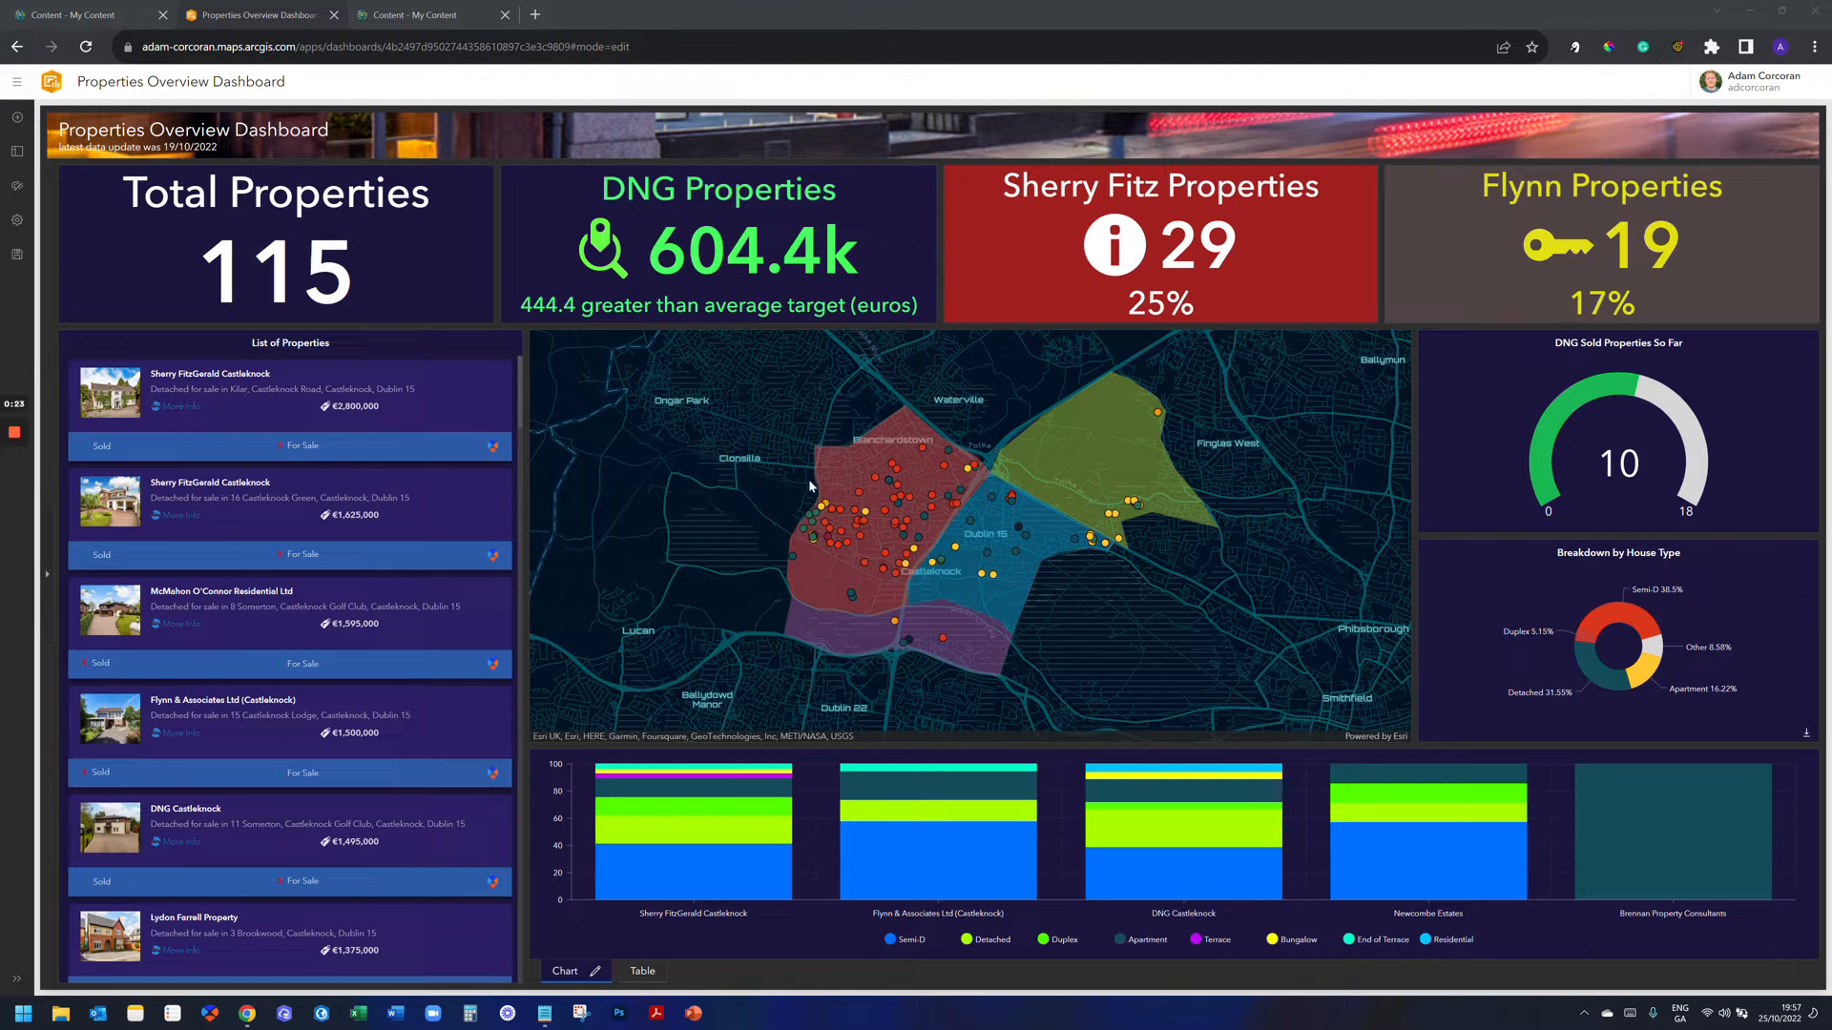
mouse_move(725, 460)
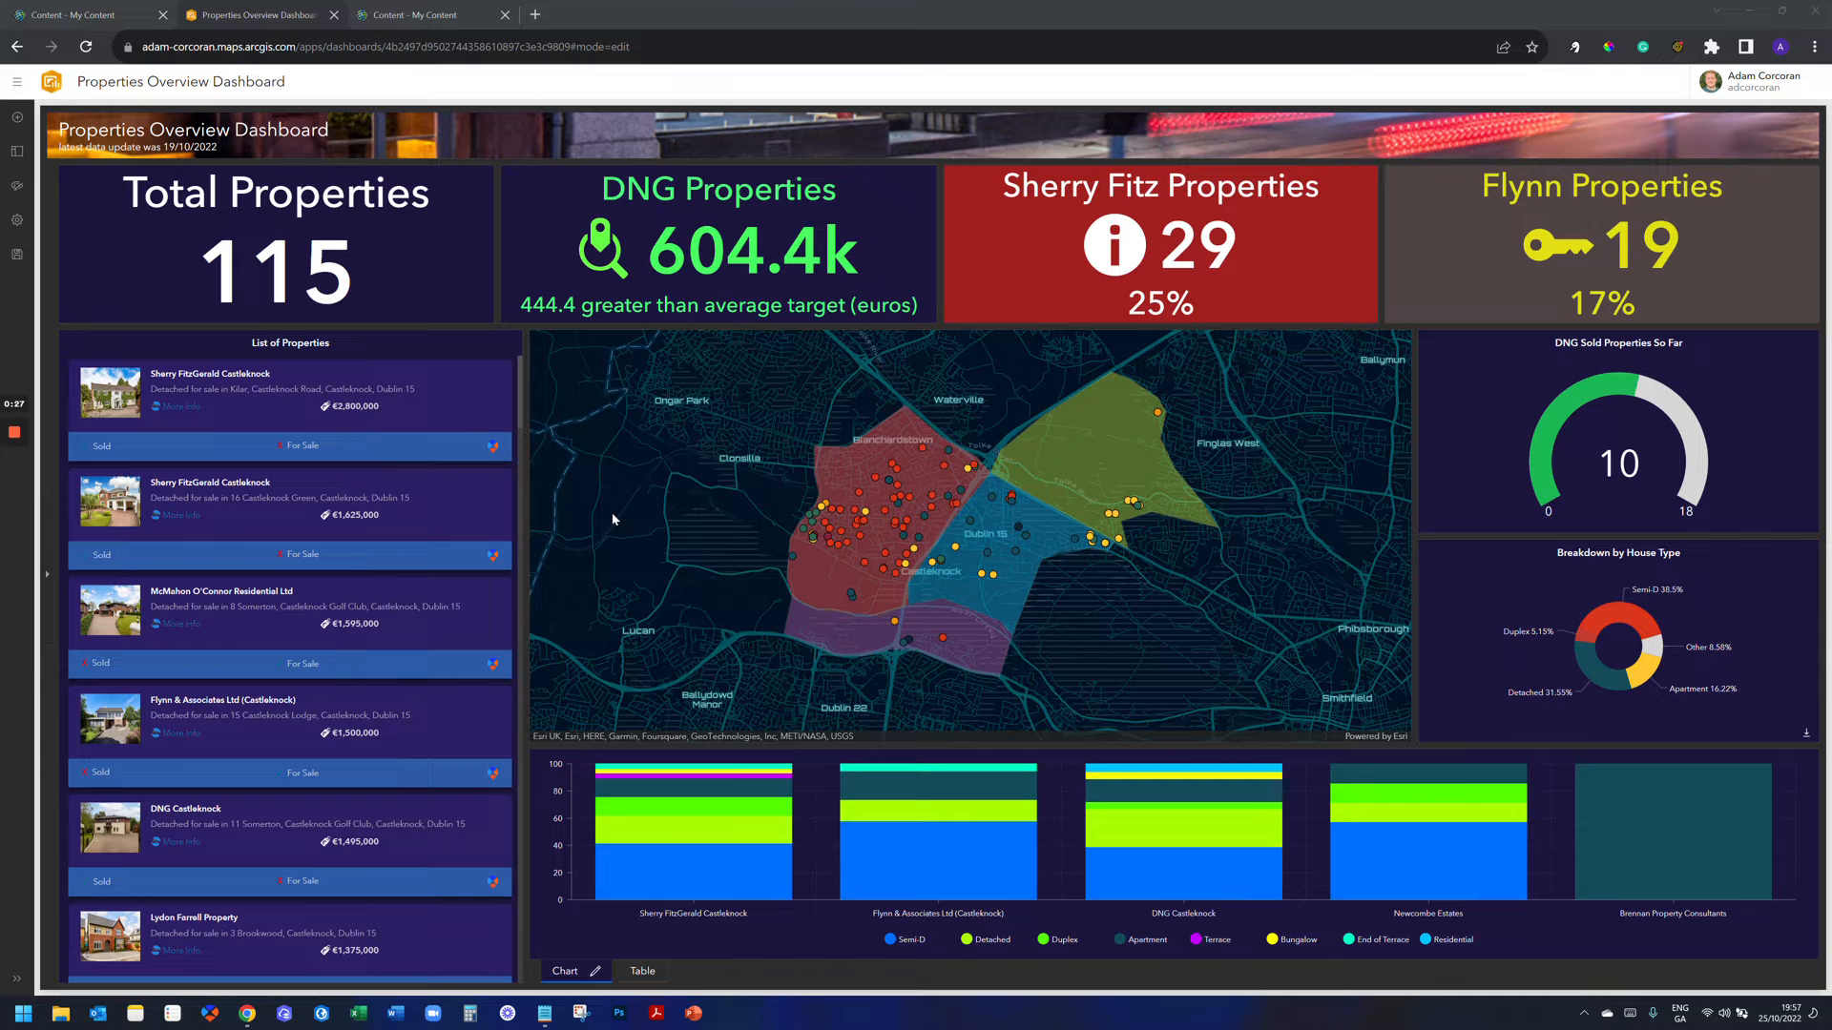
mouse_move(605, 525)
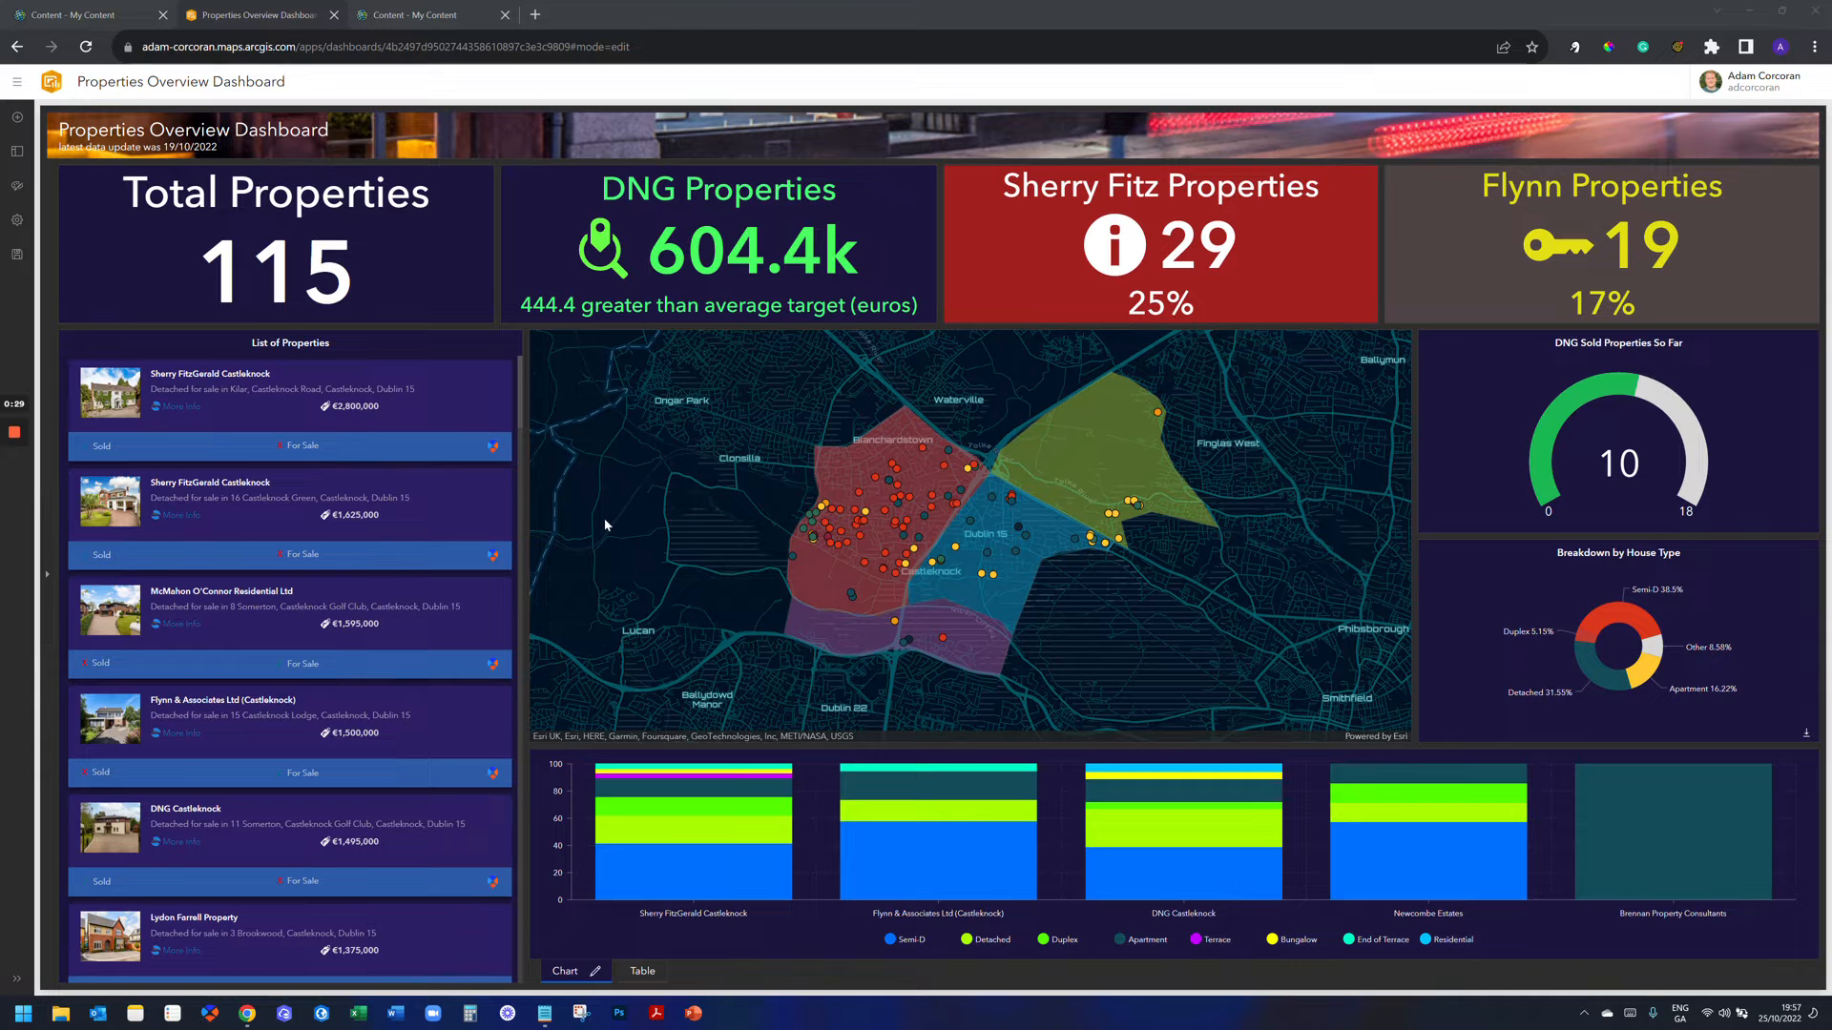
mouse_move(17, 118)
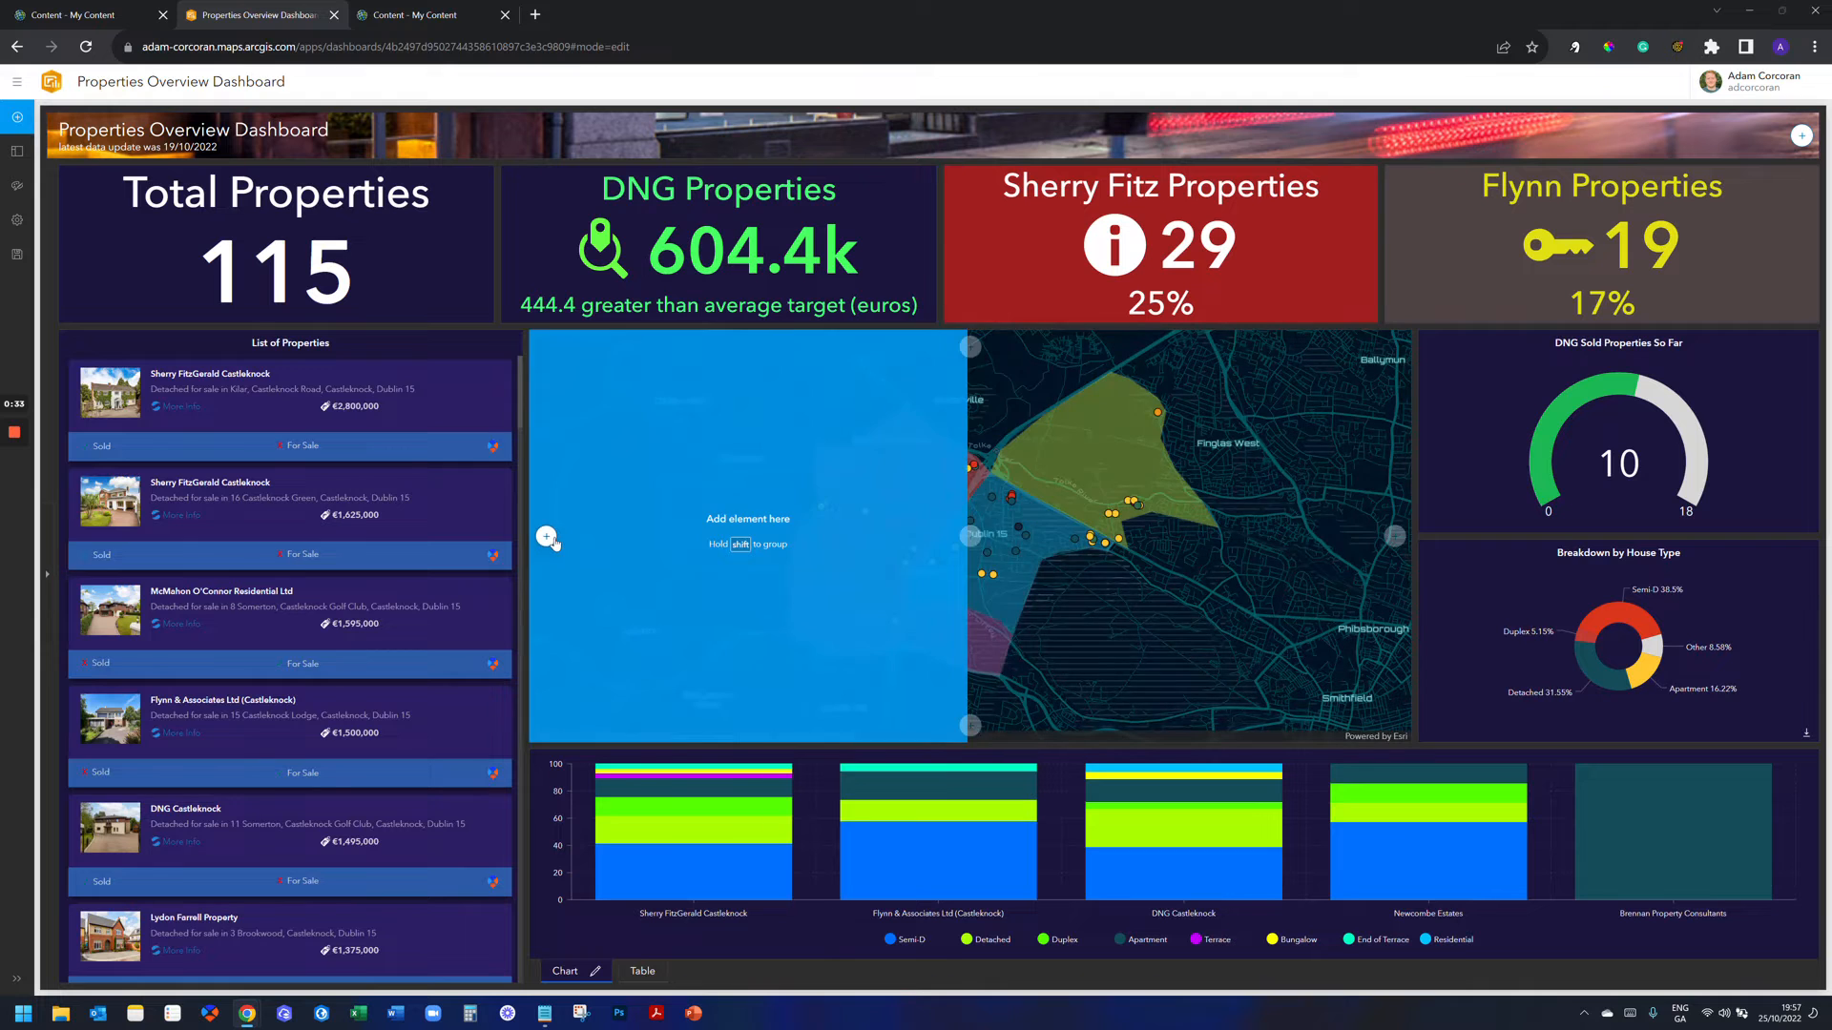
Add a Table element and expand the Lesson 4 Data group in the layer picker.
left_click(969, 536)
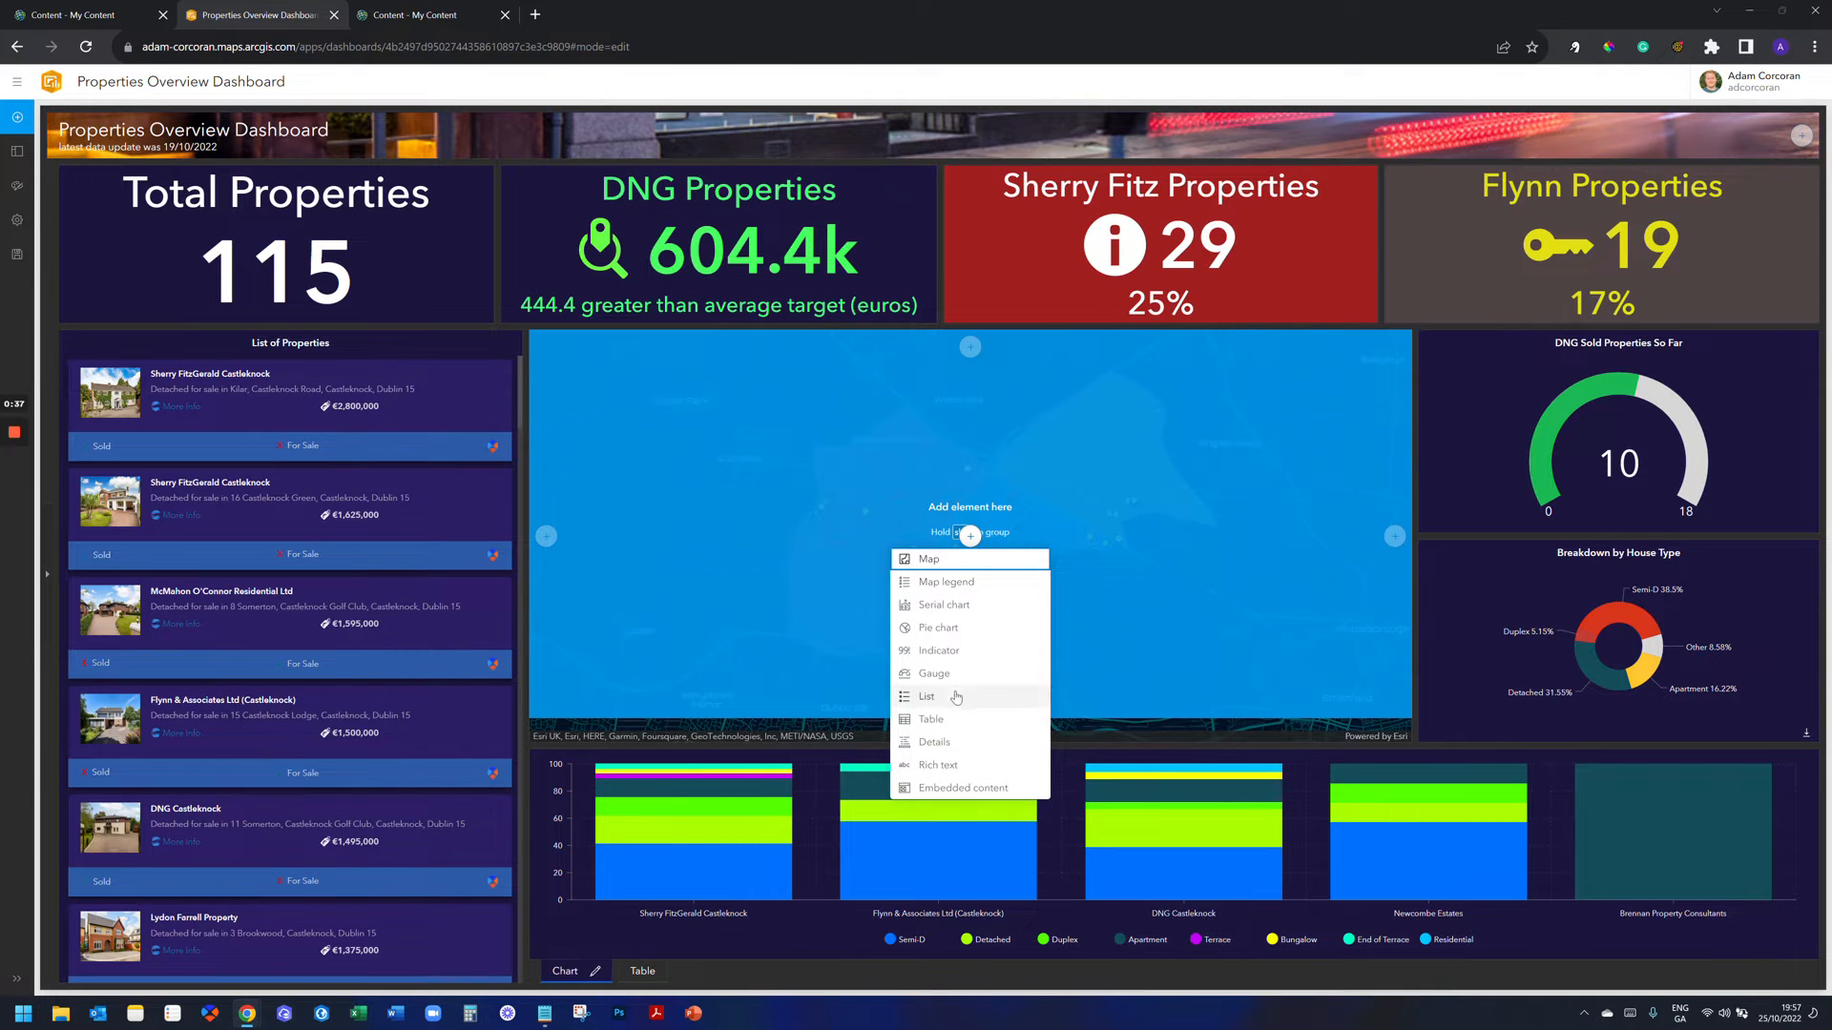
left_click(928, 696)
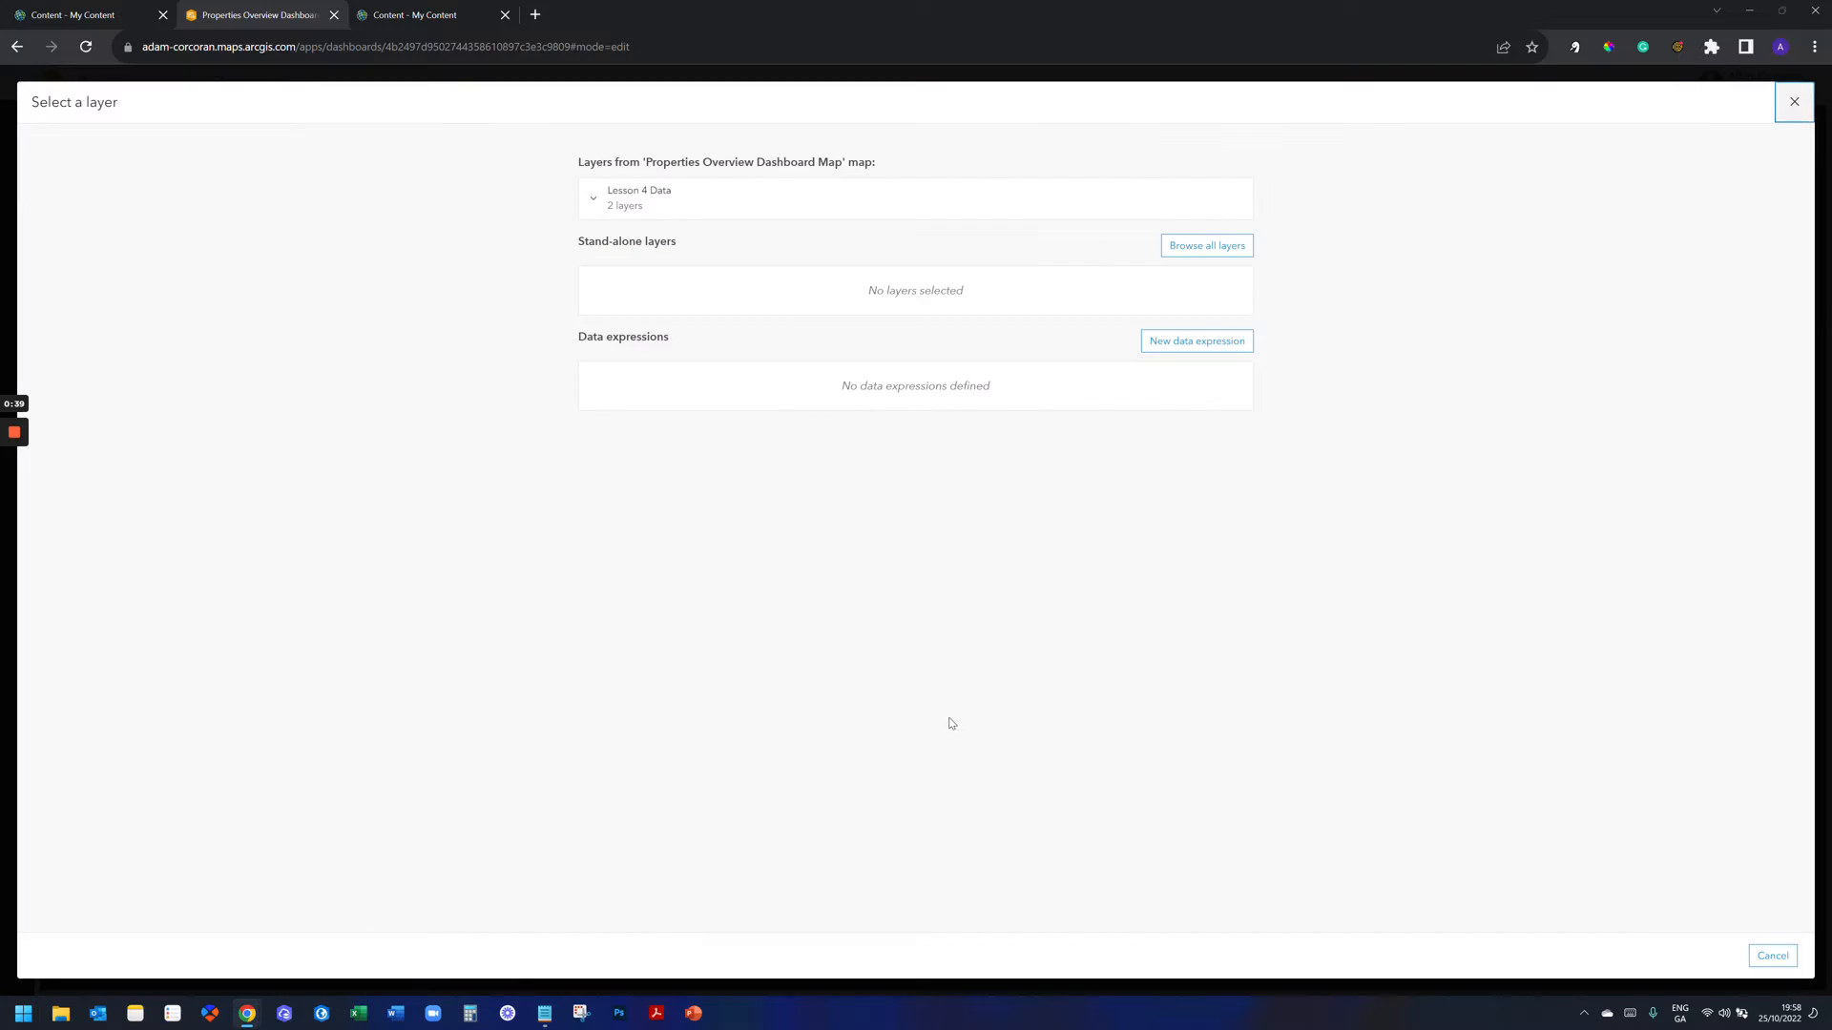
left_click(639, 197)
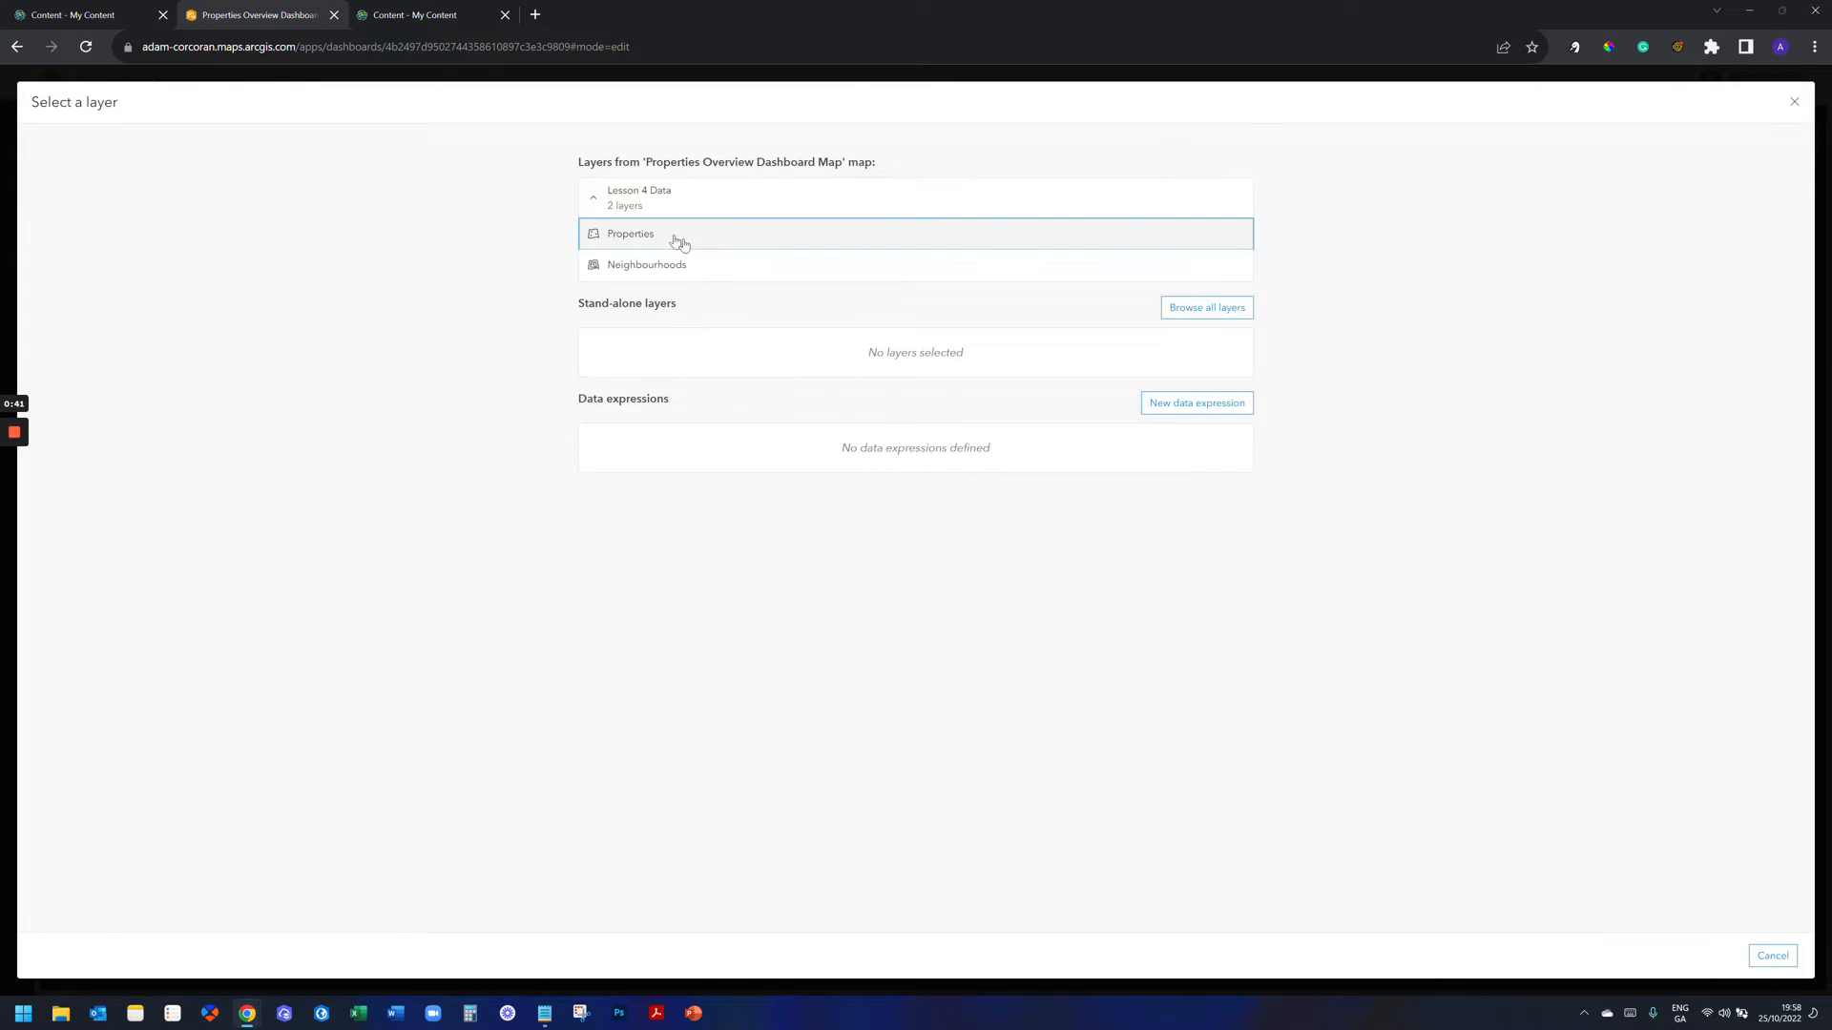
Use the Properties layer as Features data and add the Status column.
left_click(629, 233)
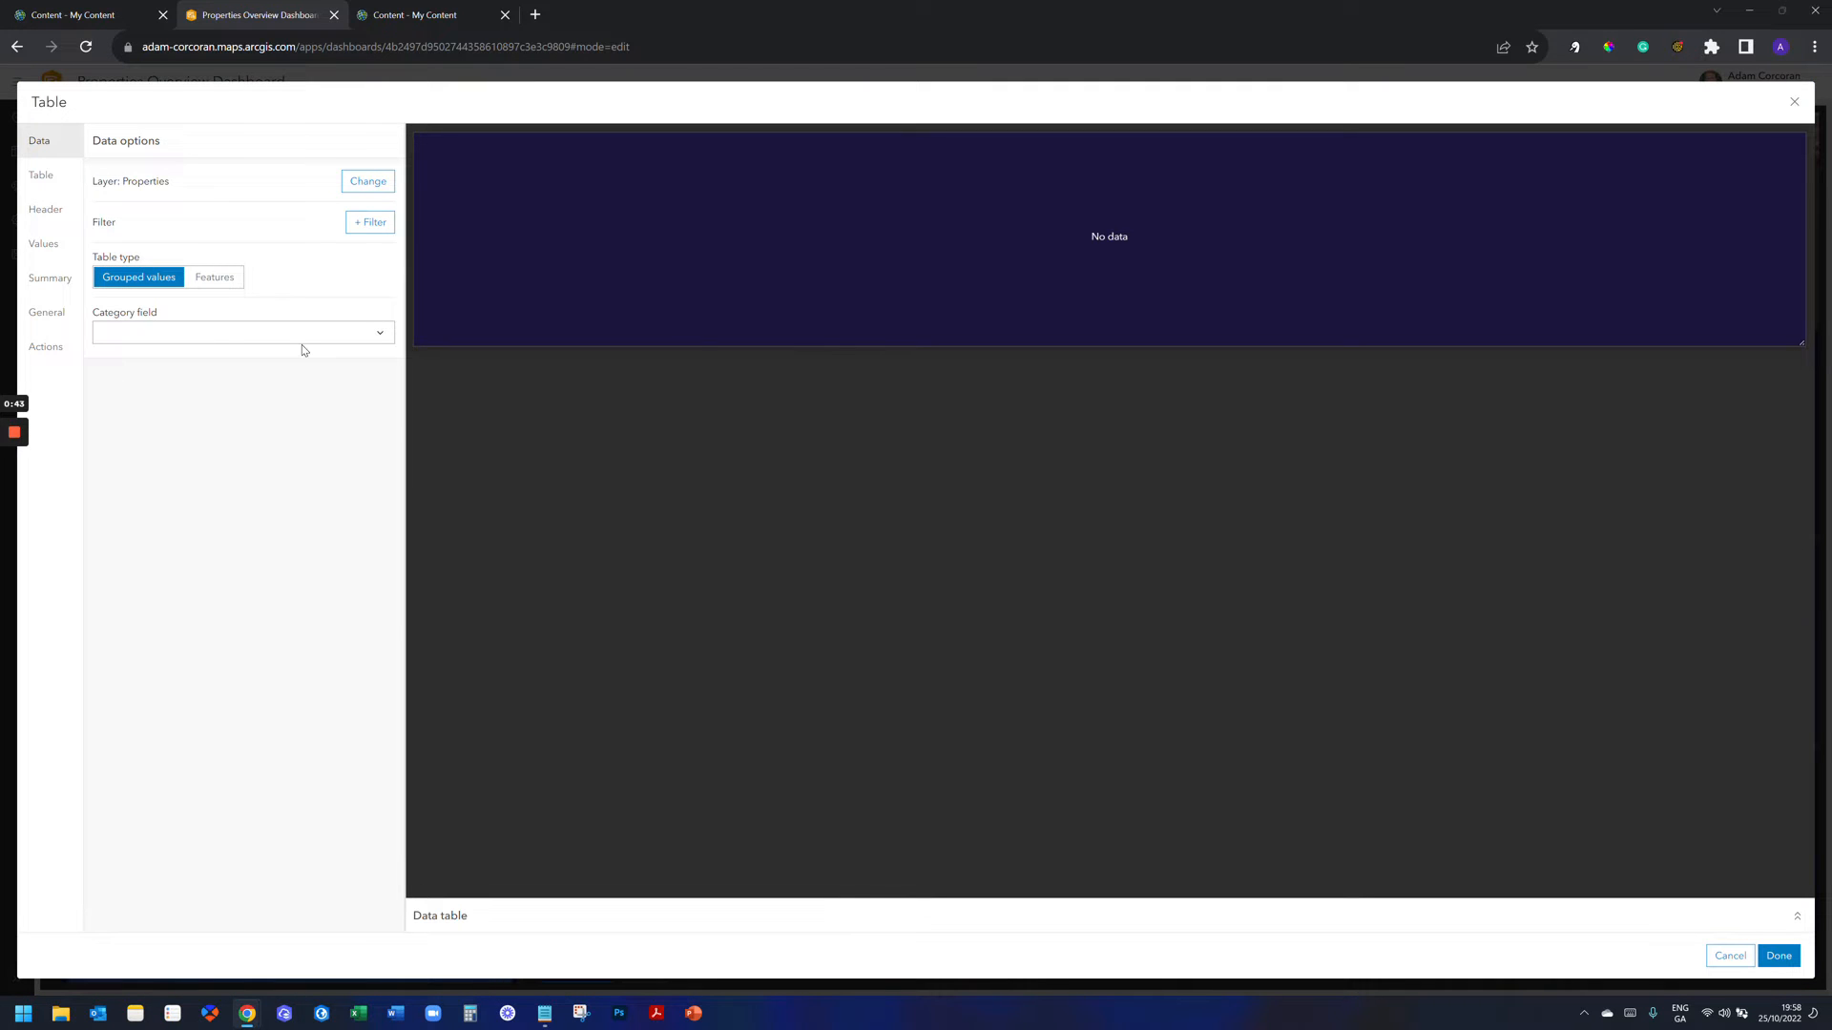
mouse_move(314, 311)
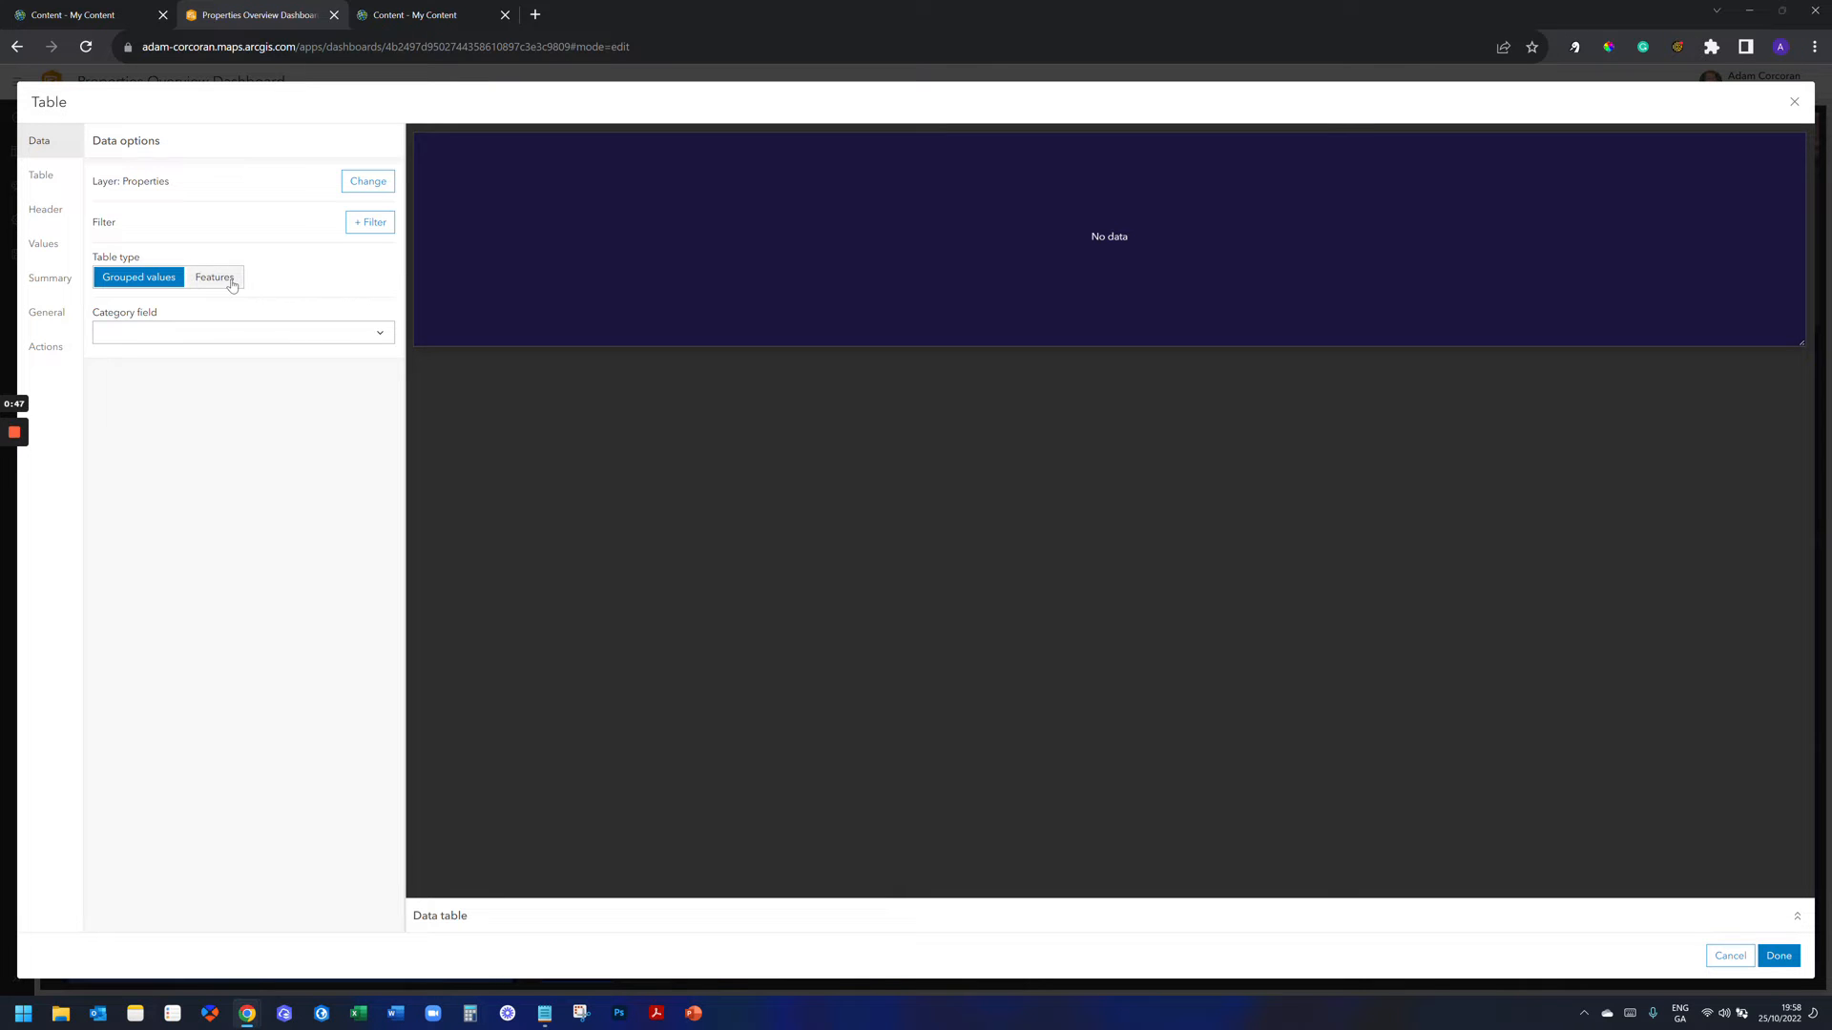
left_click(208, 276)
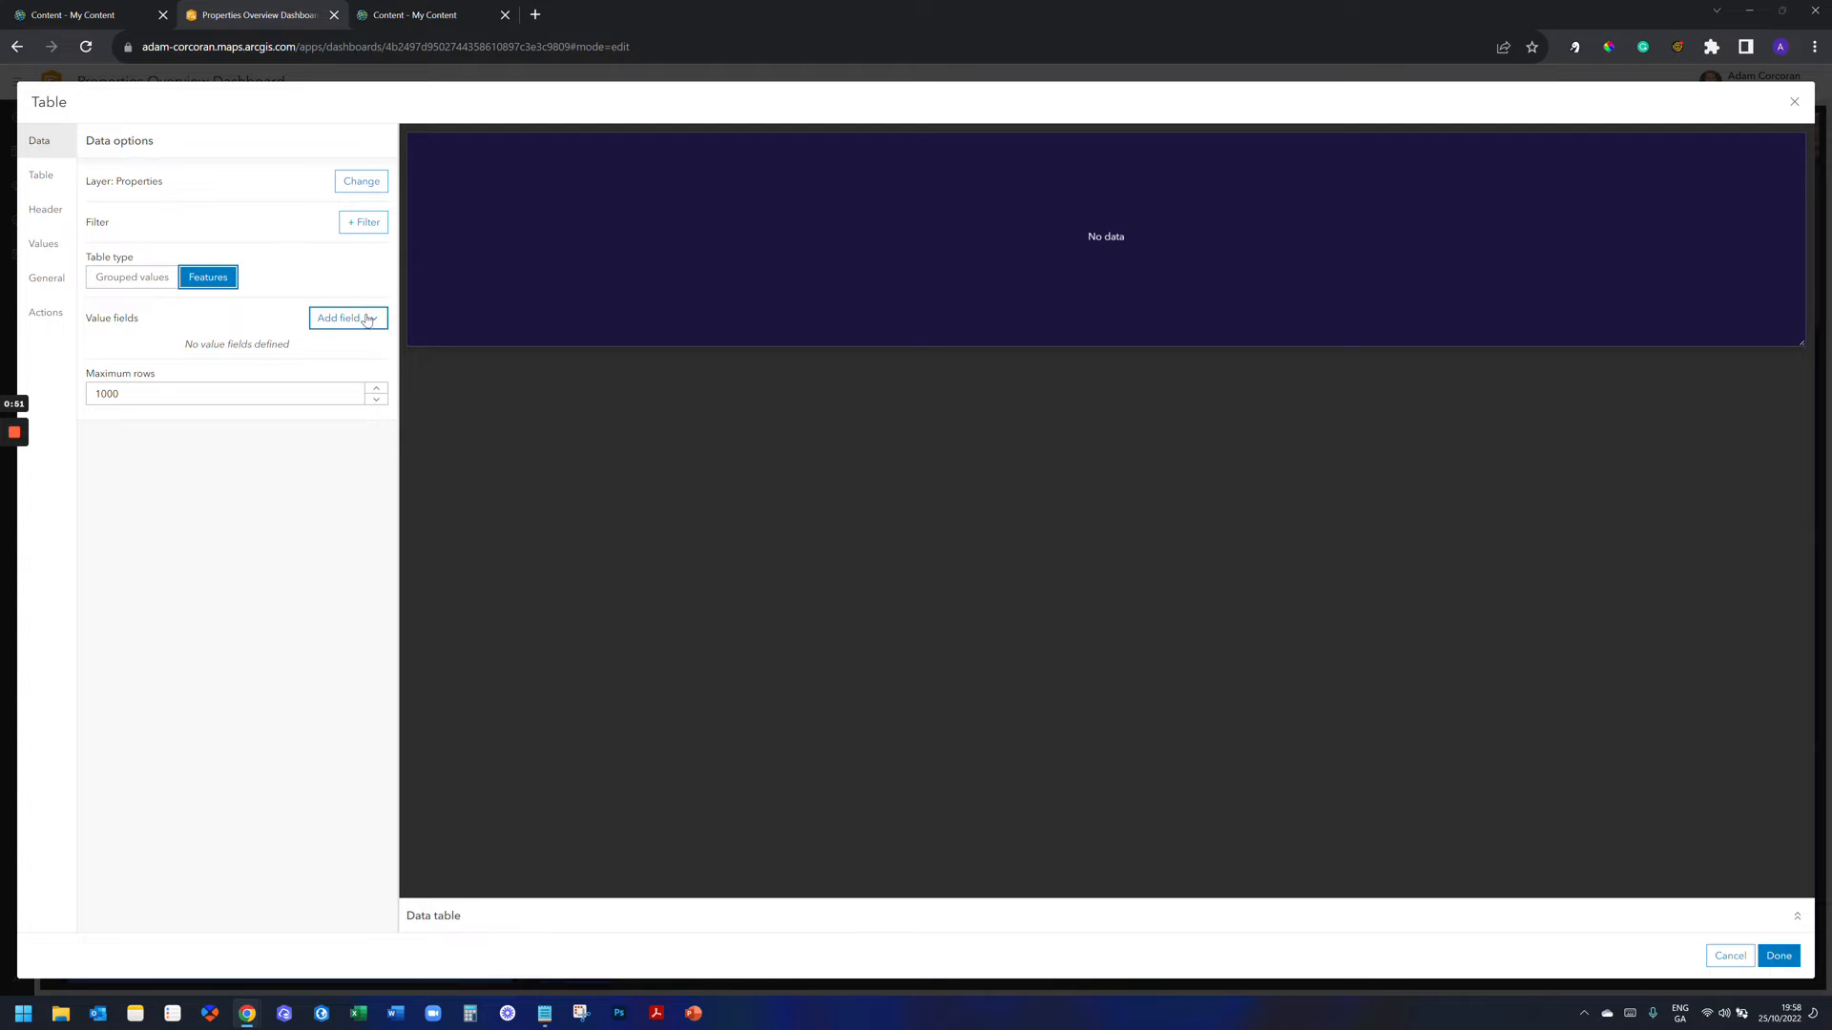
left_click(347, 319)
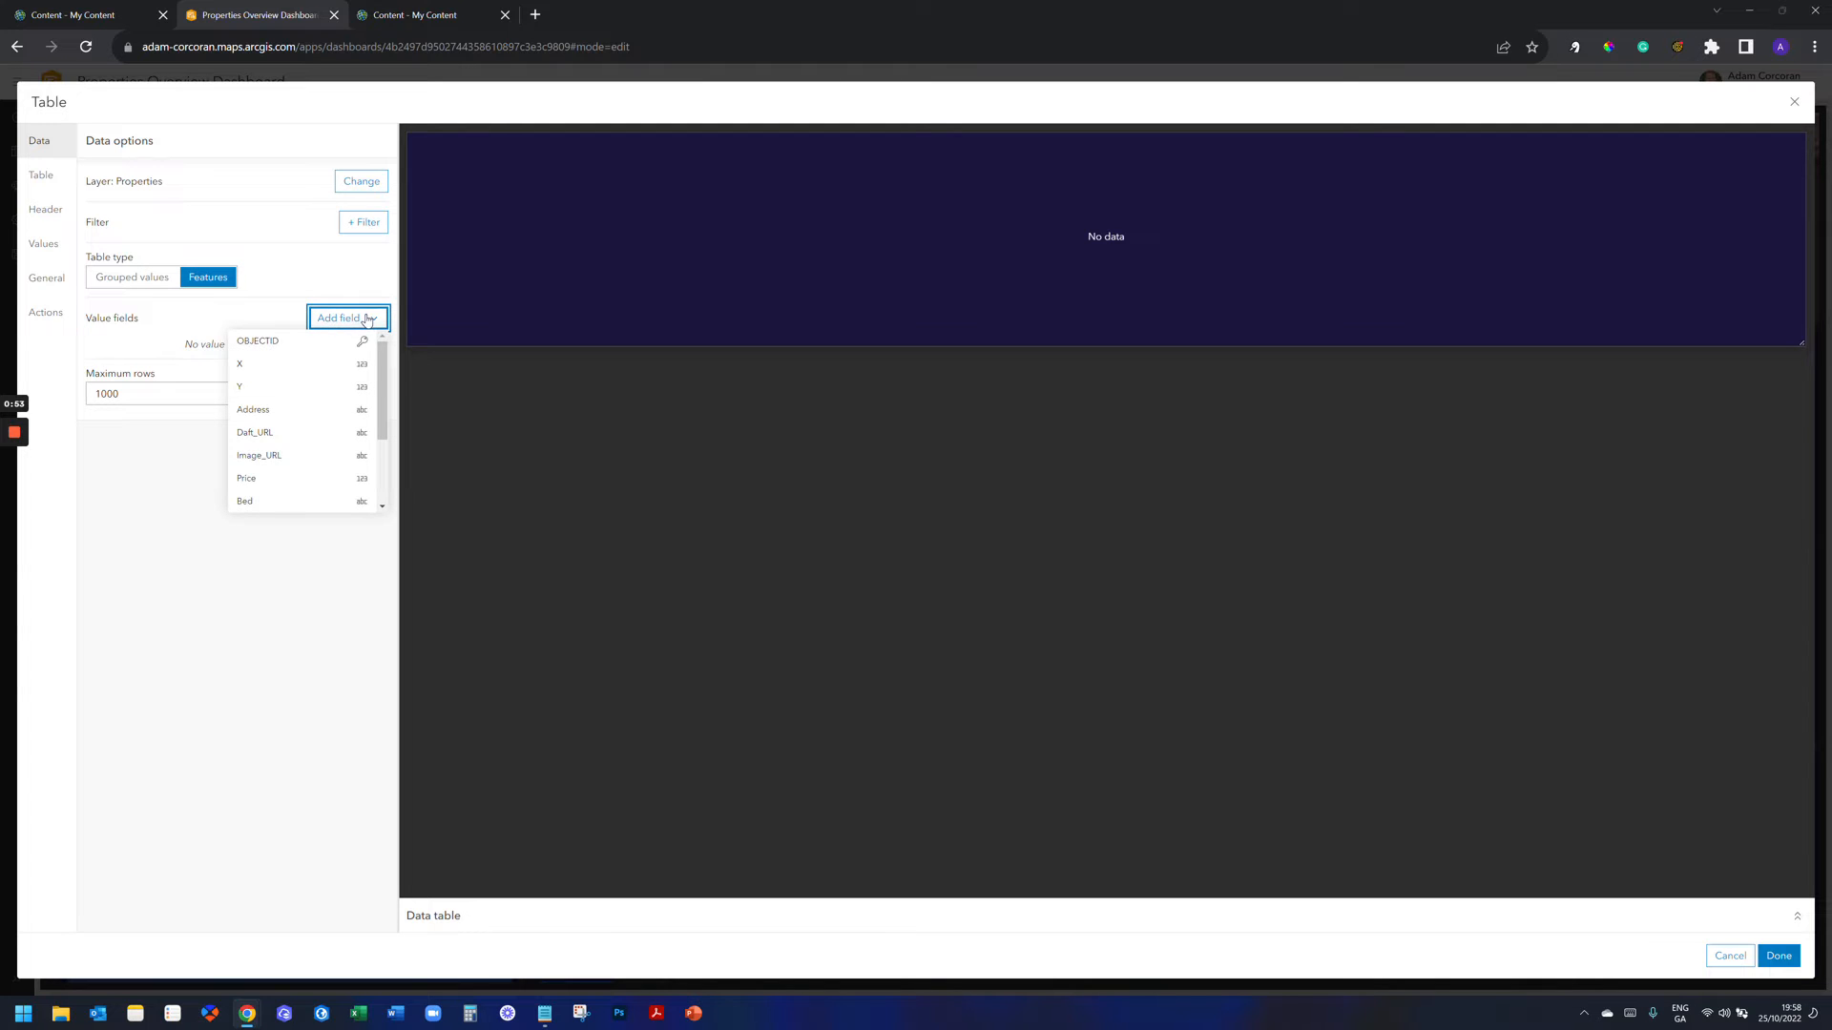
scroll("down", 3)
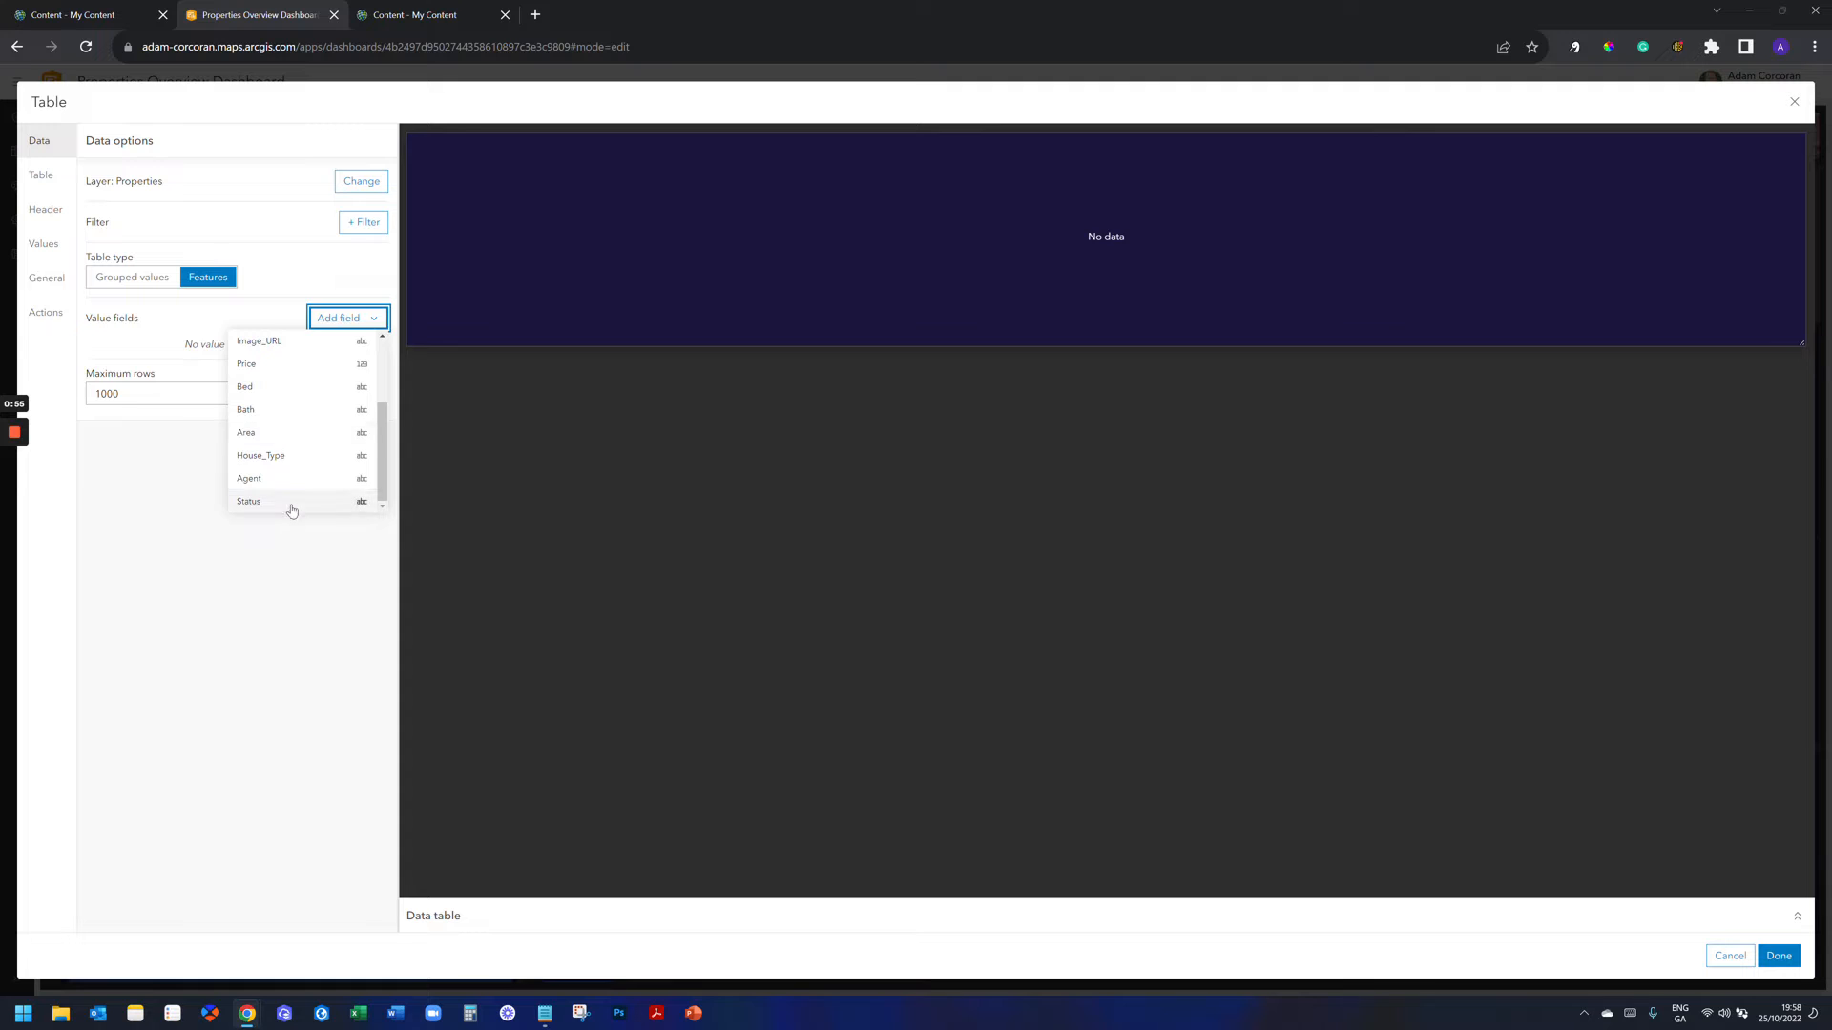
left_click(249, 502)
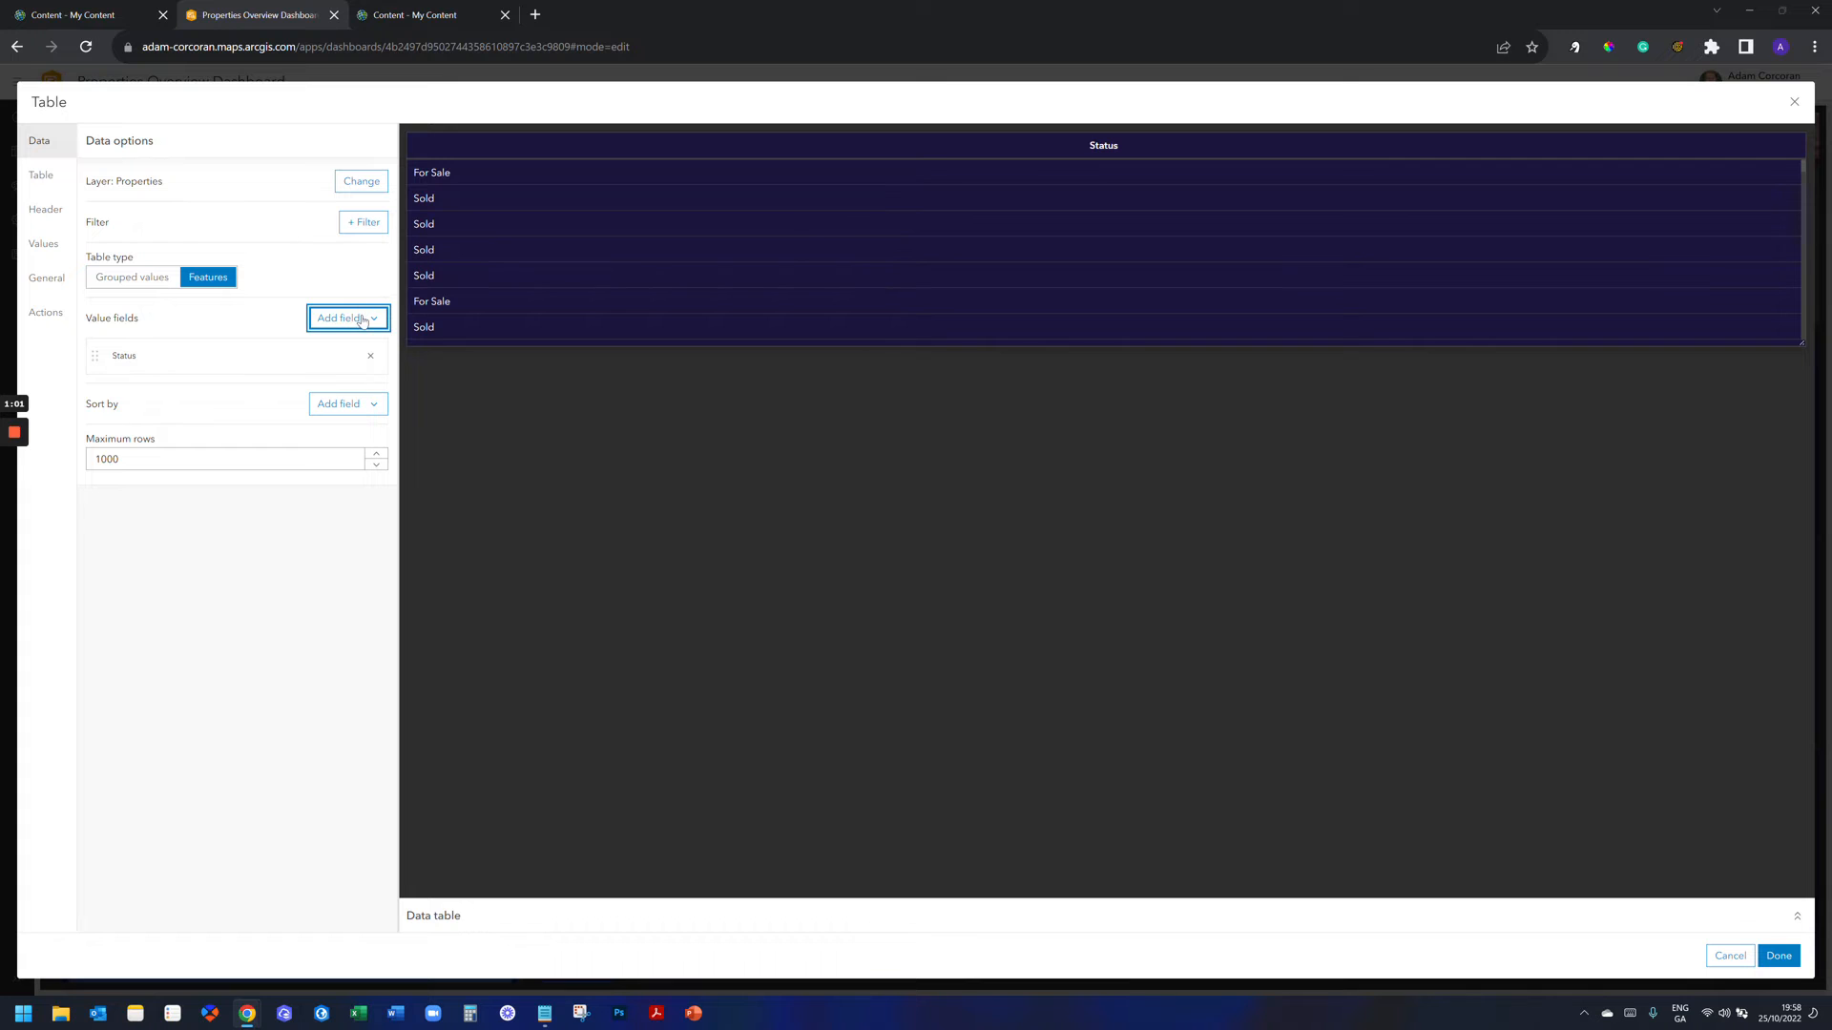
Add the Address, Price, Bed and Bath fields as further columns.
left_click(341, 319)
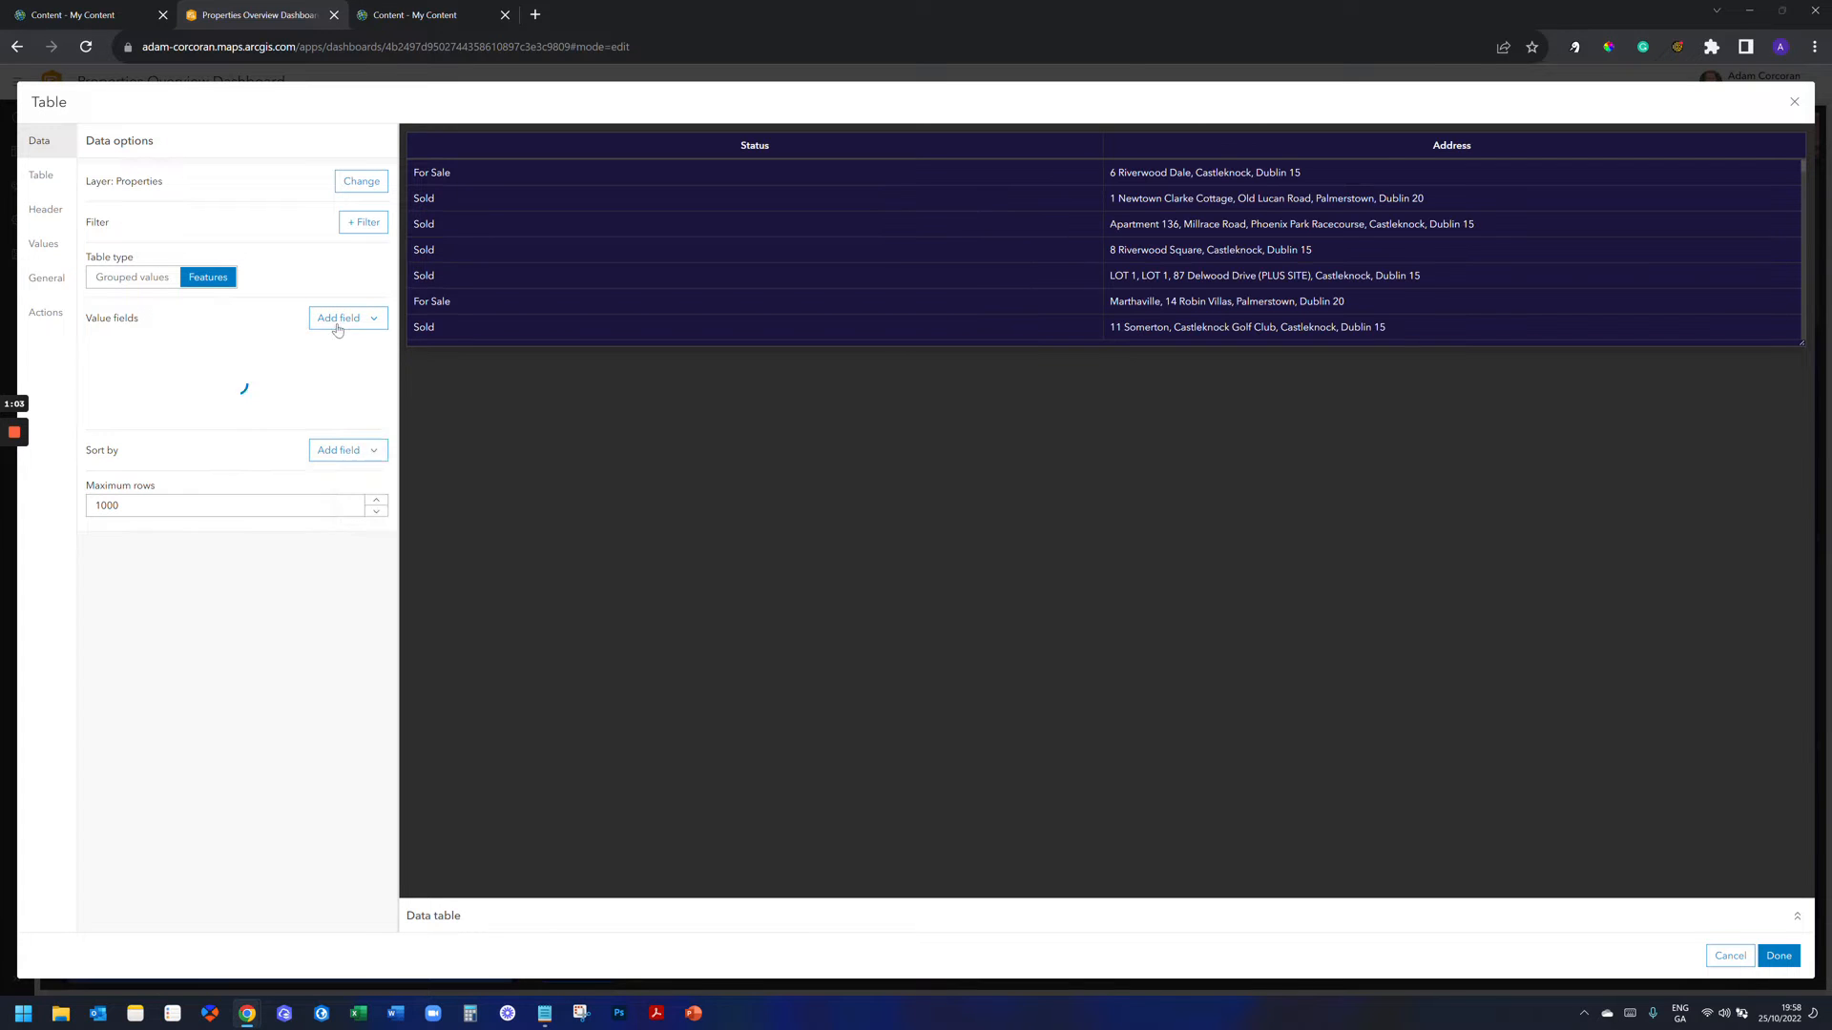
left_click(338, 318)
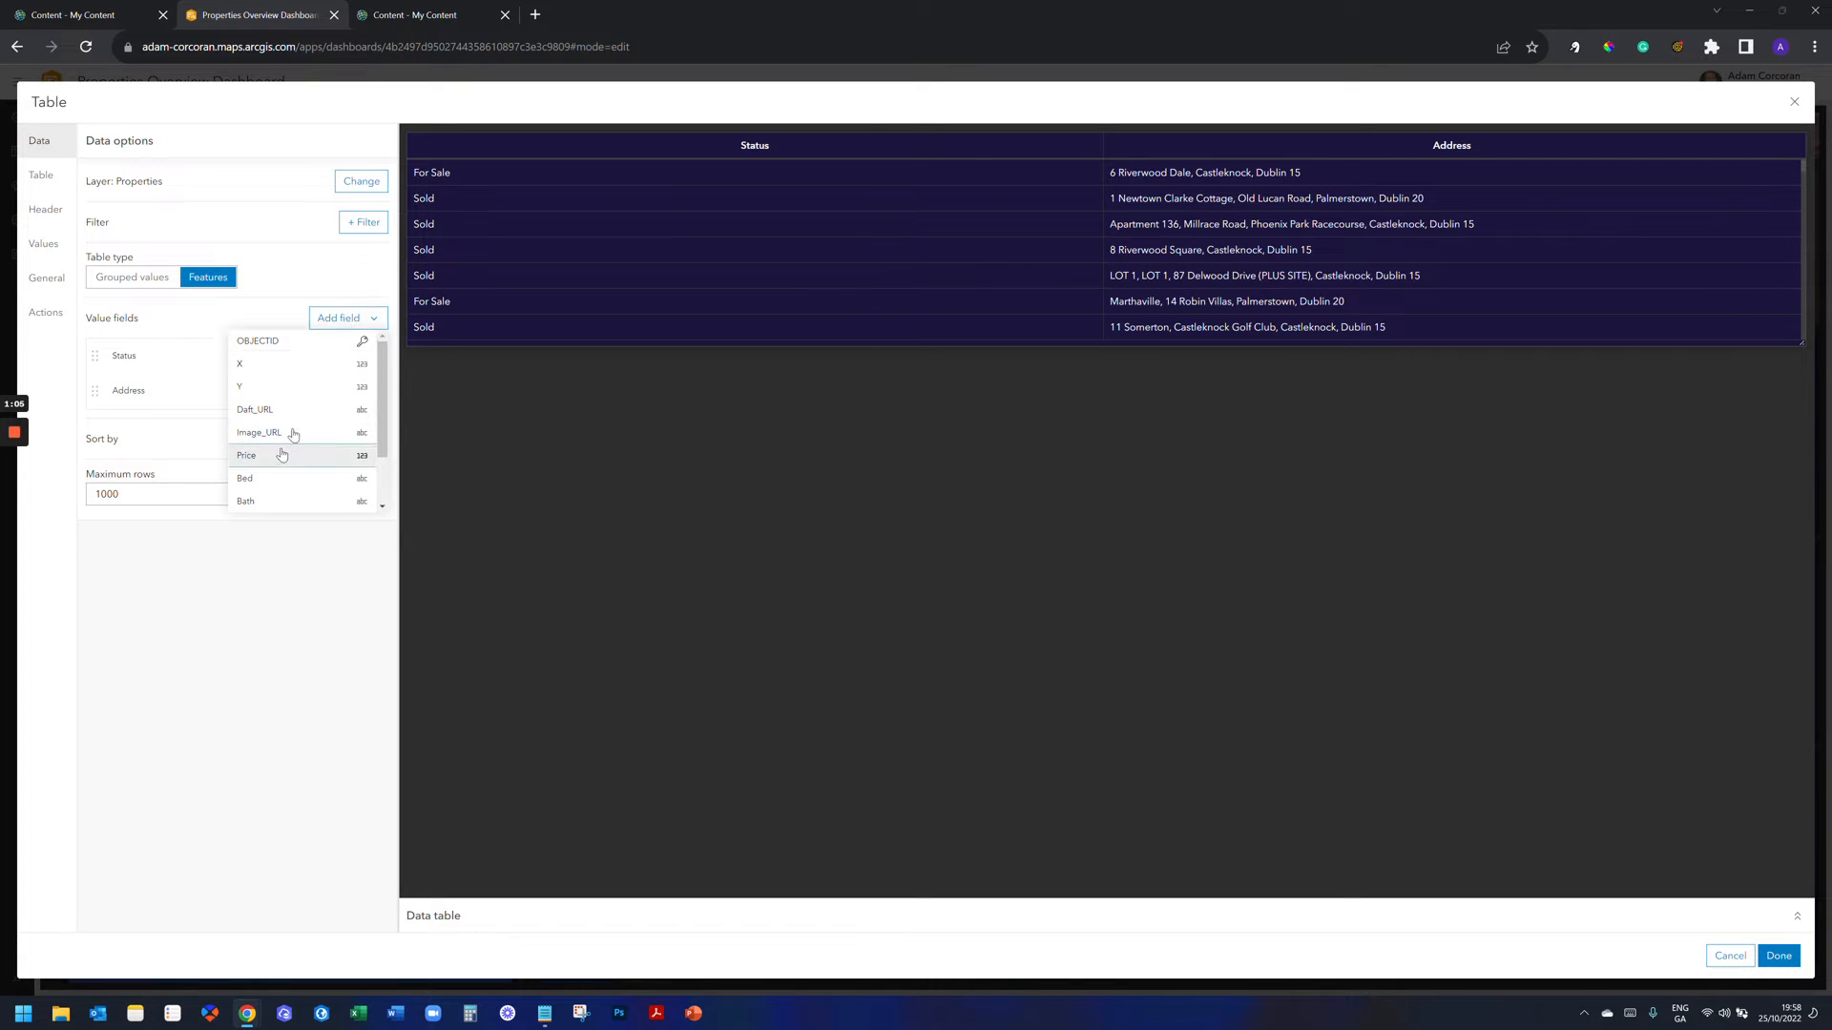
left_click(246, 454)
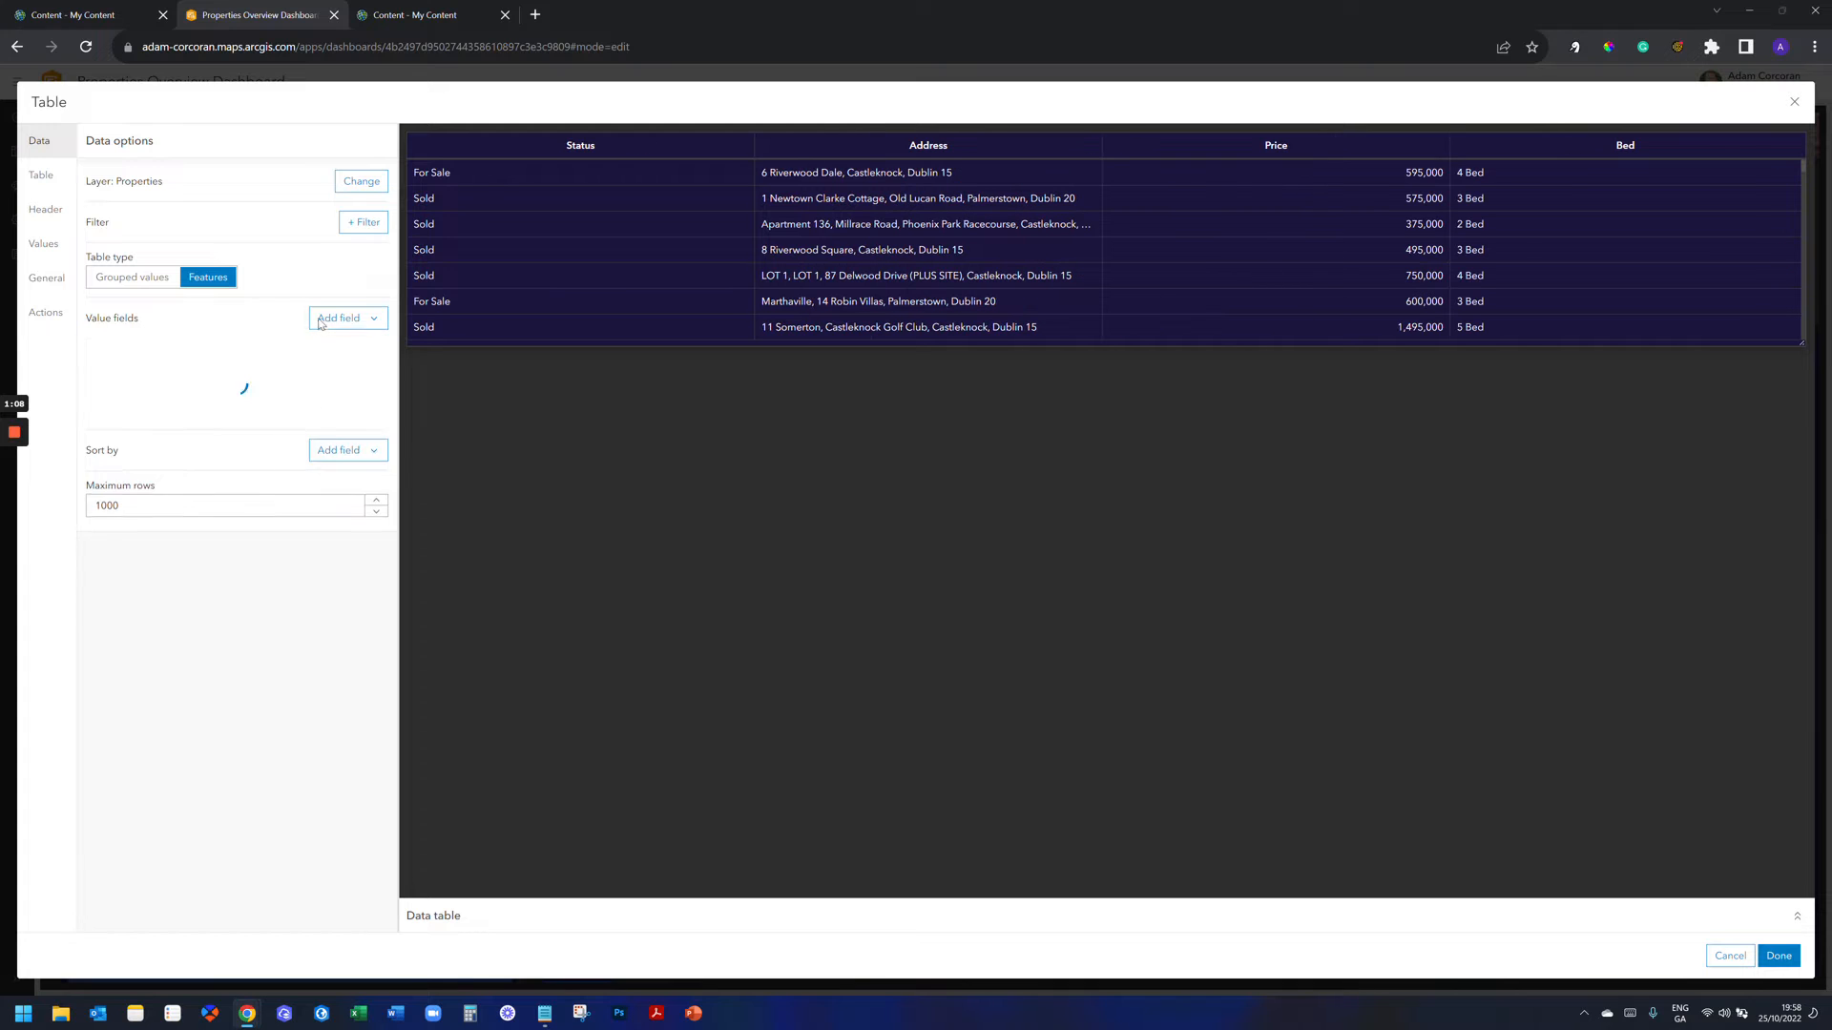
left_click(339, 319)
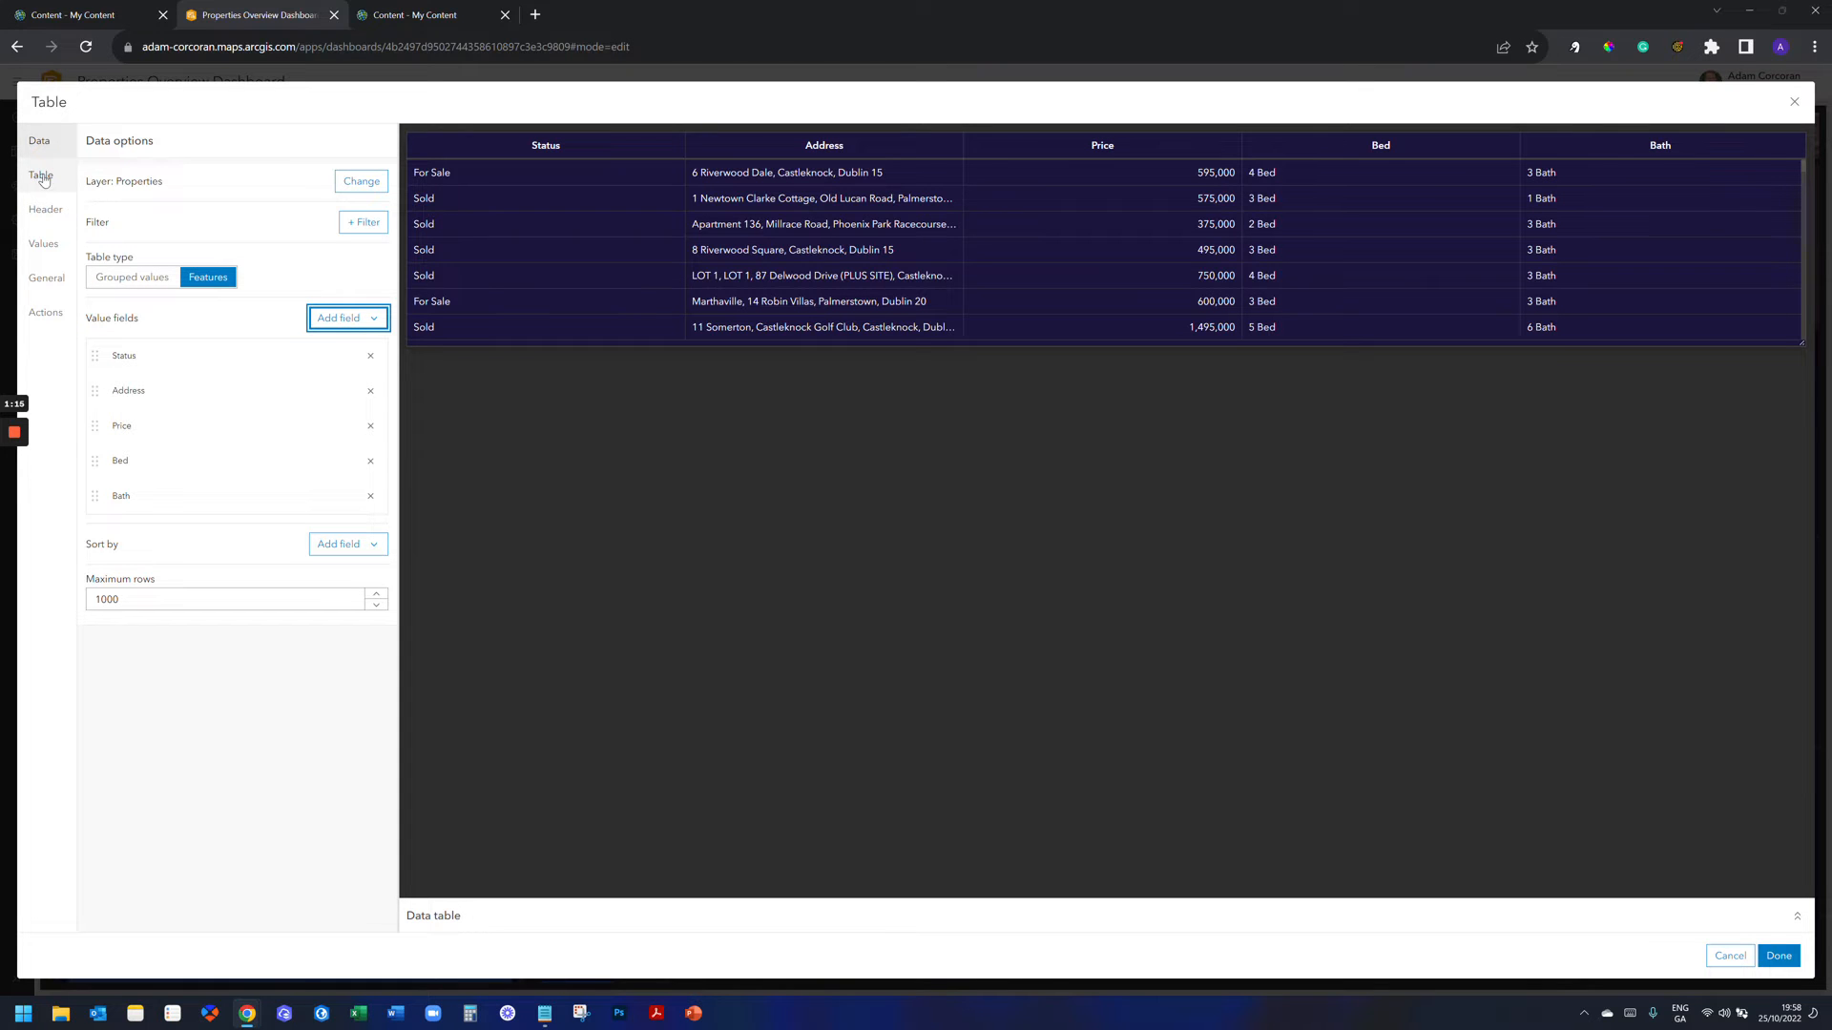
Set the table's Column sizing to Fit to data after comparing it with fitting to element width.
left_click(40, 175)
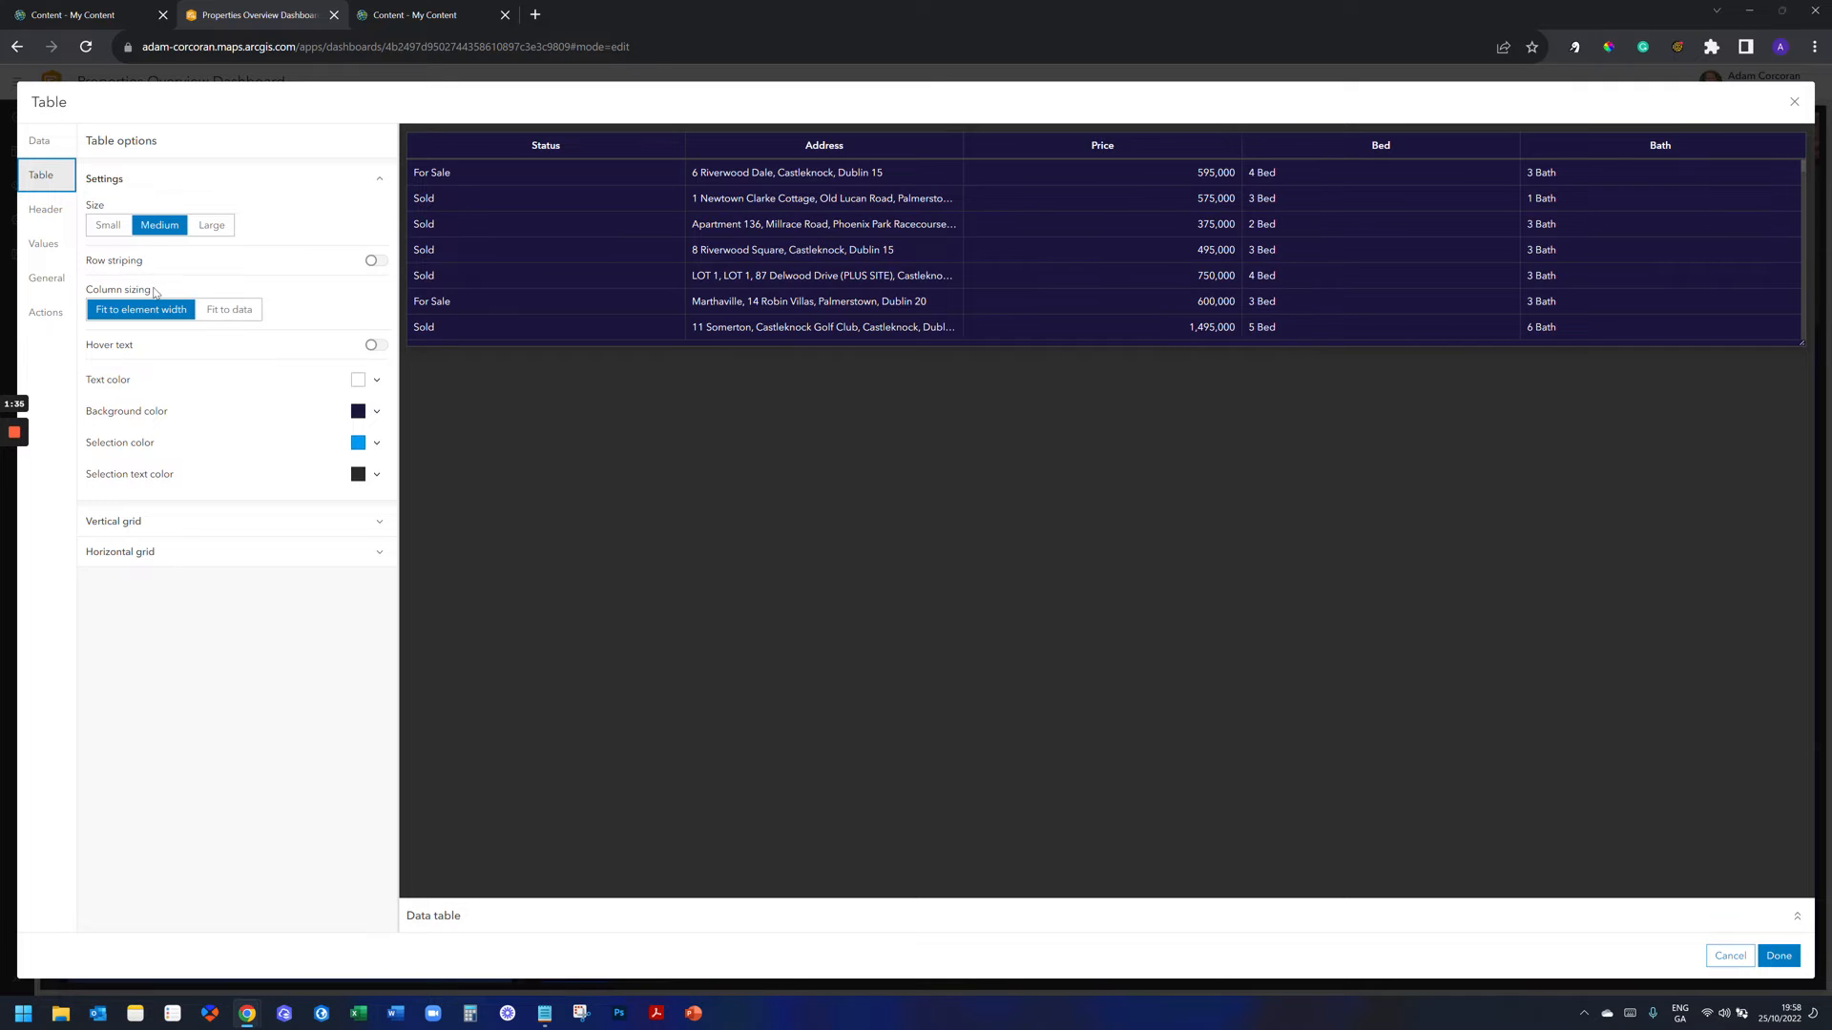
left_click(229, 309)
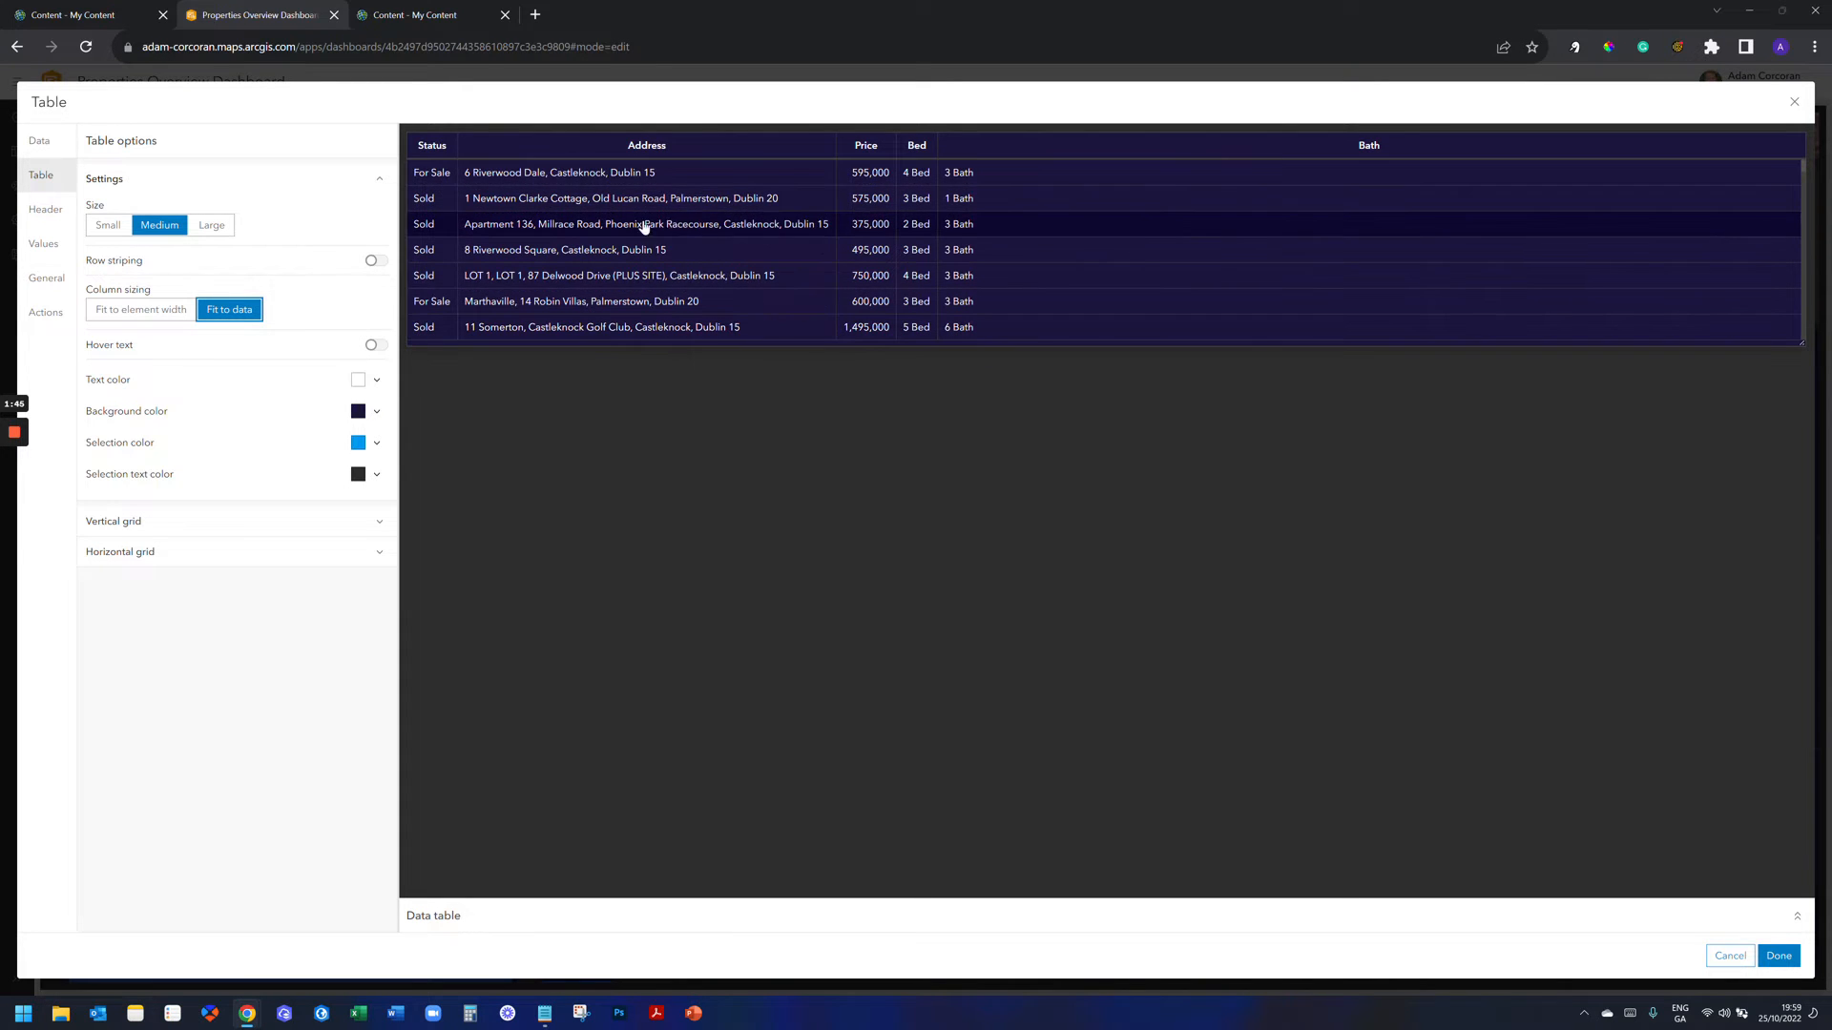
mouse_move(694, 225)
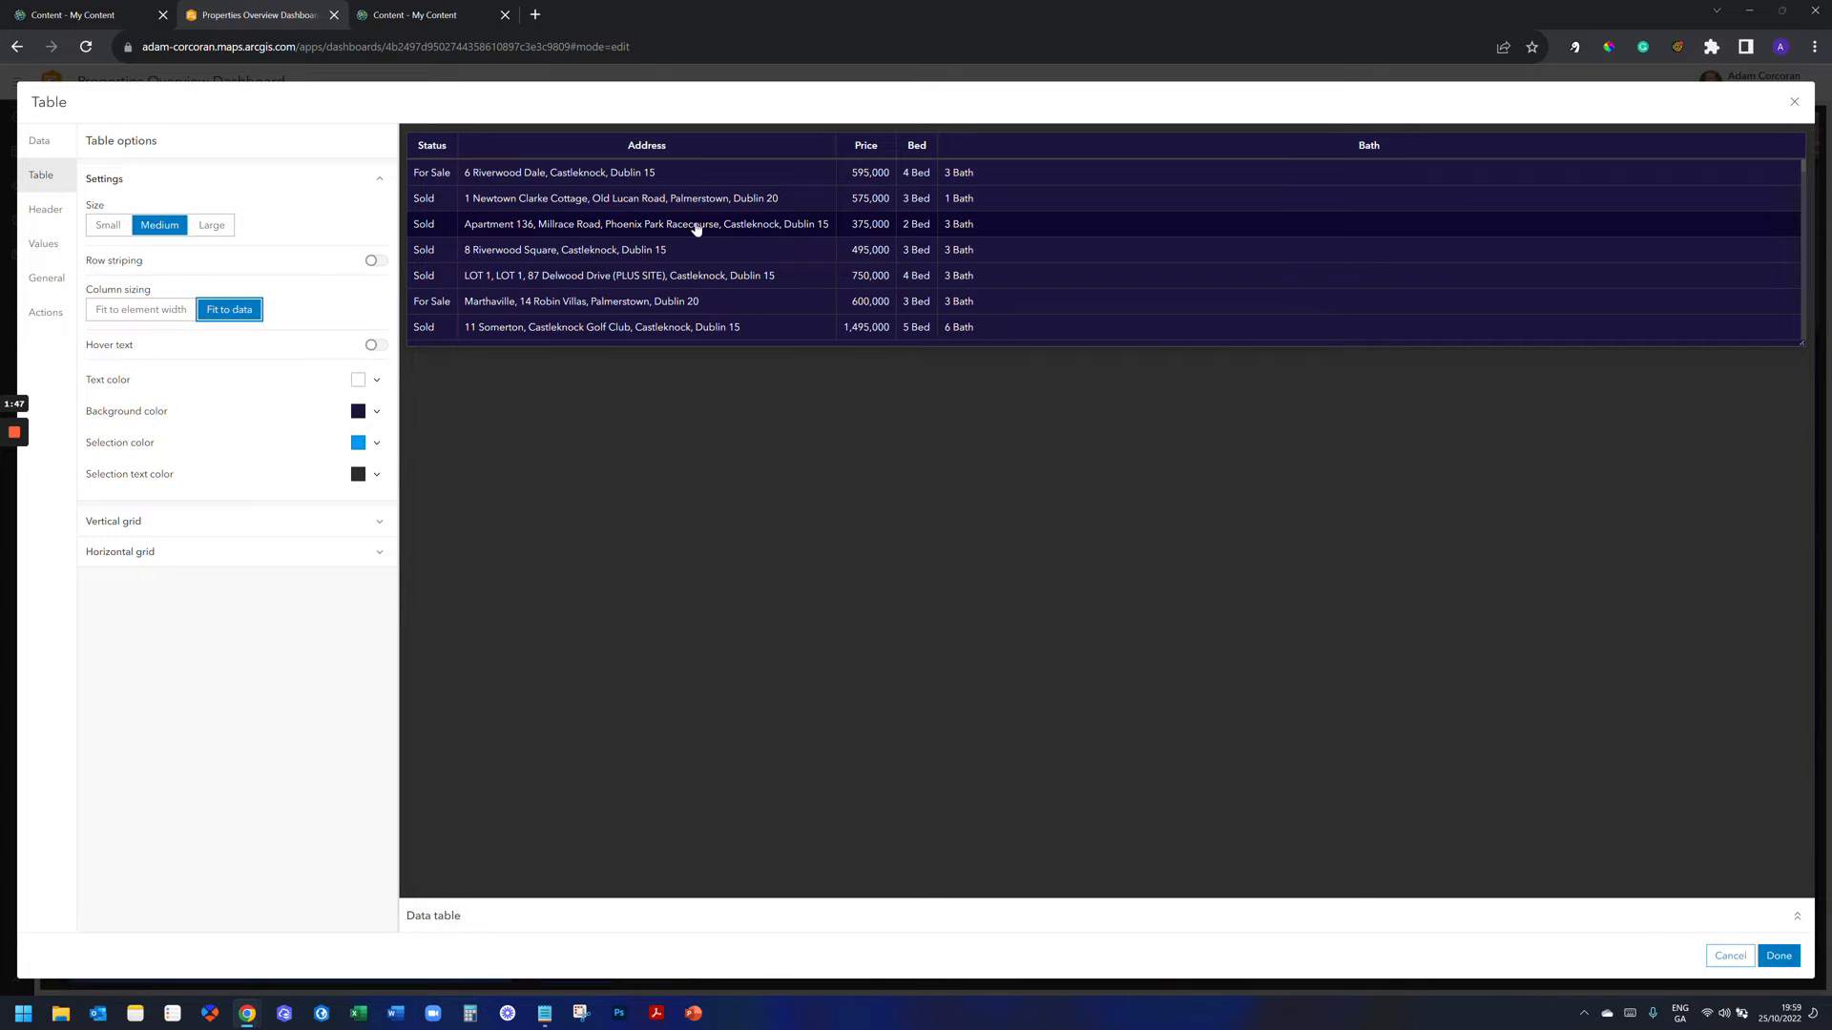
left_click(140, 309)
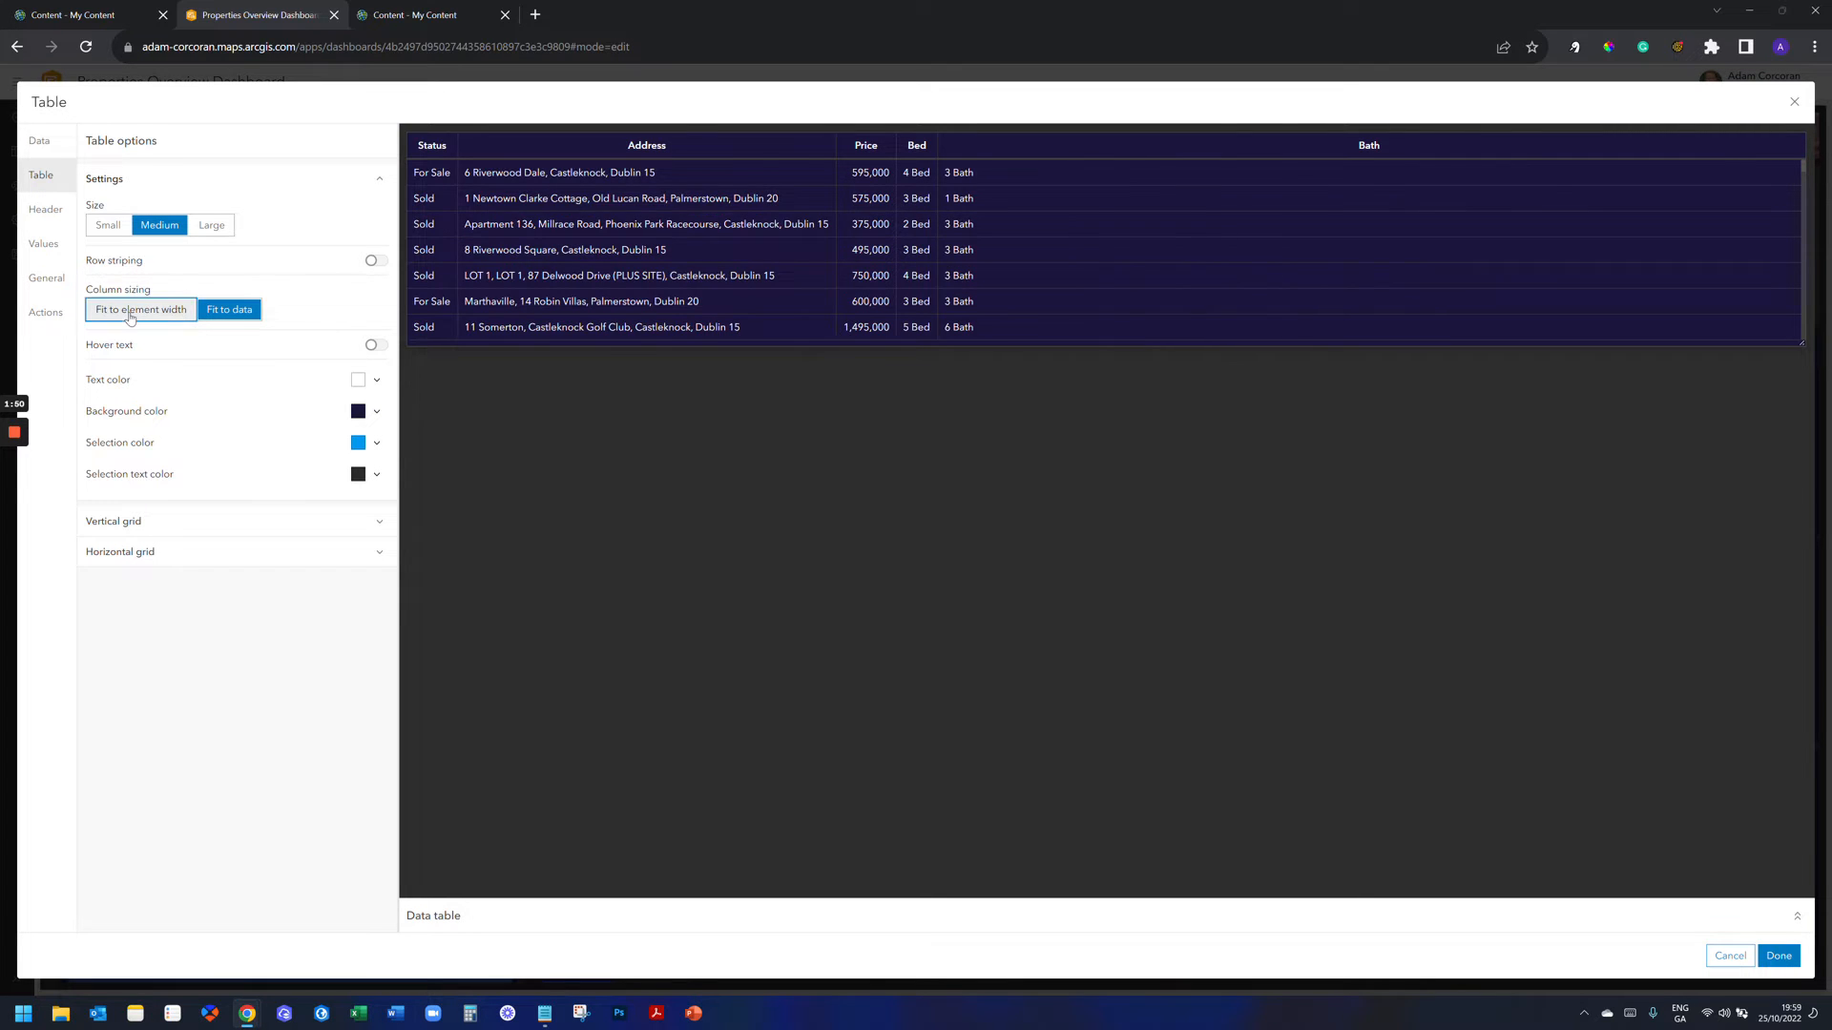
left_click(139, 309)
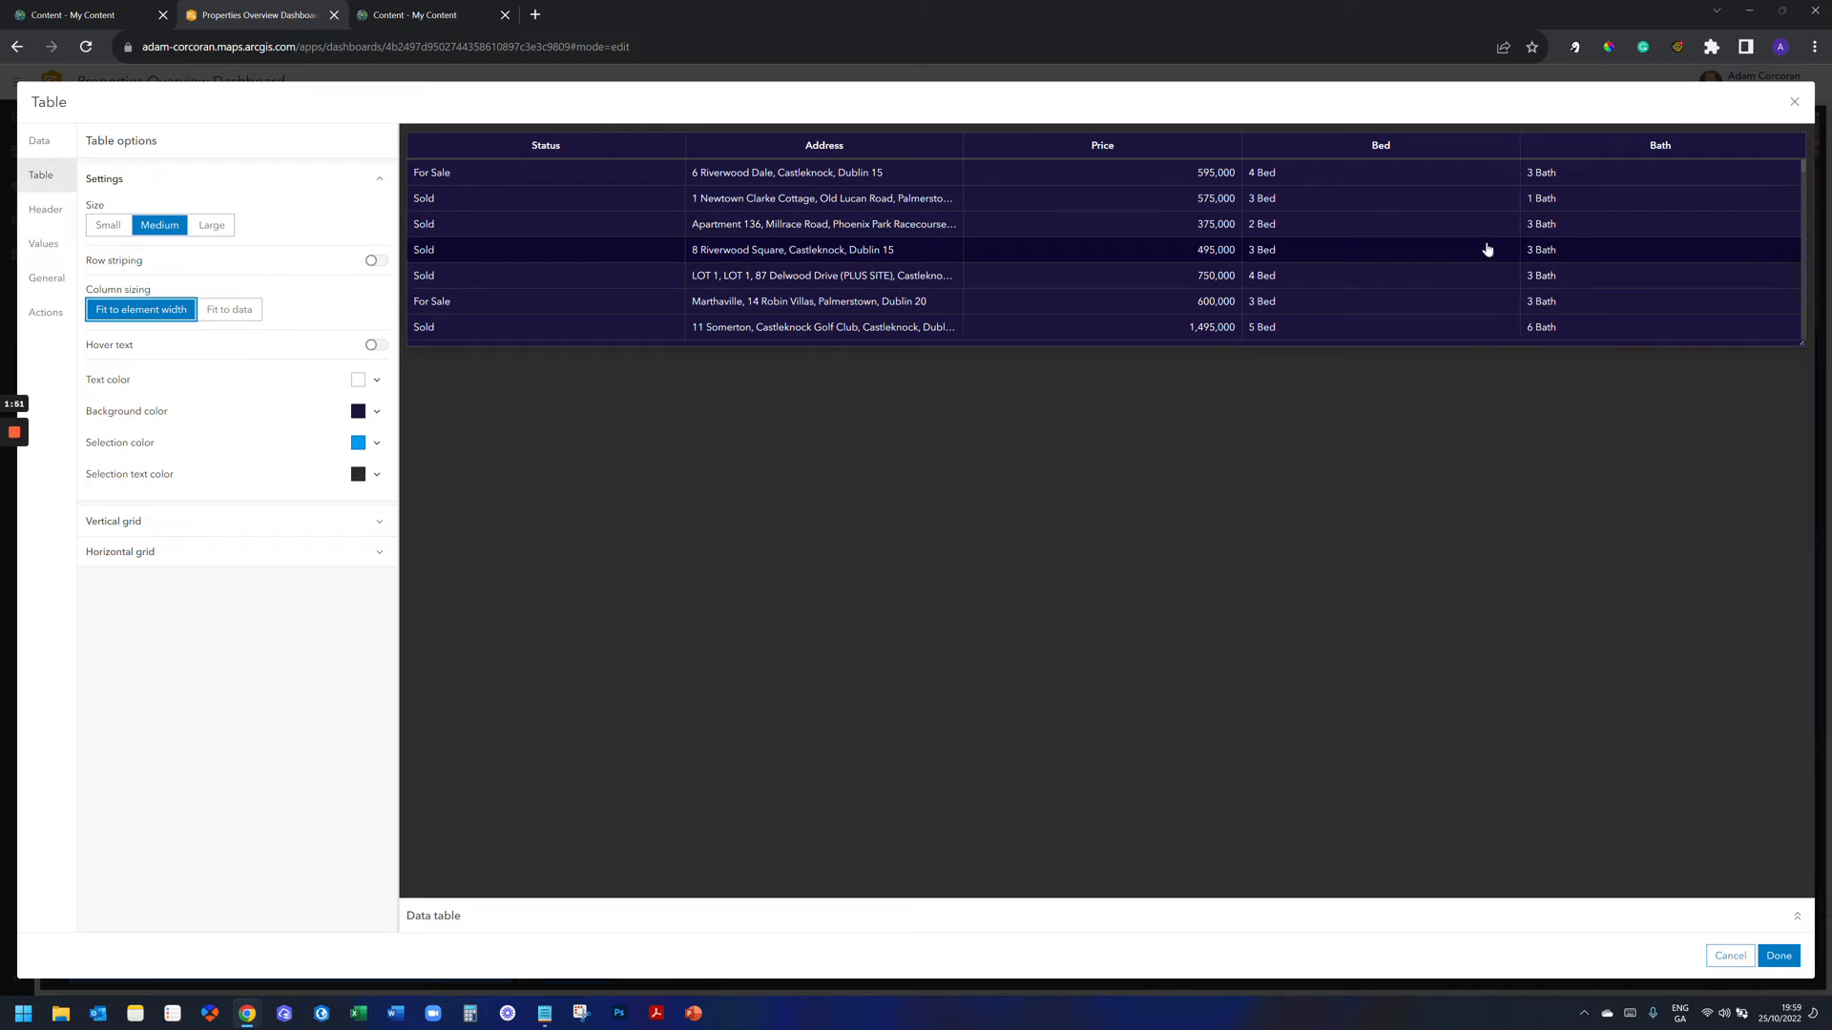
left_click(229, 309)
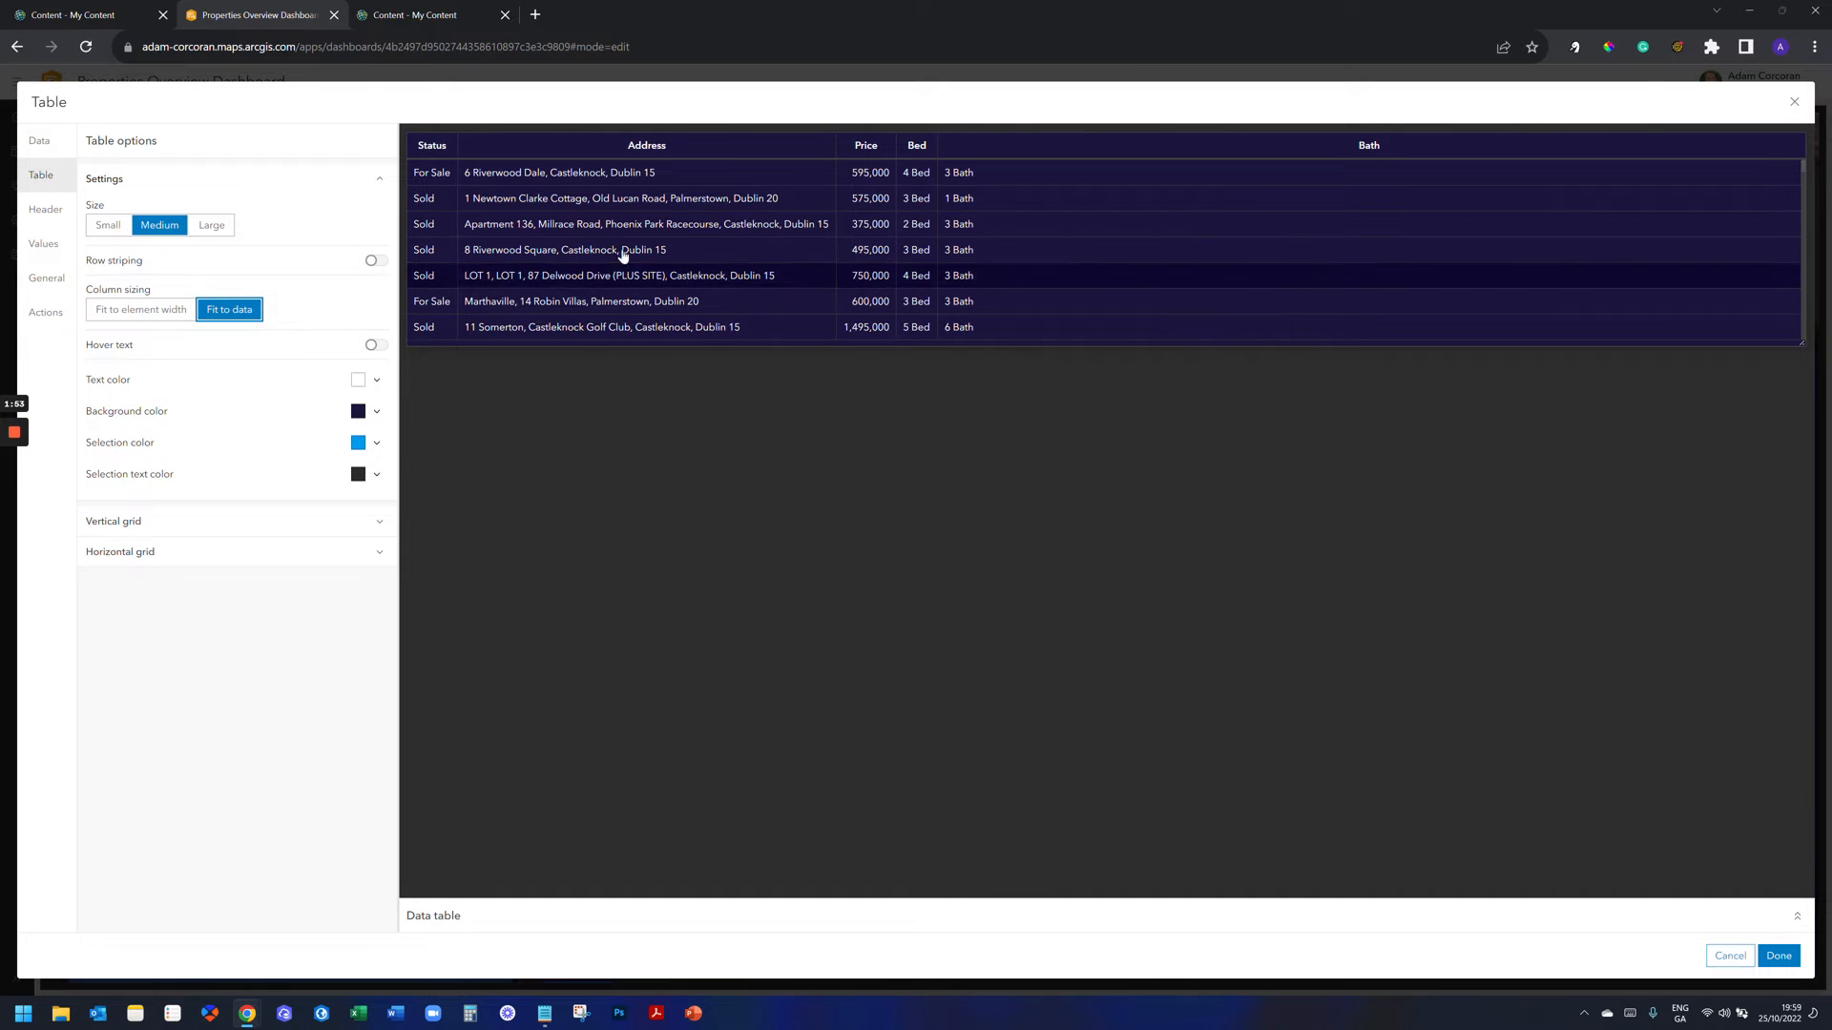
left_click(140, 309)
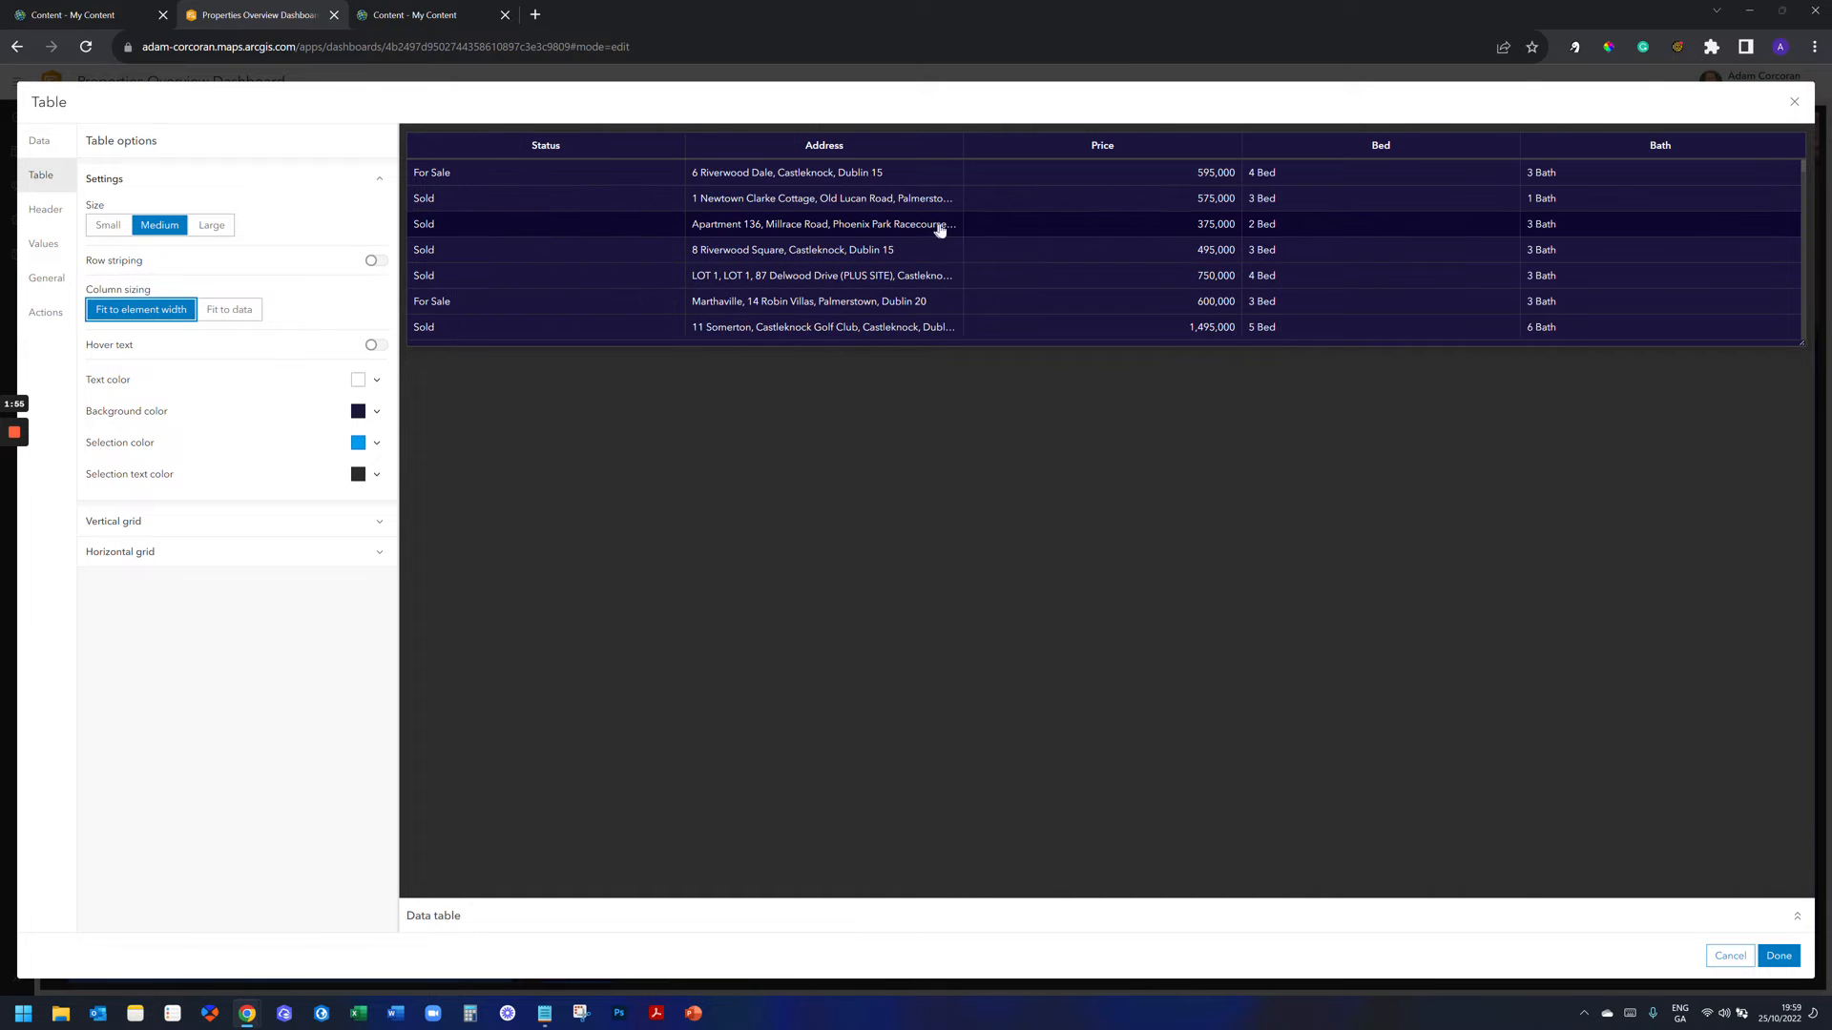
mouse_move(950, 246)
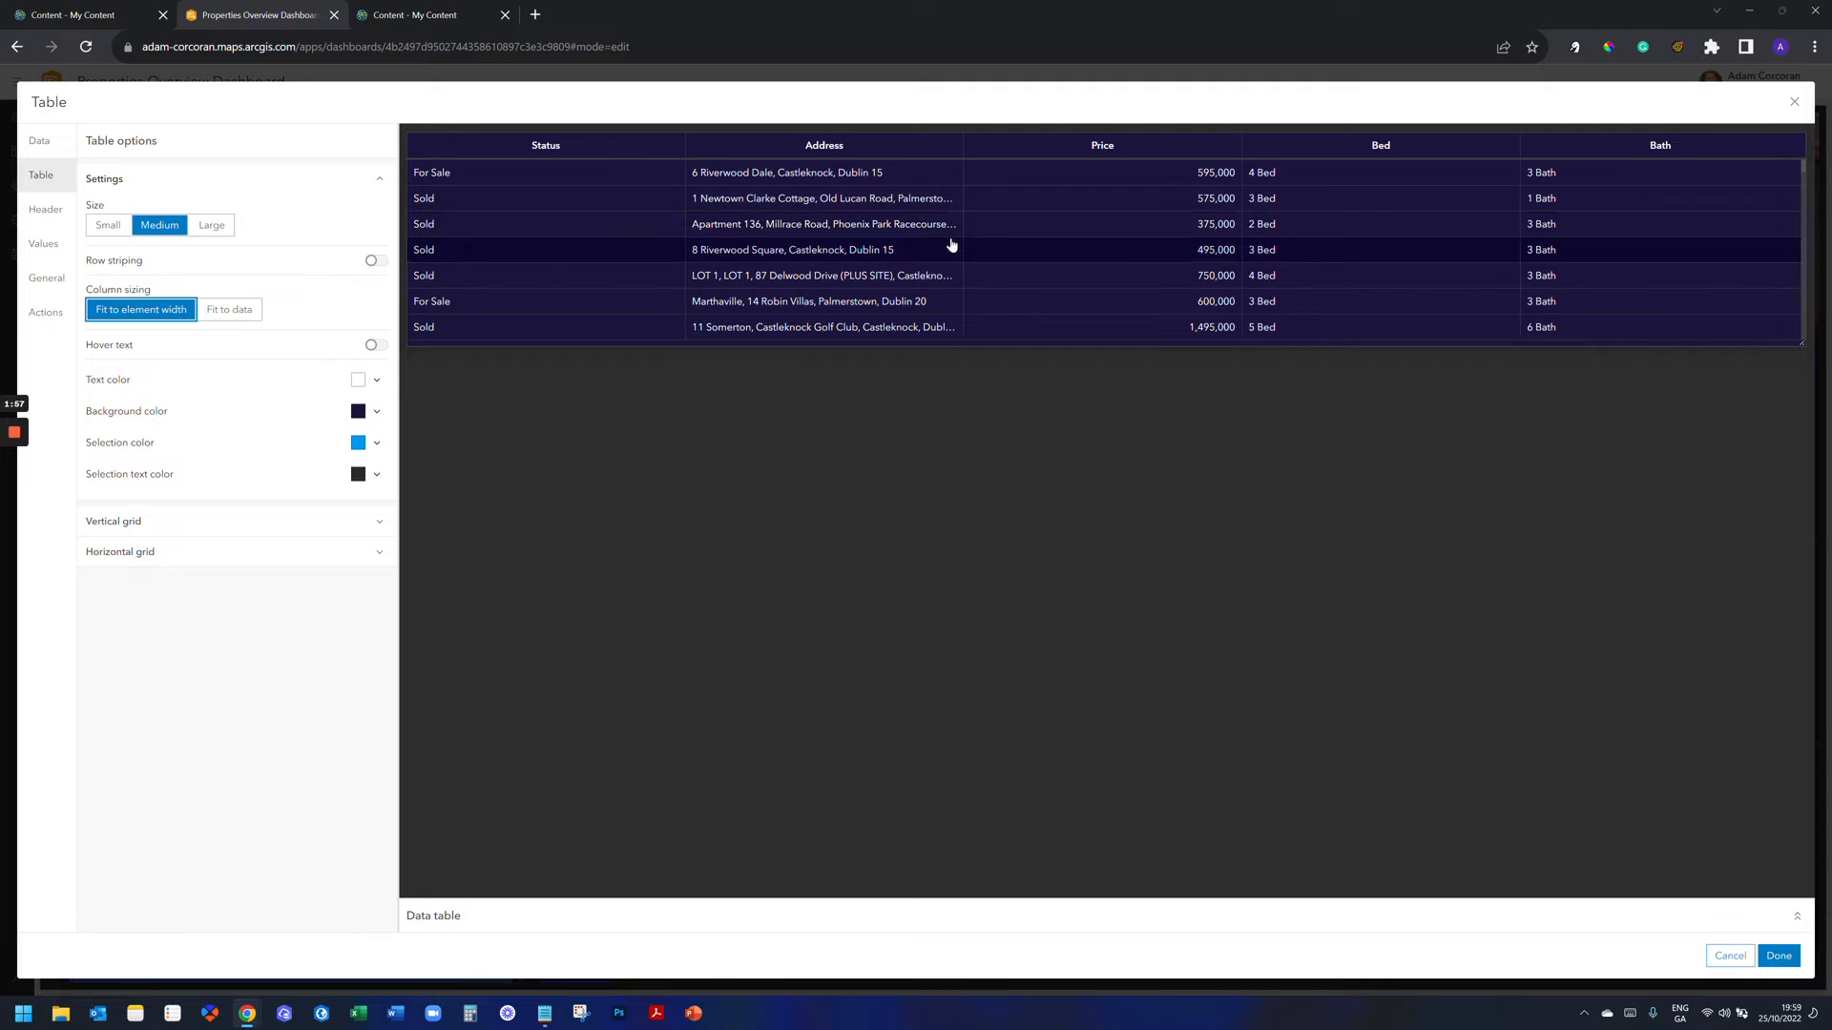
left_click(229, 309)
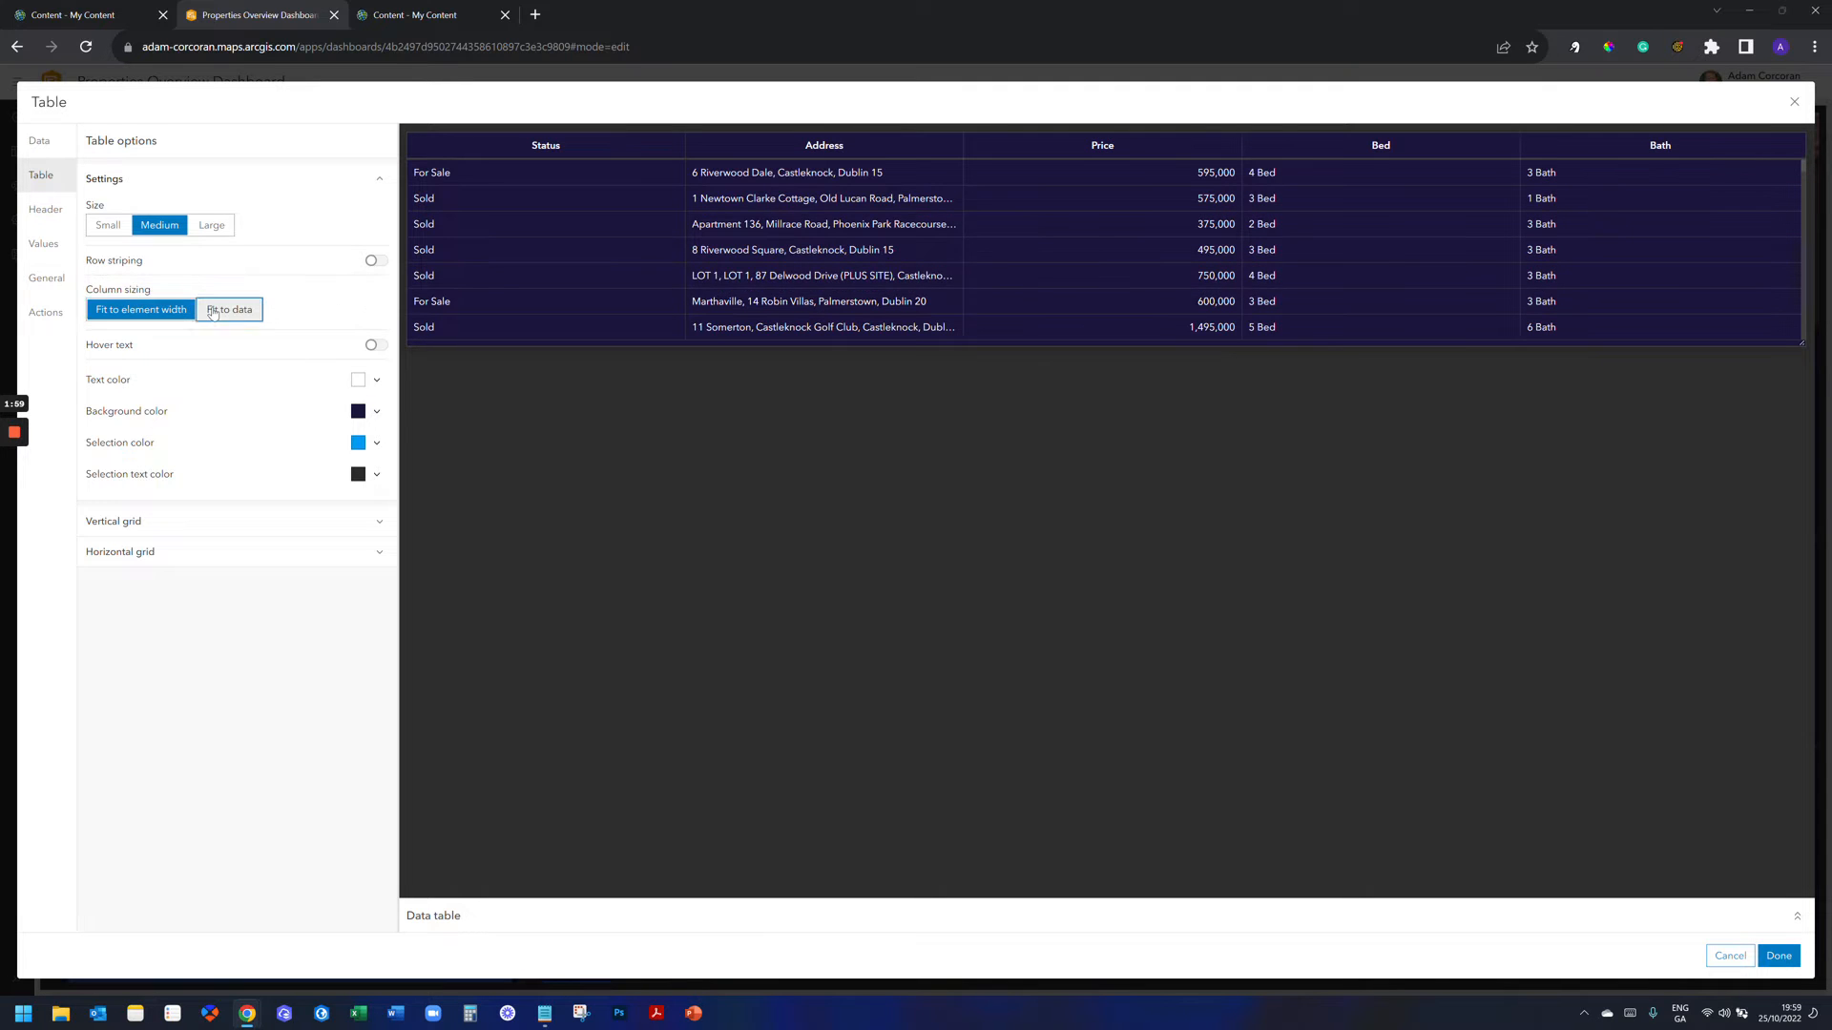
left_click(229, 309)
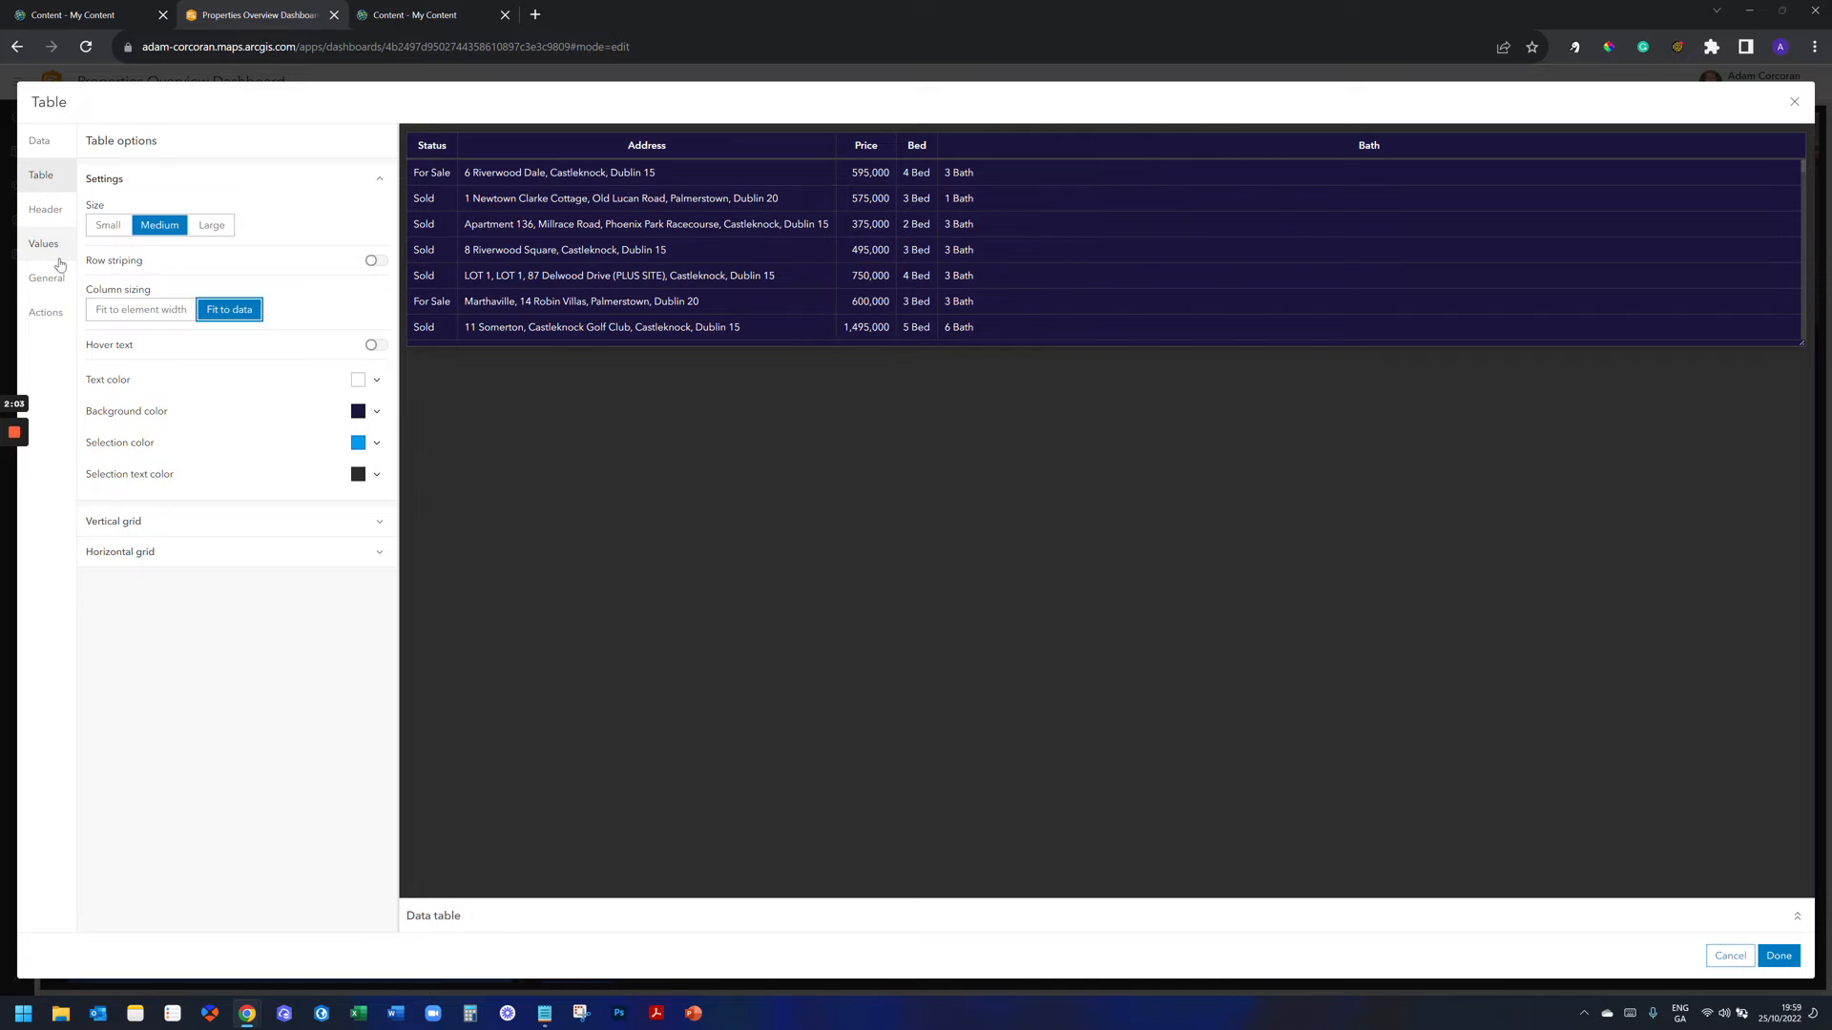
Make the Status values bold and keep them left-aligned after trying right alignment.
left_click(44, 242)
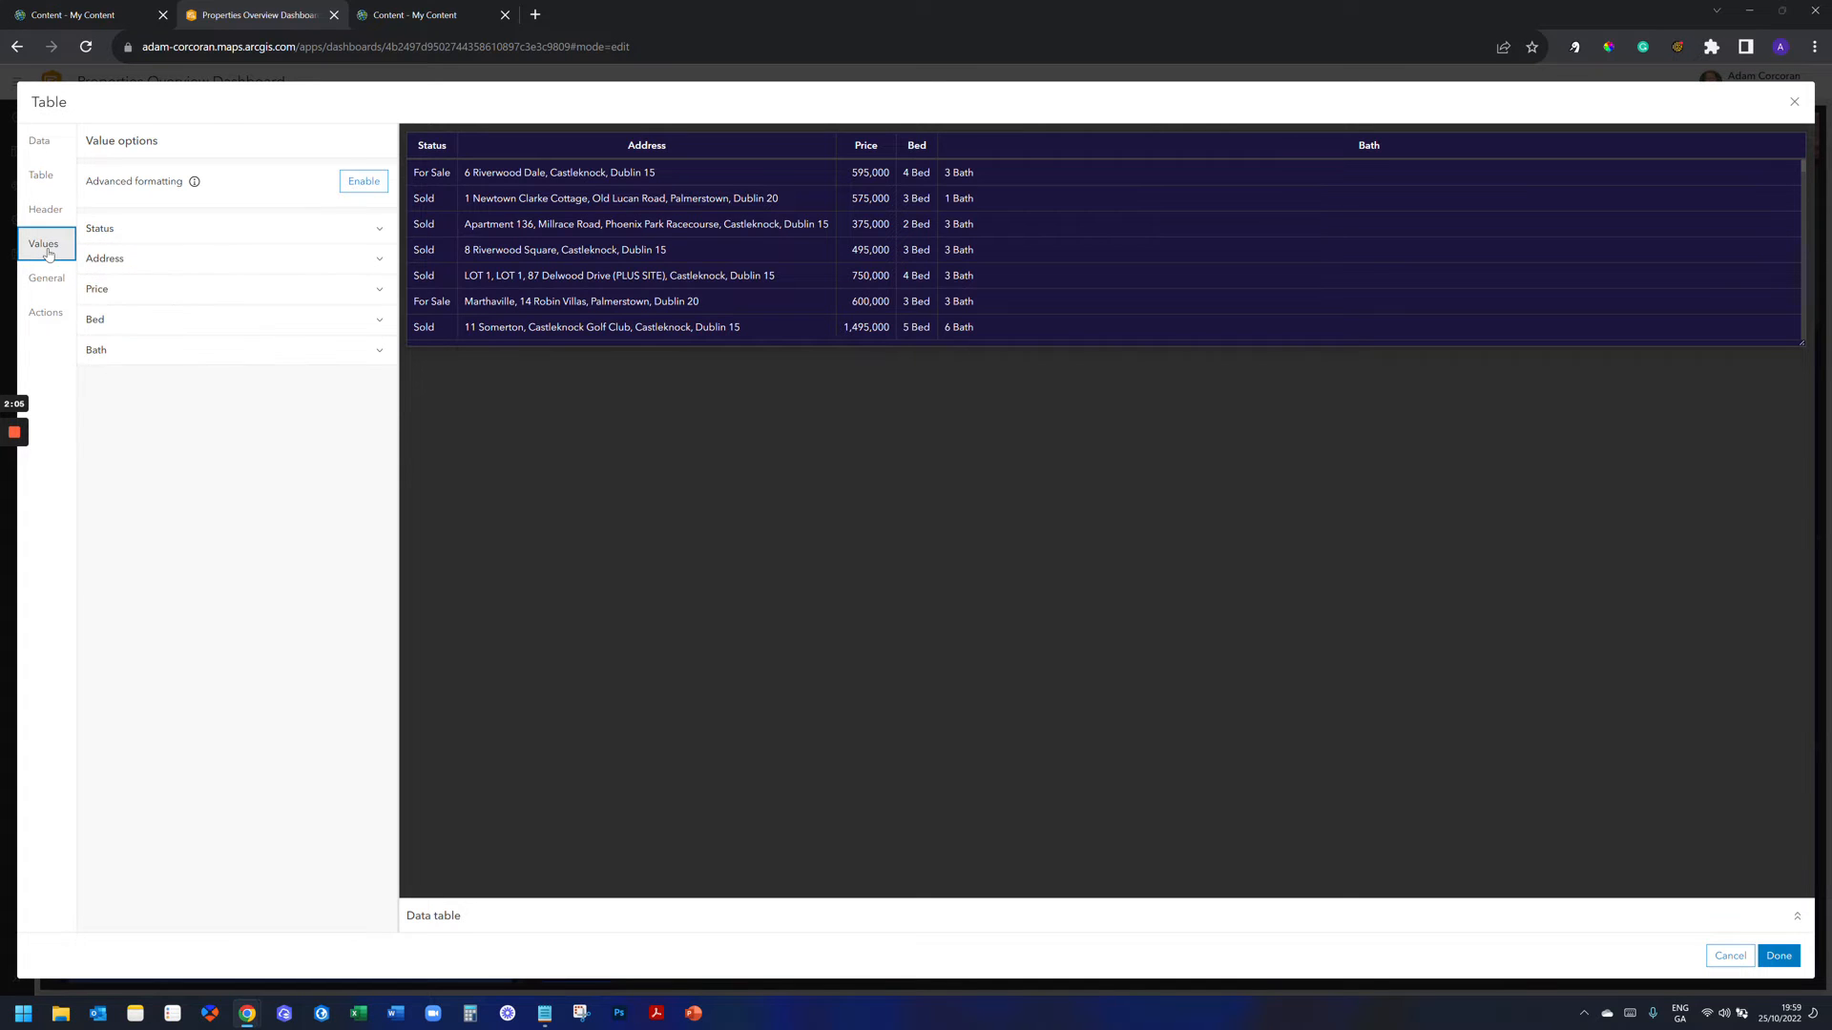
mouse_move(238, 218)
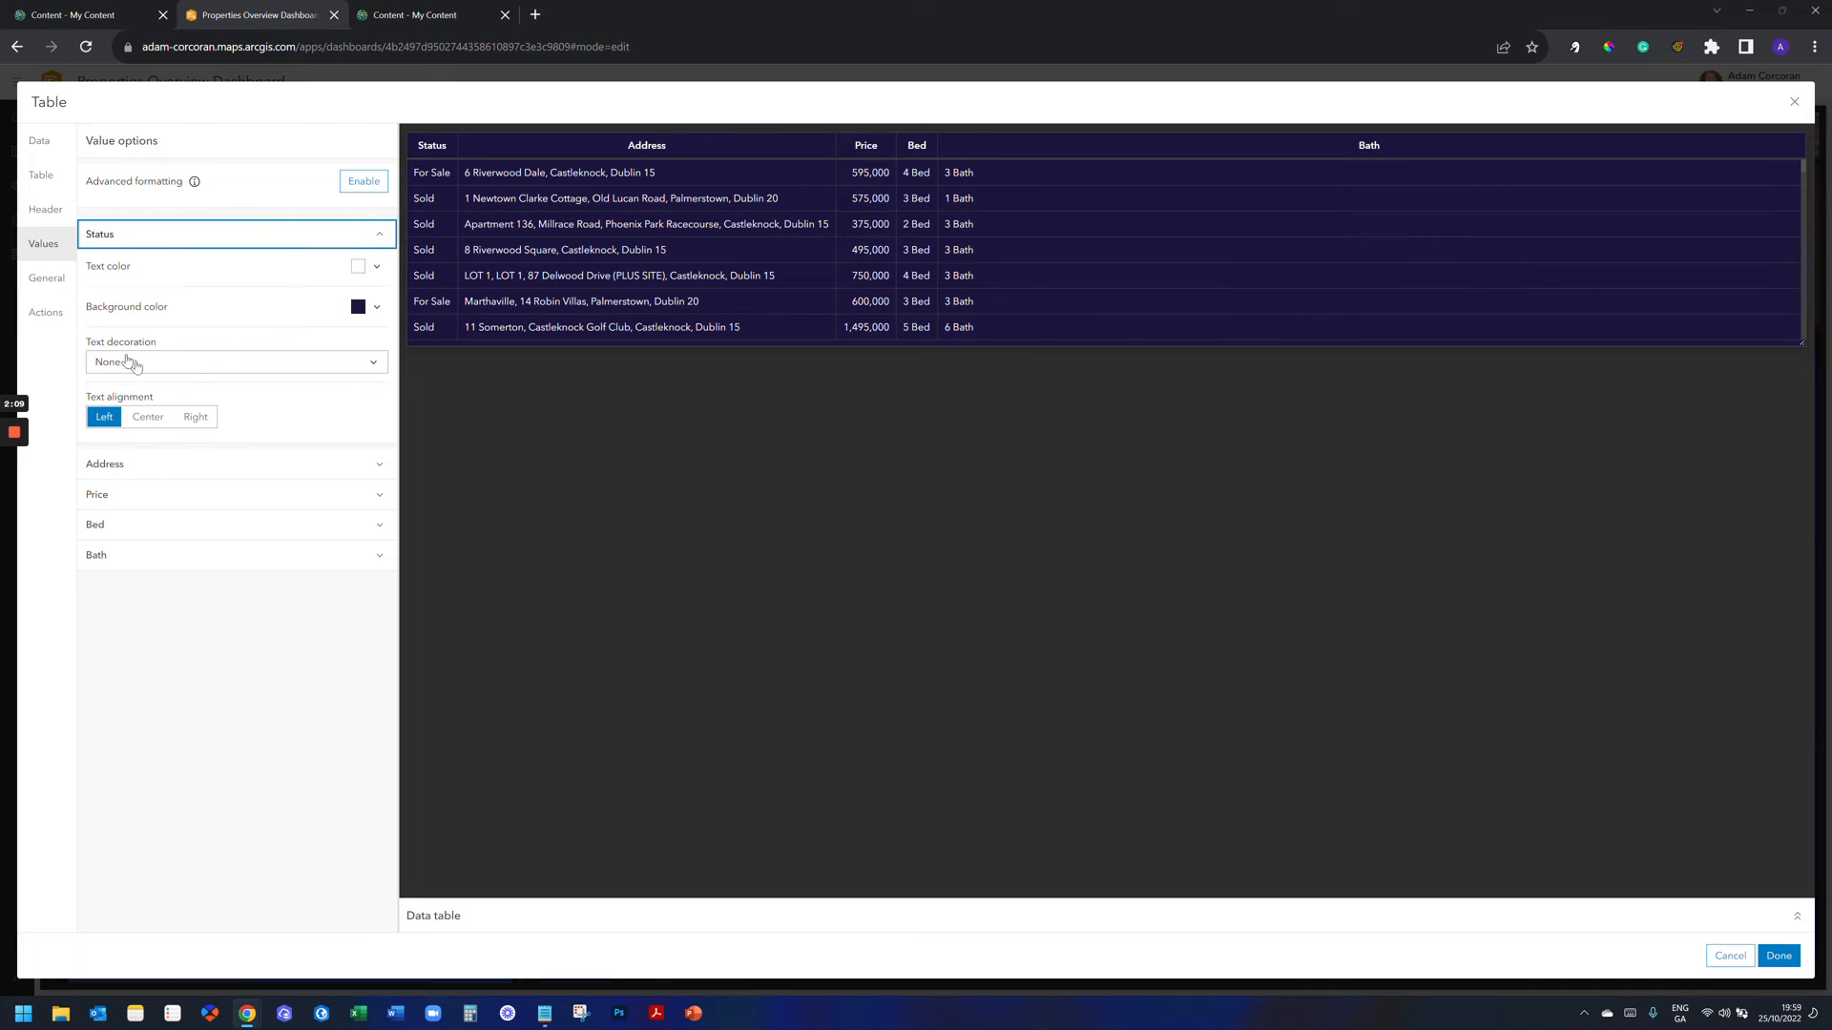
left_click(235, 361)
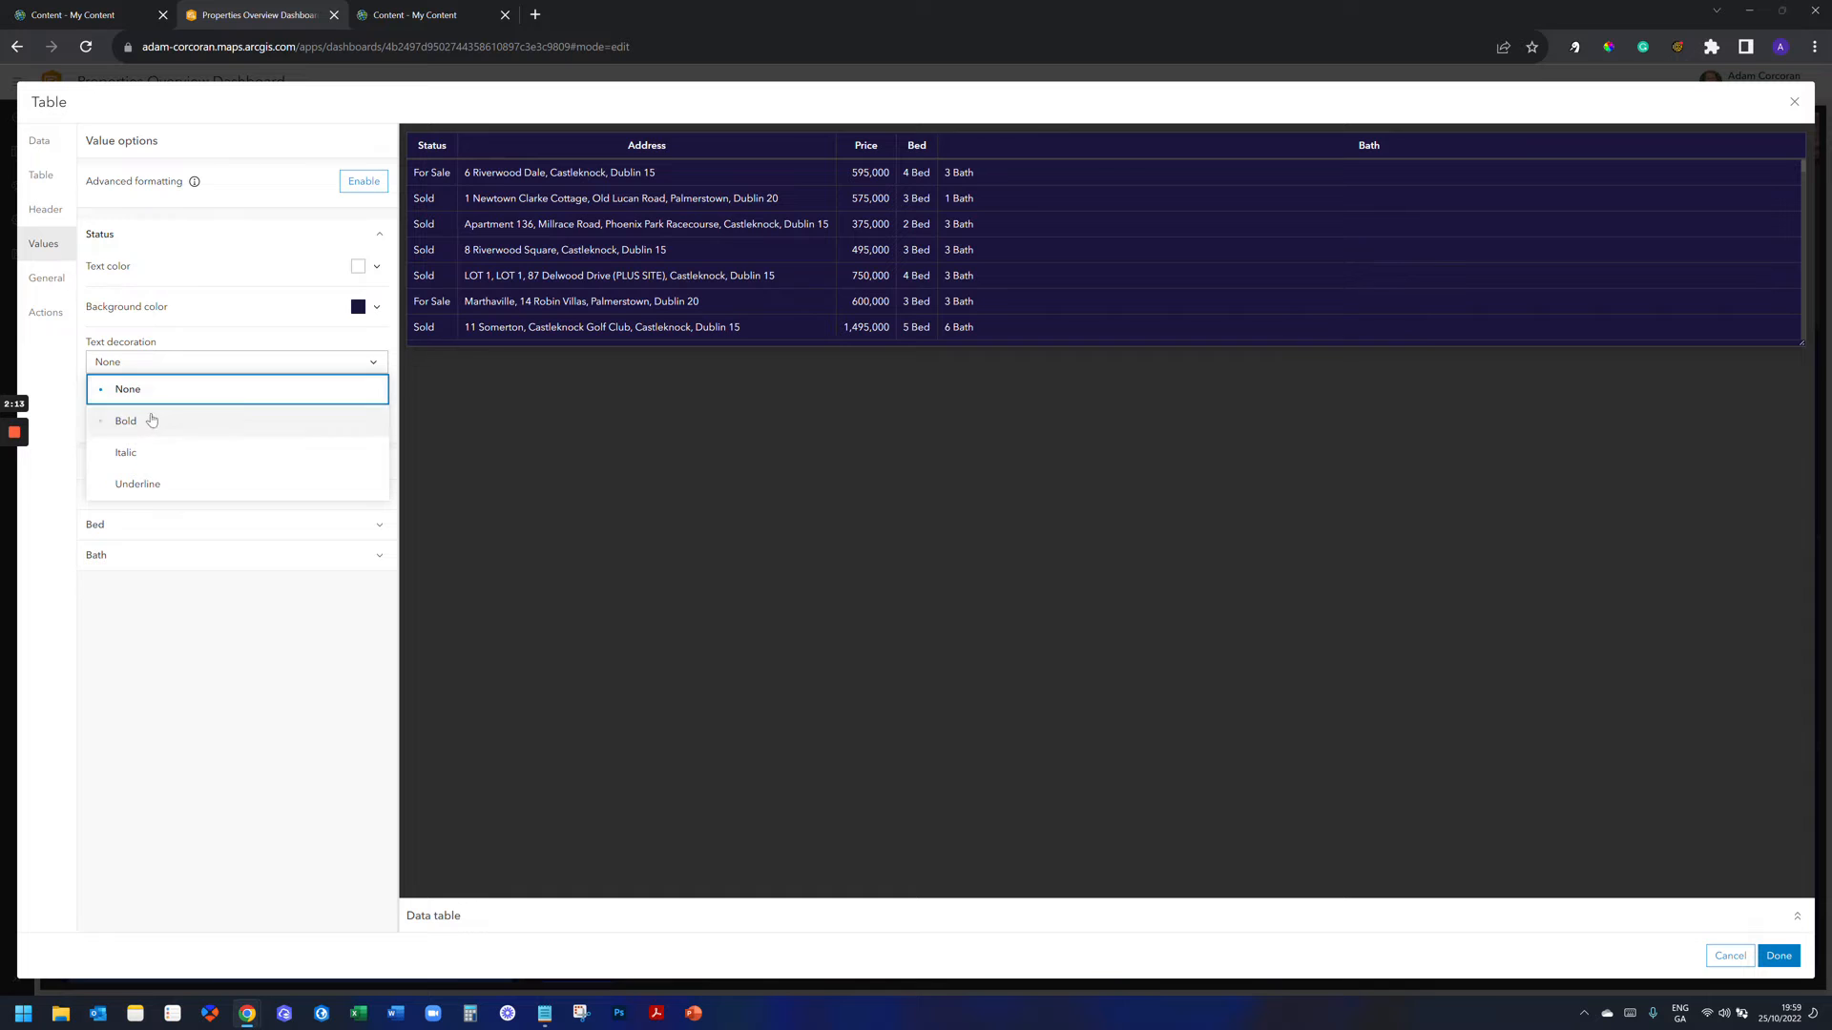
left_click(126, 420)
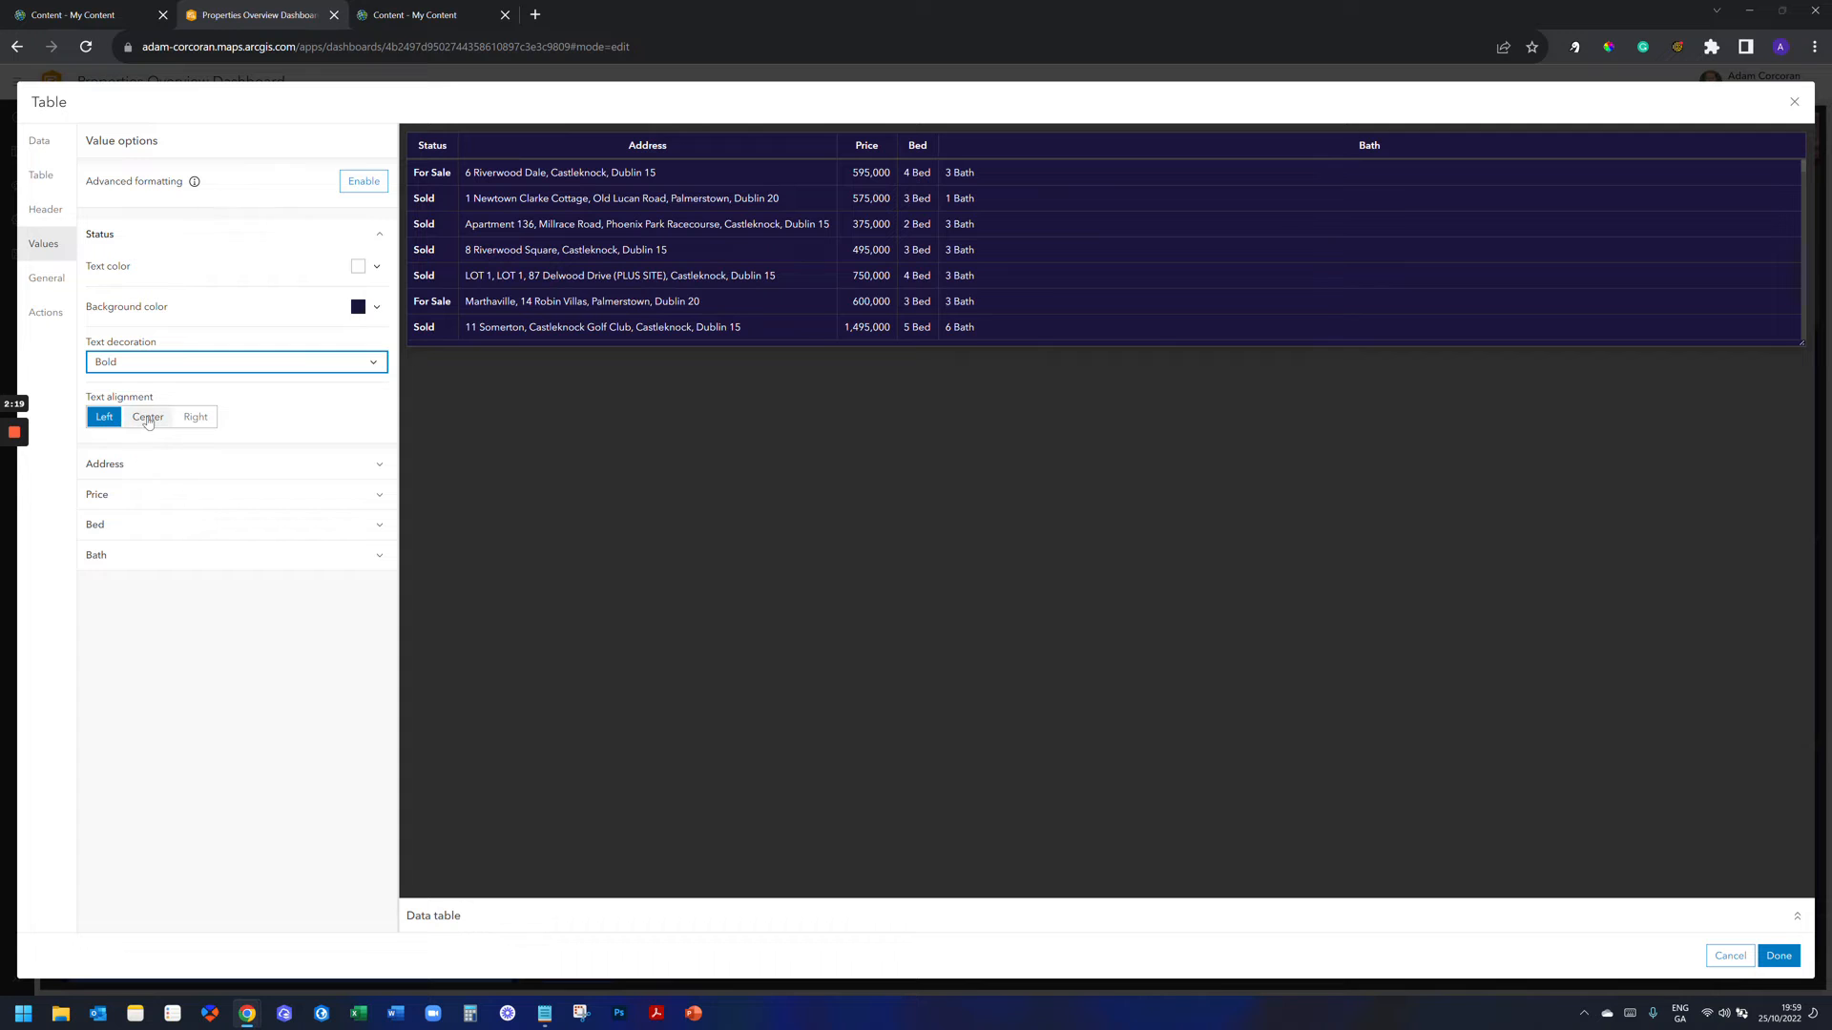
left_click(194, 418)
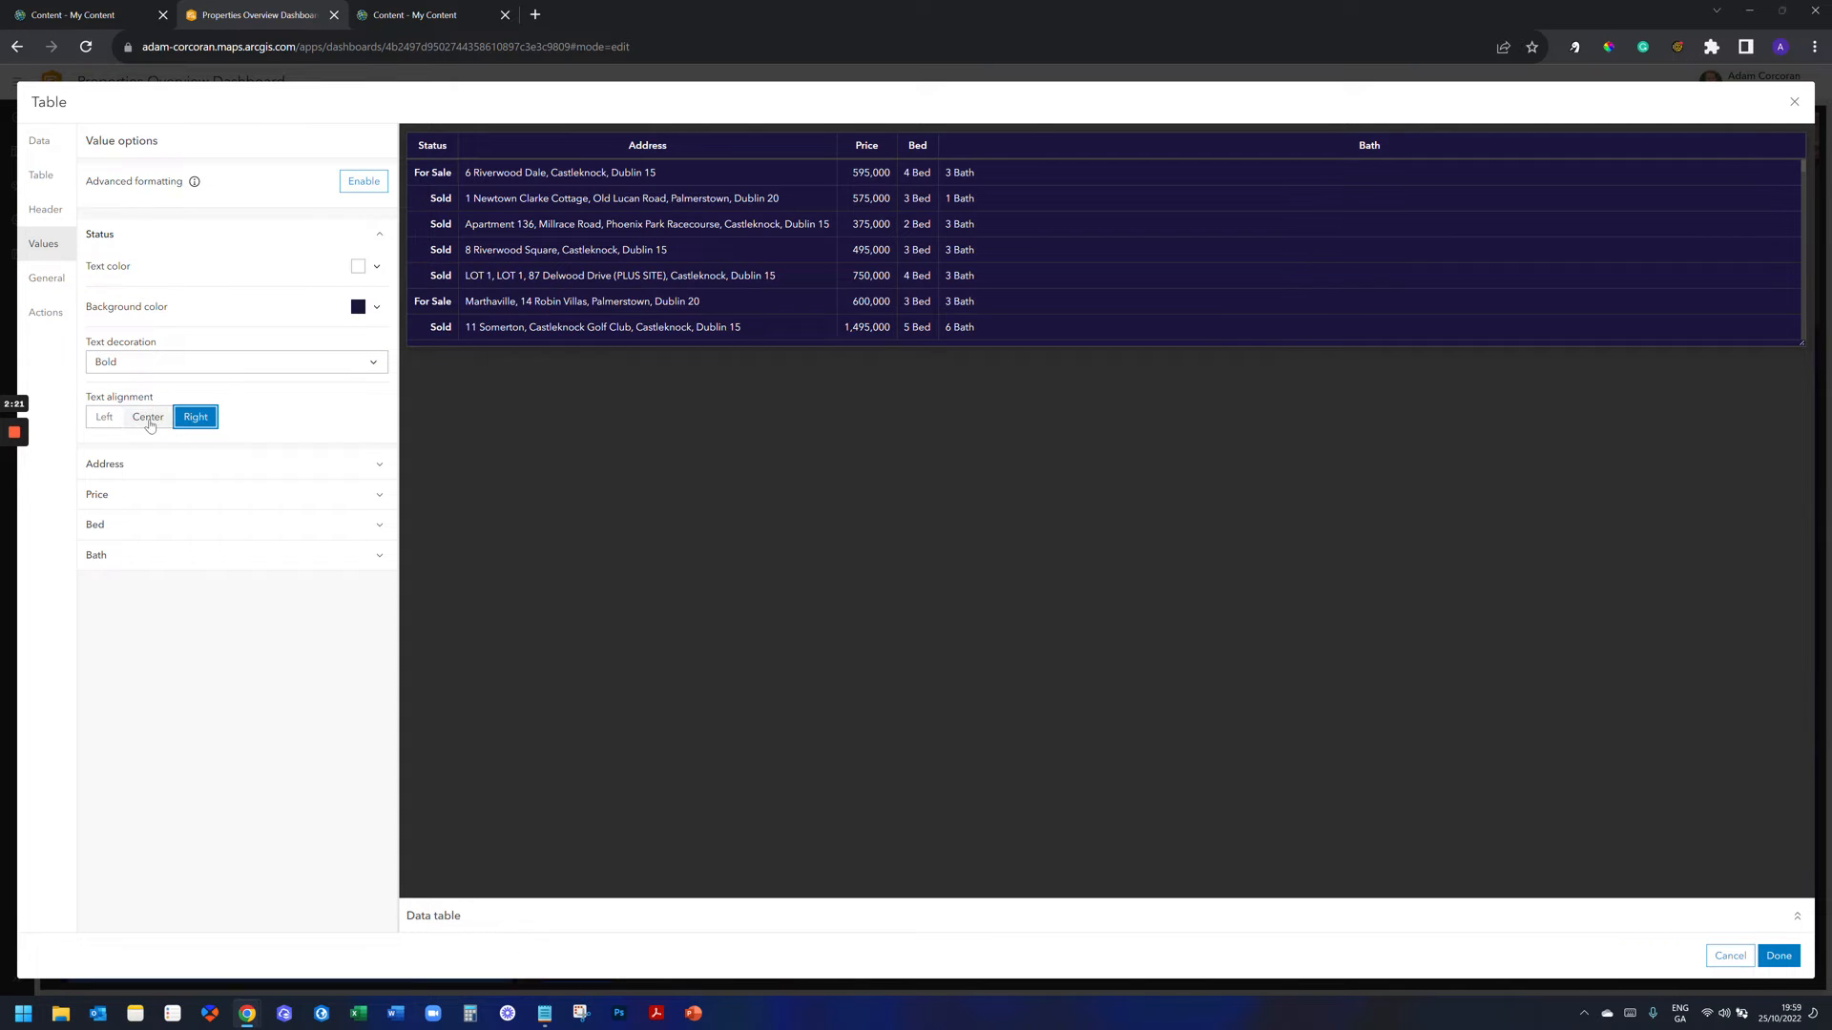
left_click(103, 418)
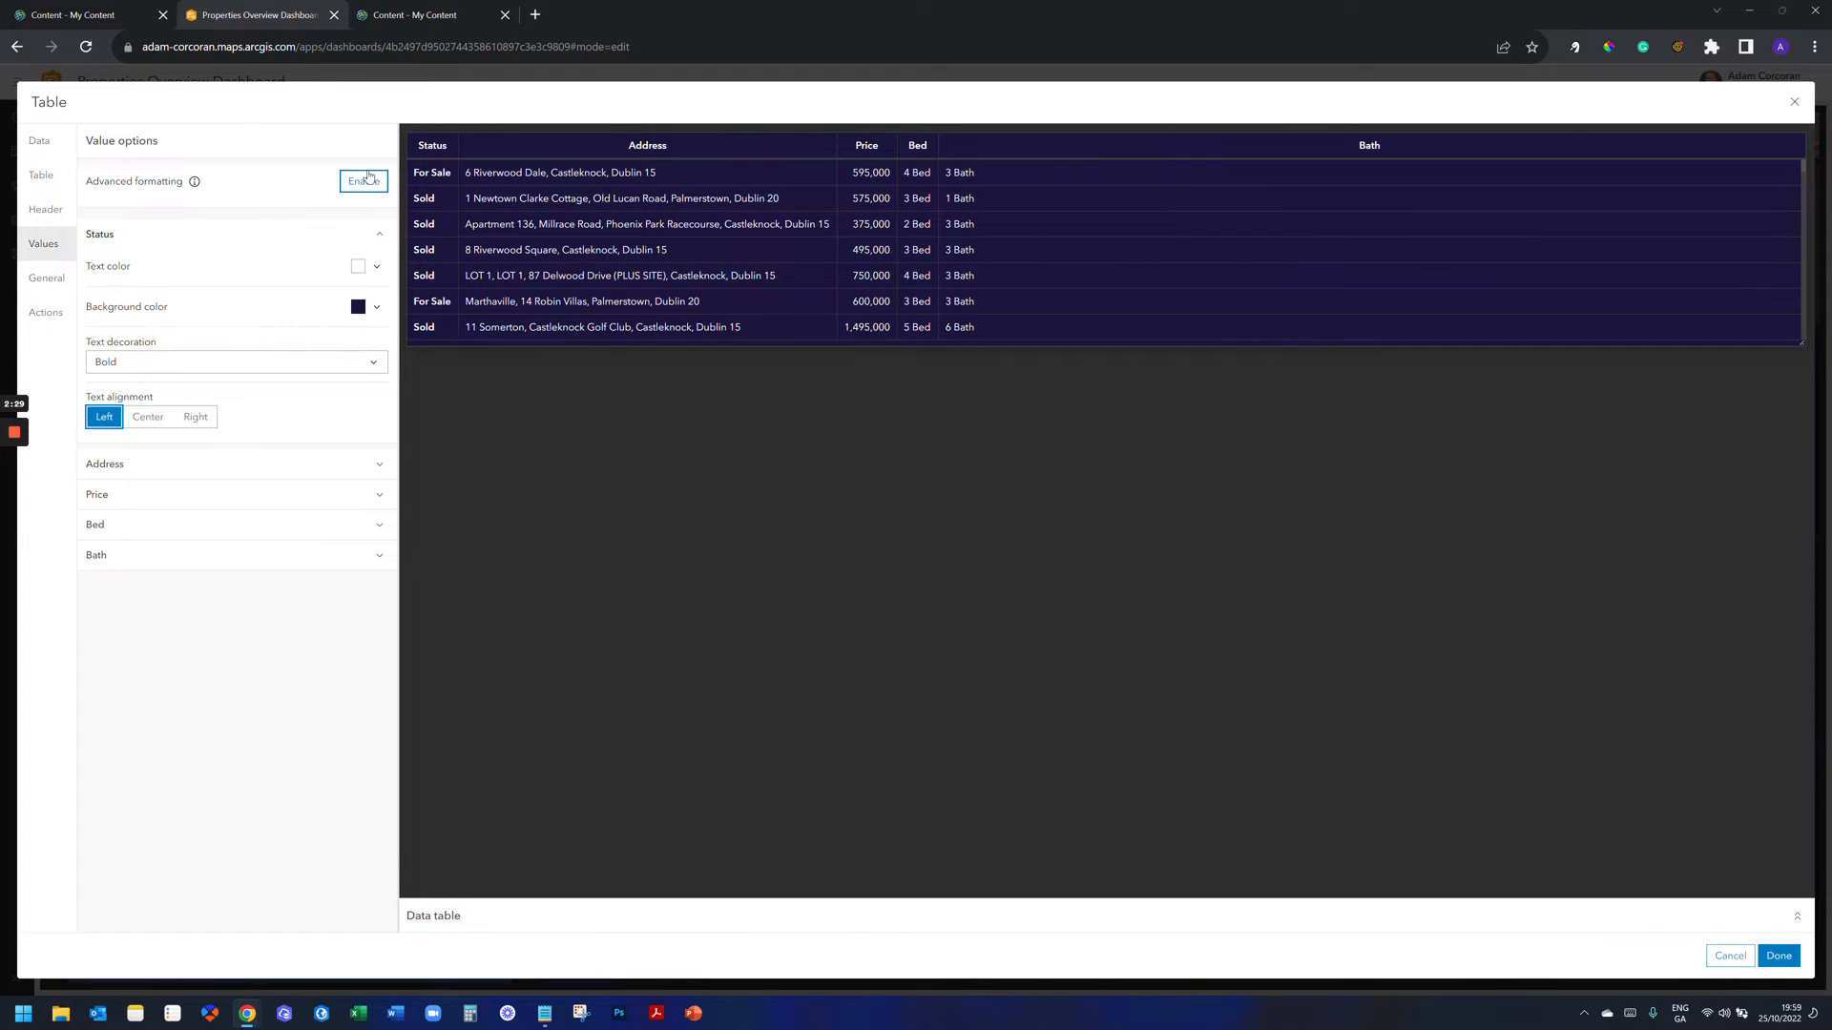
Enable advanced formatting for the table values and expand the empty Icons section.
left_click(362, 181)
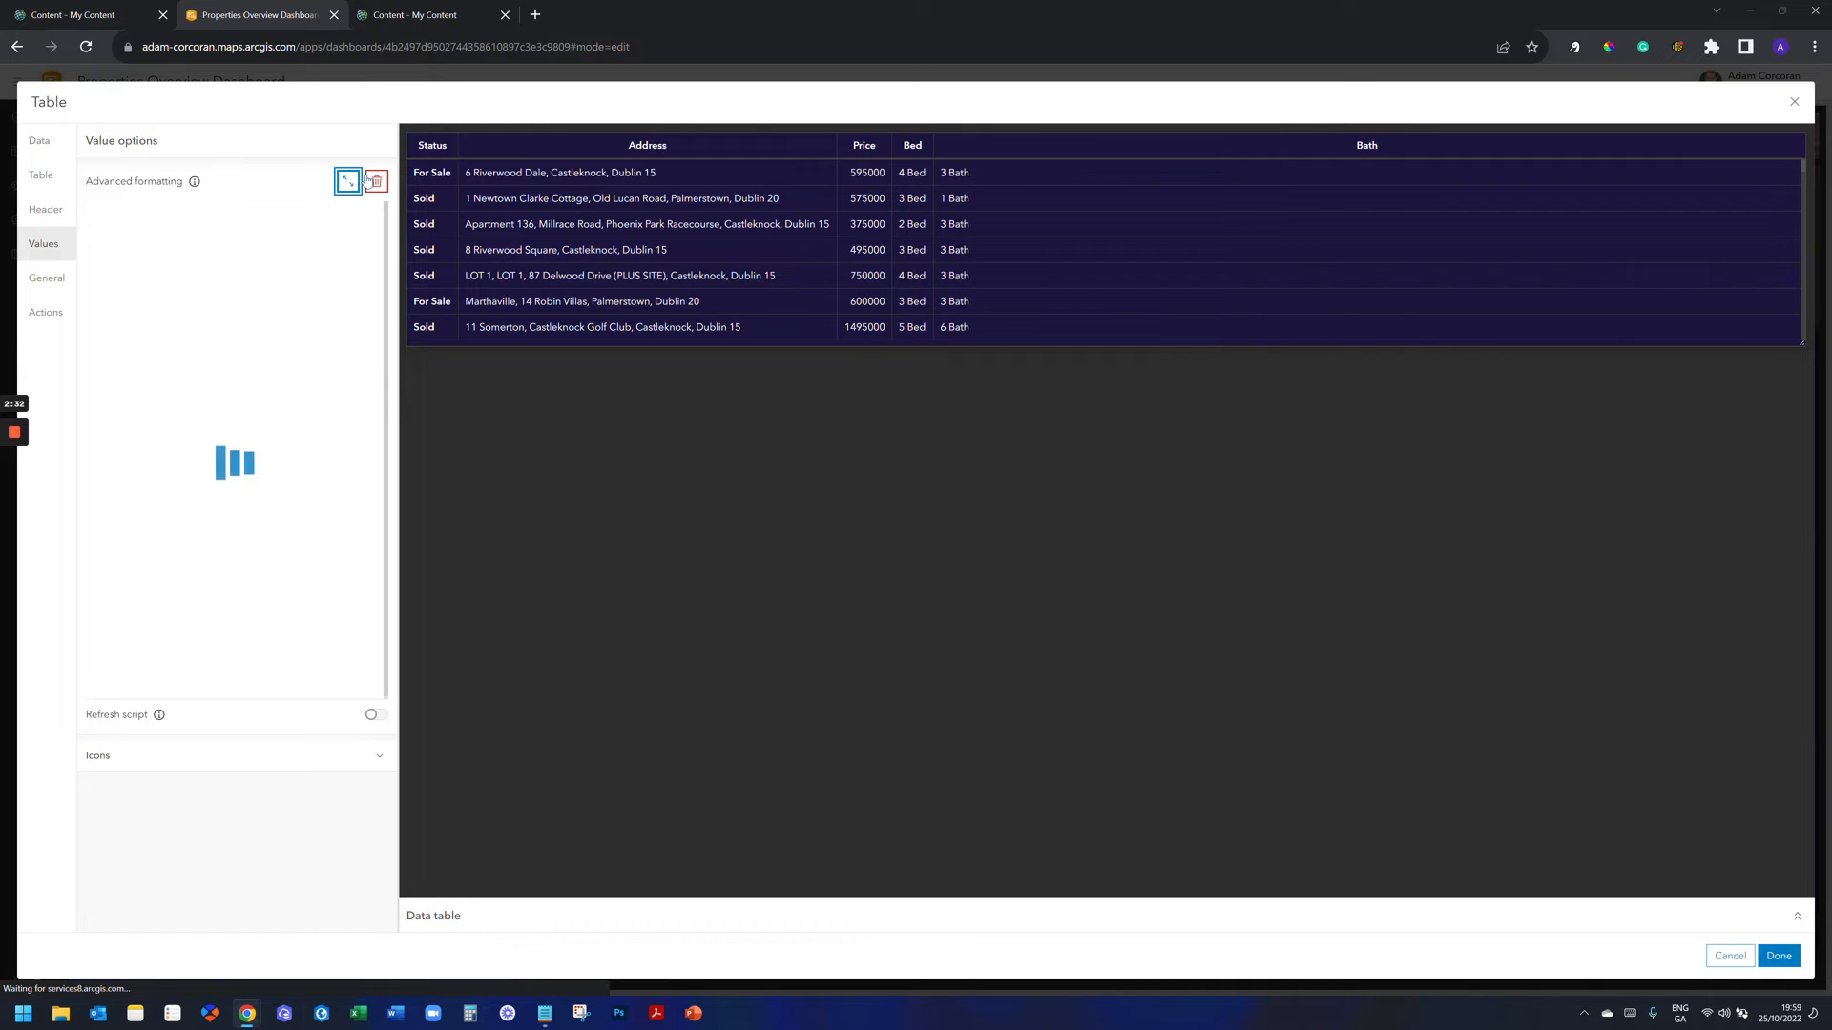
left_click(347, 182)
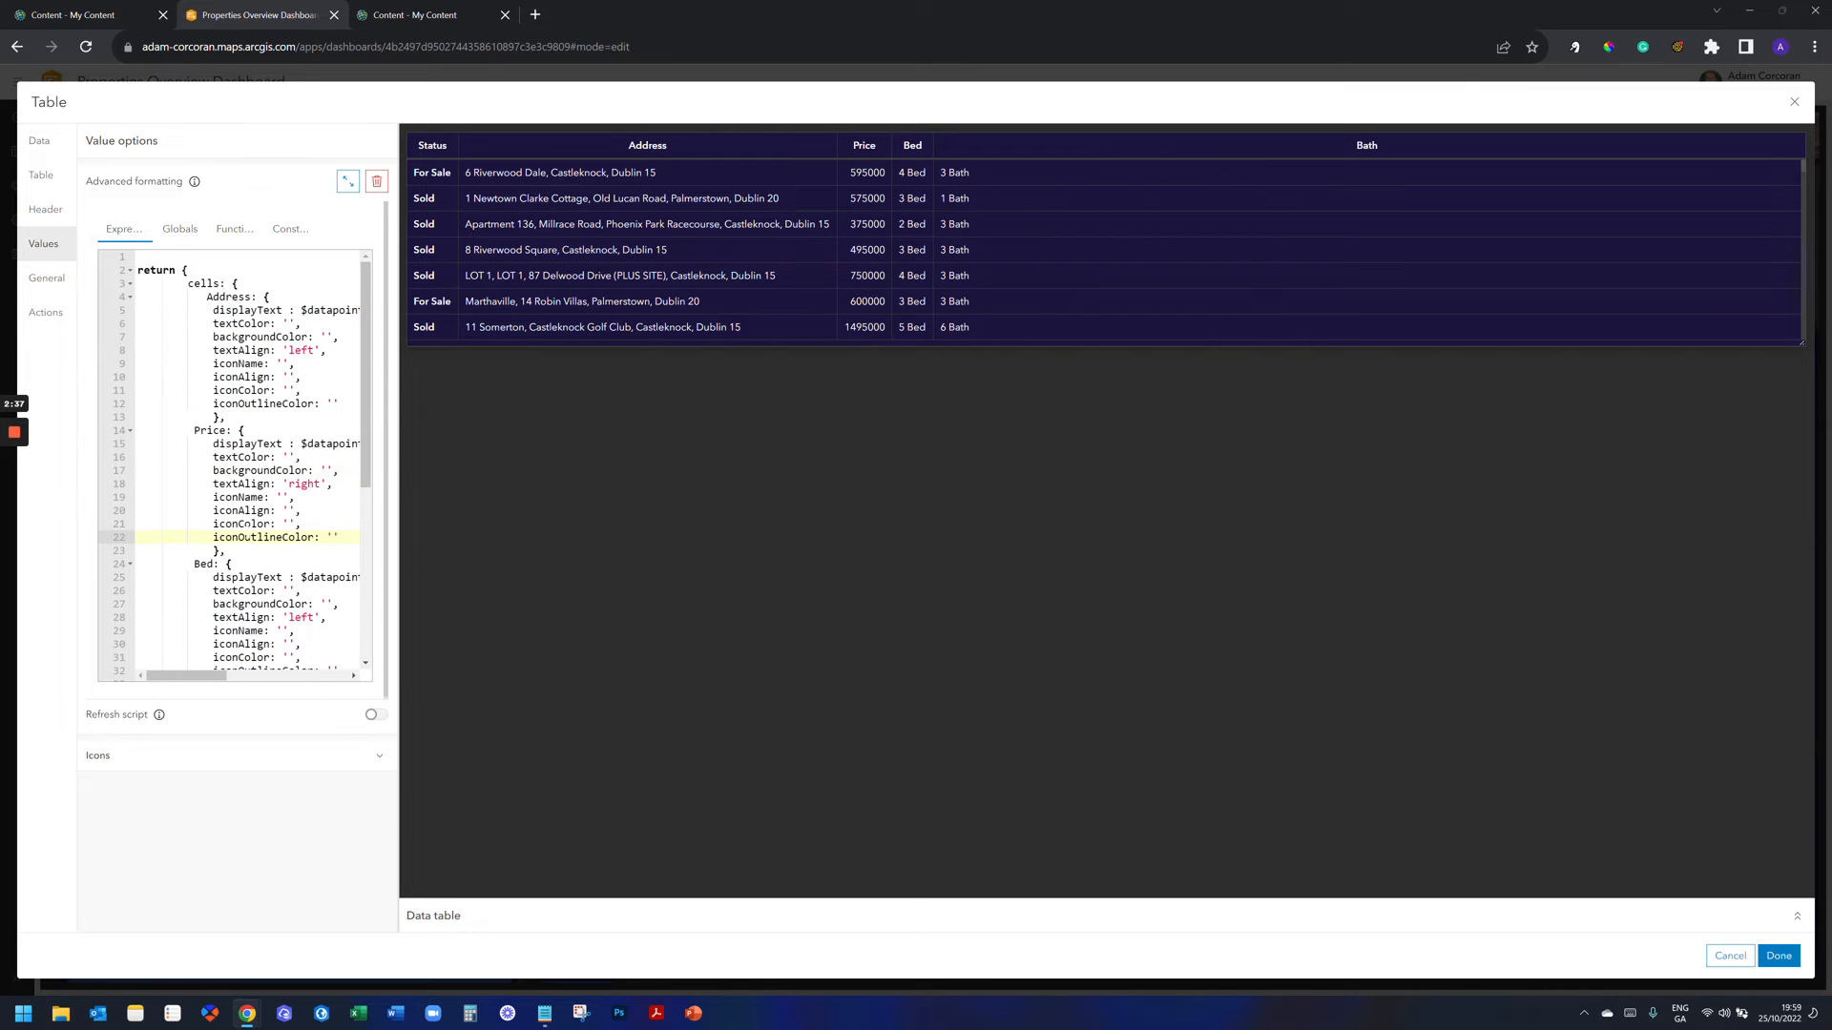
left_click(246, 591)
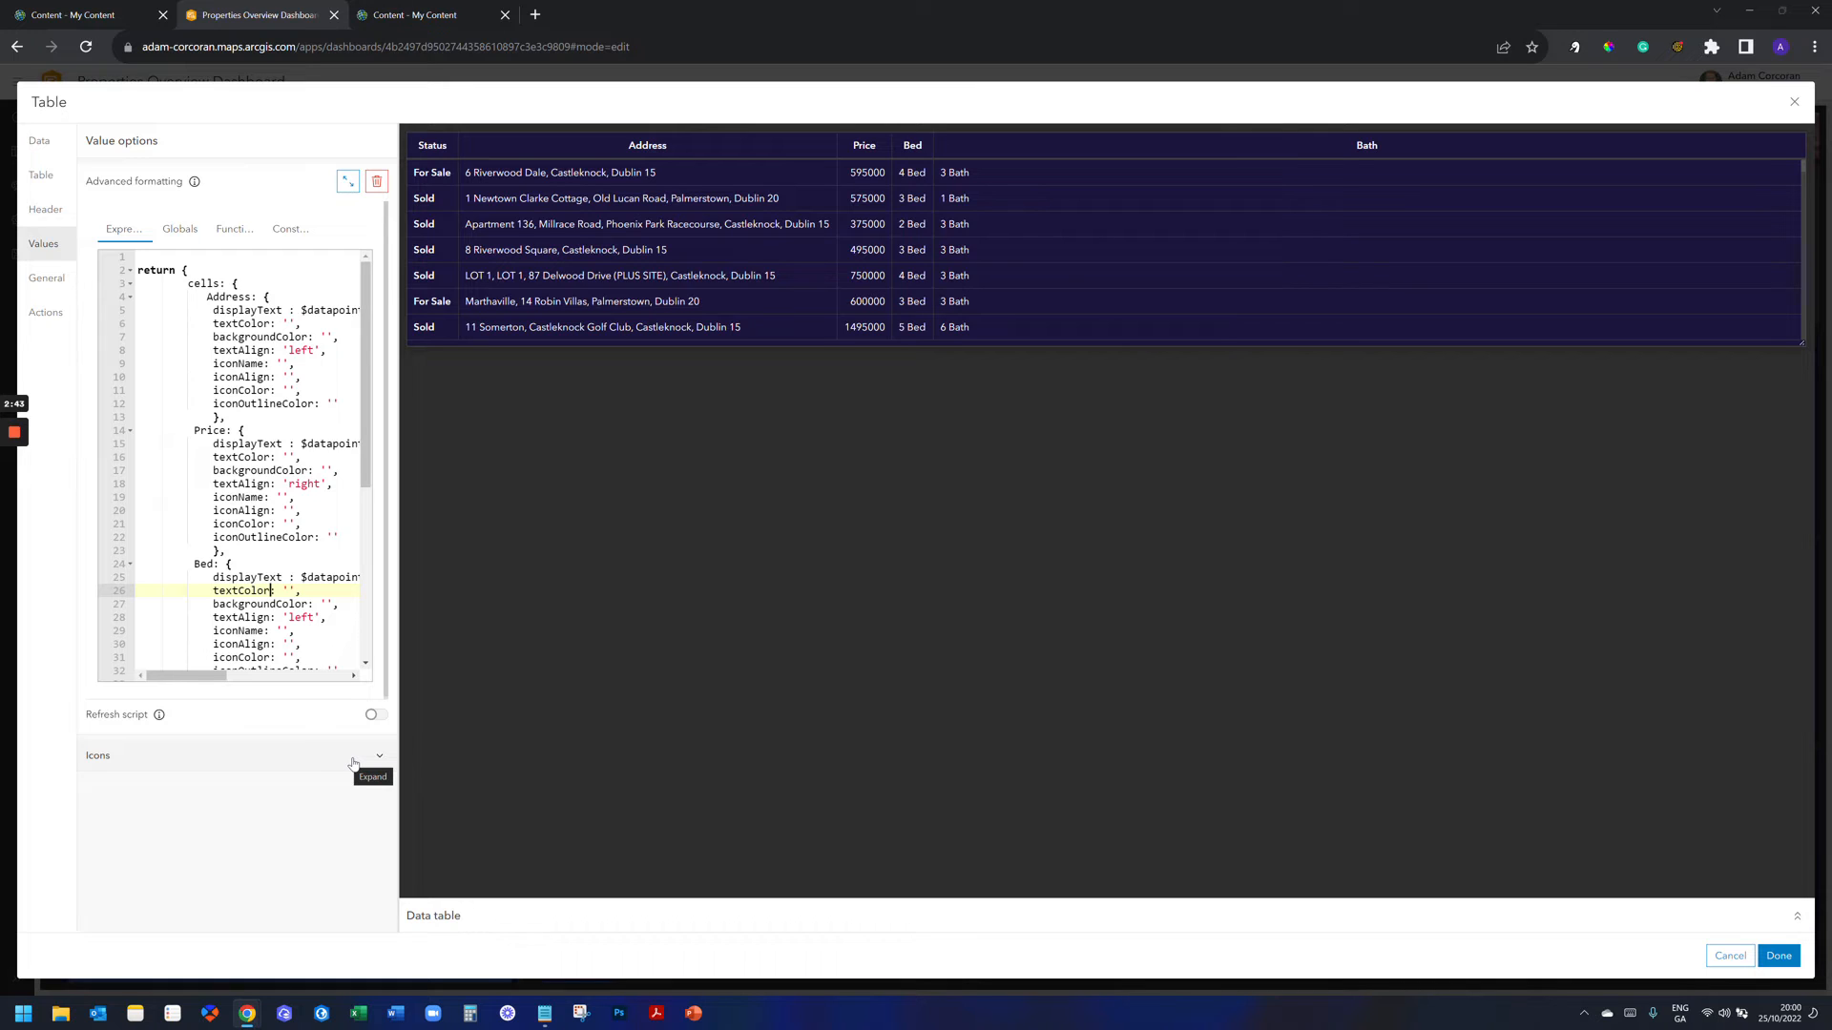
left_click(378, 761)
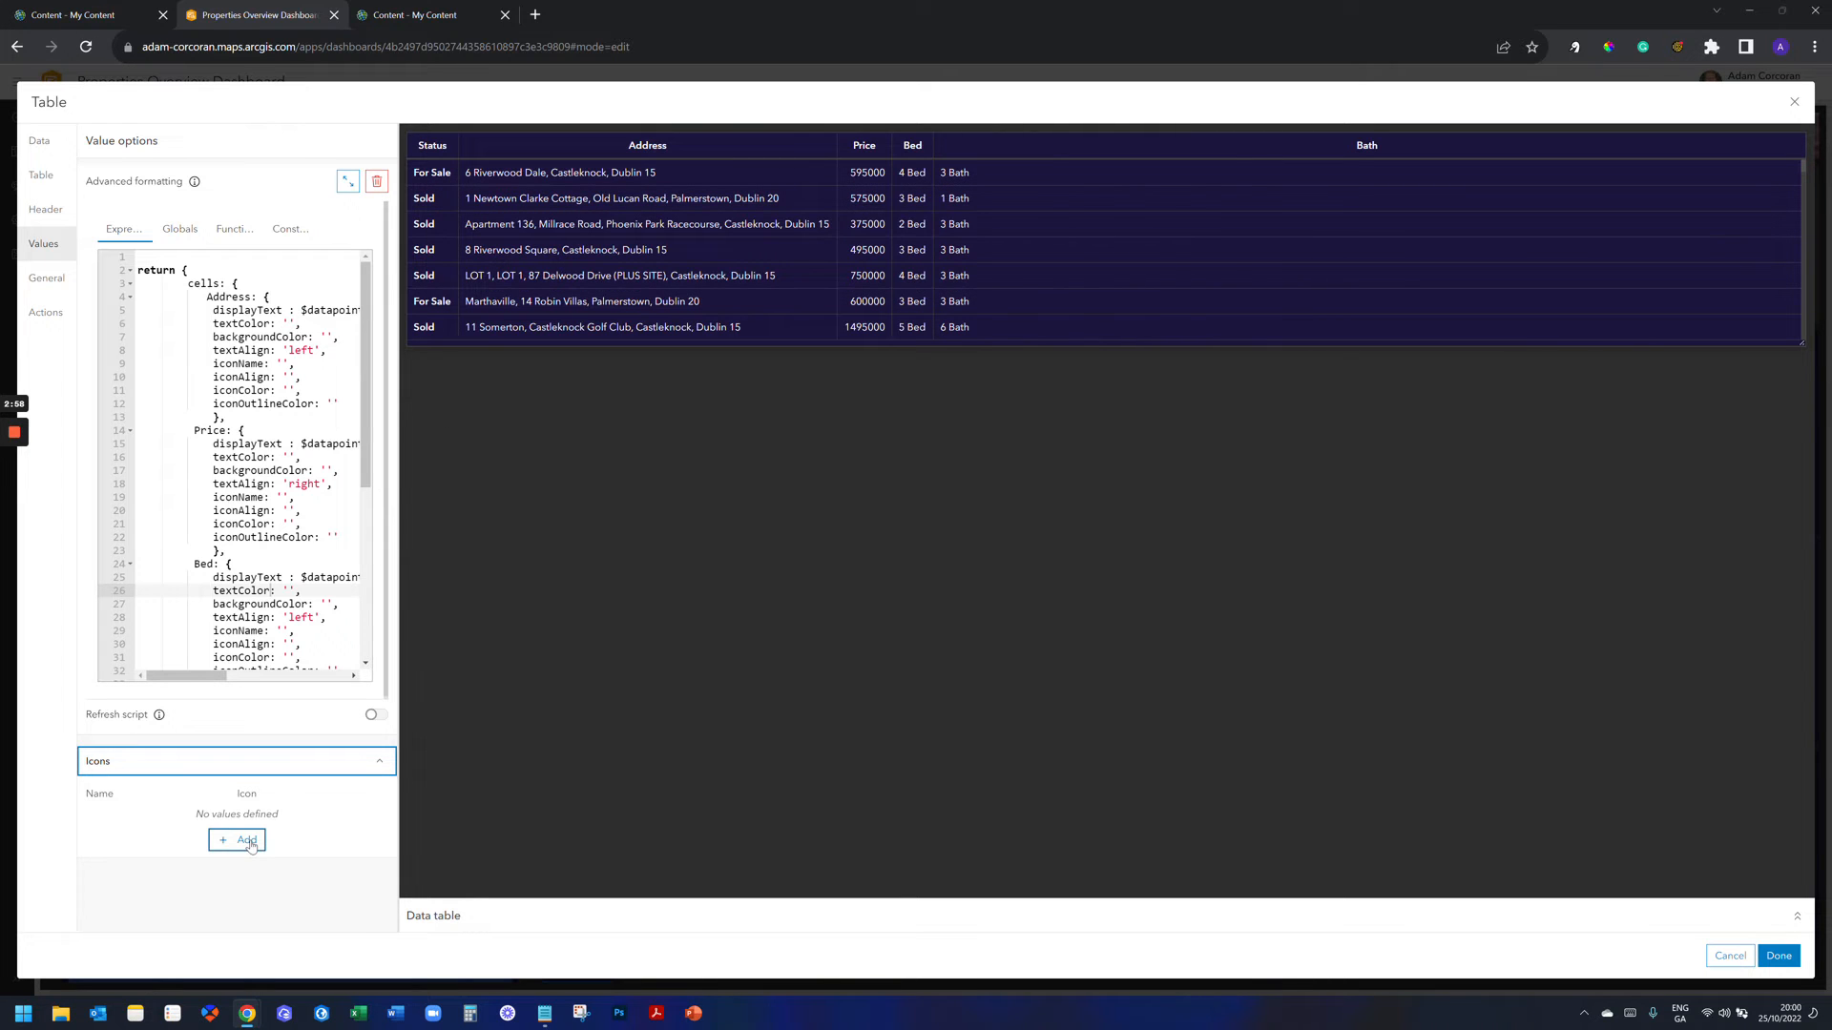
Add a key icon from the Miscellaneous set and name it Sold.
left_click(236, 840)
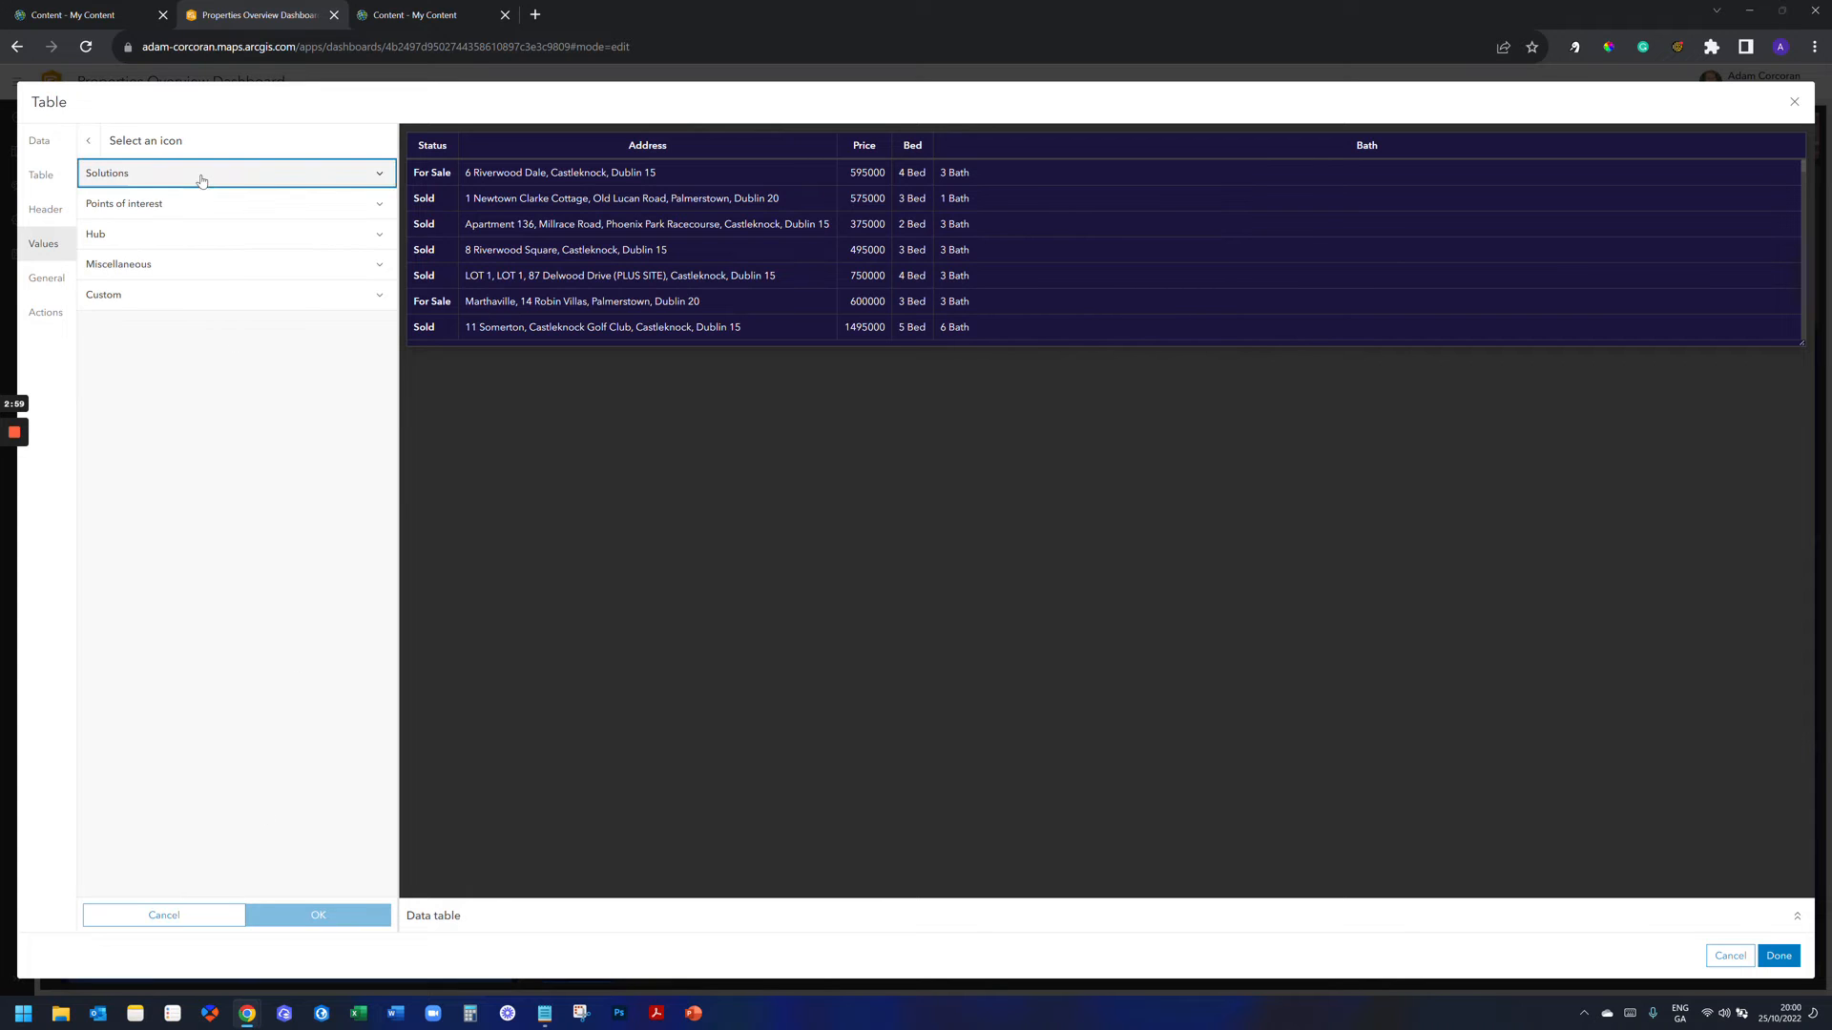
left_click(233, 173)
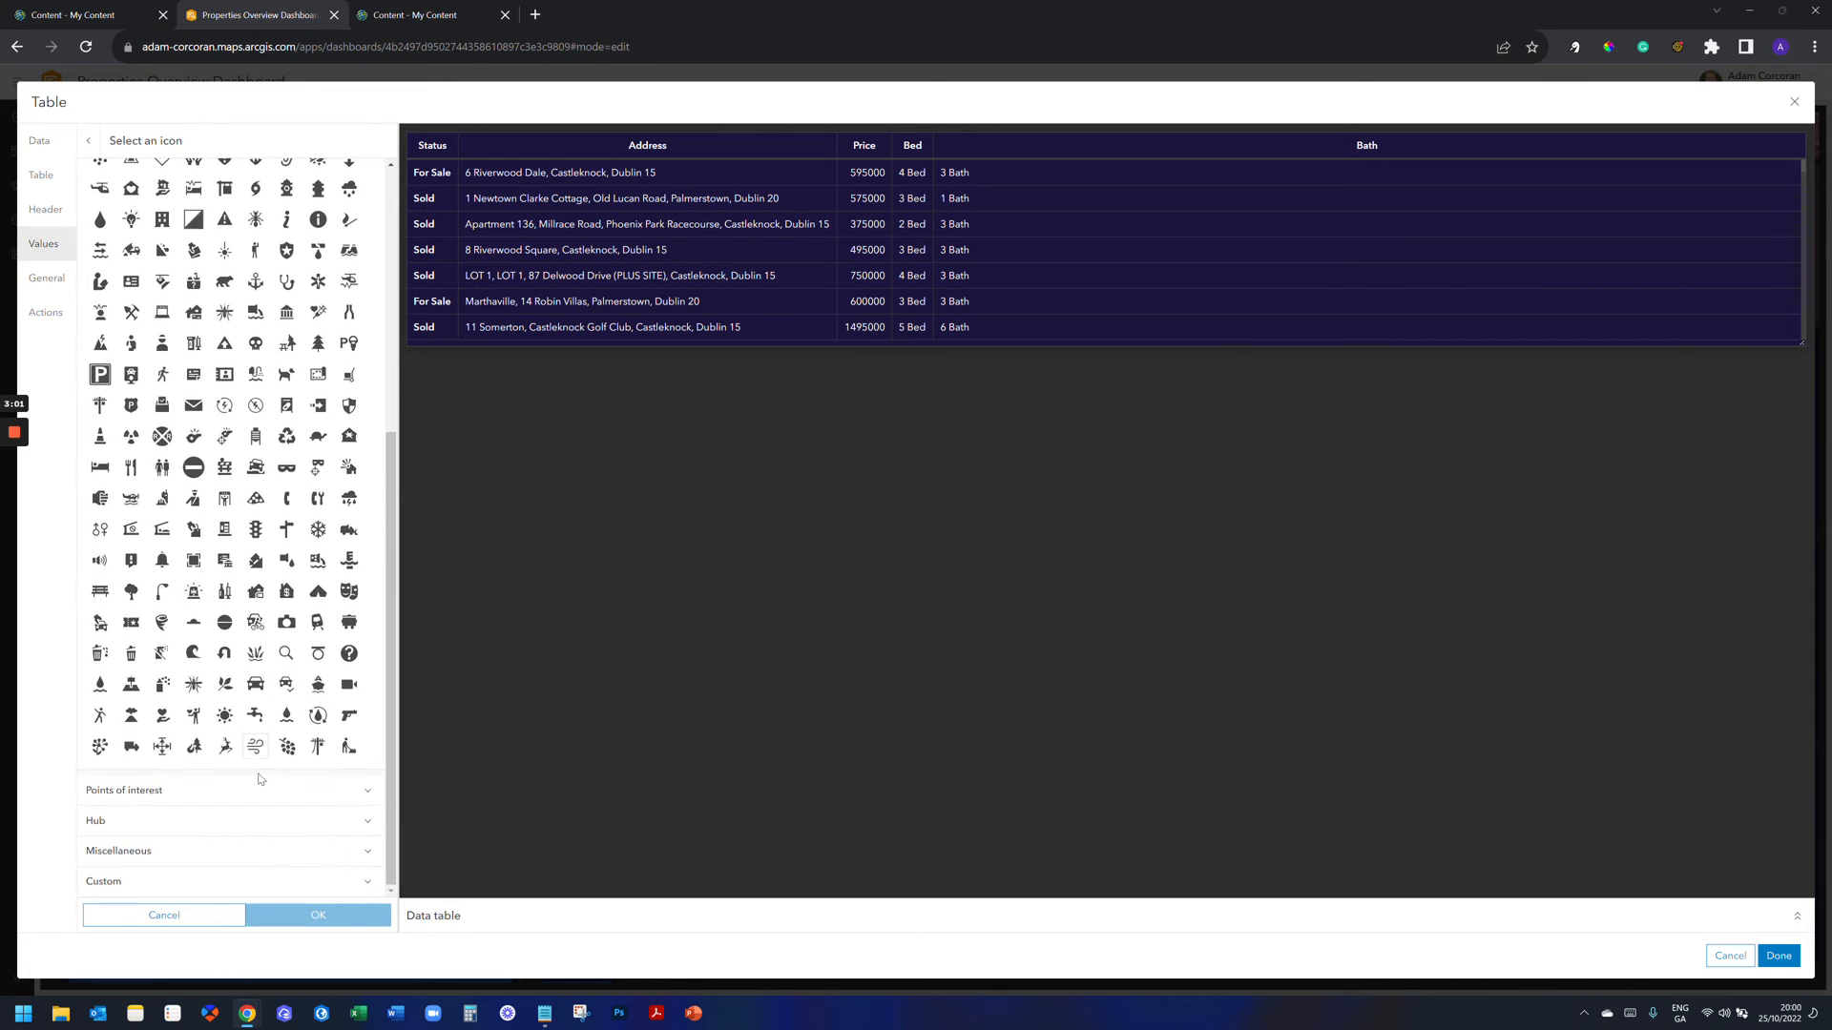
left_click(124, 790)
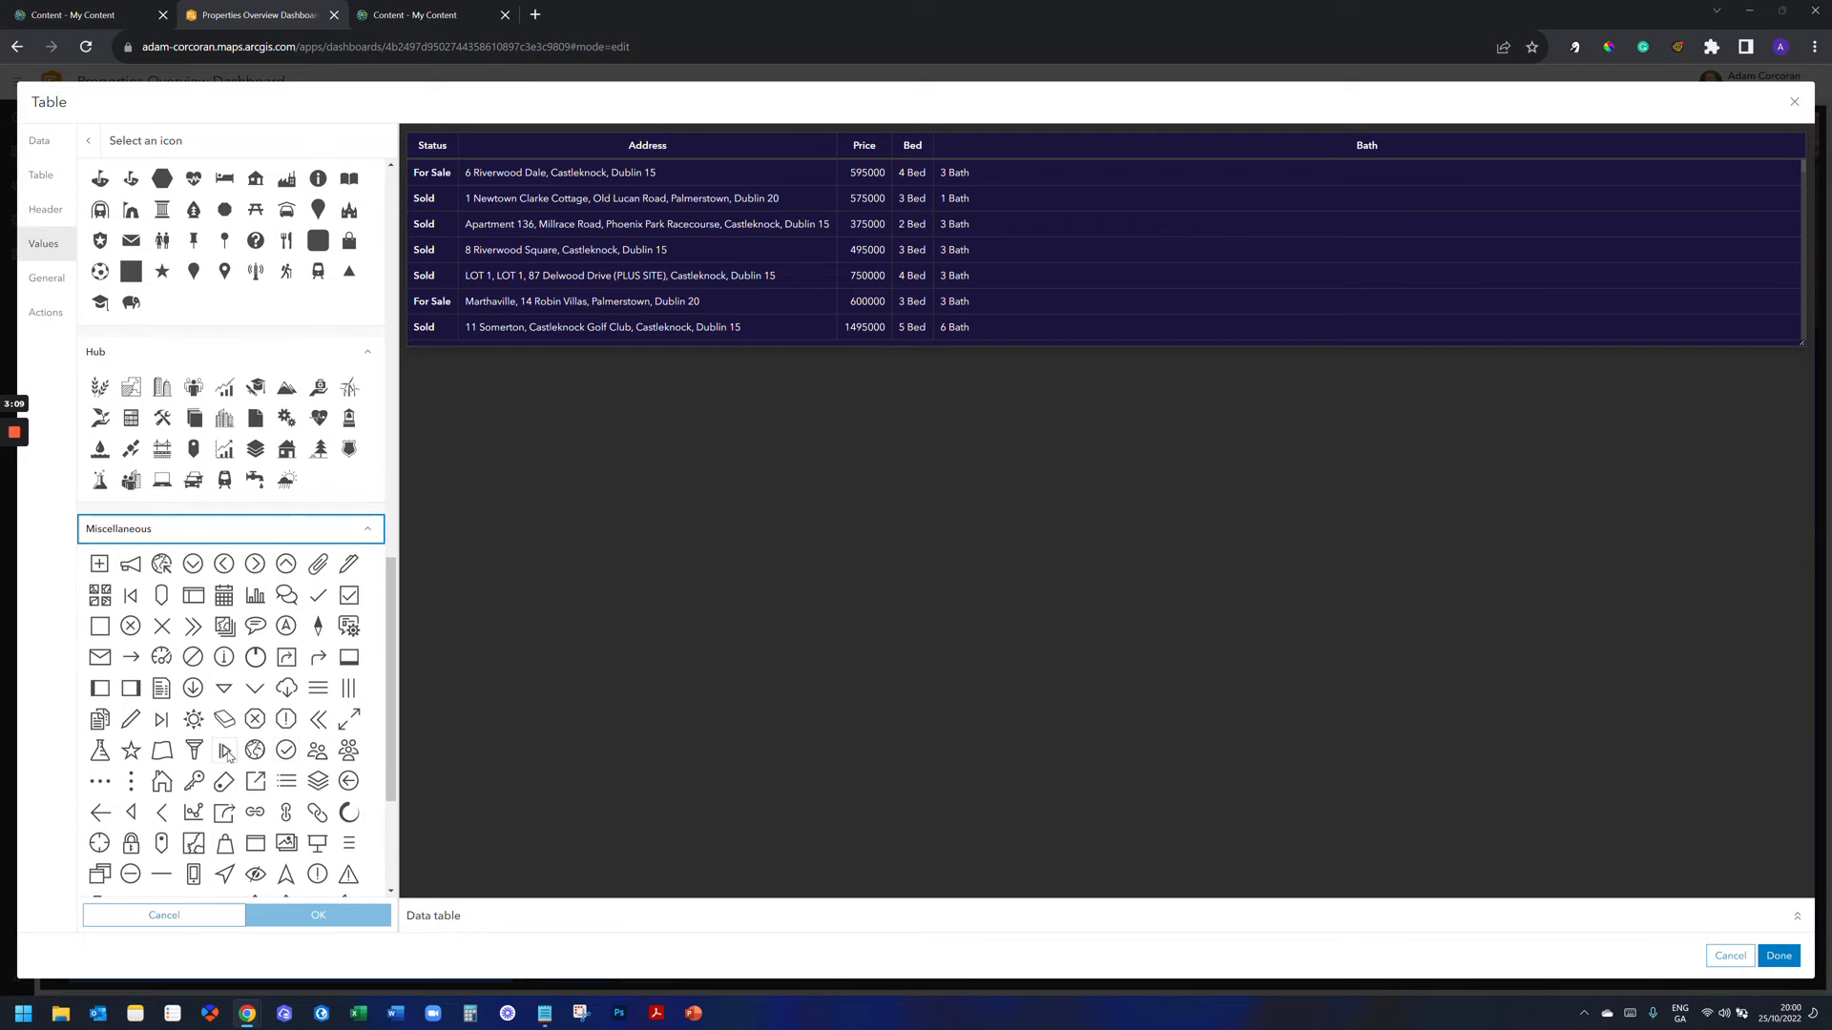
scroll("down", 3)
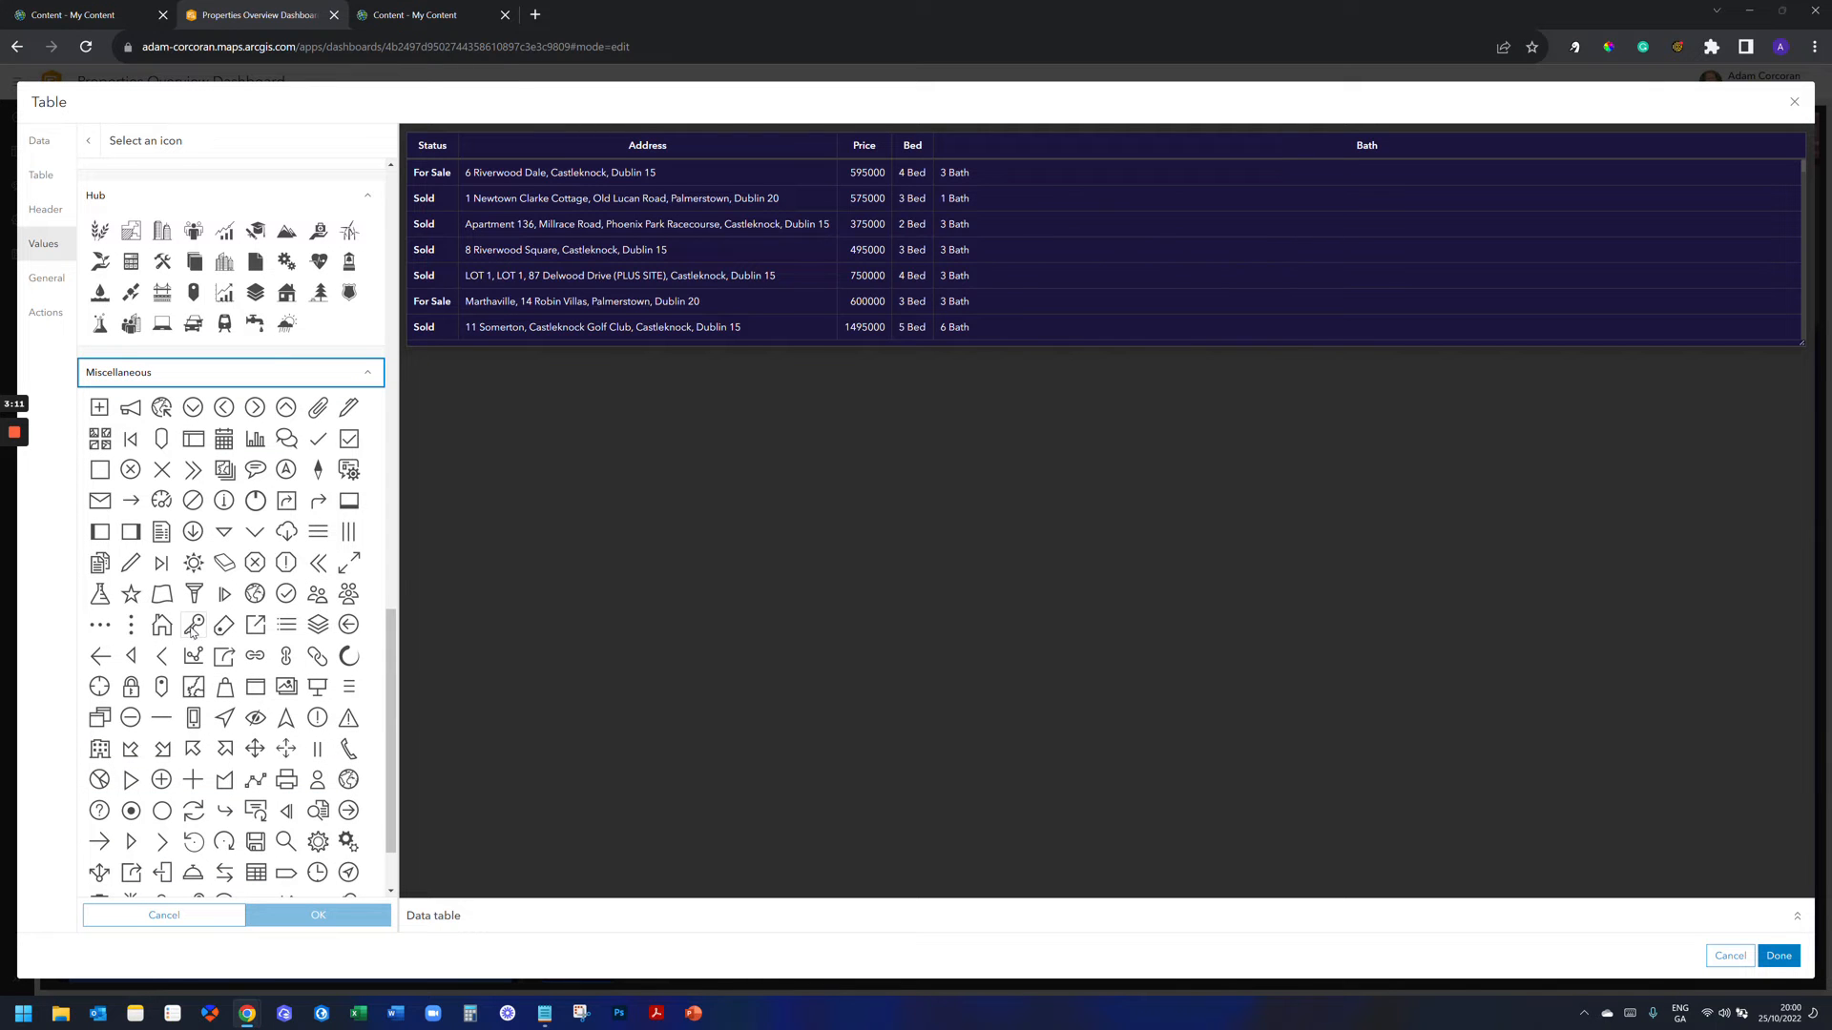
mouse_move(198, 627)
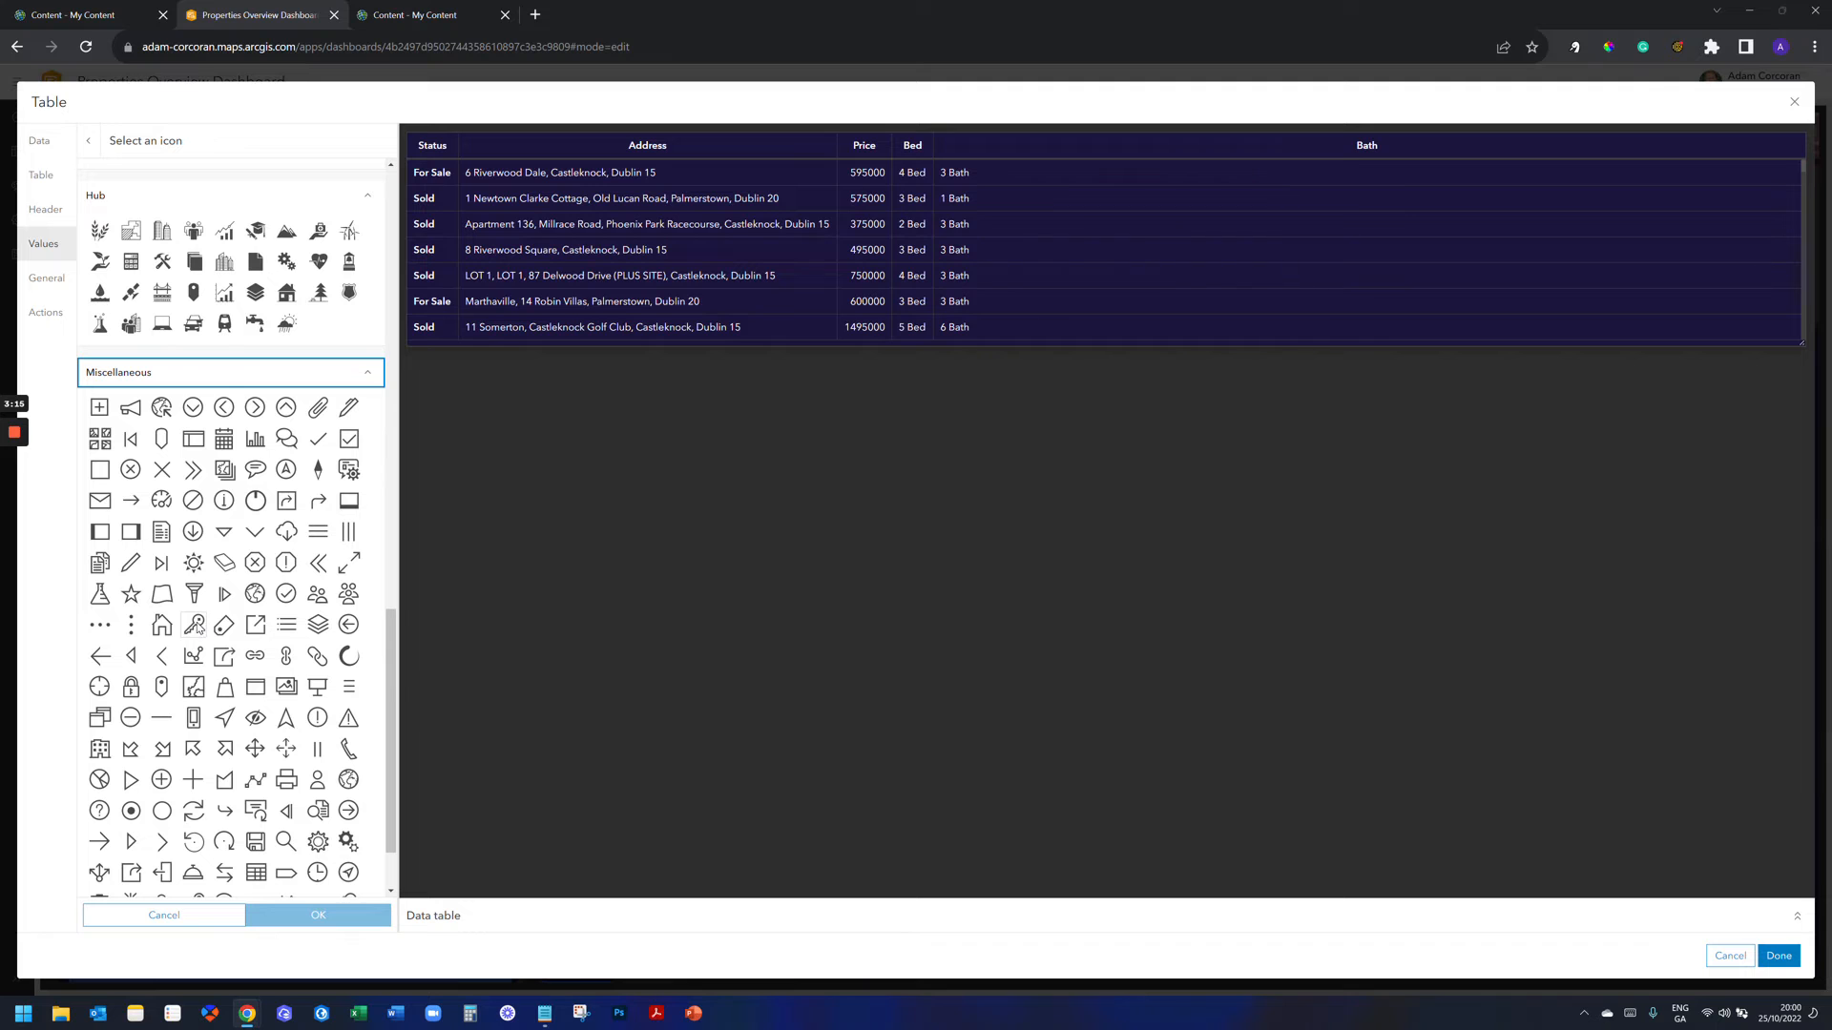
left_click(164, 914)
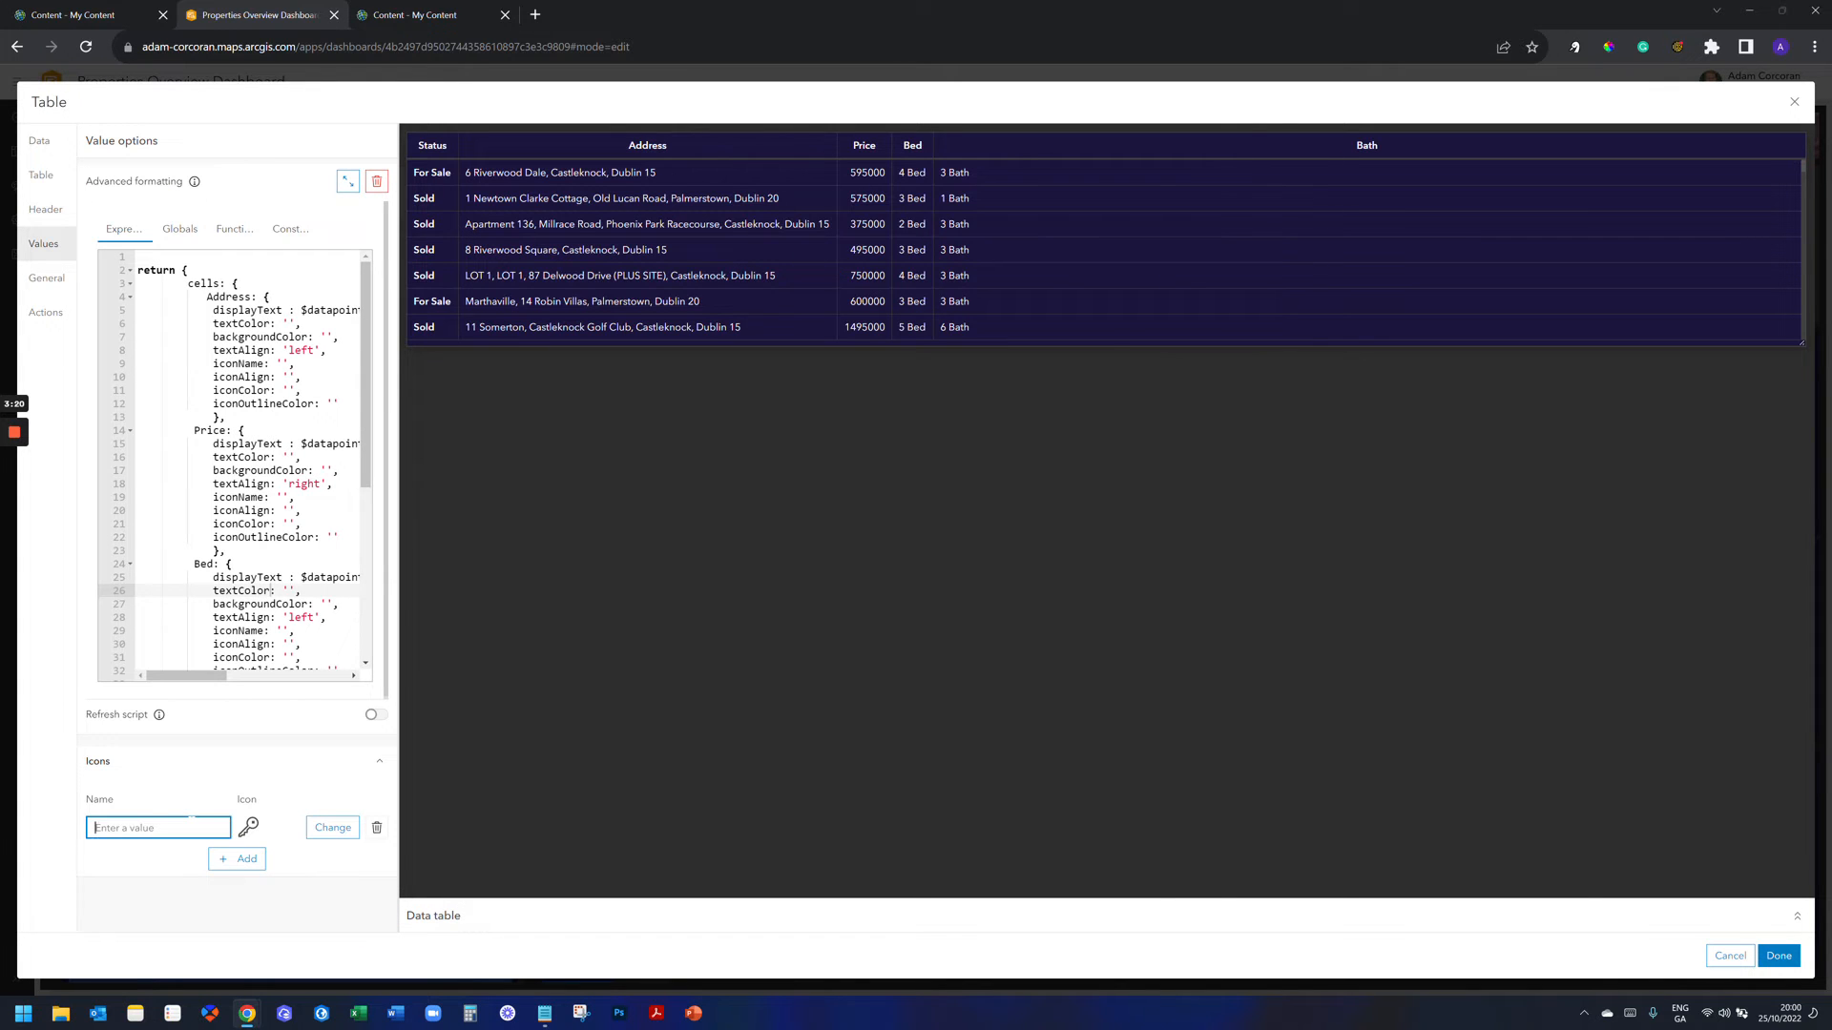
type("Sold")
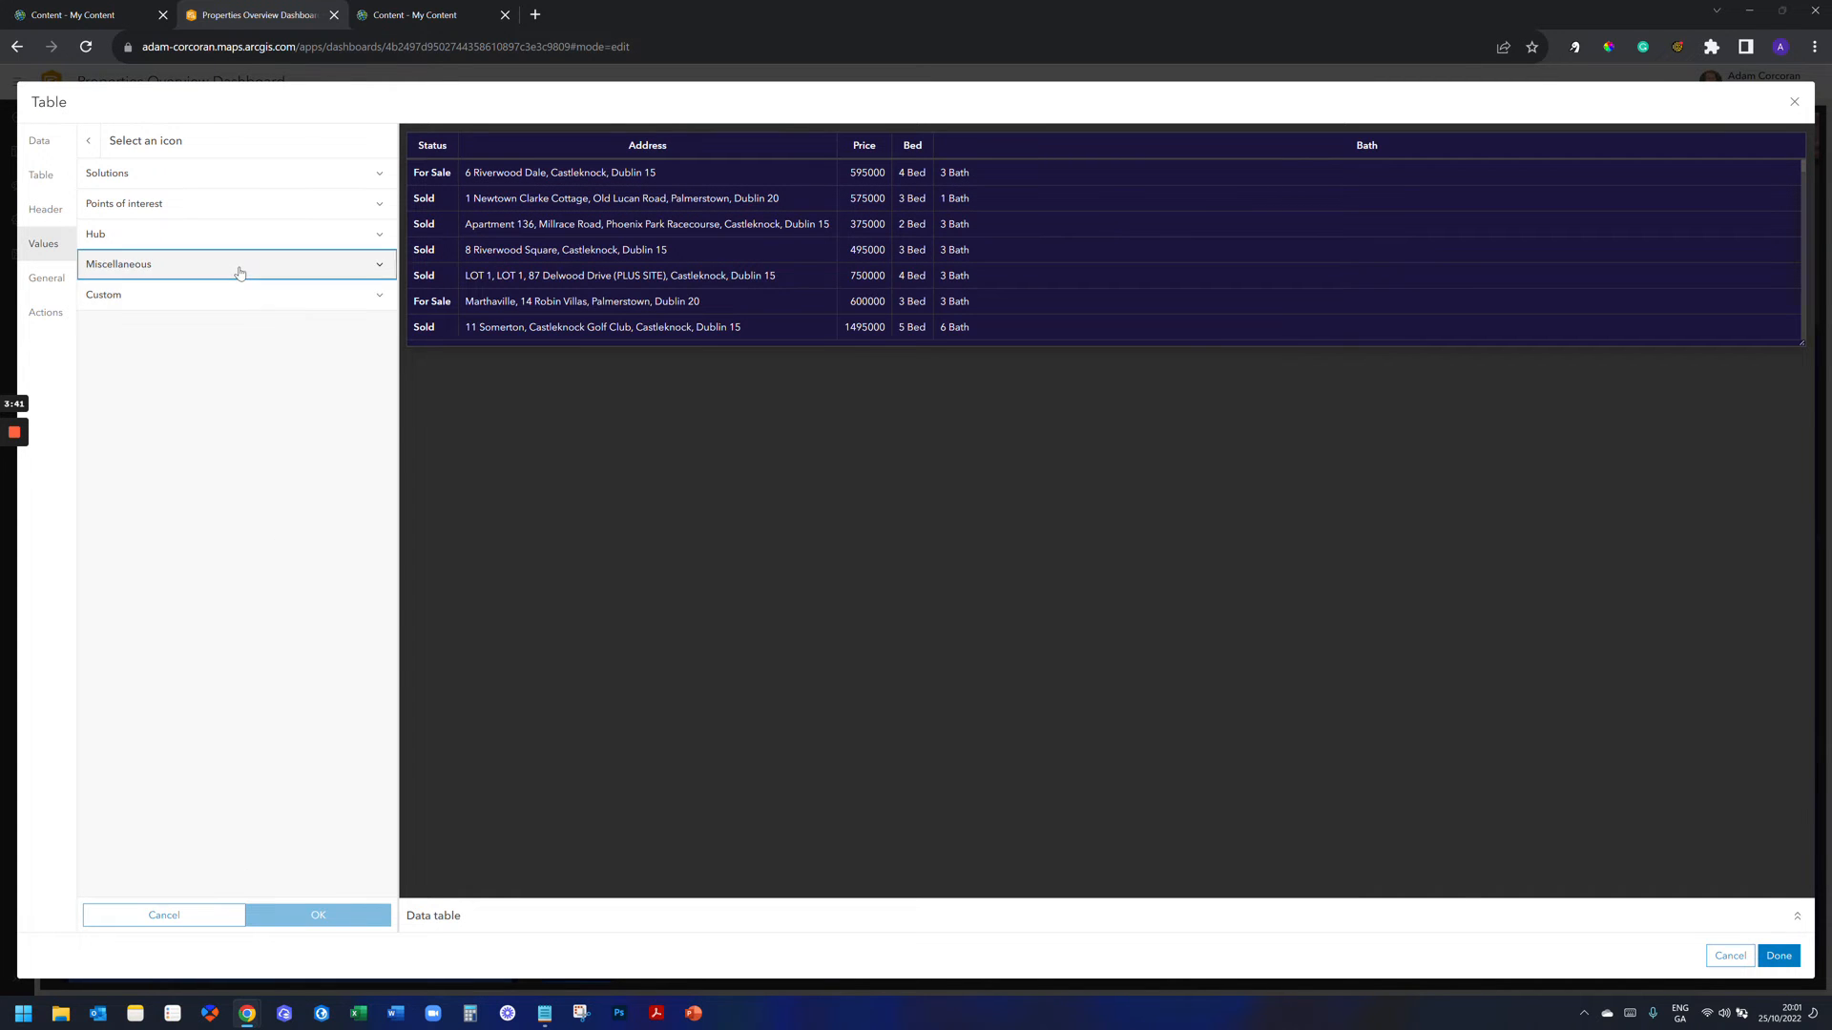
Add the tag icon as a second entry and name it For Sale.
left_click(233, 263)
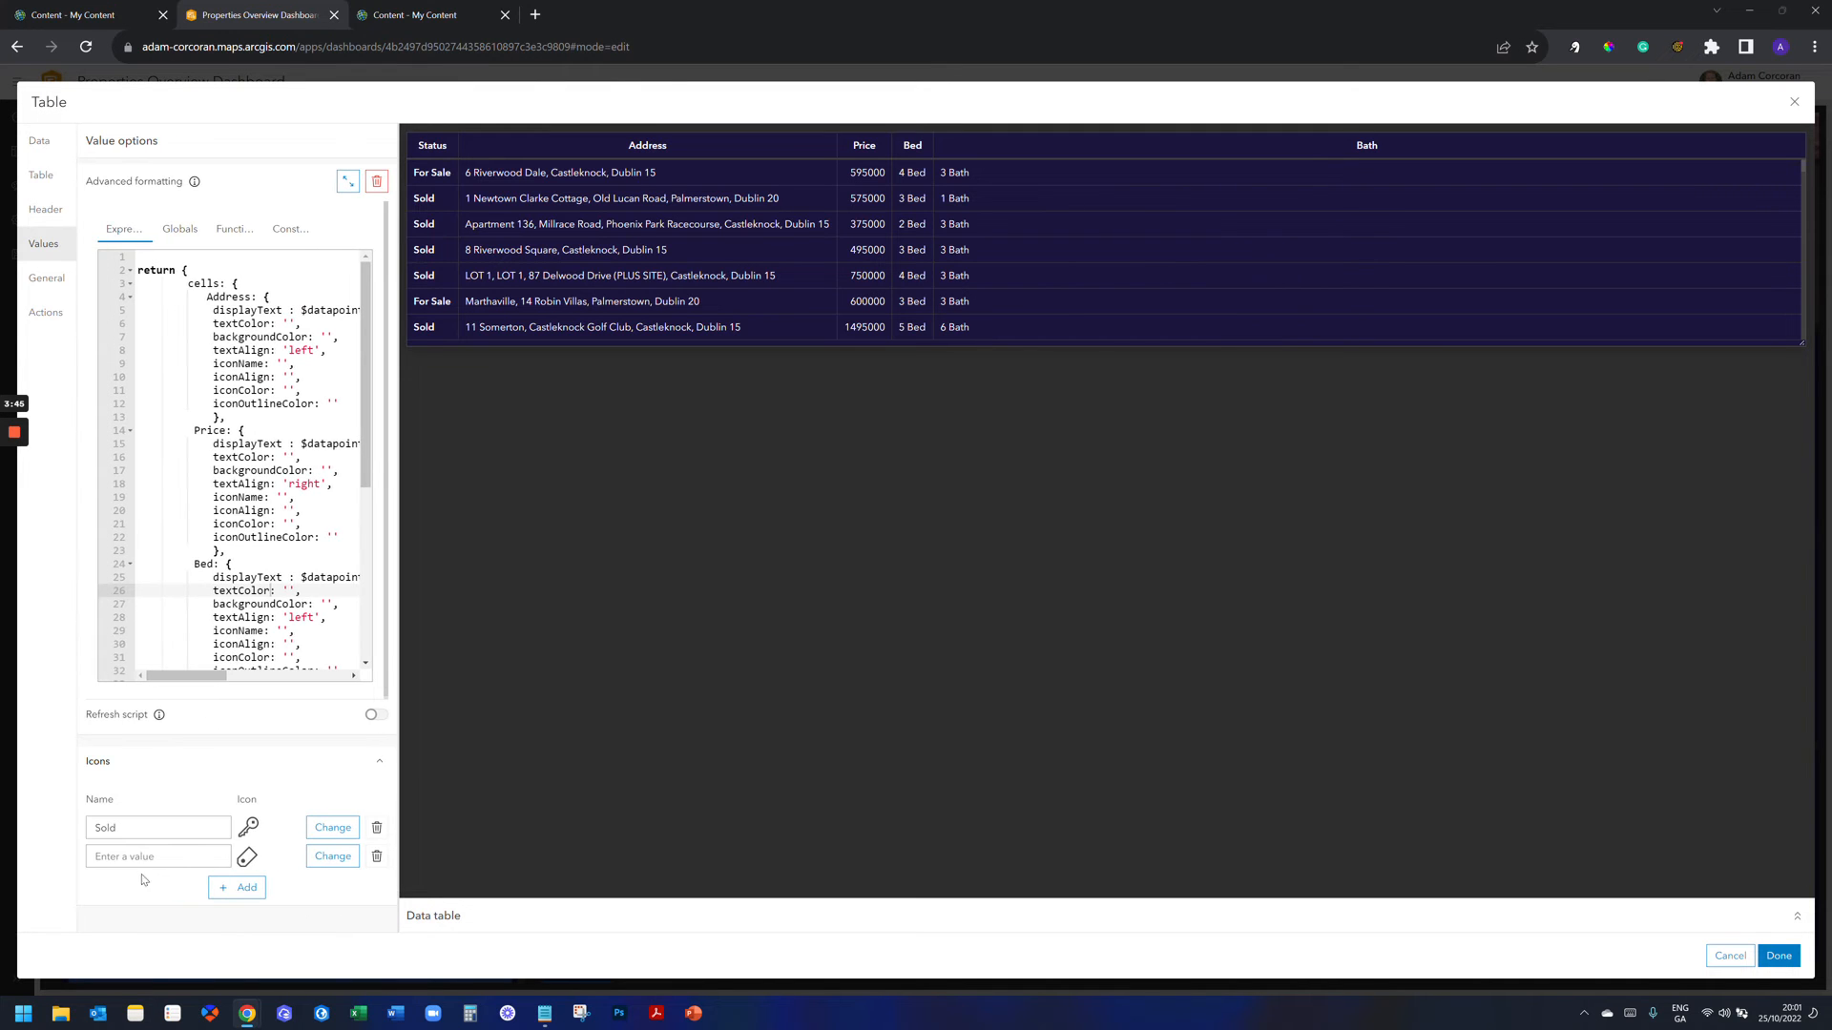
type("For Sale")
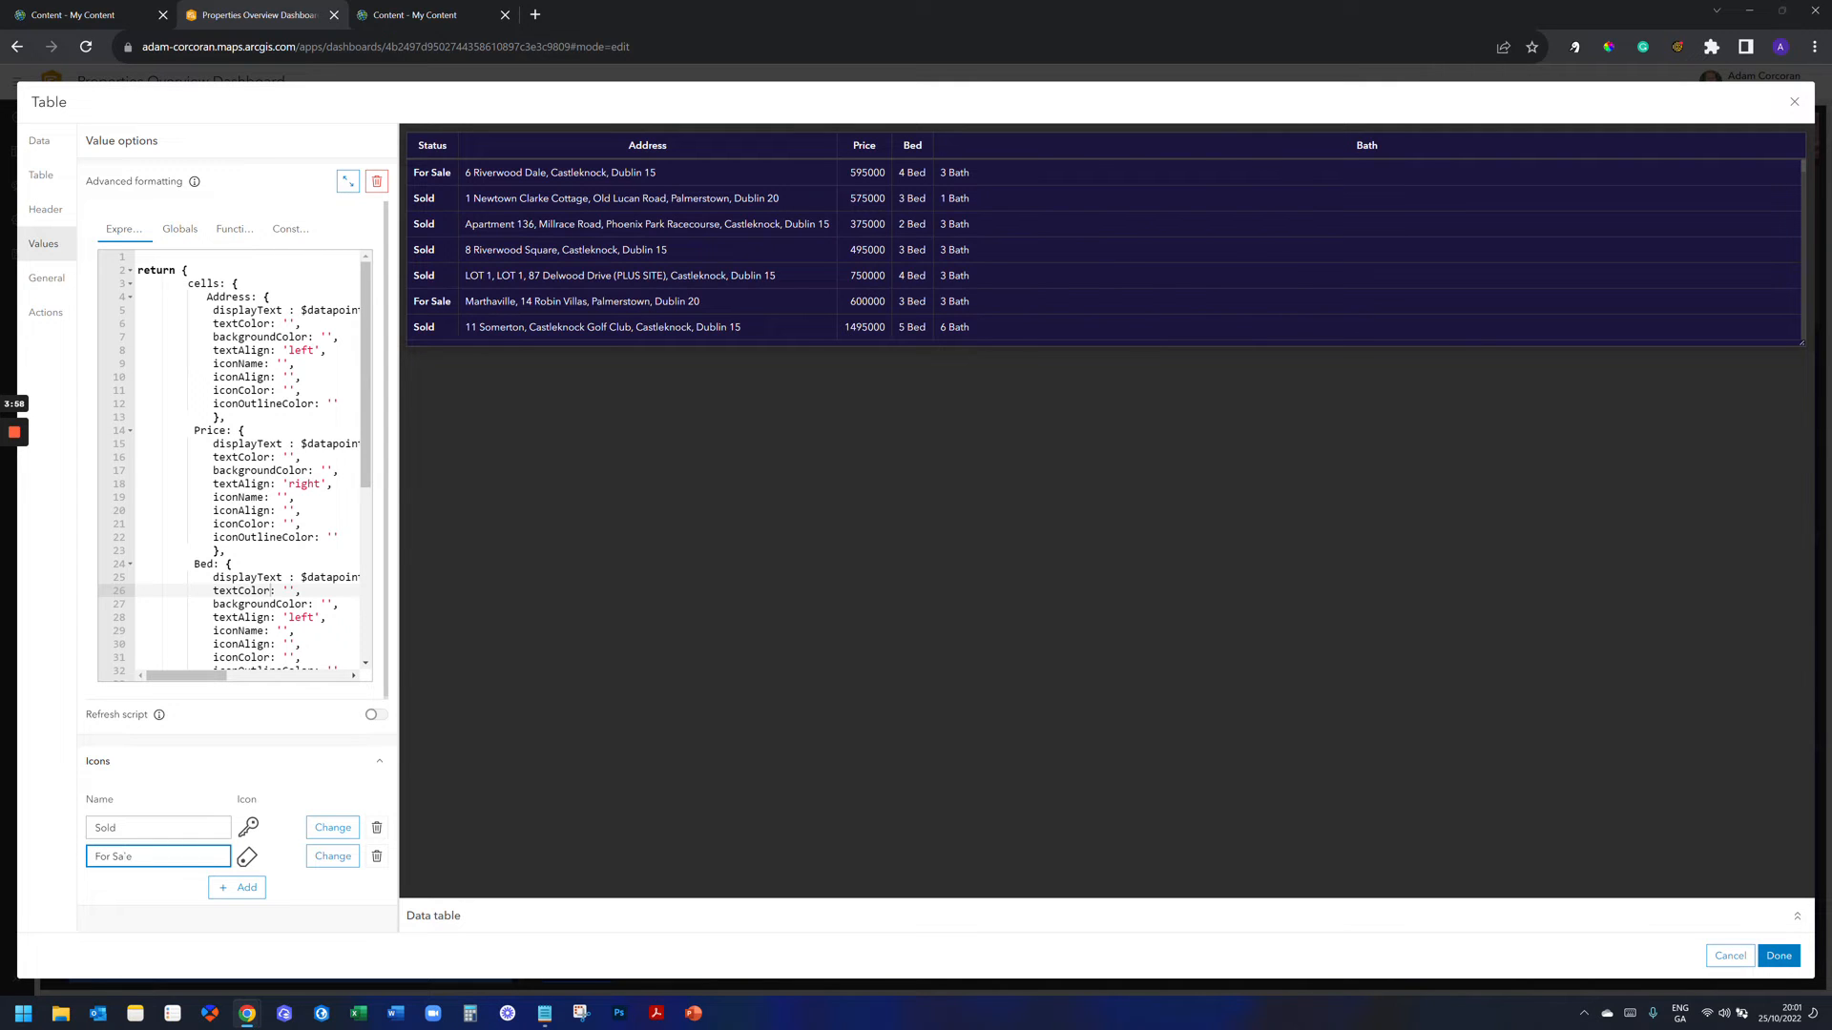
type("For Sale")
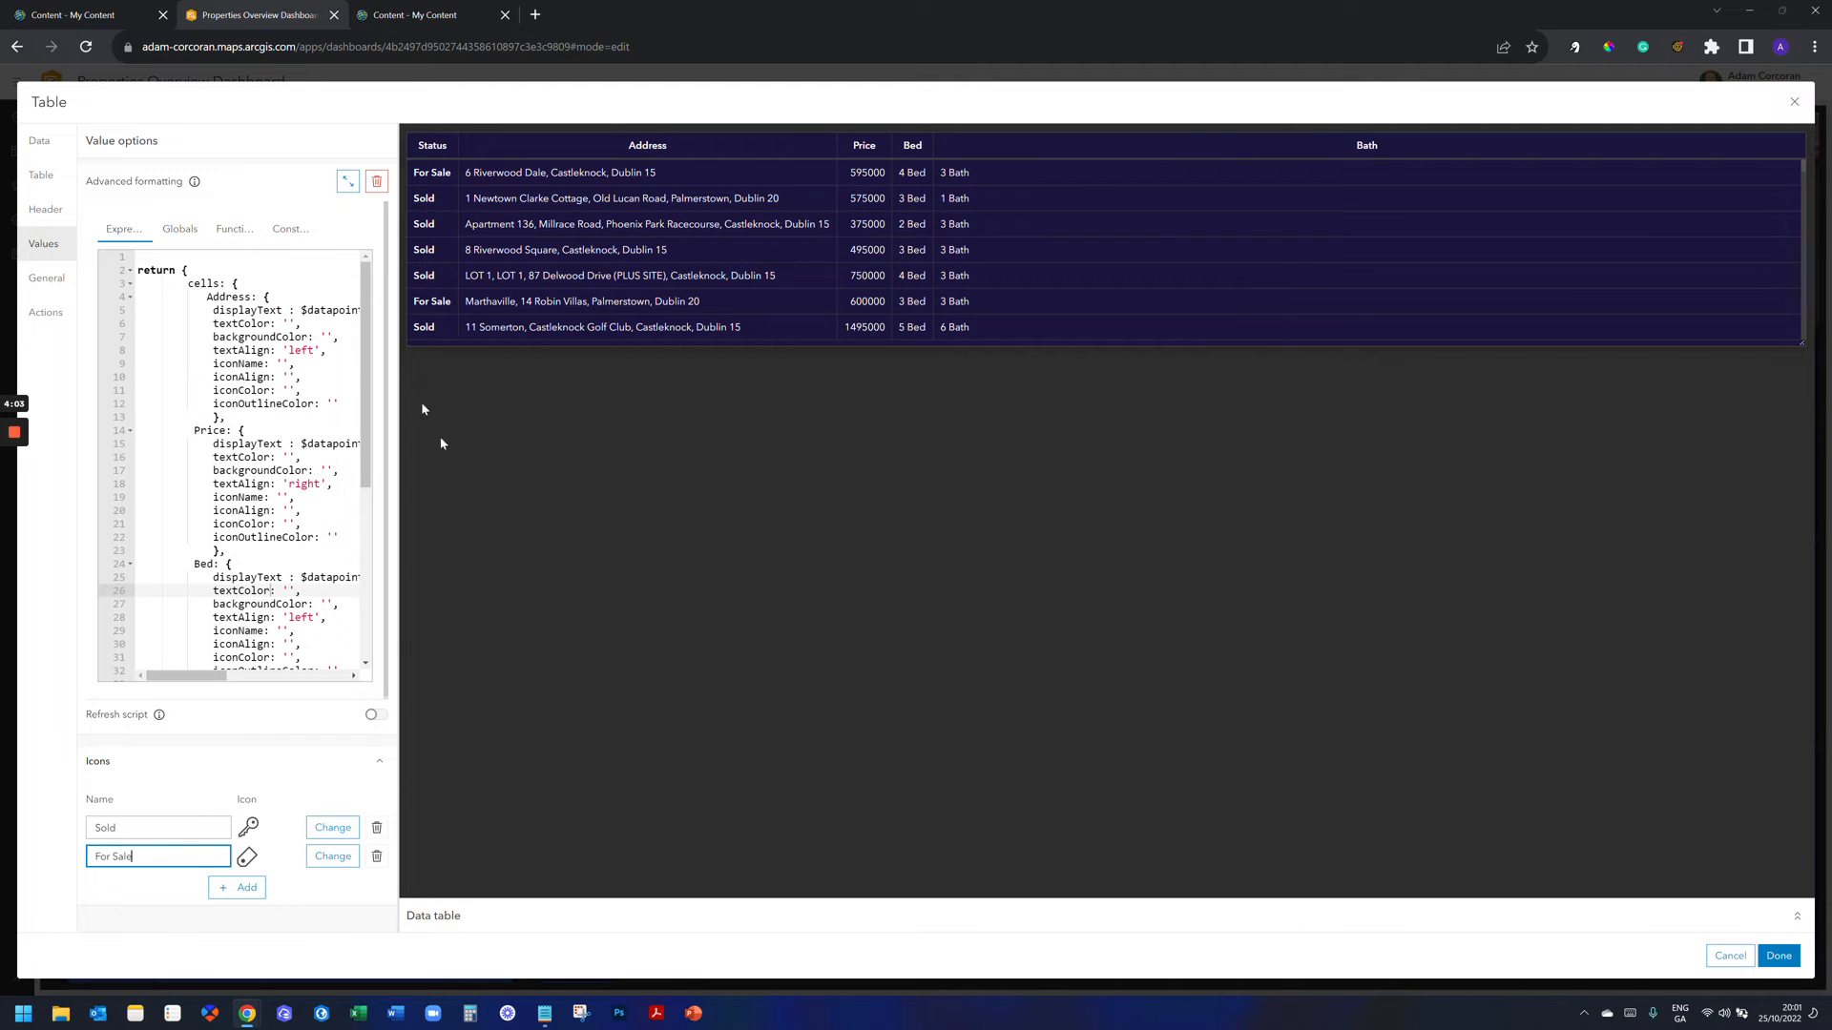
mouse_move(303, 875)
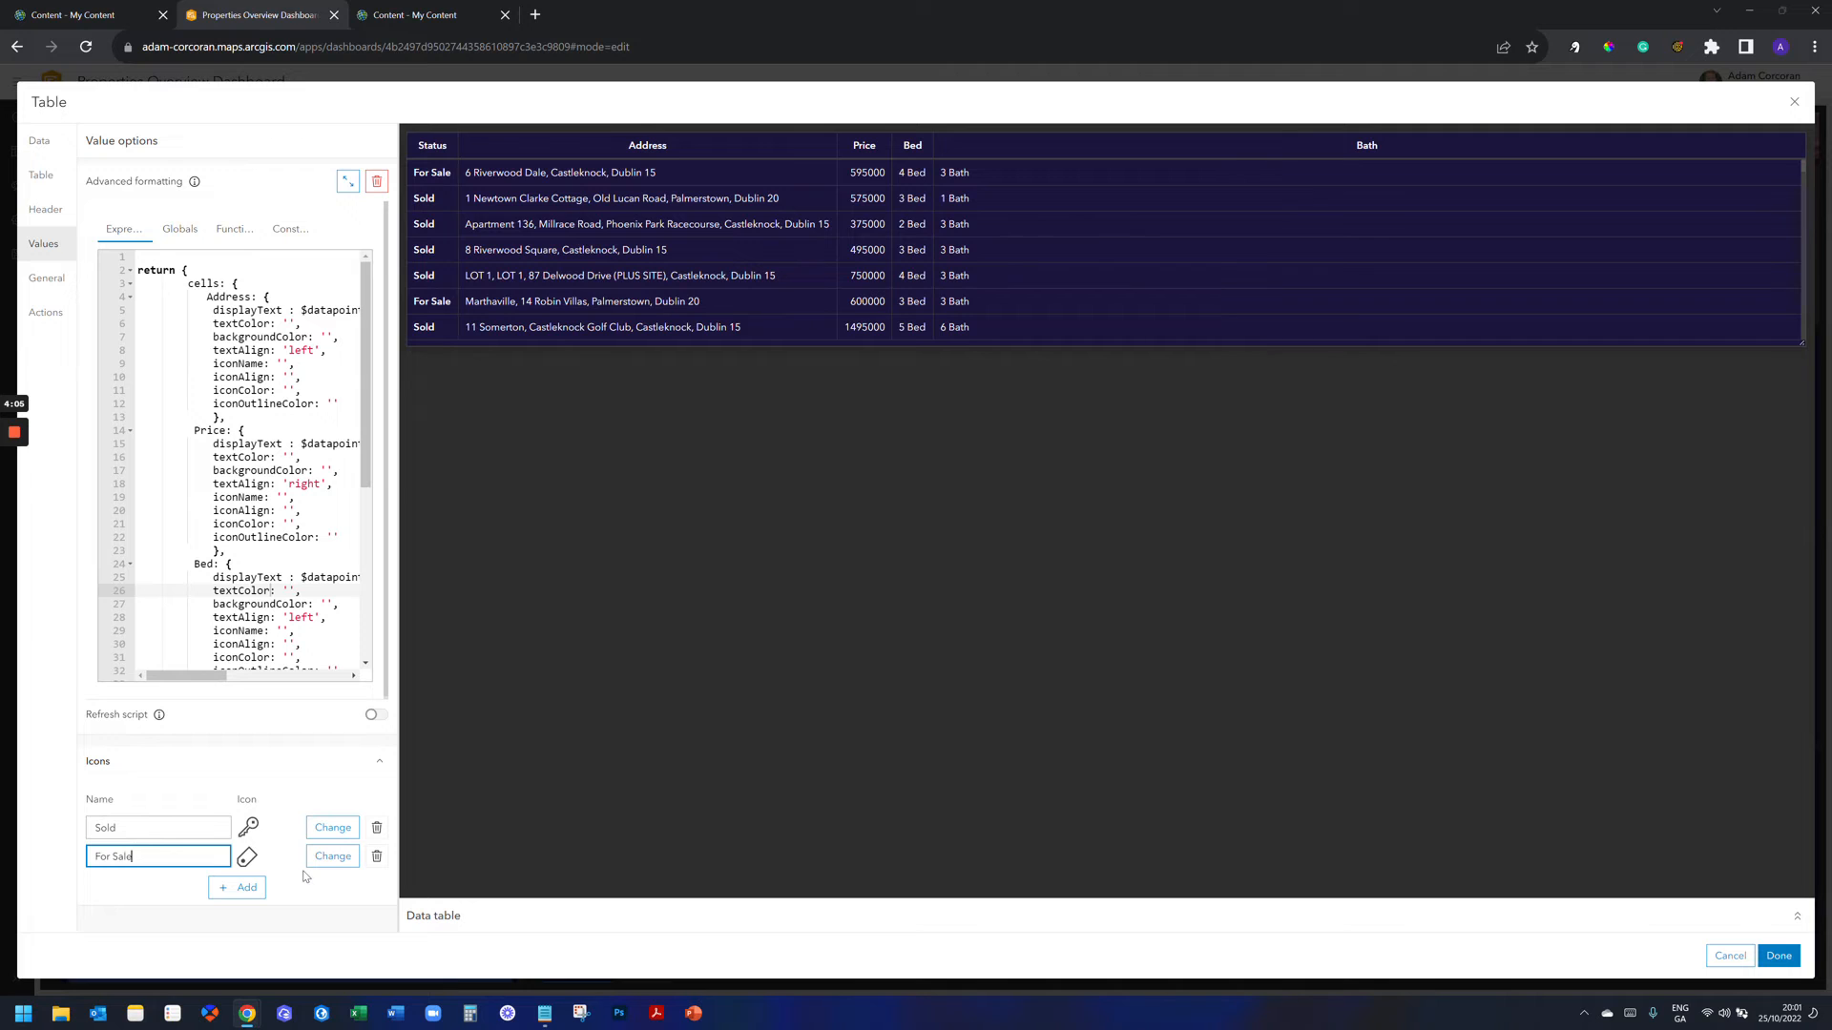
mouse_move(294, 851)
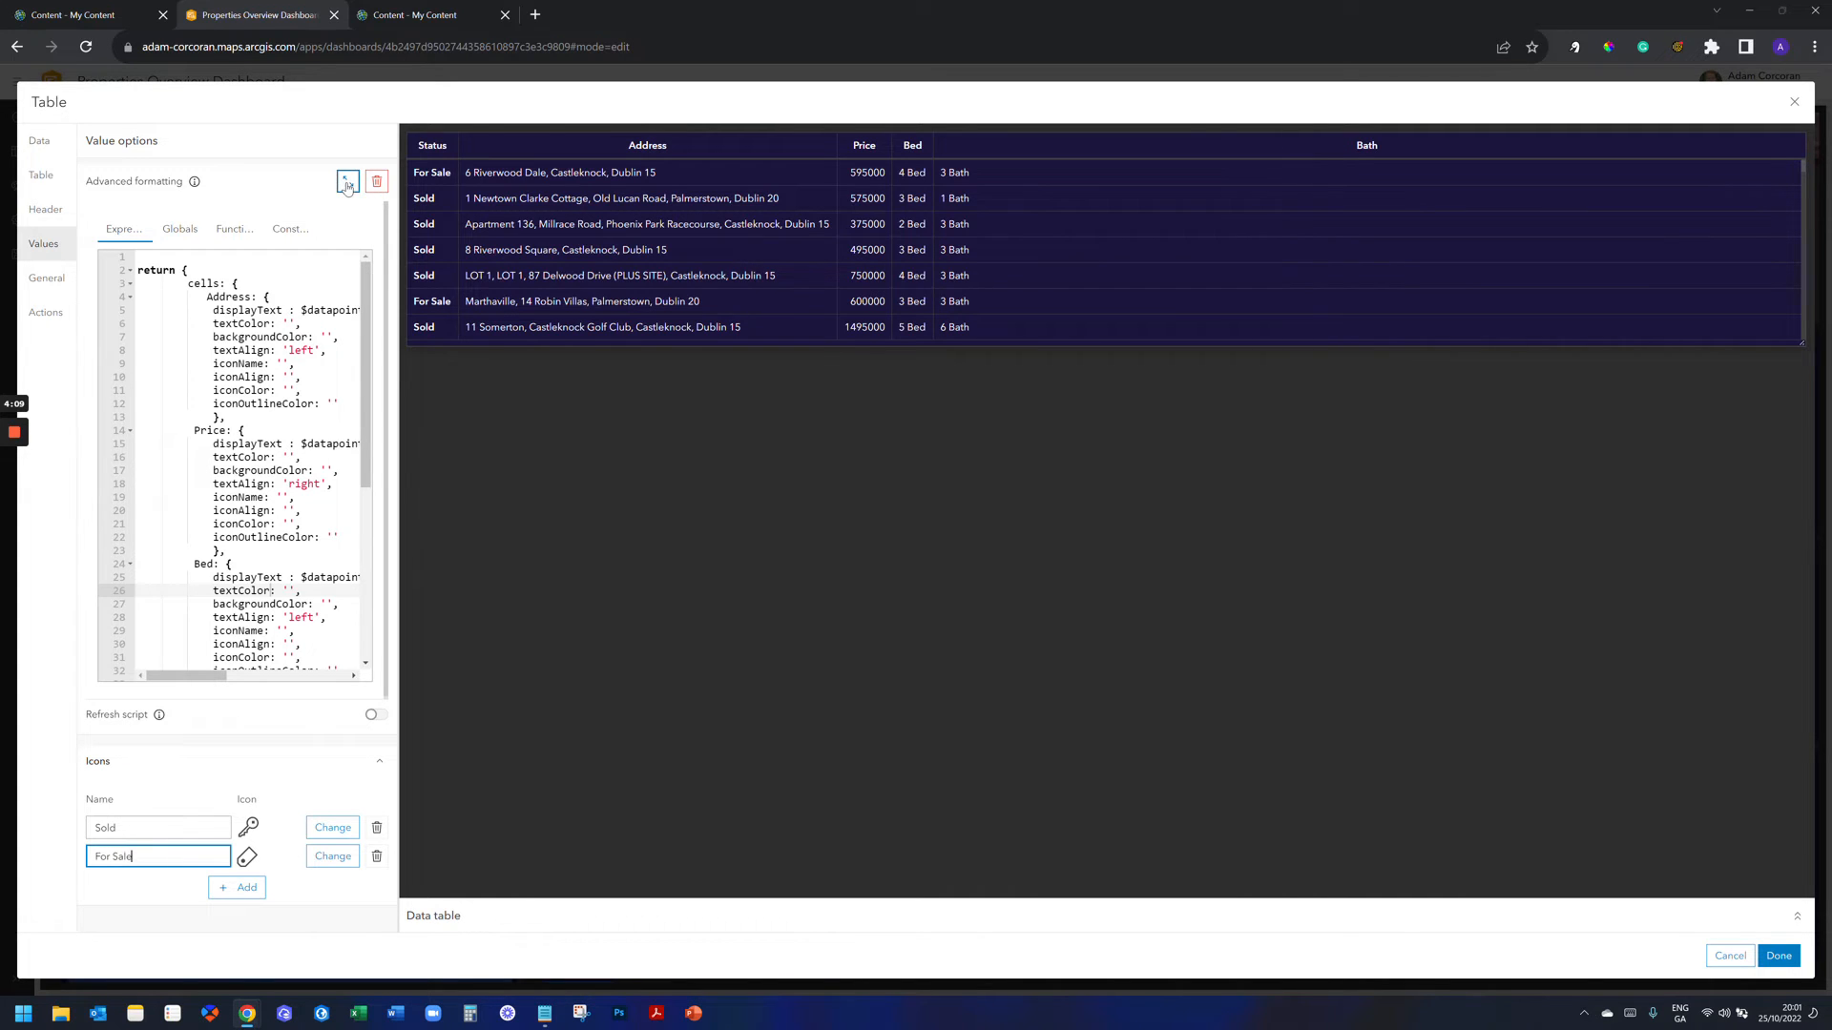
Set the Status cell's iconName to $datapoint["Status"], then open a new browser tab.
left_click(348, 183)
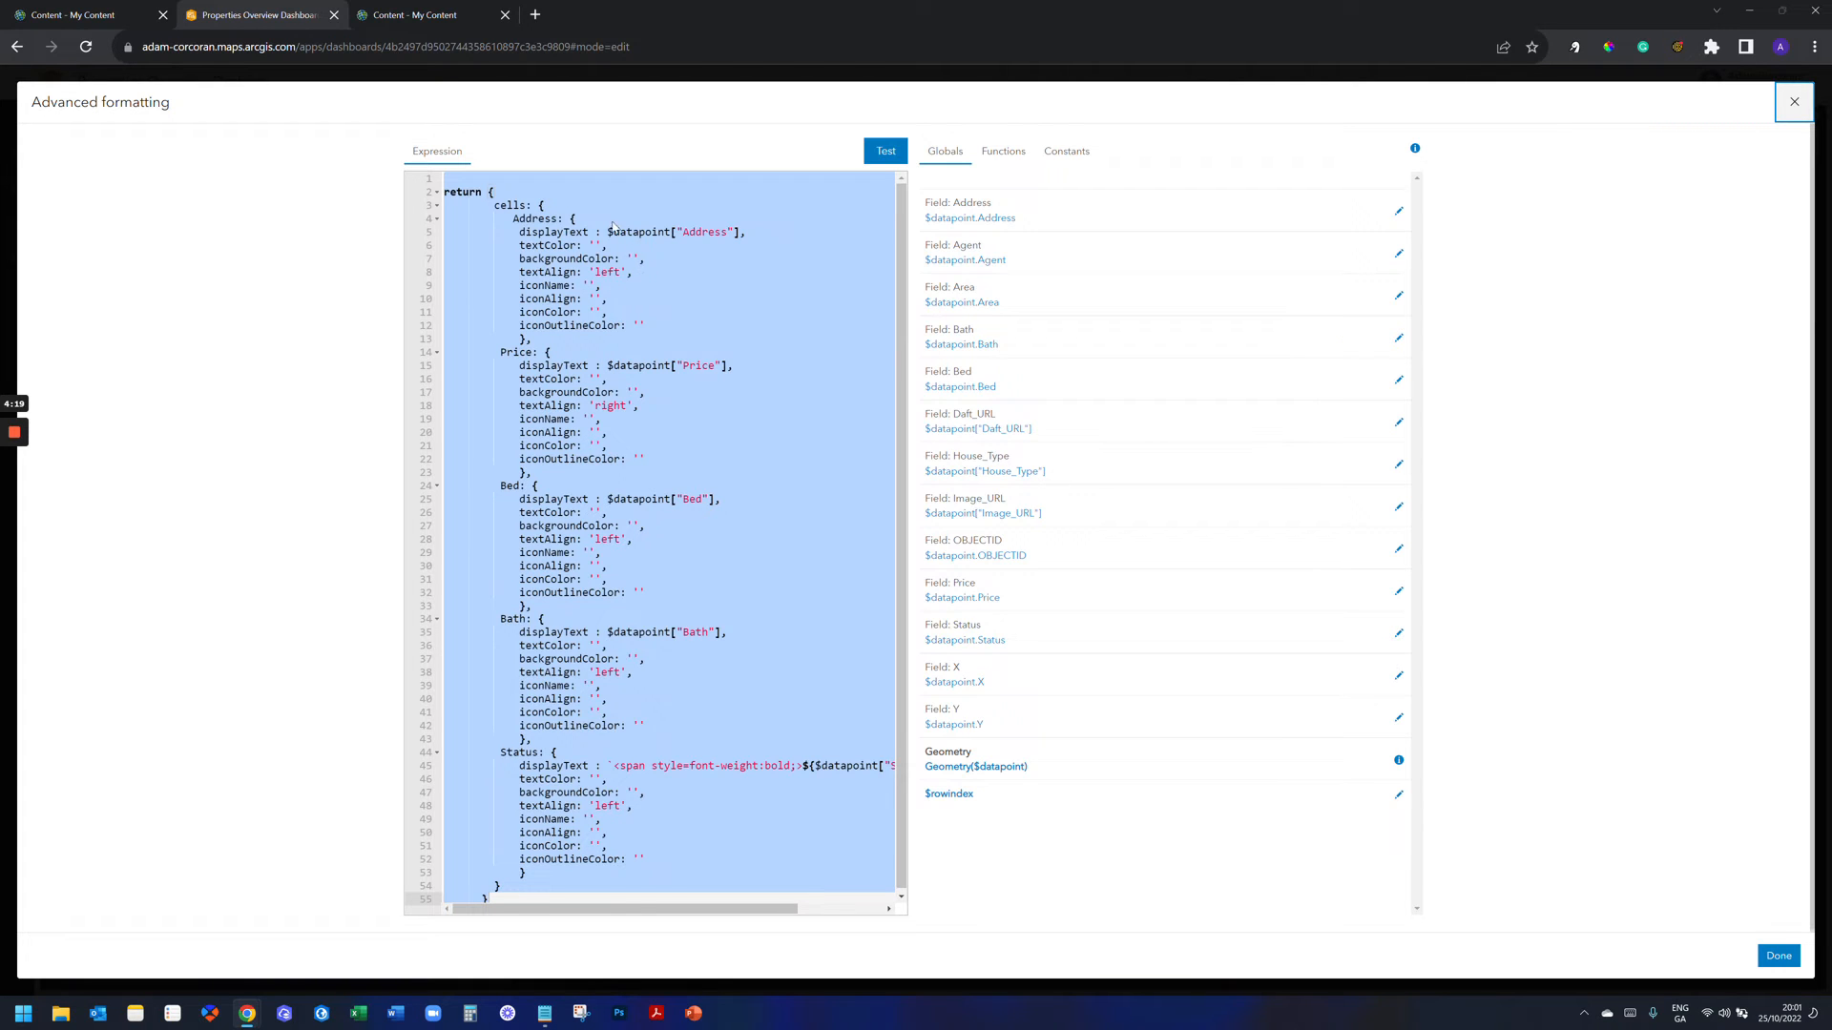
mouse_move(622, 454)
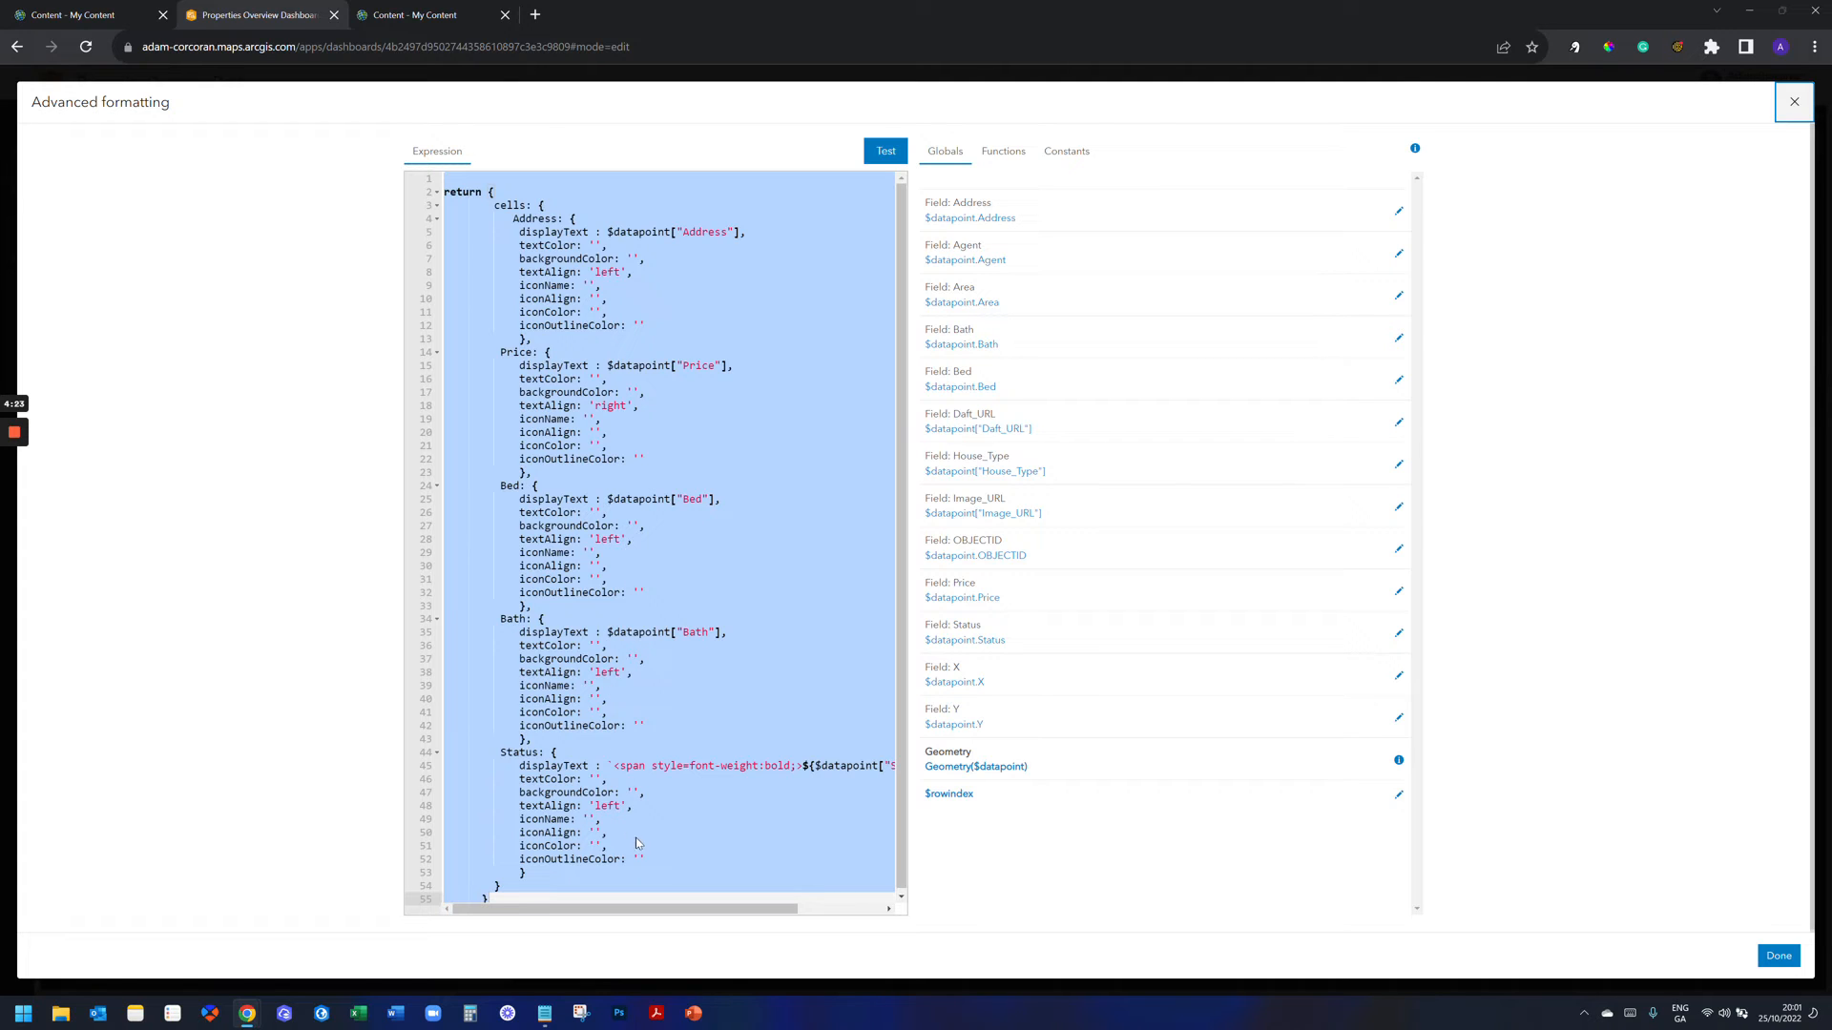
mouse_move(643, 843)
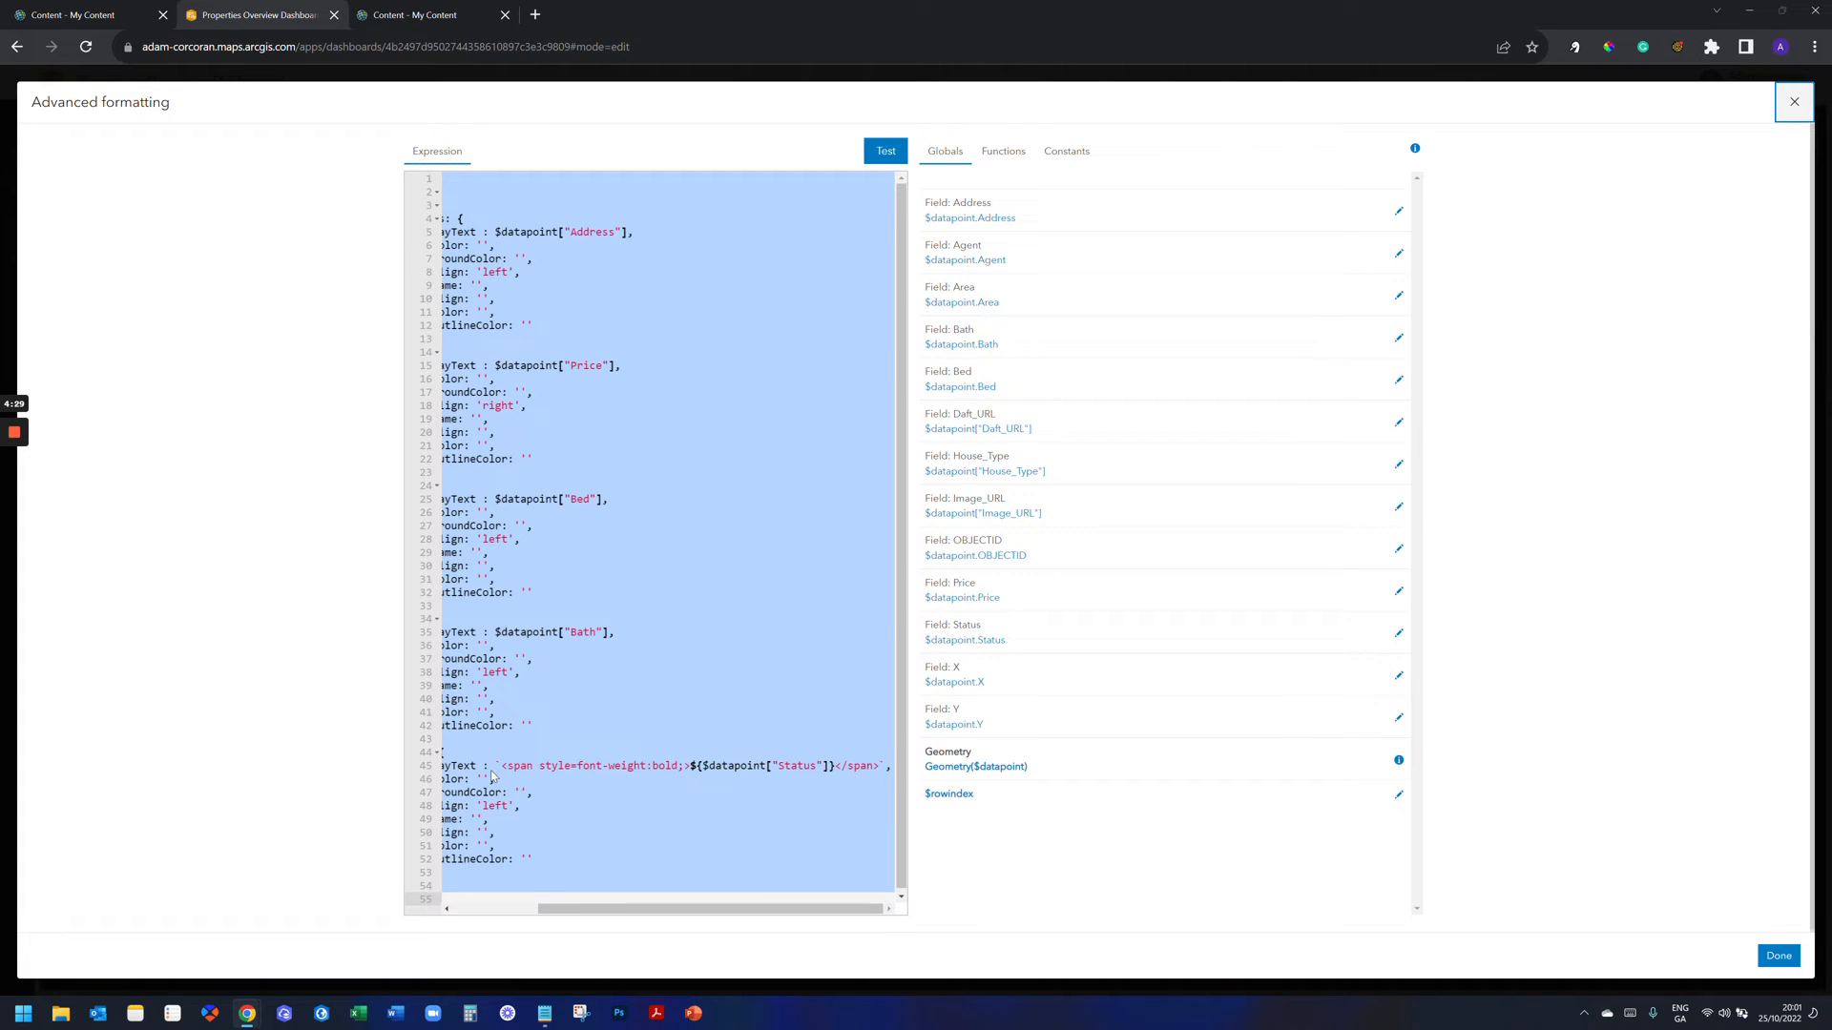
mouse_move(590, 802)
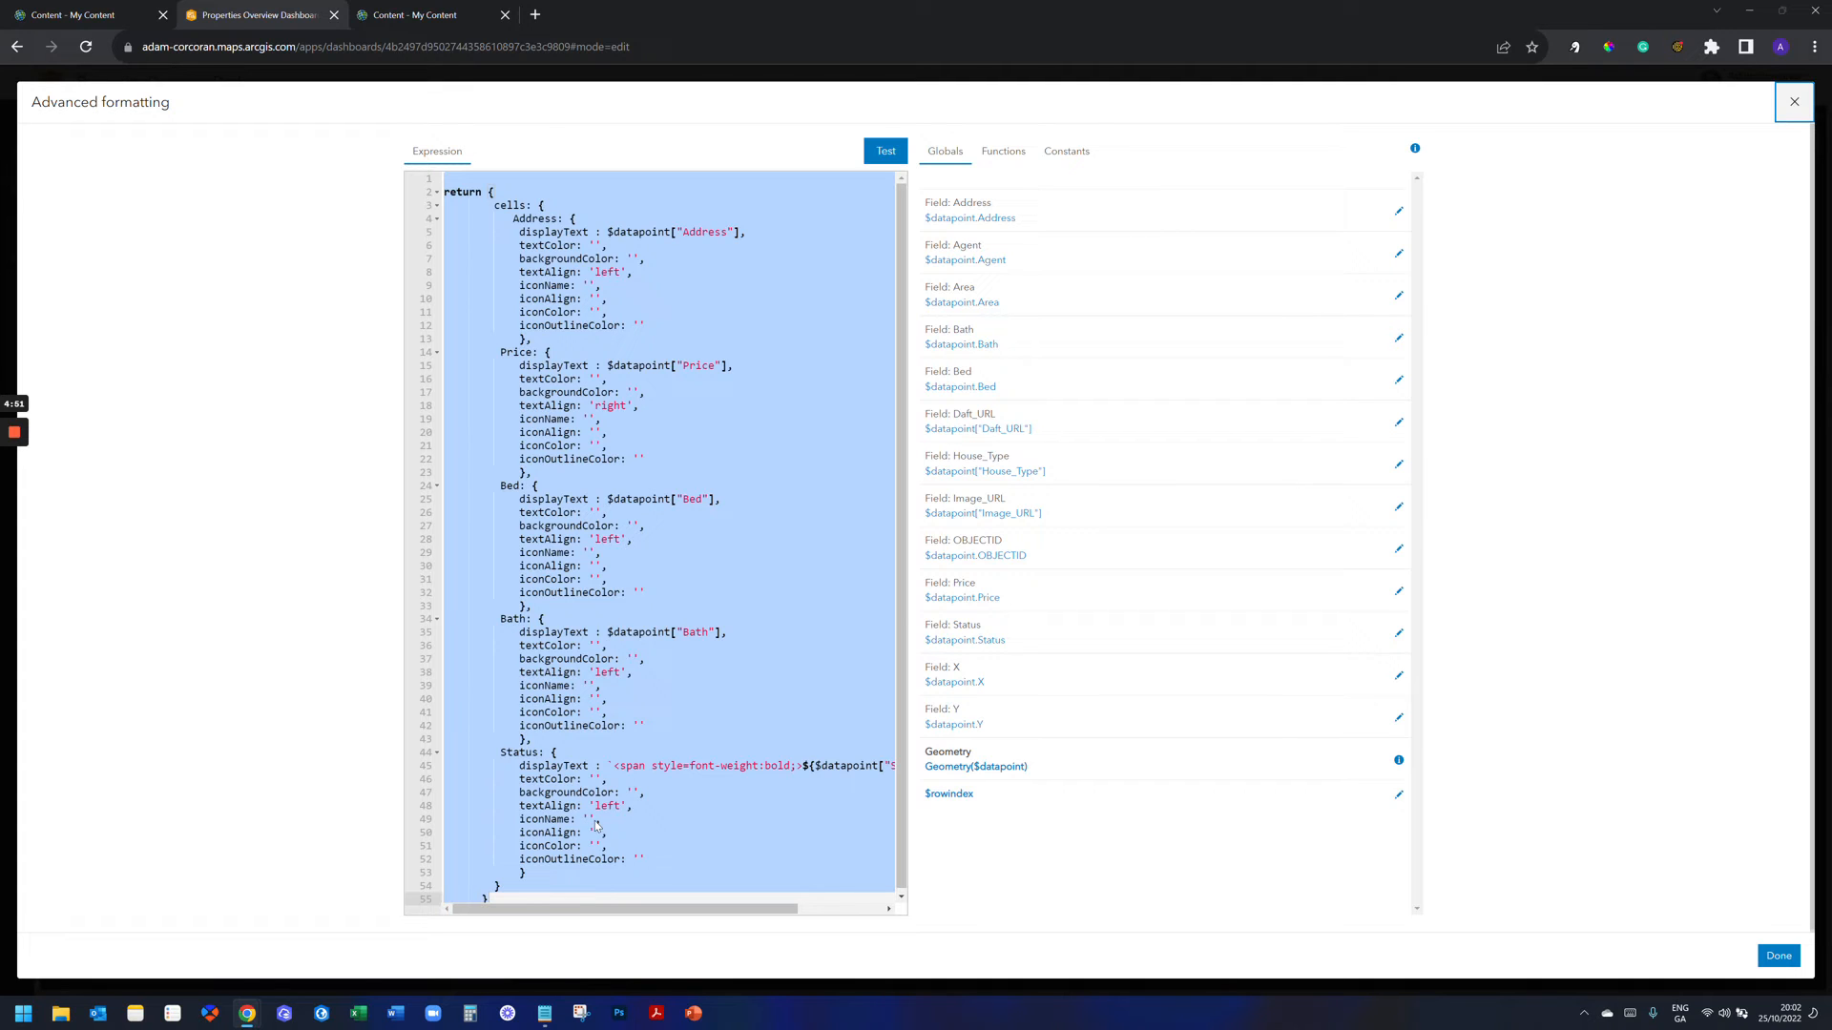
left_click(591, 818)
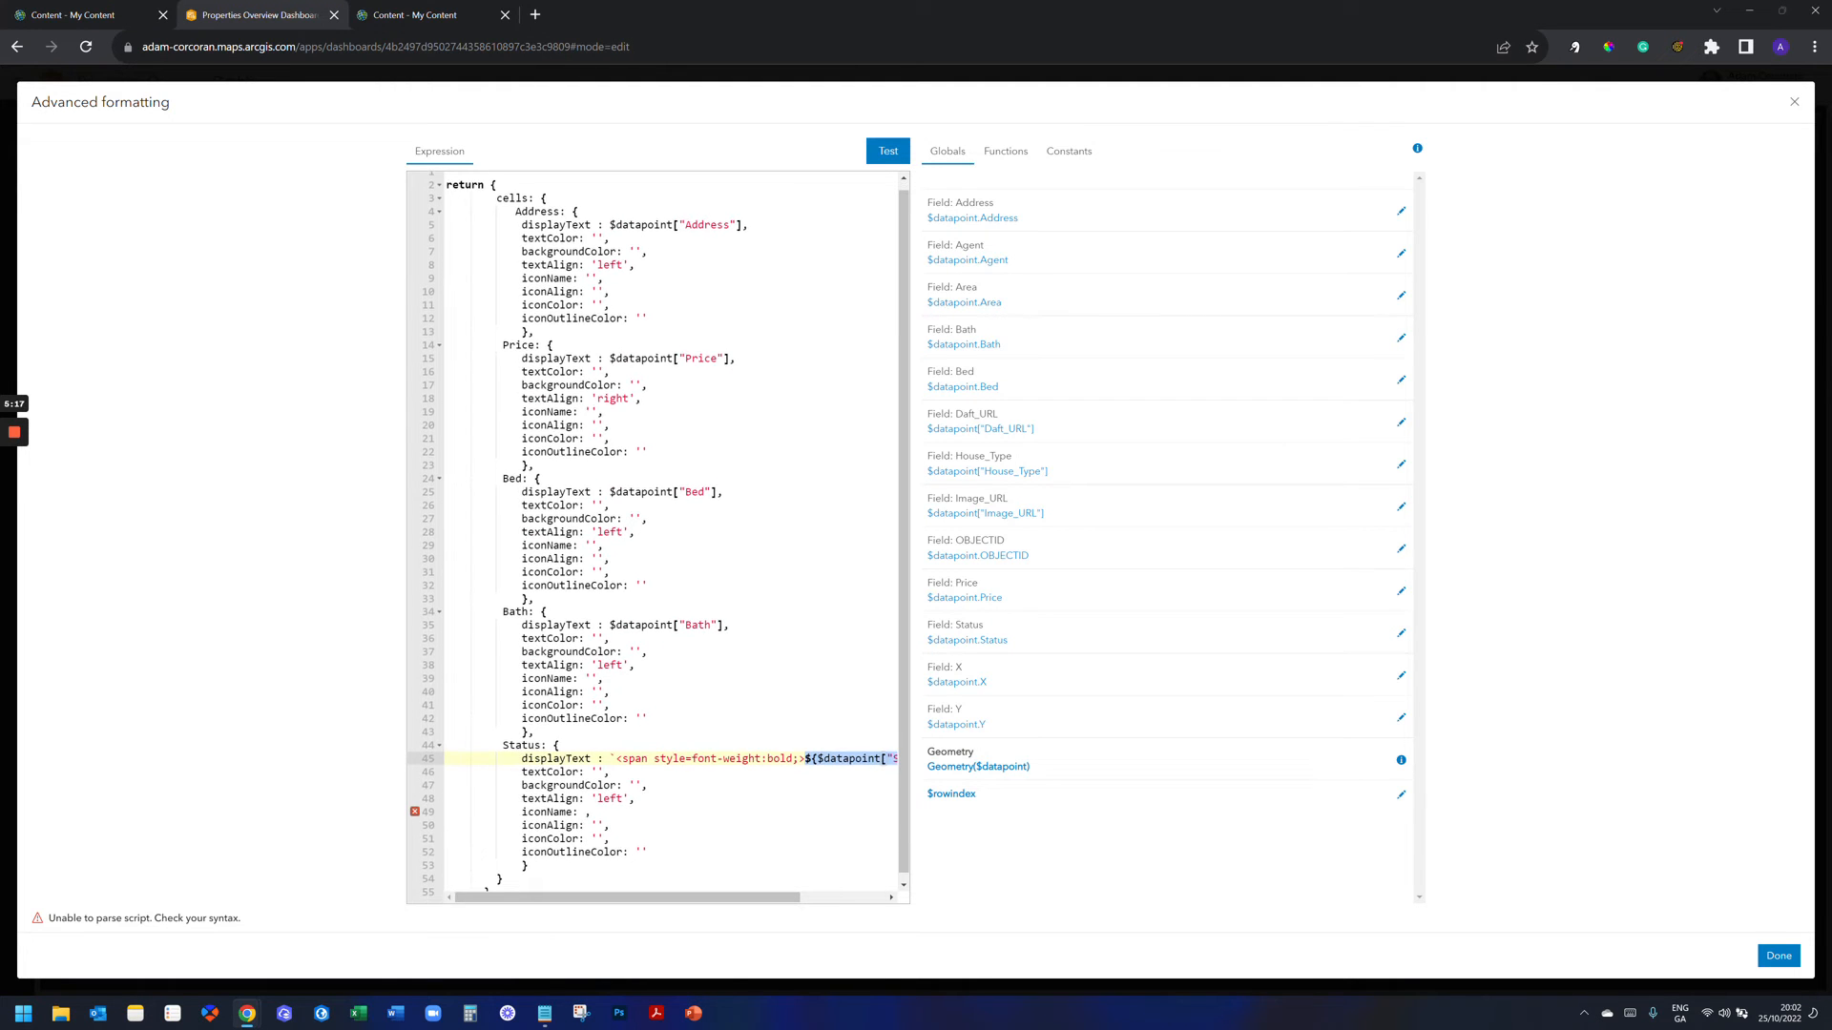
type("${$datapoint[\"Status\"]}")
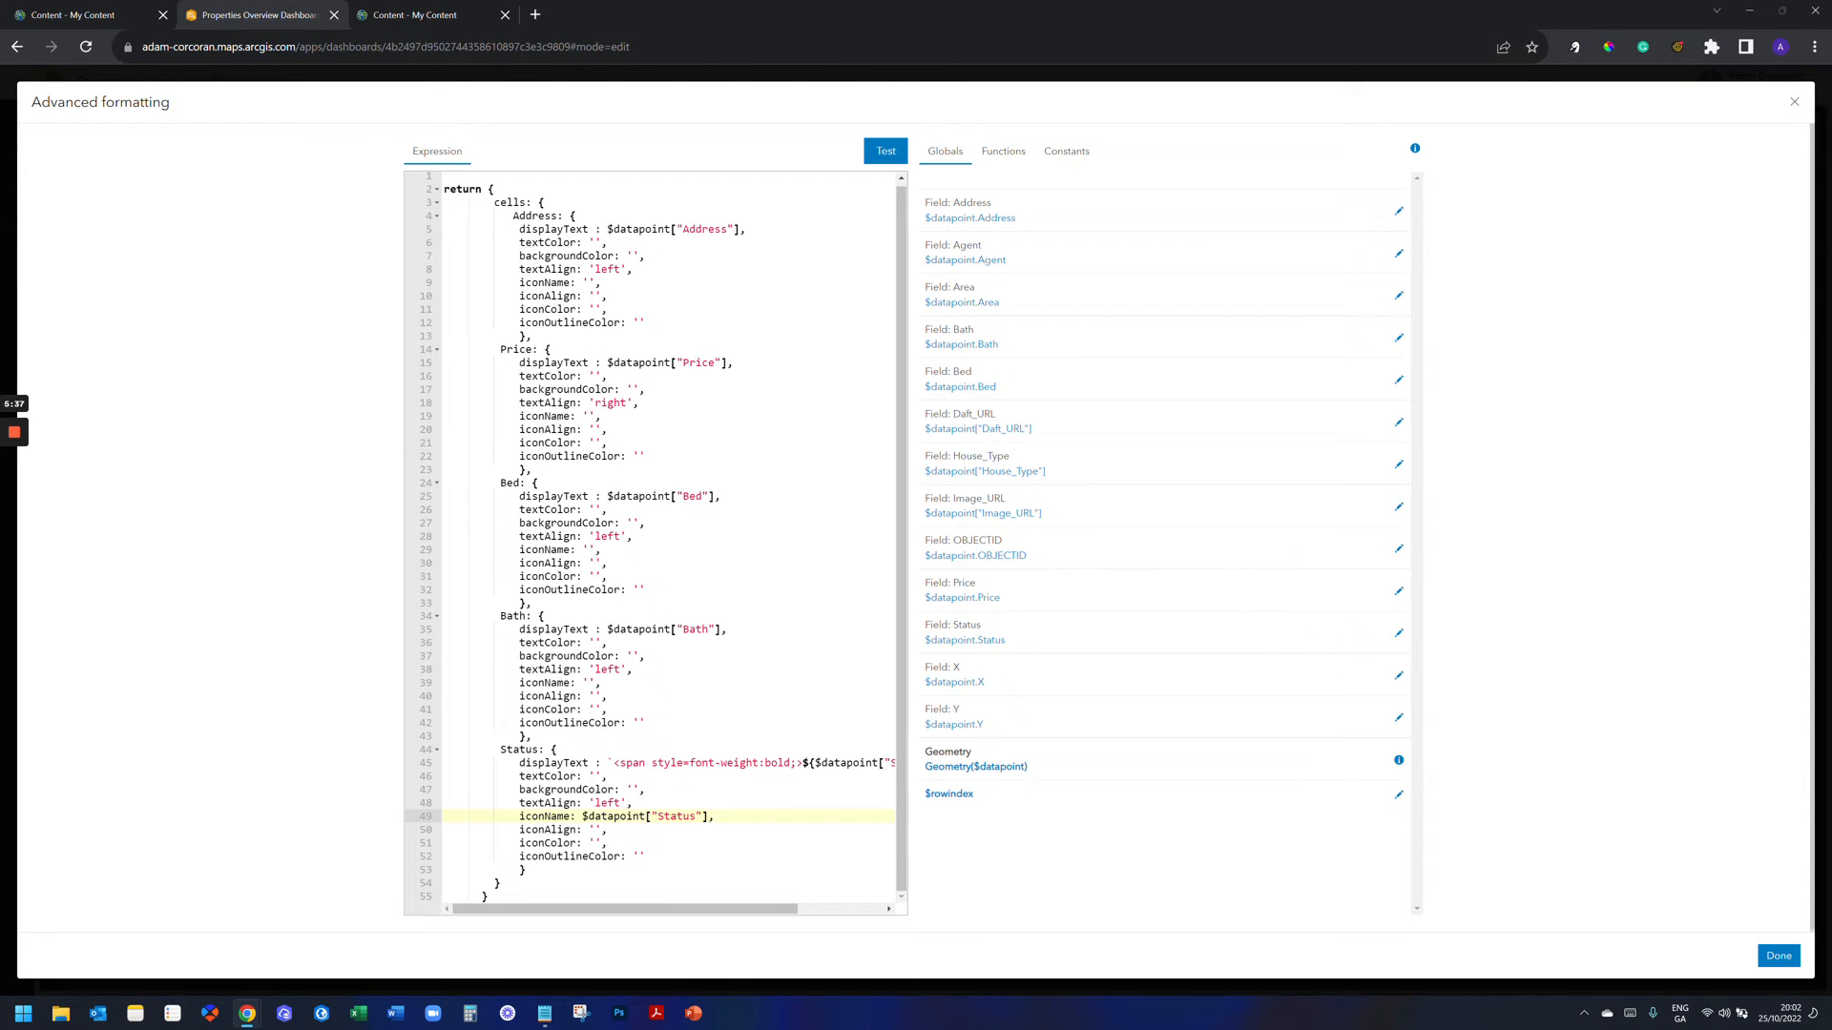
left_click(1777, 954)
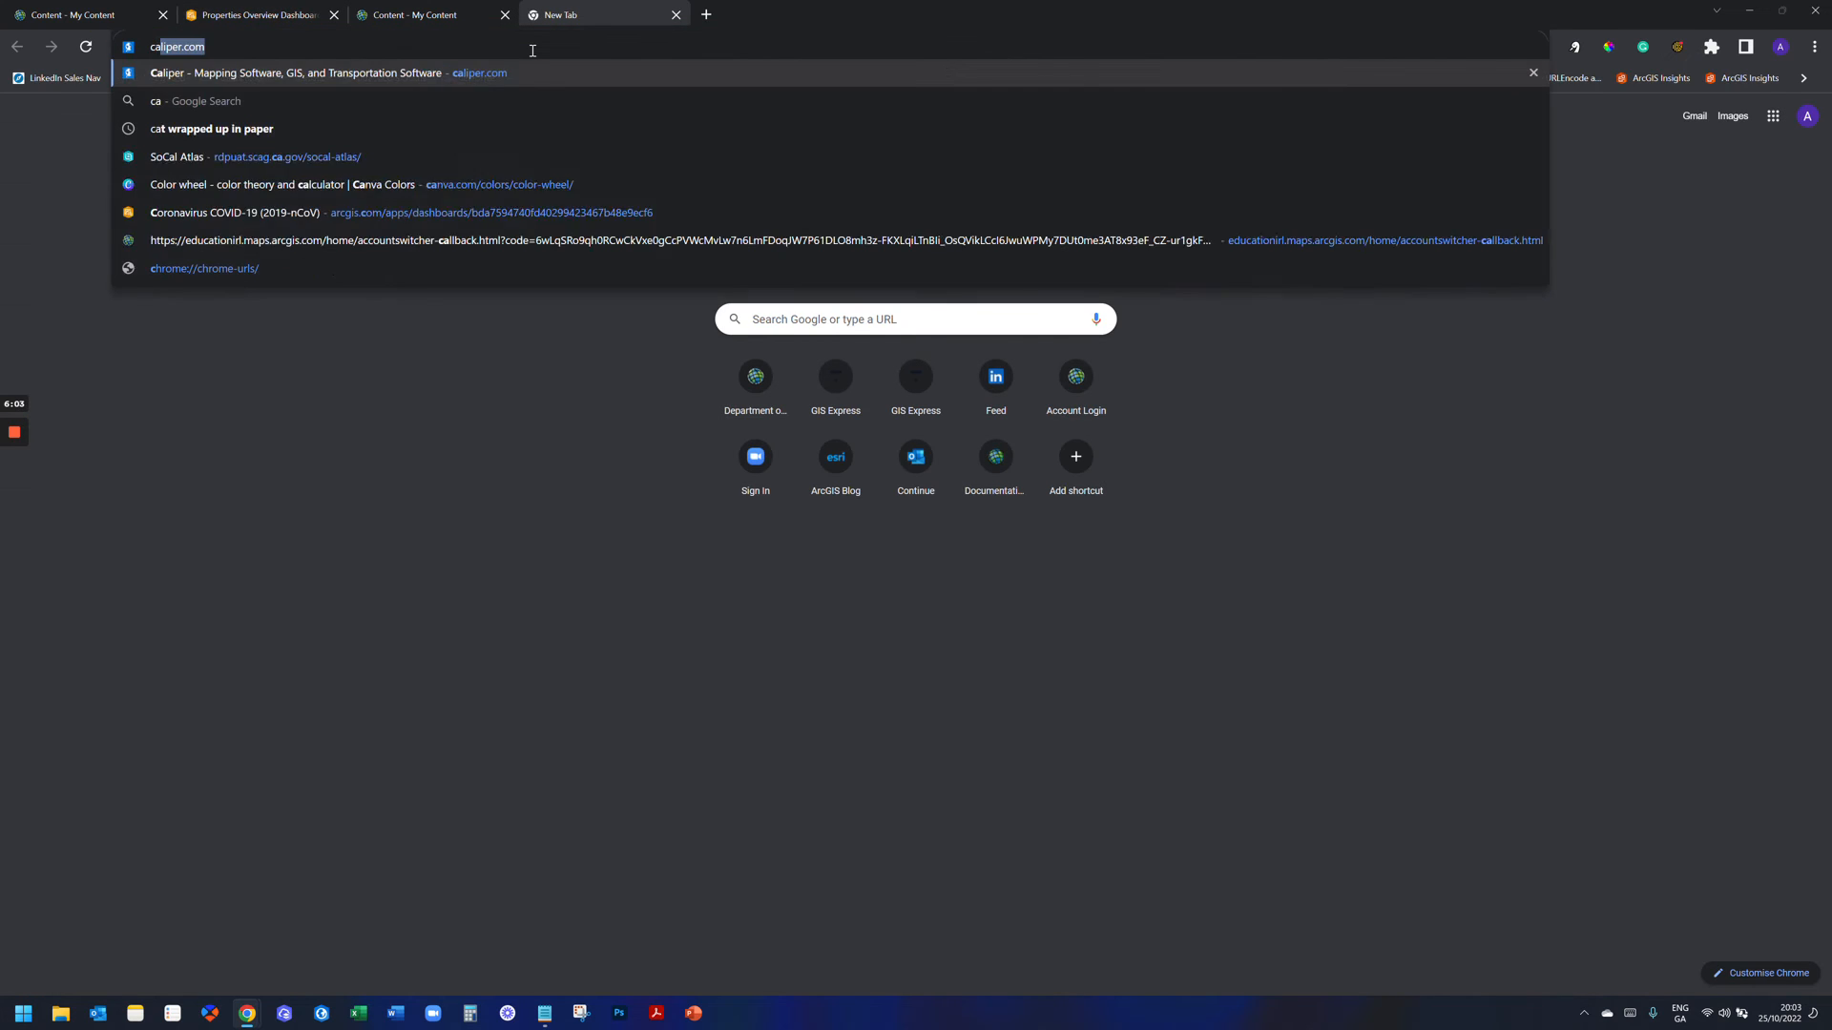
On Canva's Color wheel pick cyan #22cfdd with complementary red #DD3022, copy the hex, and return to the dashboard.
type("canva color wheel")
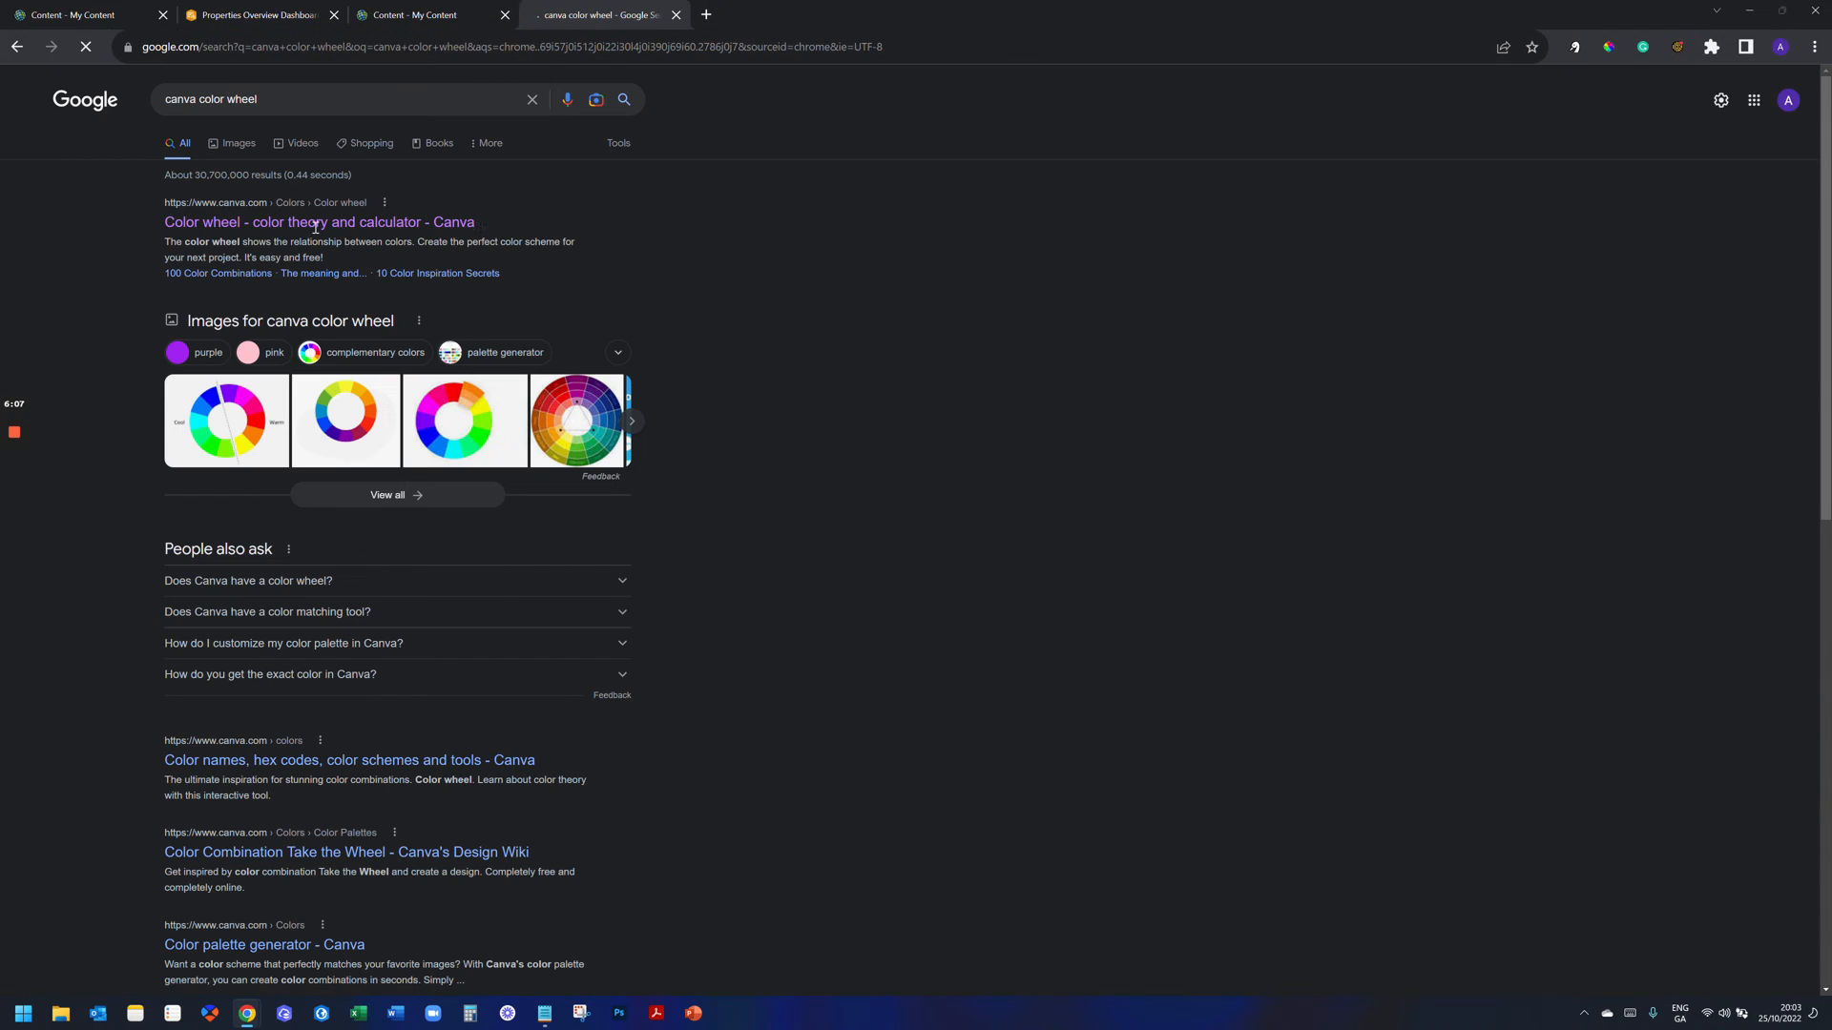
left_click(318, 222)
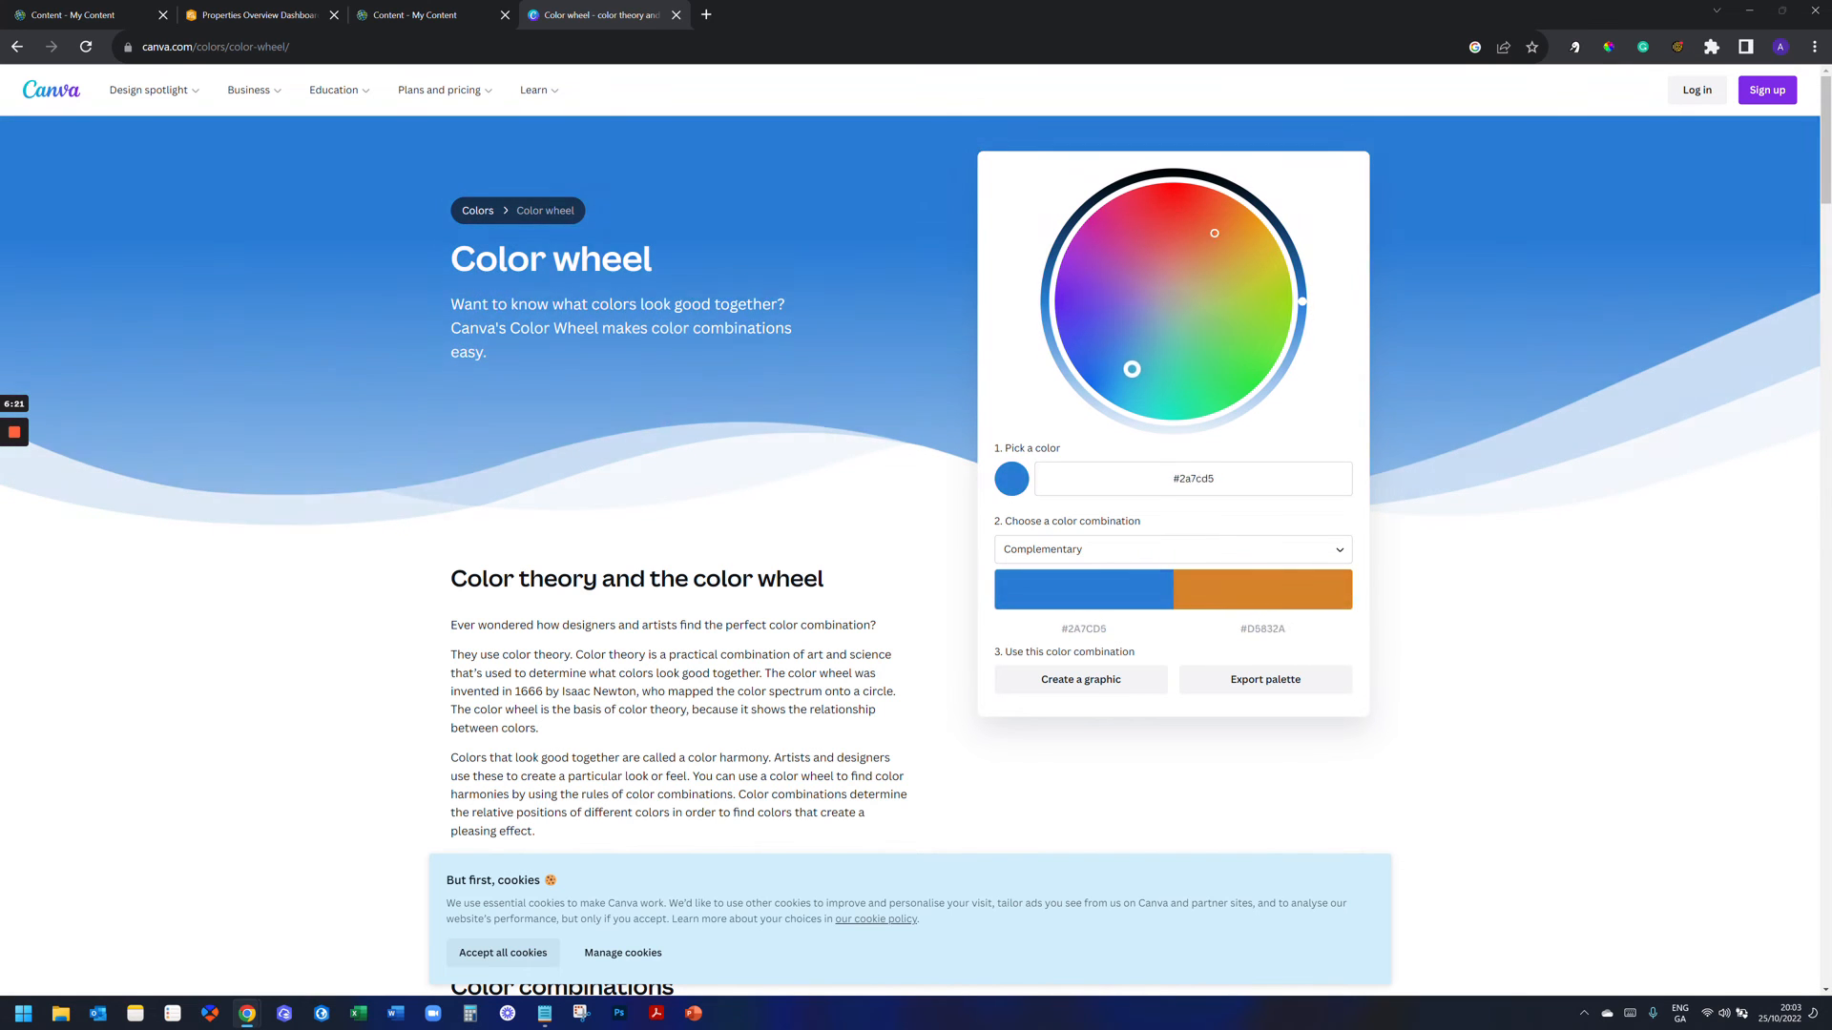
left_click(1130, 298)
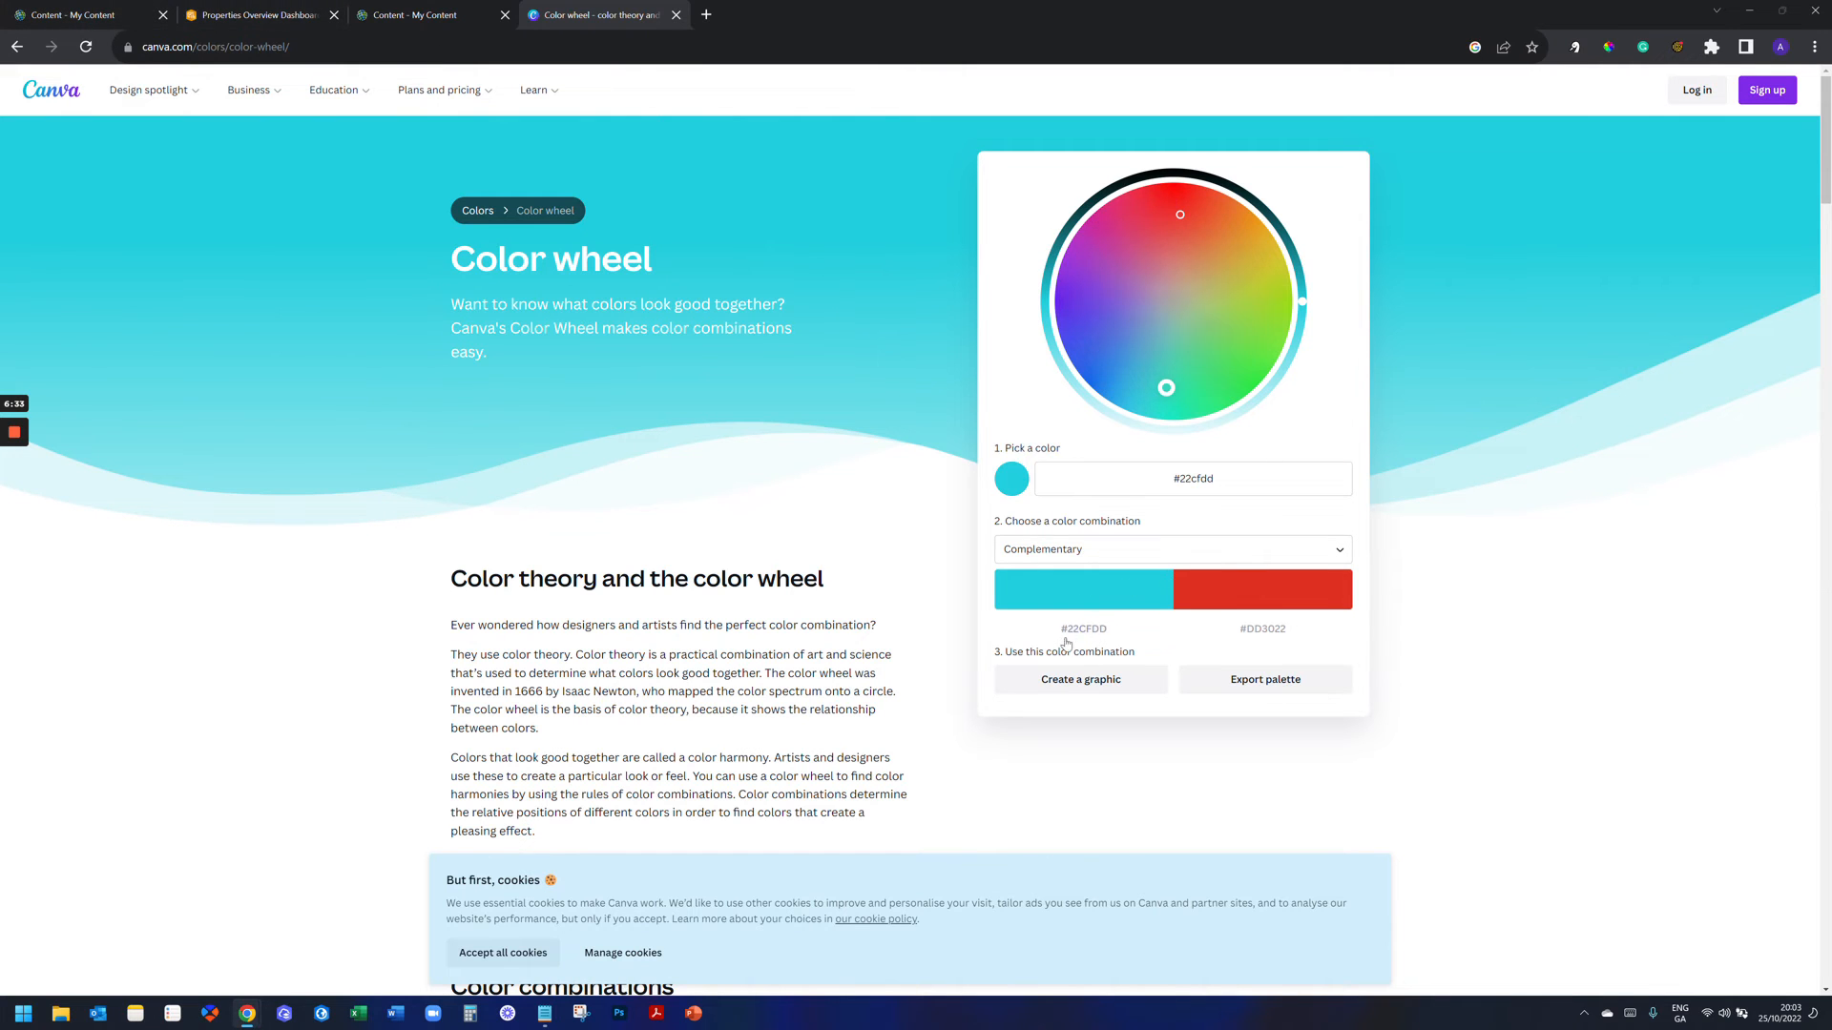
left_click(1082, 628)
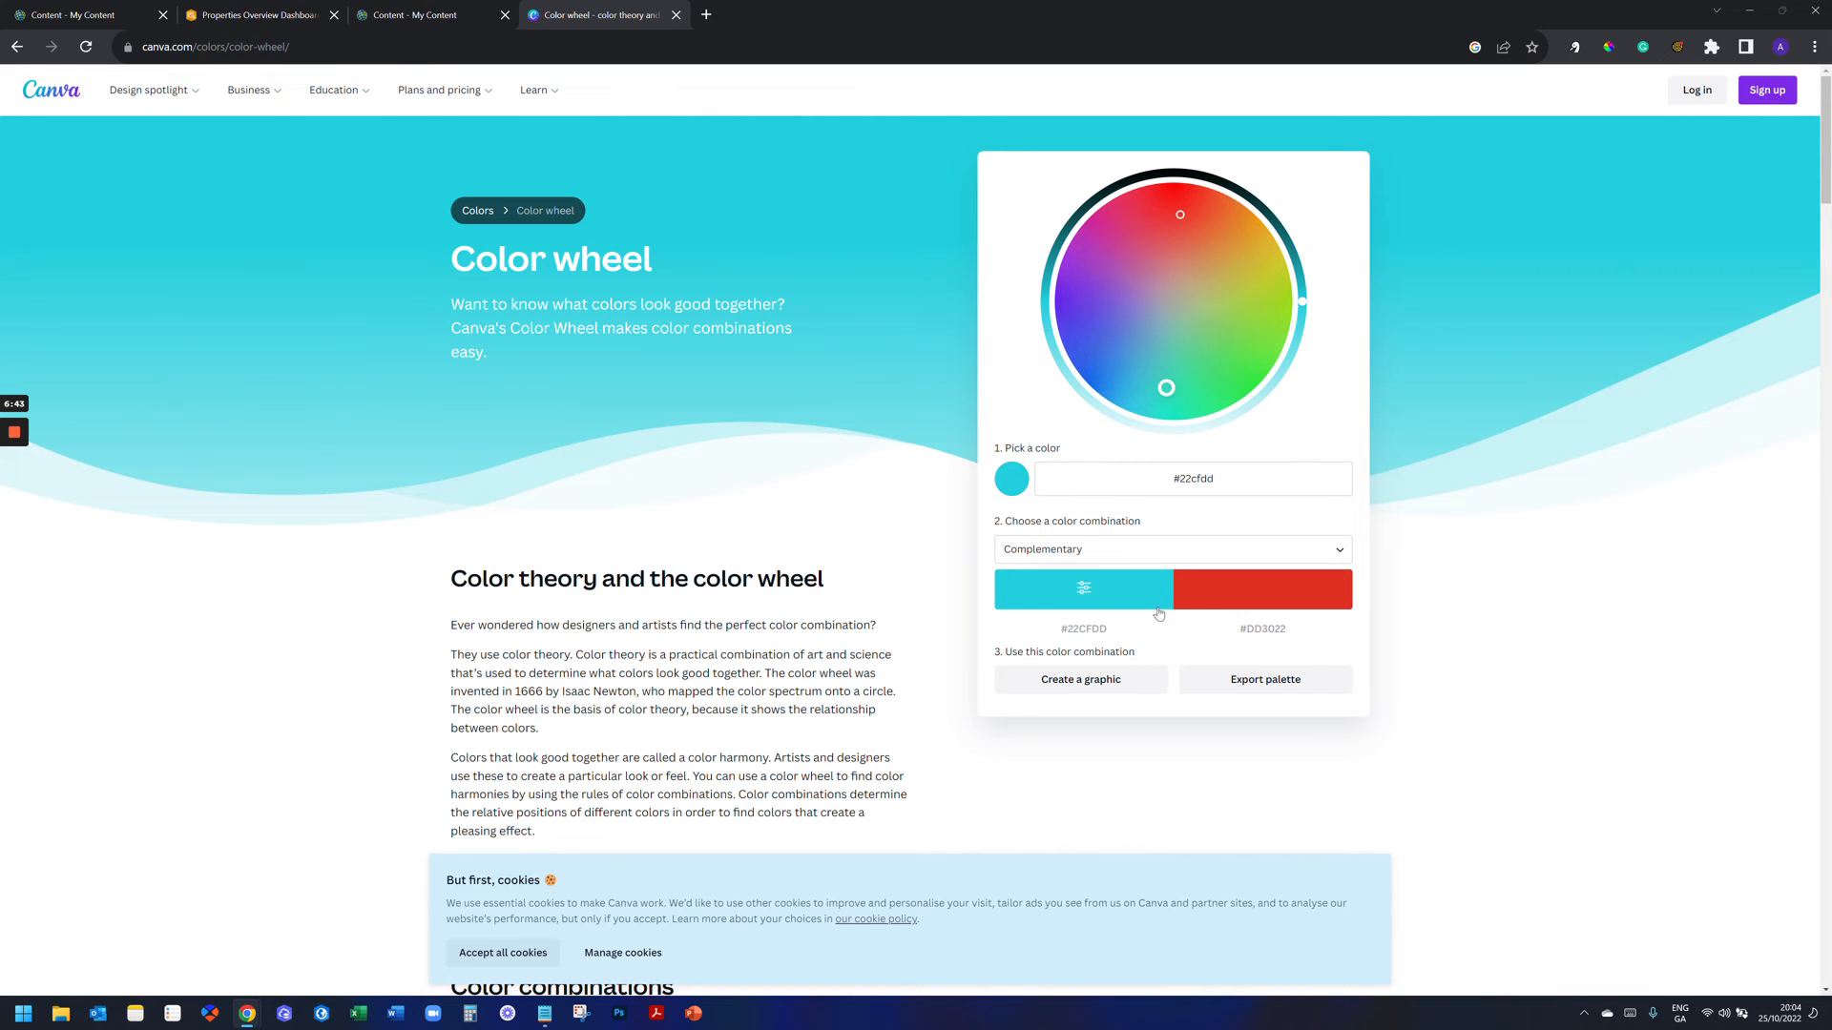
left_click(252, 14)
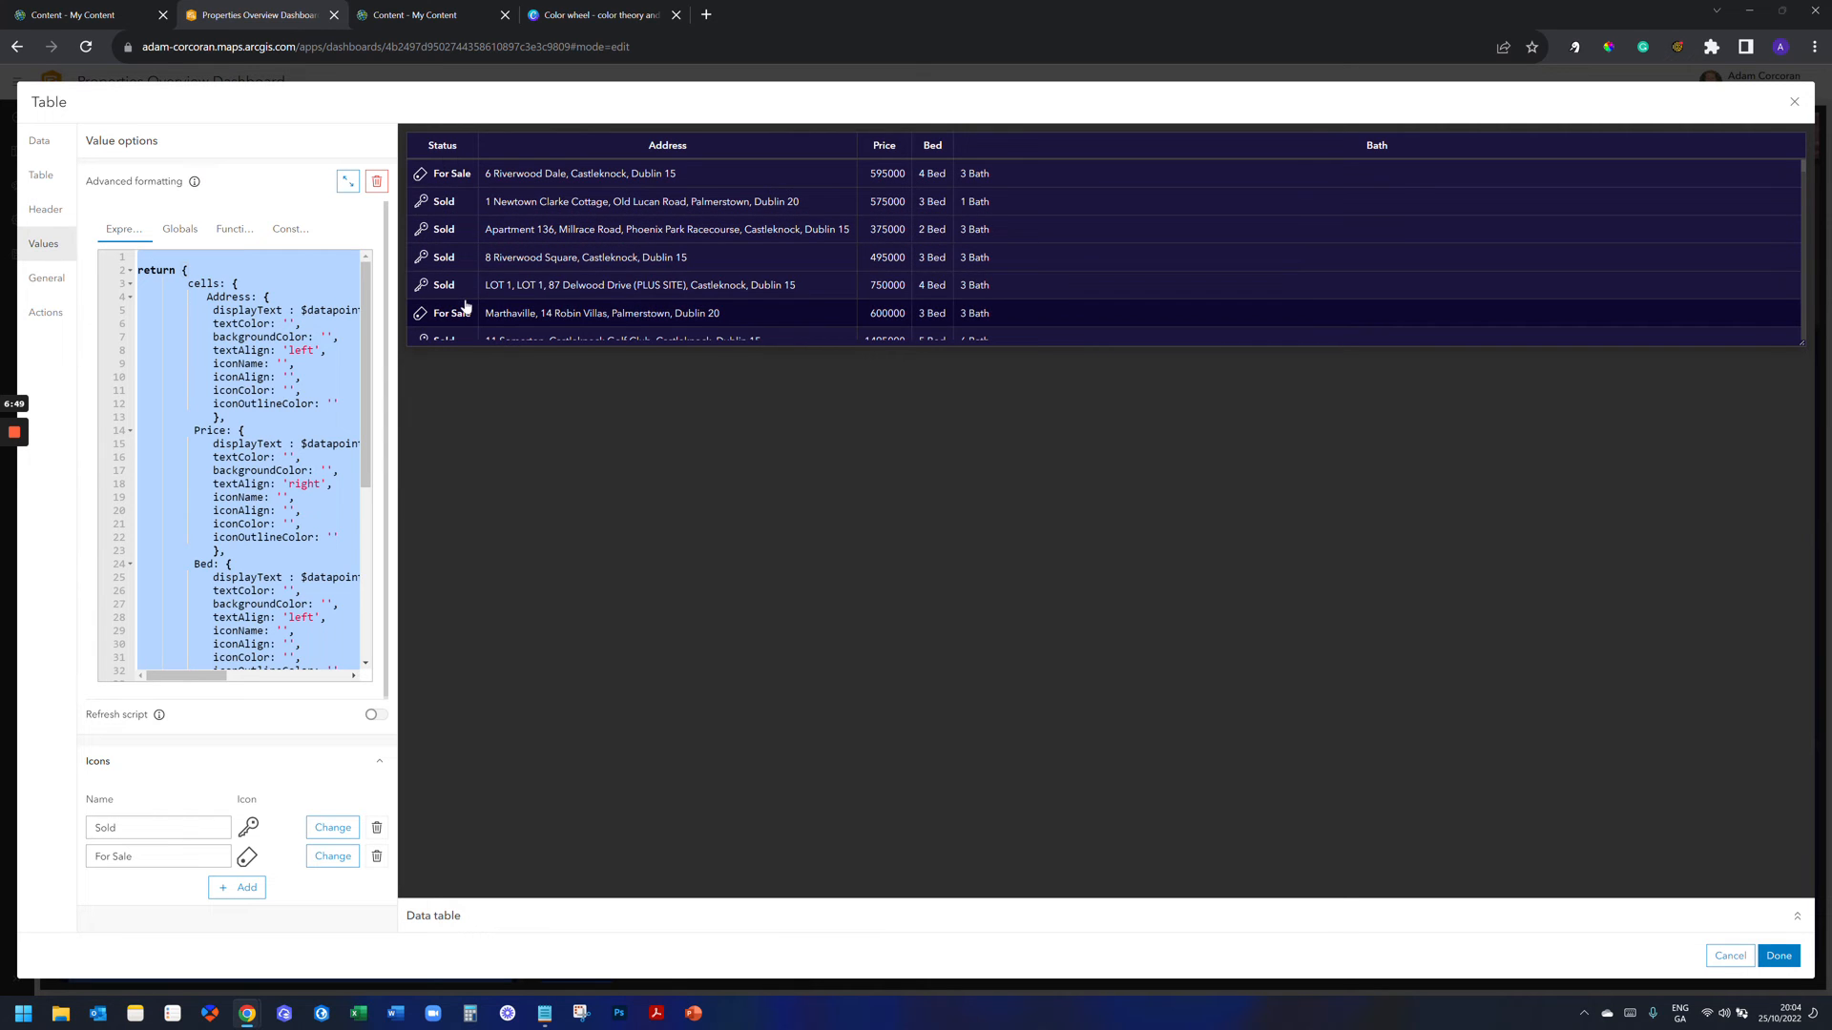
Expand the formatting expression into the full-size editor to start a var line above return.
left_click(347, 181)
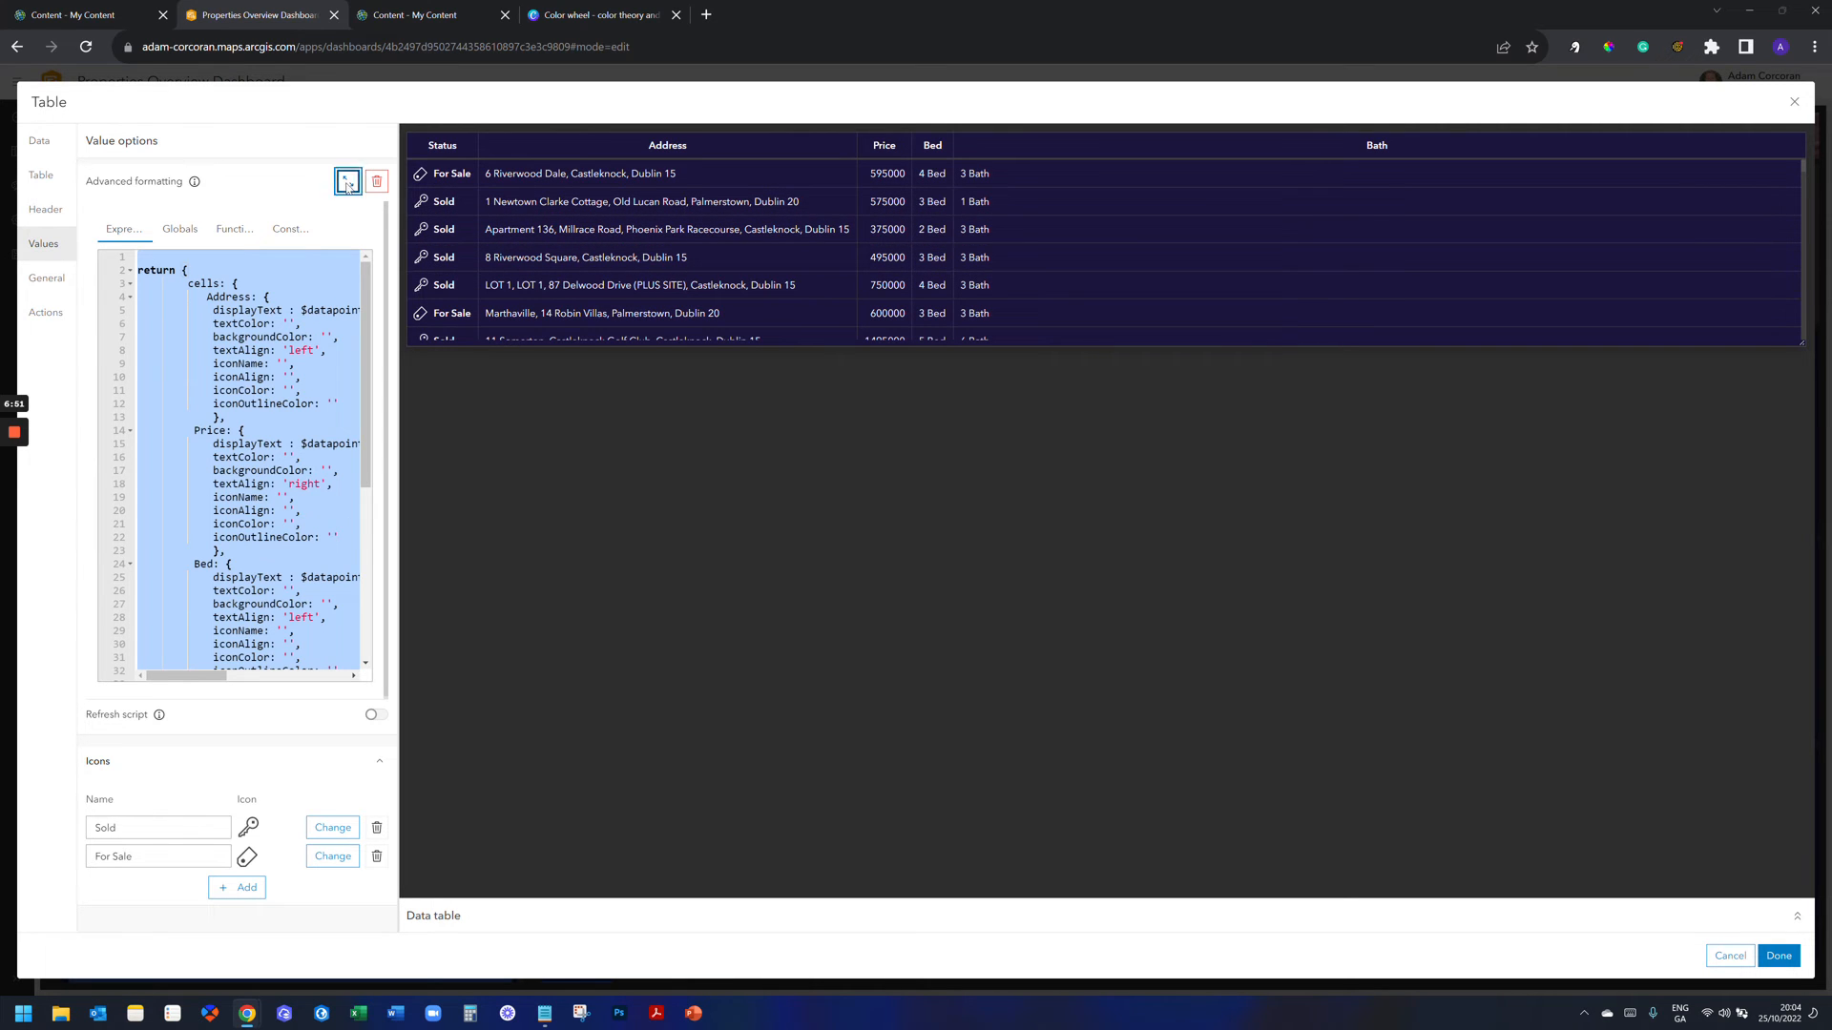
left_click(348, 179)
type("var")
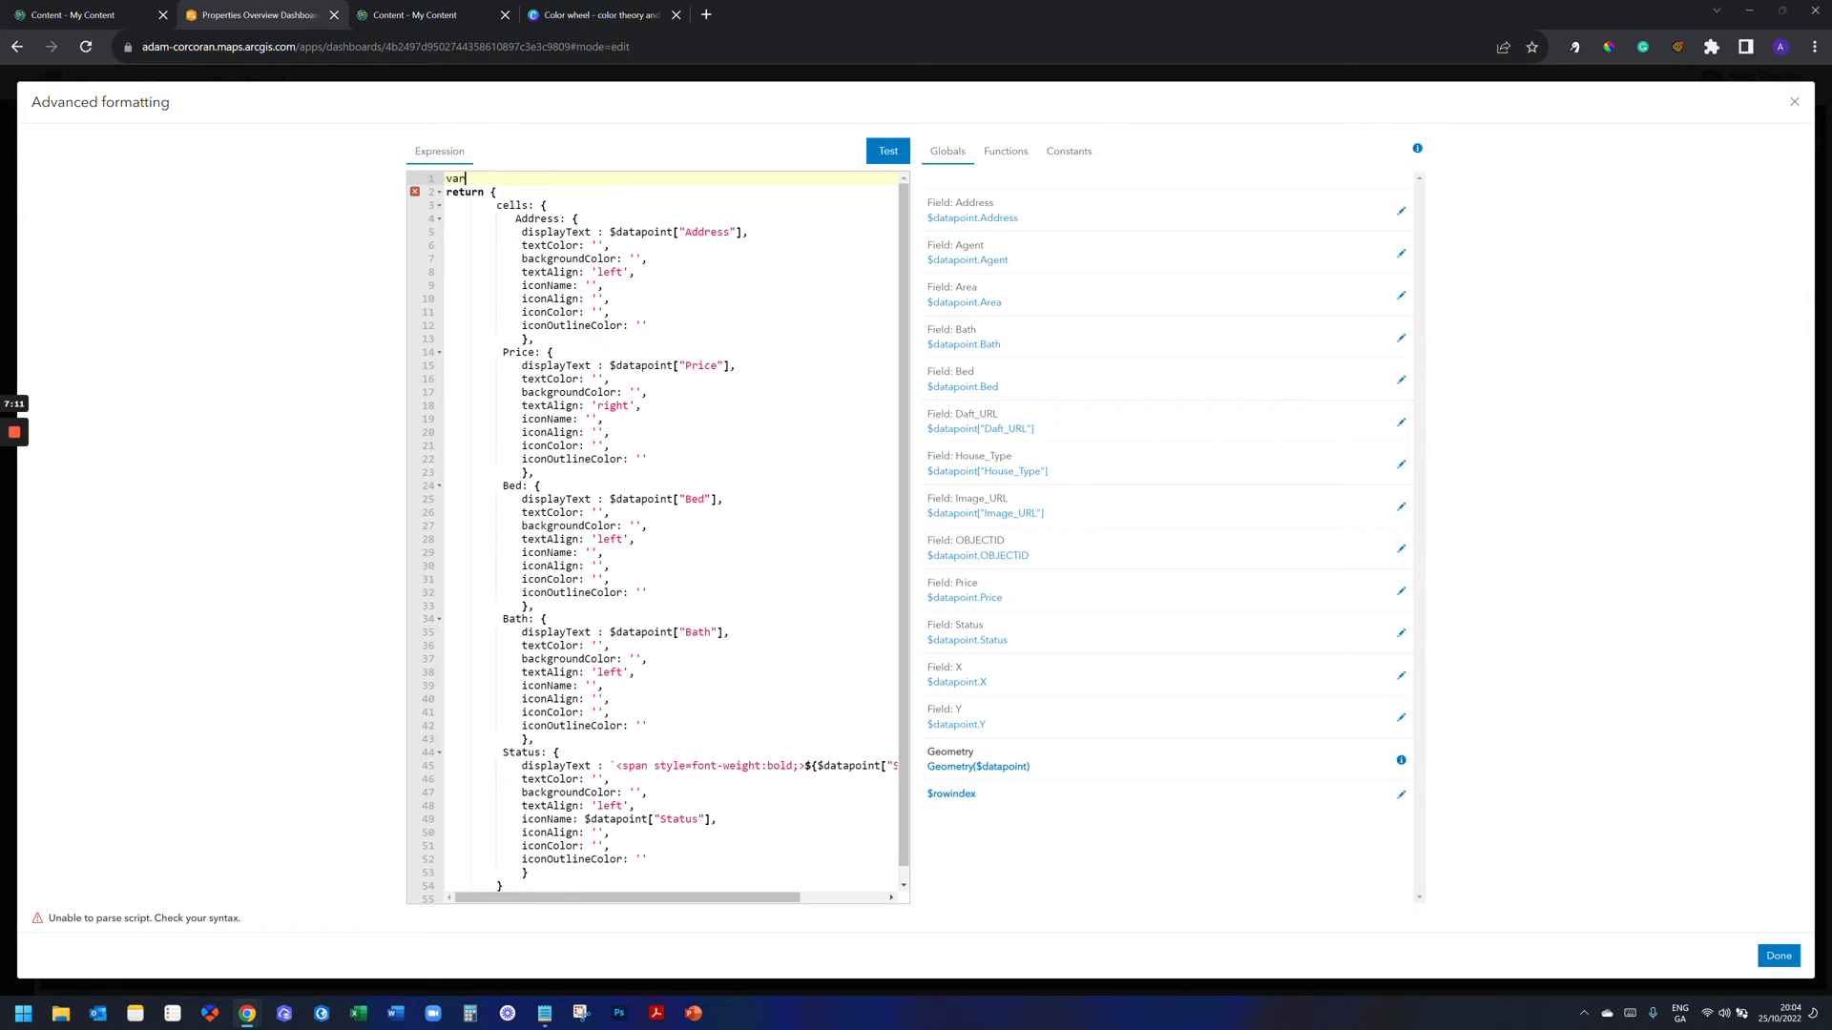
Write var statusColour = Decode($datapoint["Status"], 'Sold', '' in the expression.
type("status")
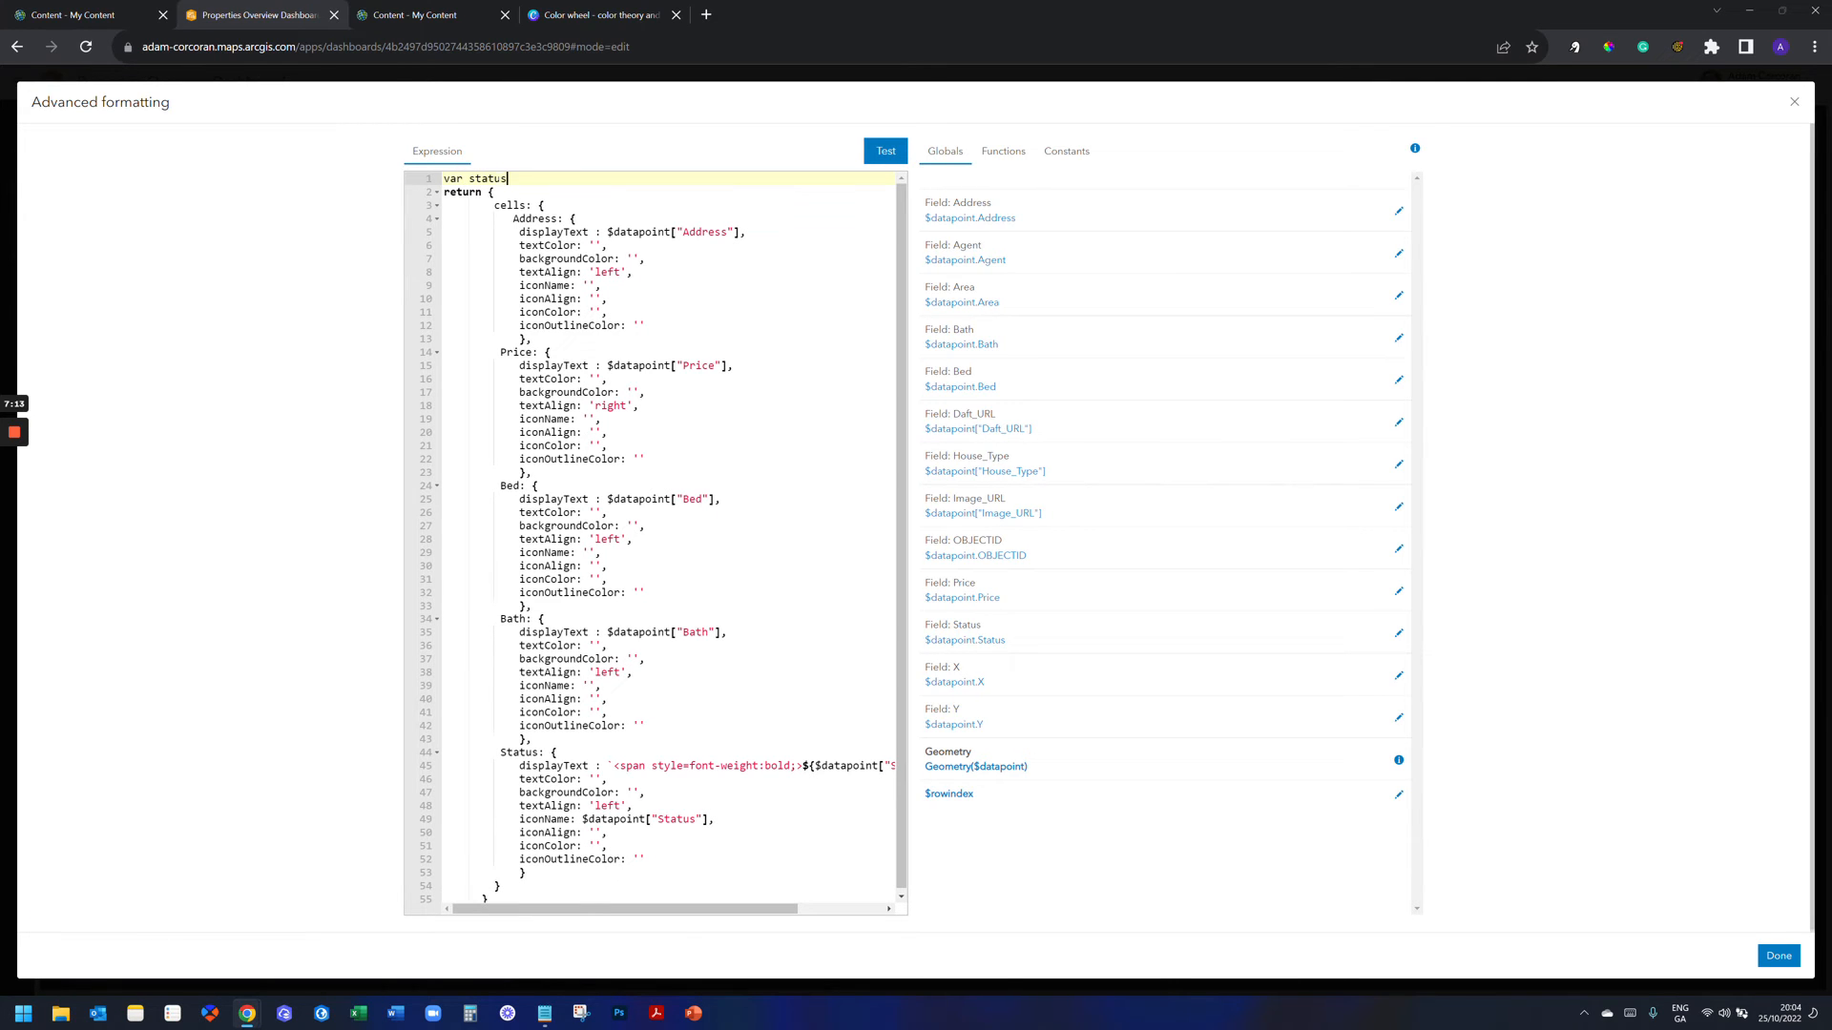
type("Colour =")
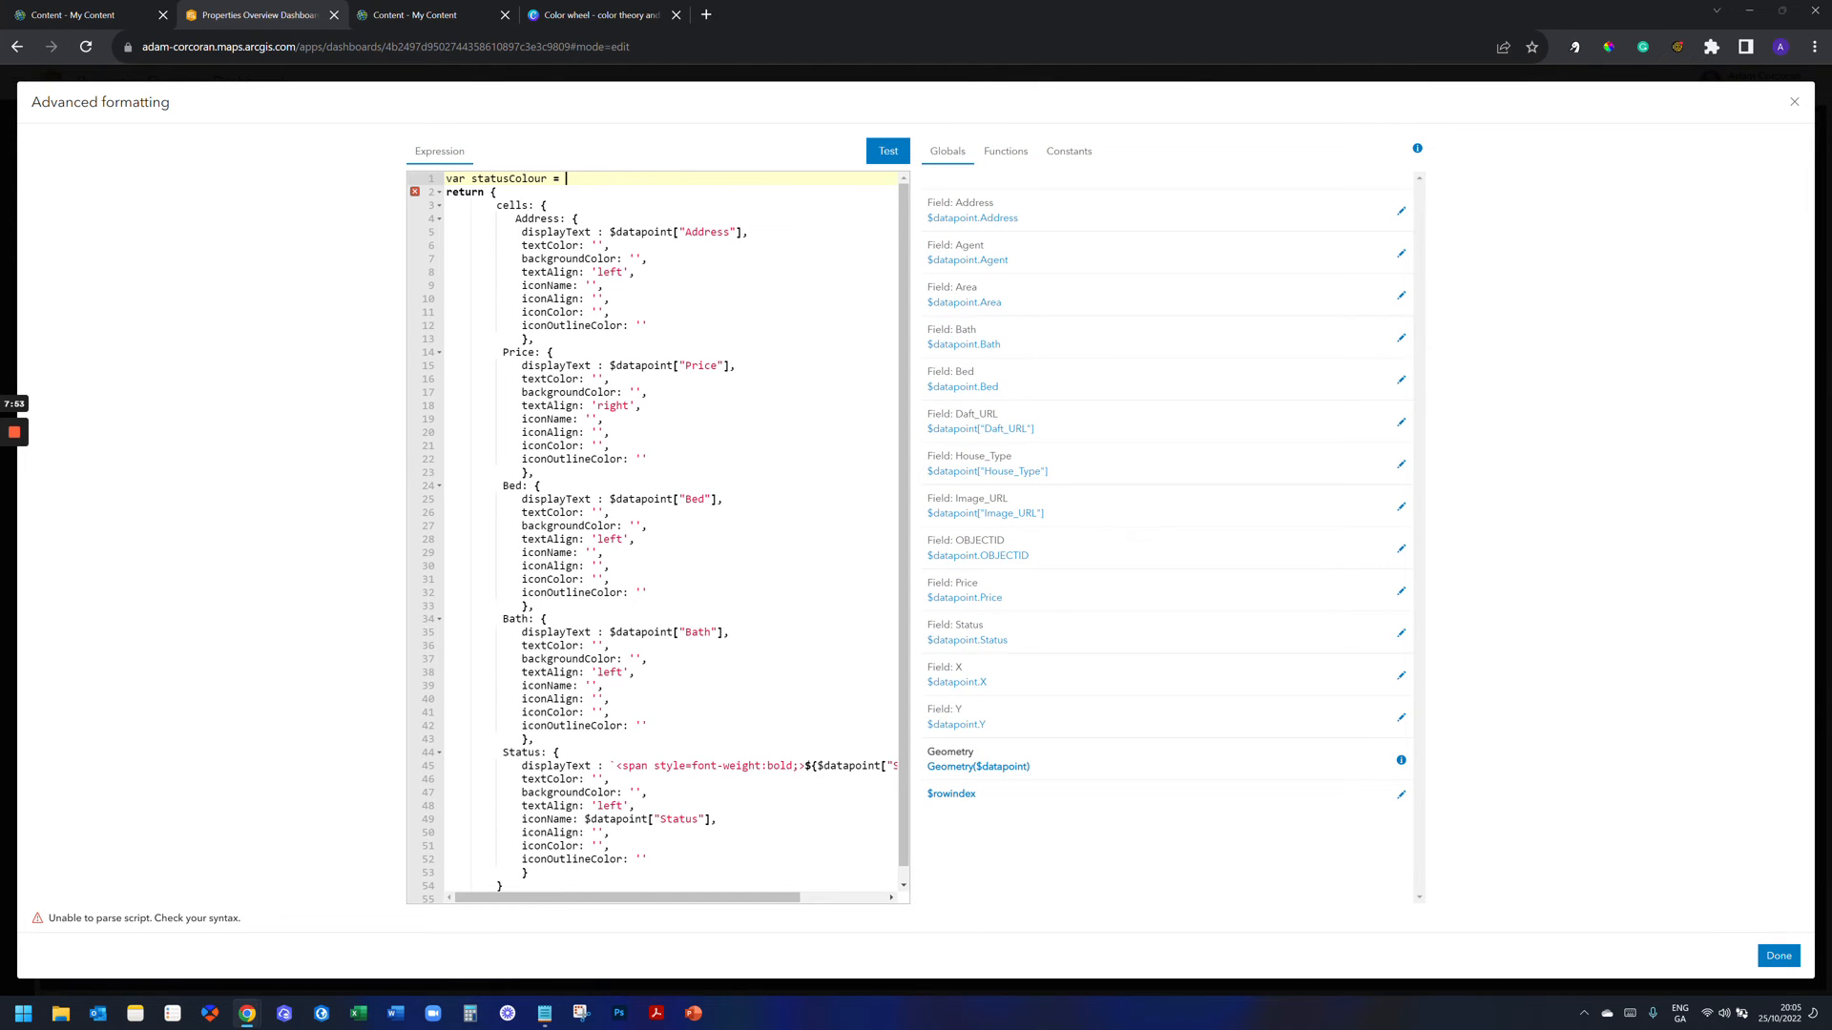
type("Decode")
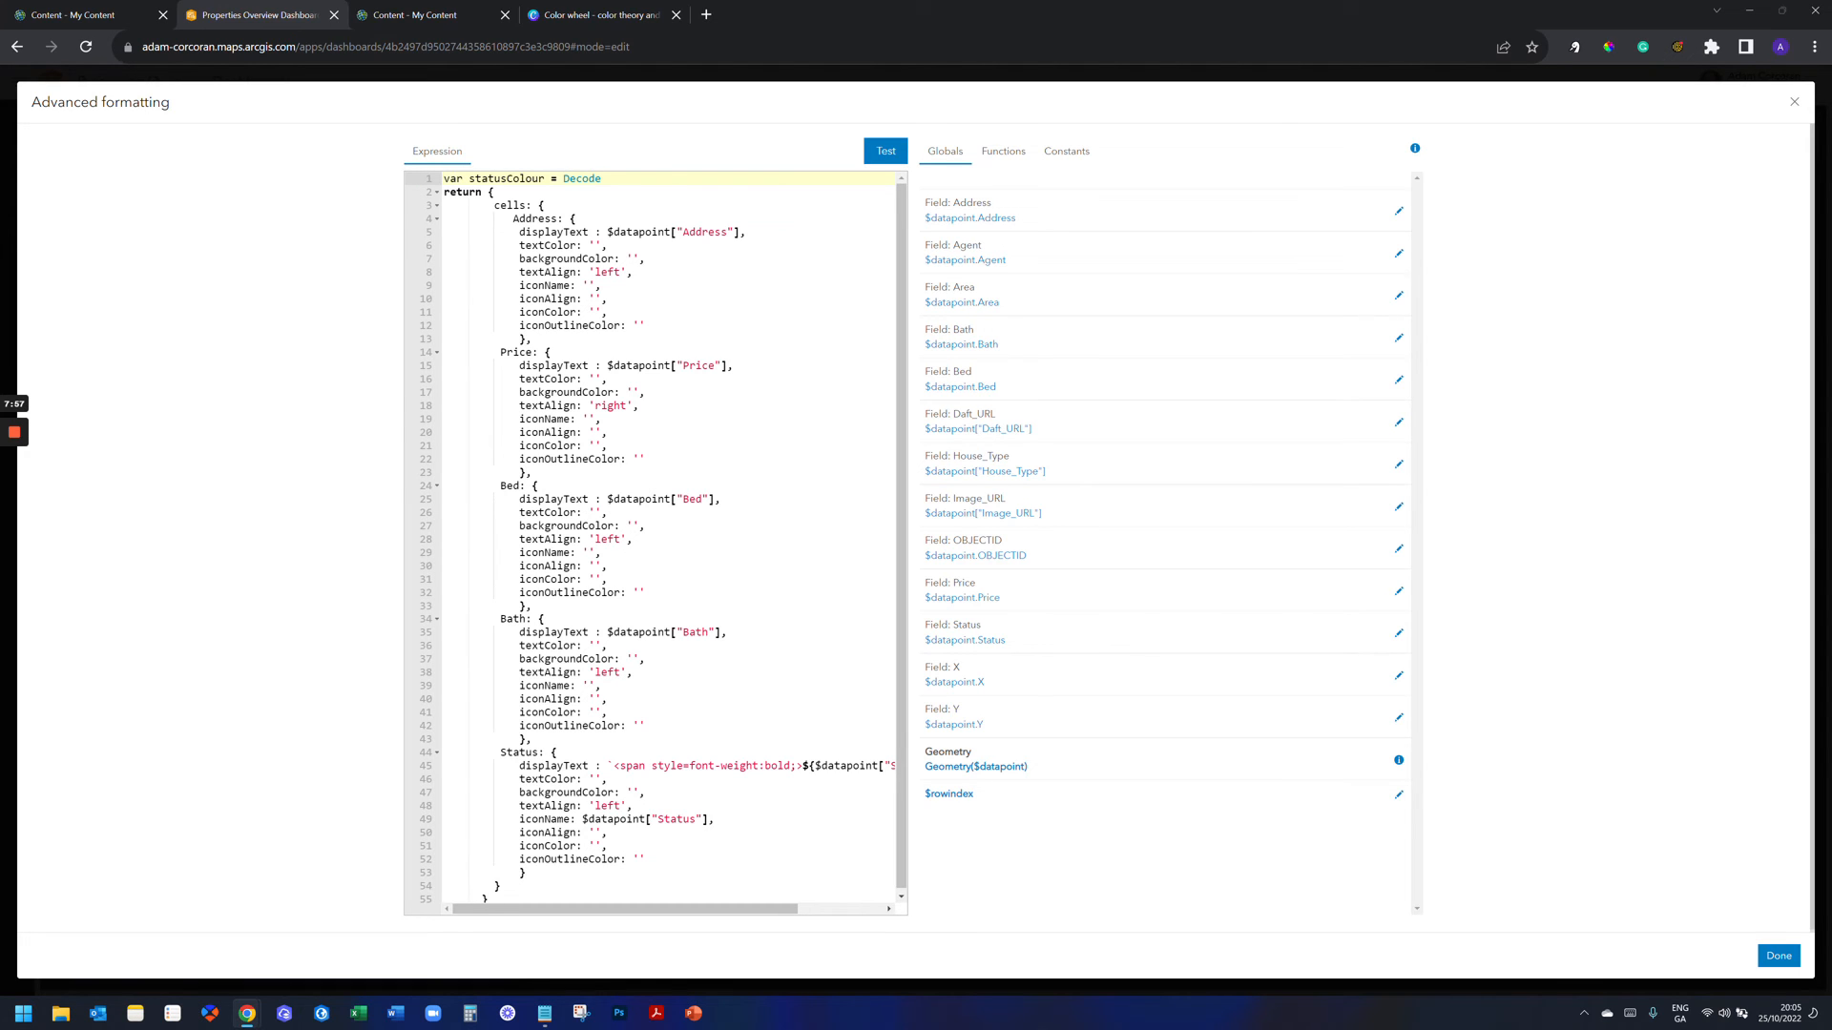
type("()")
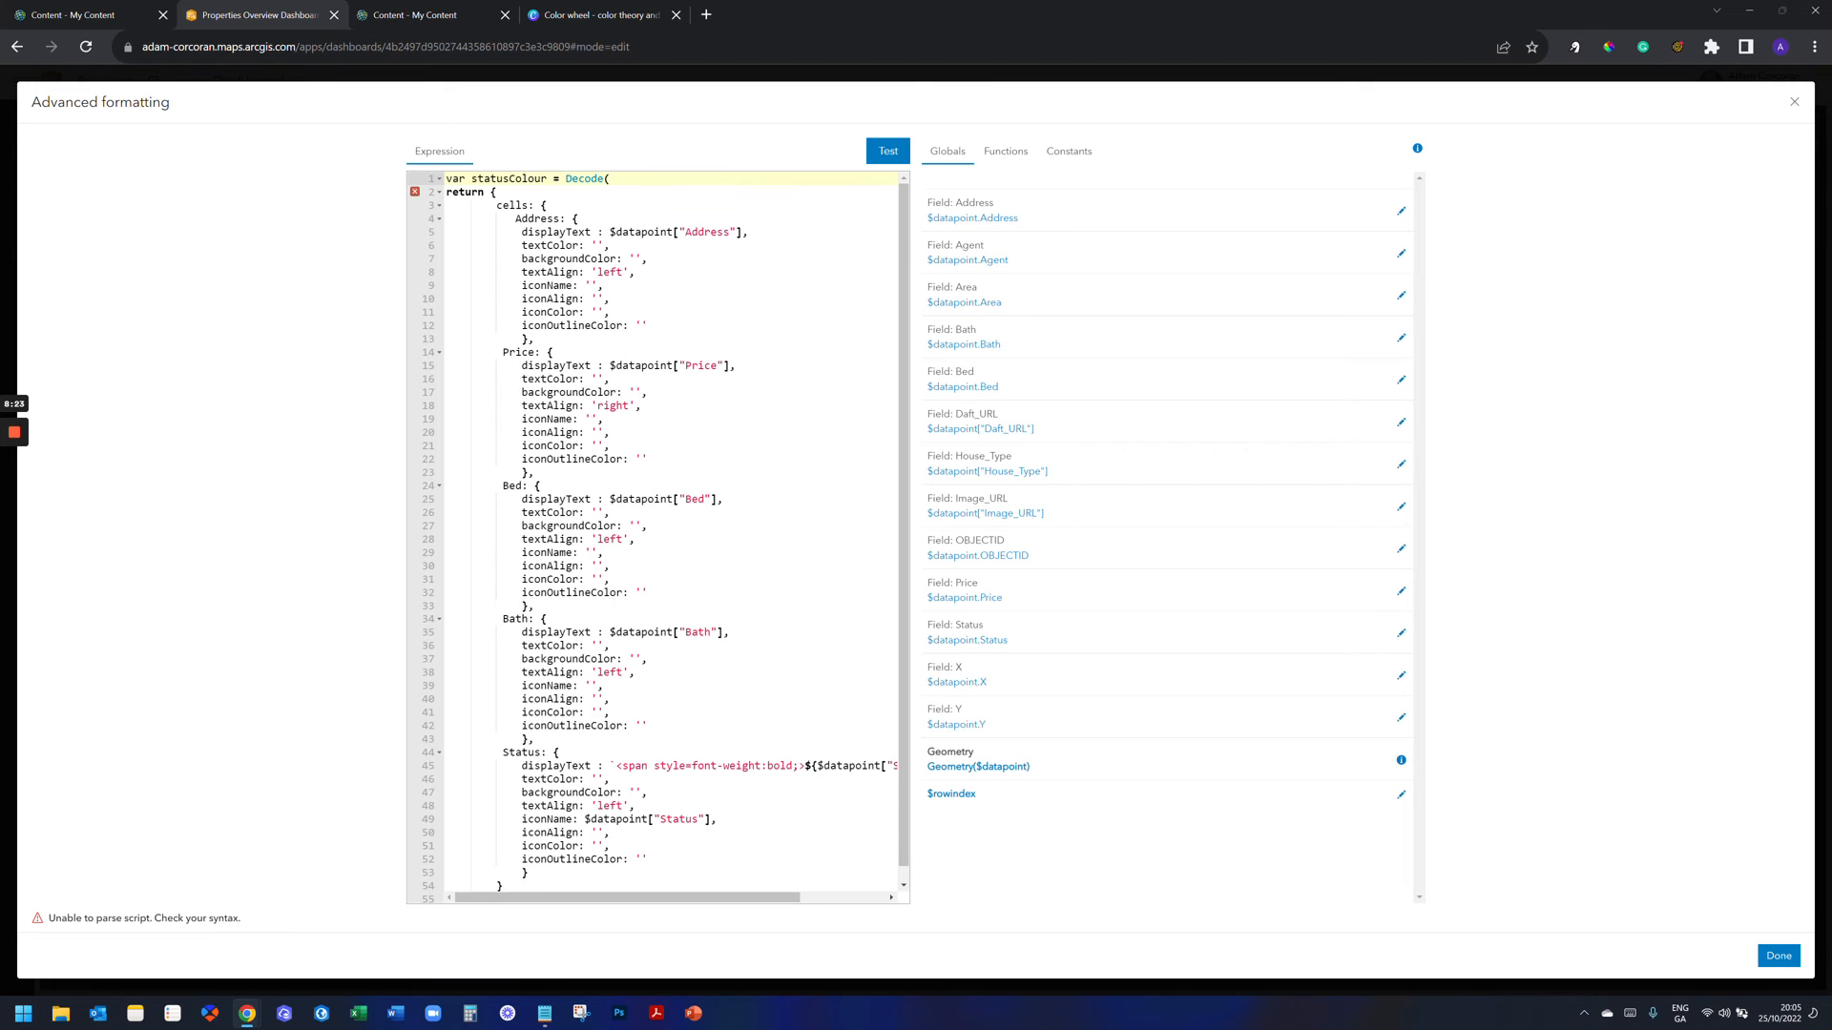
type("$datapoint")
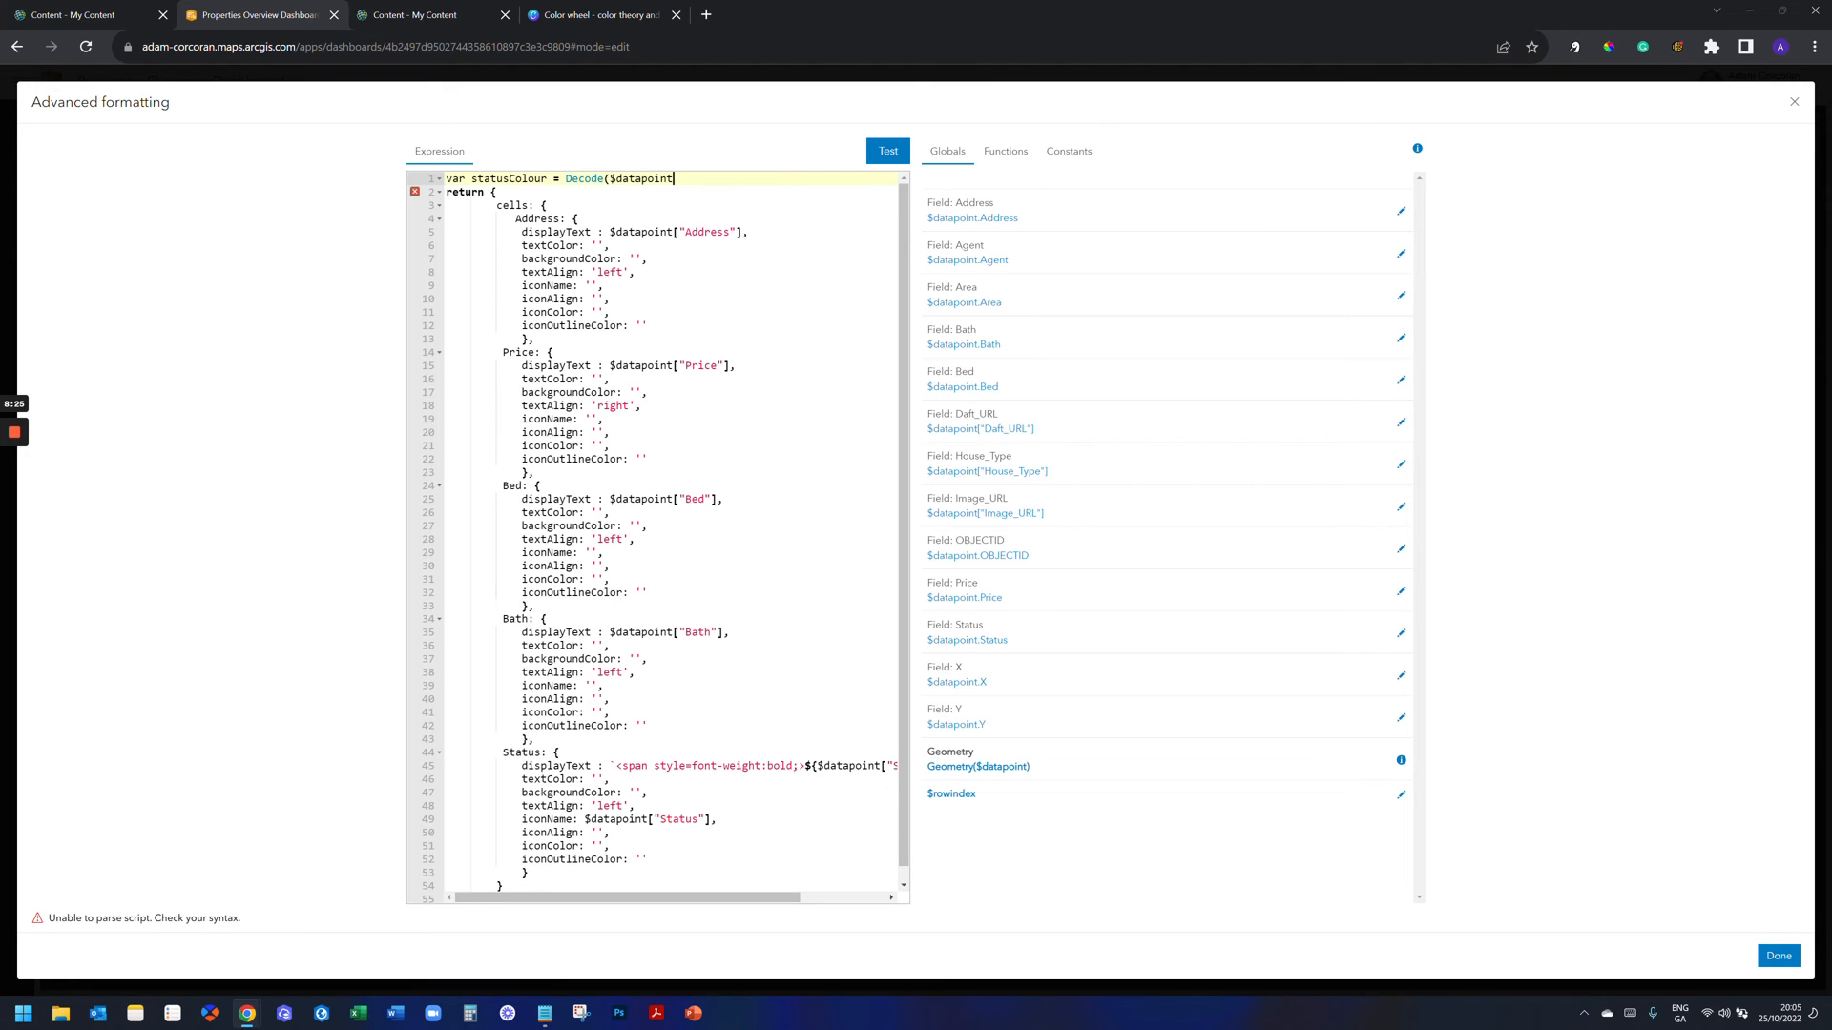
type("[]")
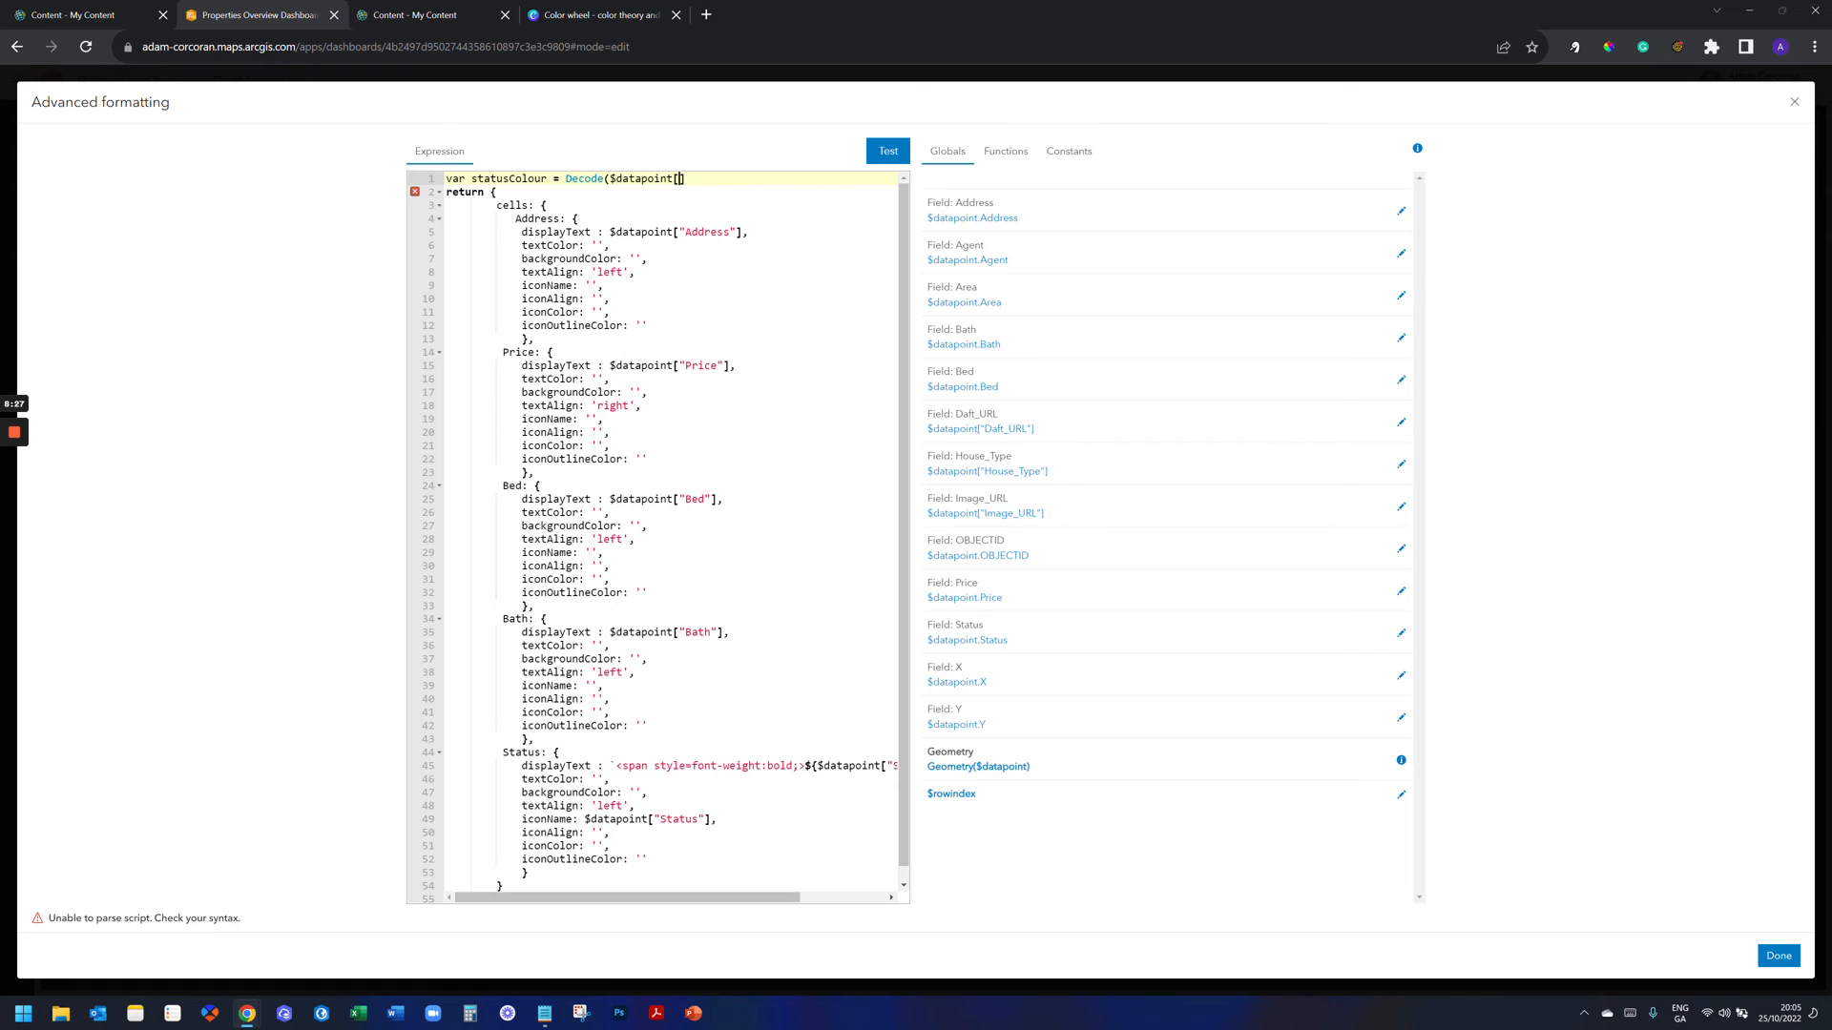
type("\"\"")
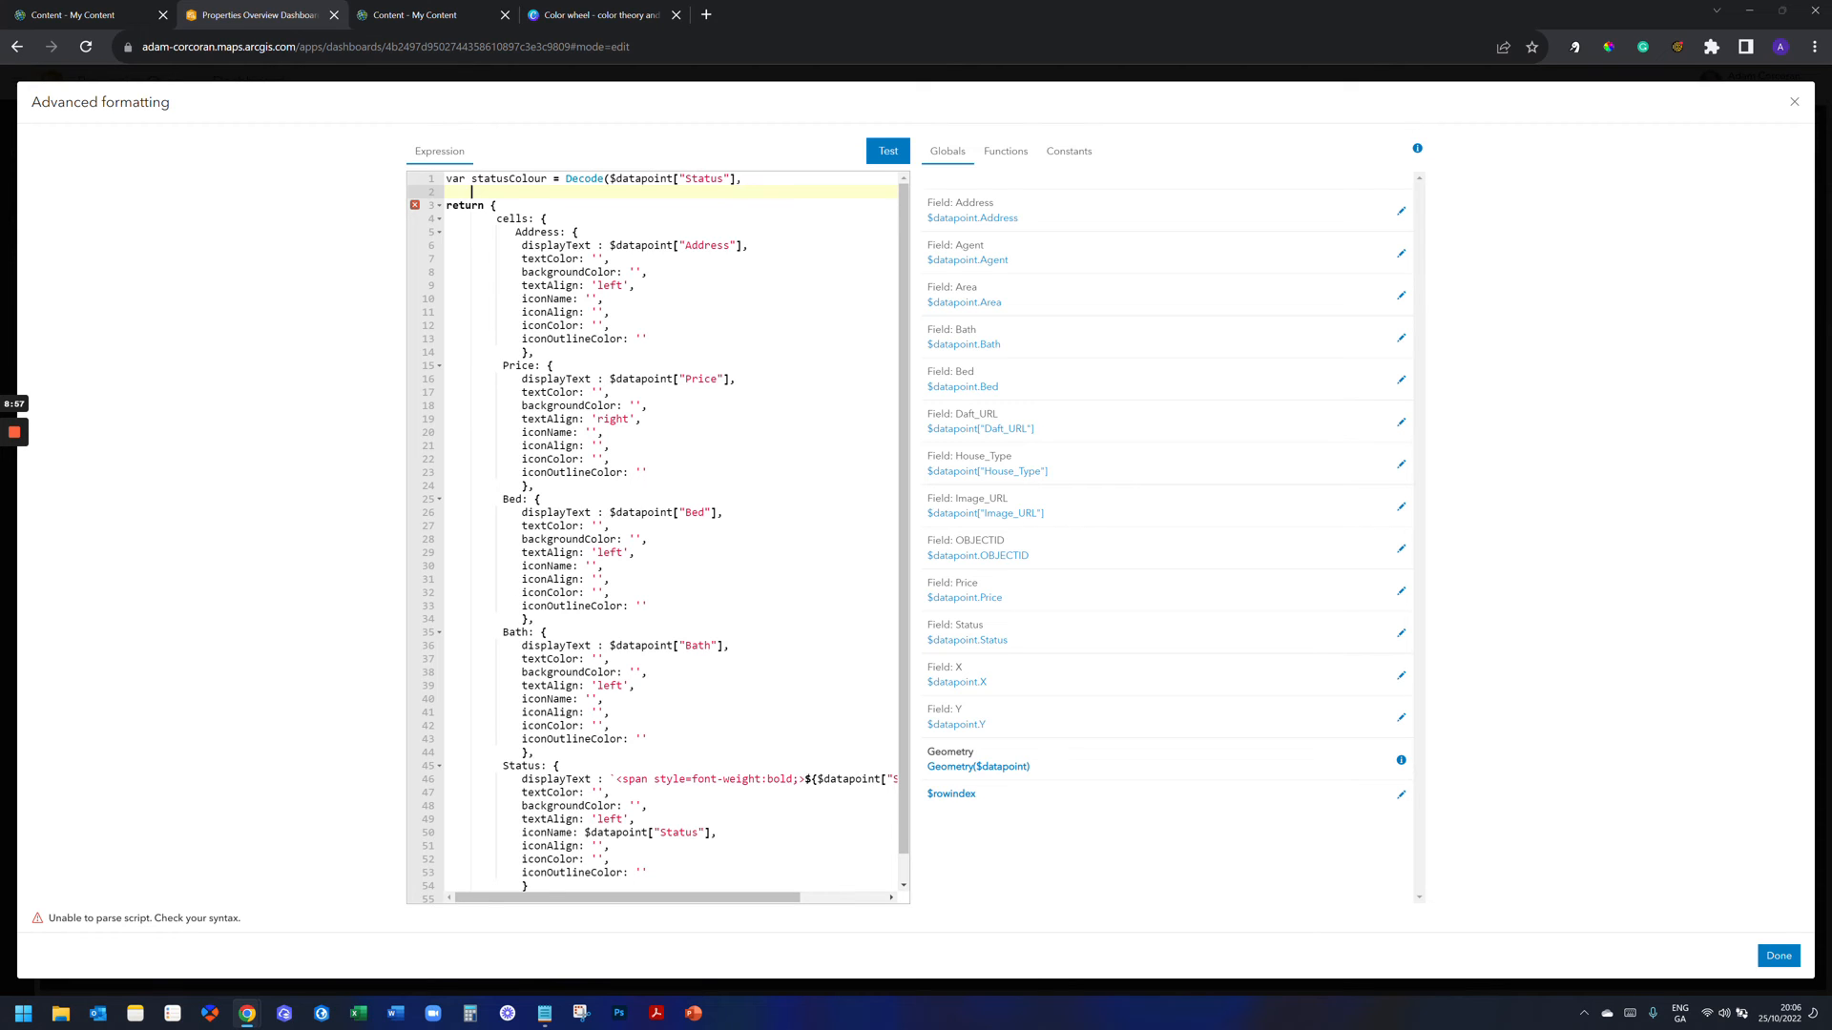
type("''")
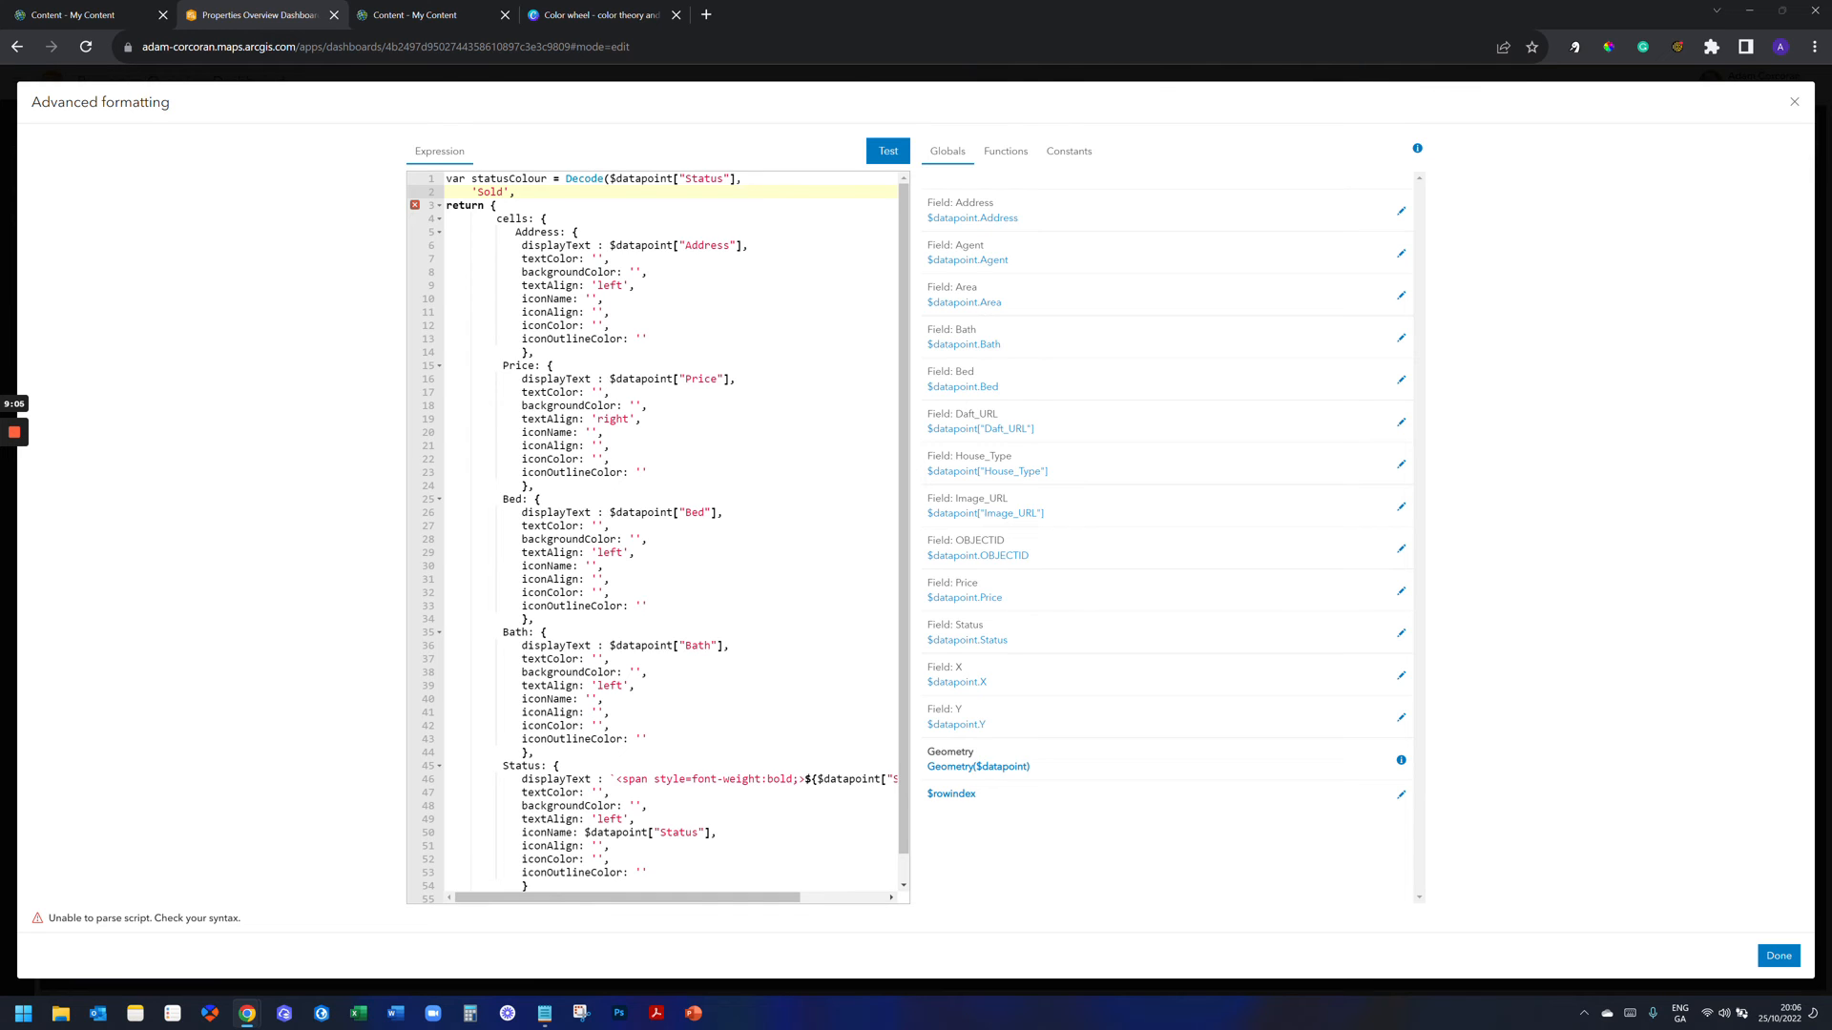
type("''")
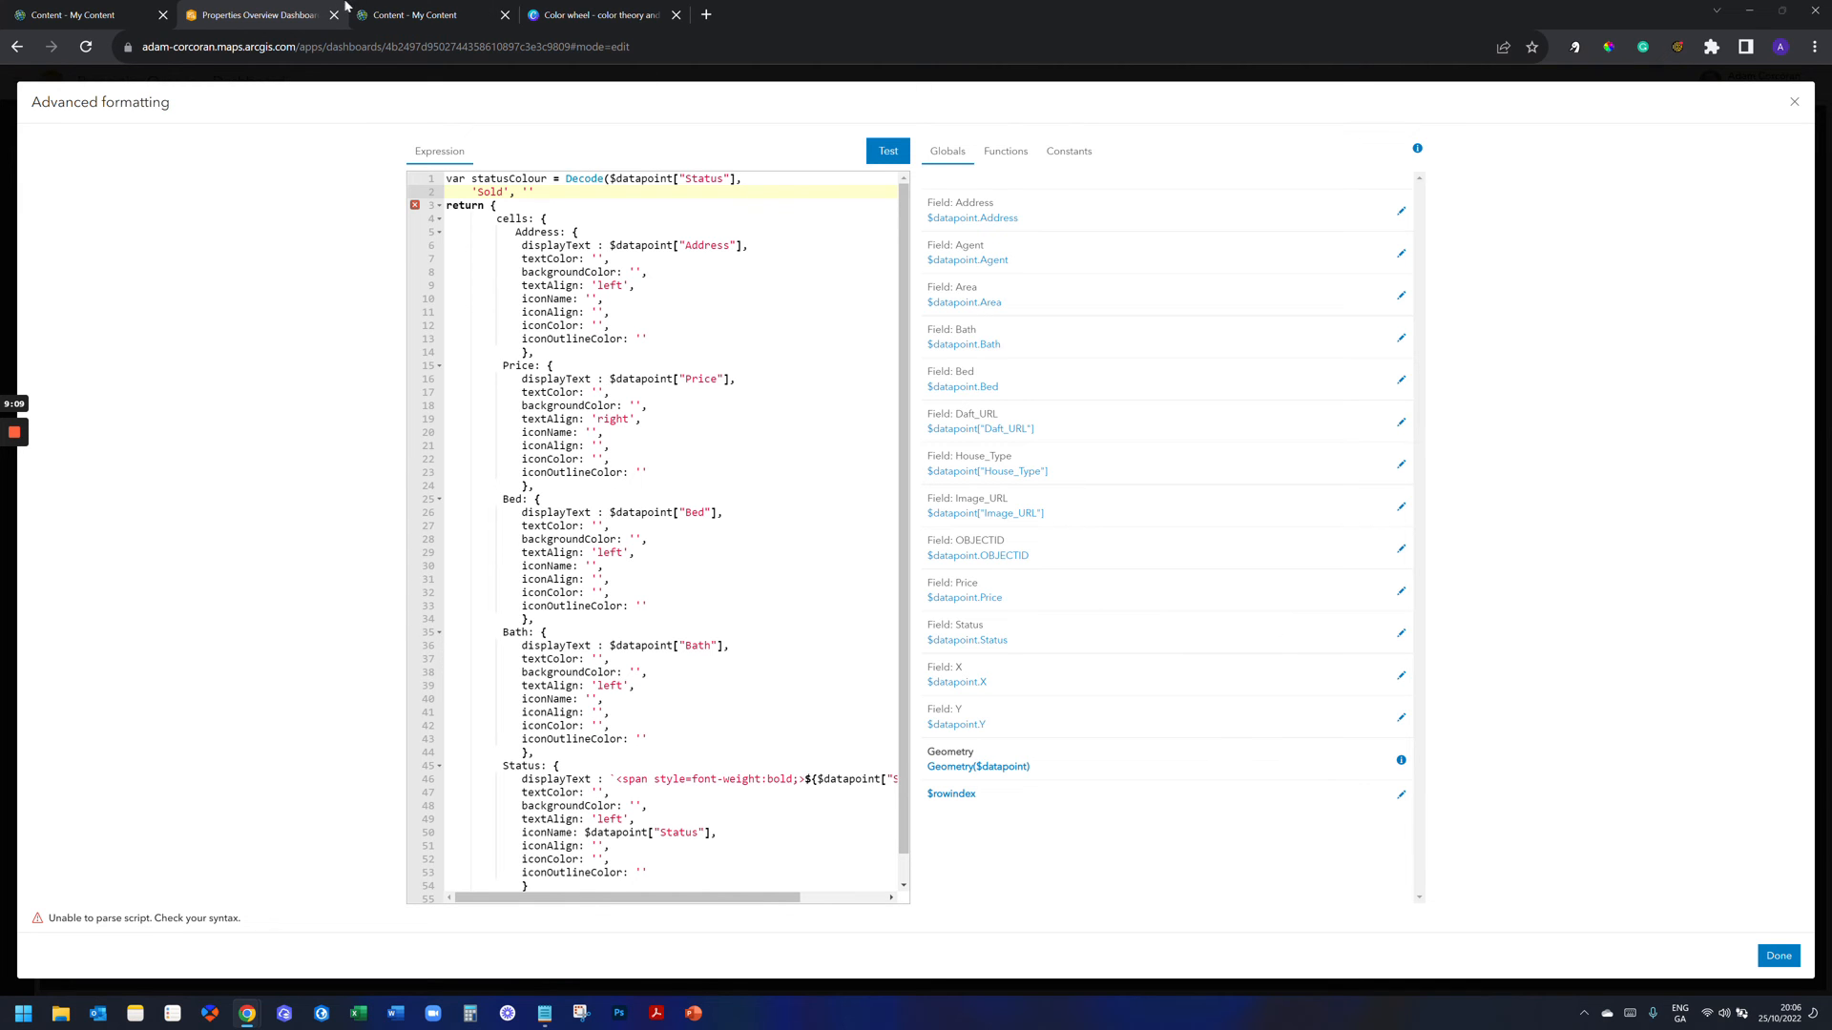
Copy the cyan hex #22CFDD from Canva and return to the expression editor.
left_click(595, 13)
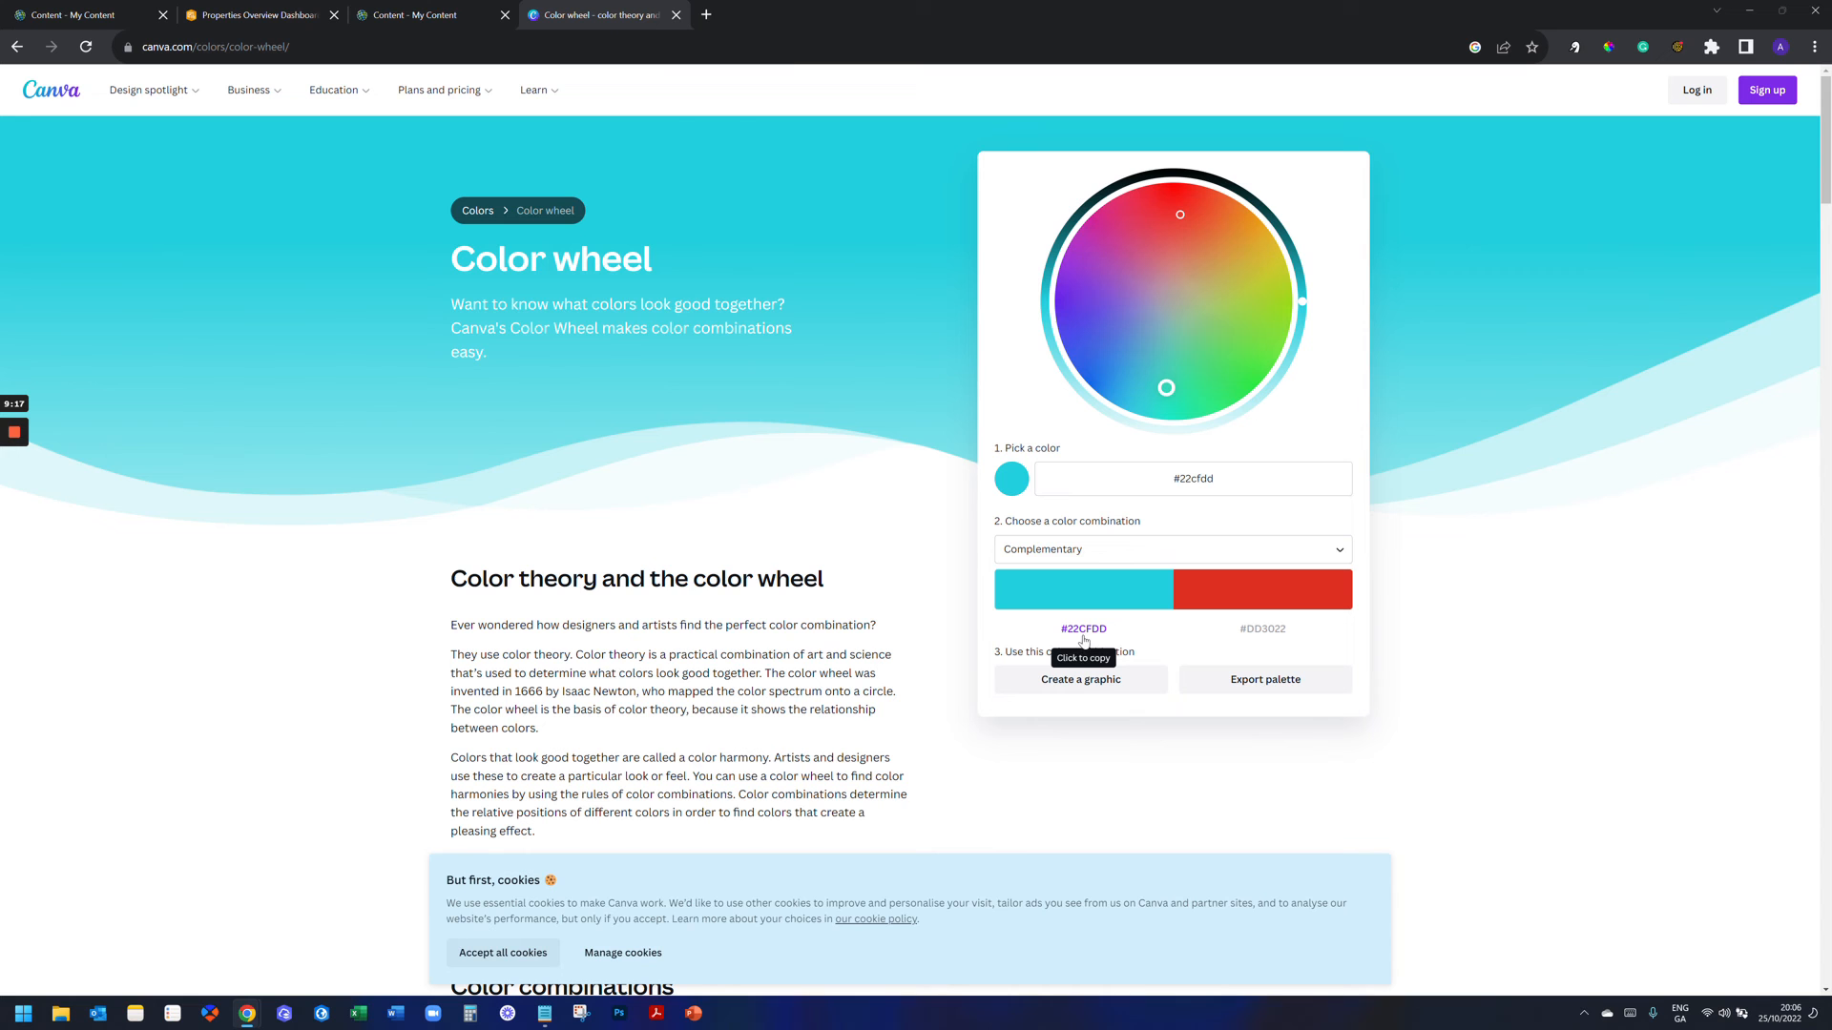
mouse_move(1012, 589)
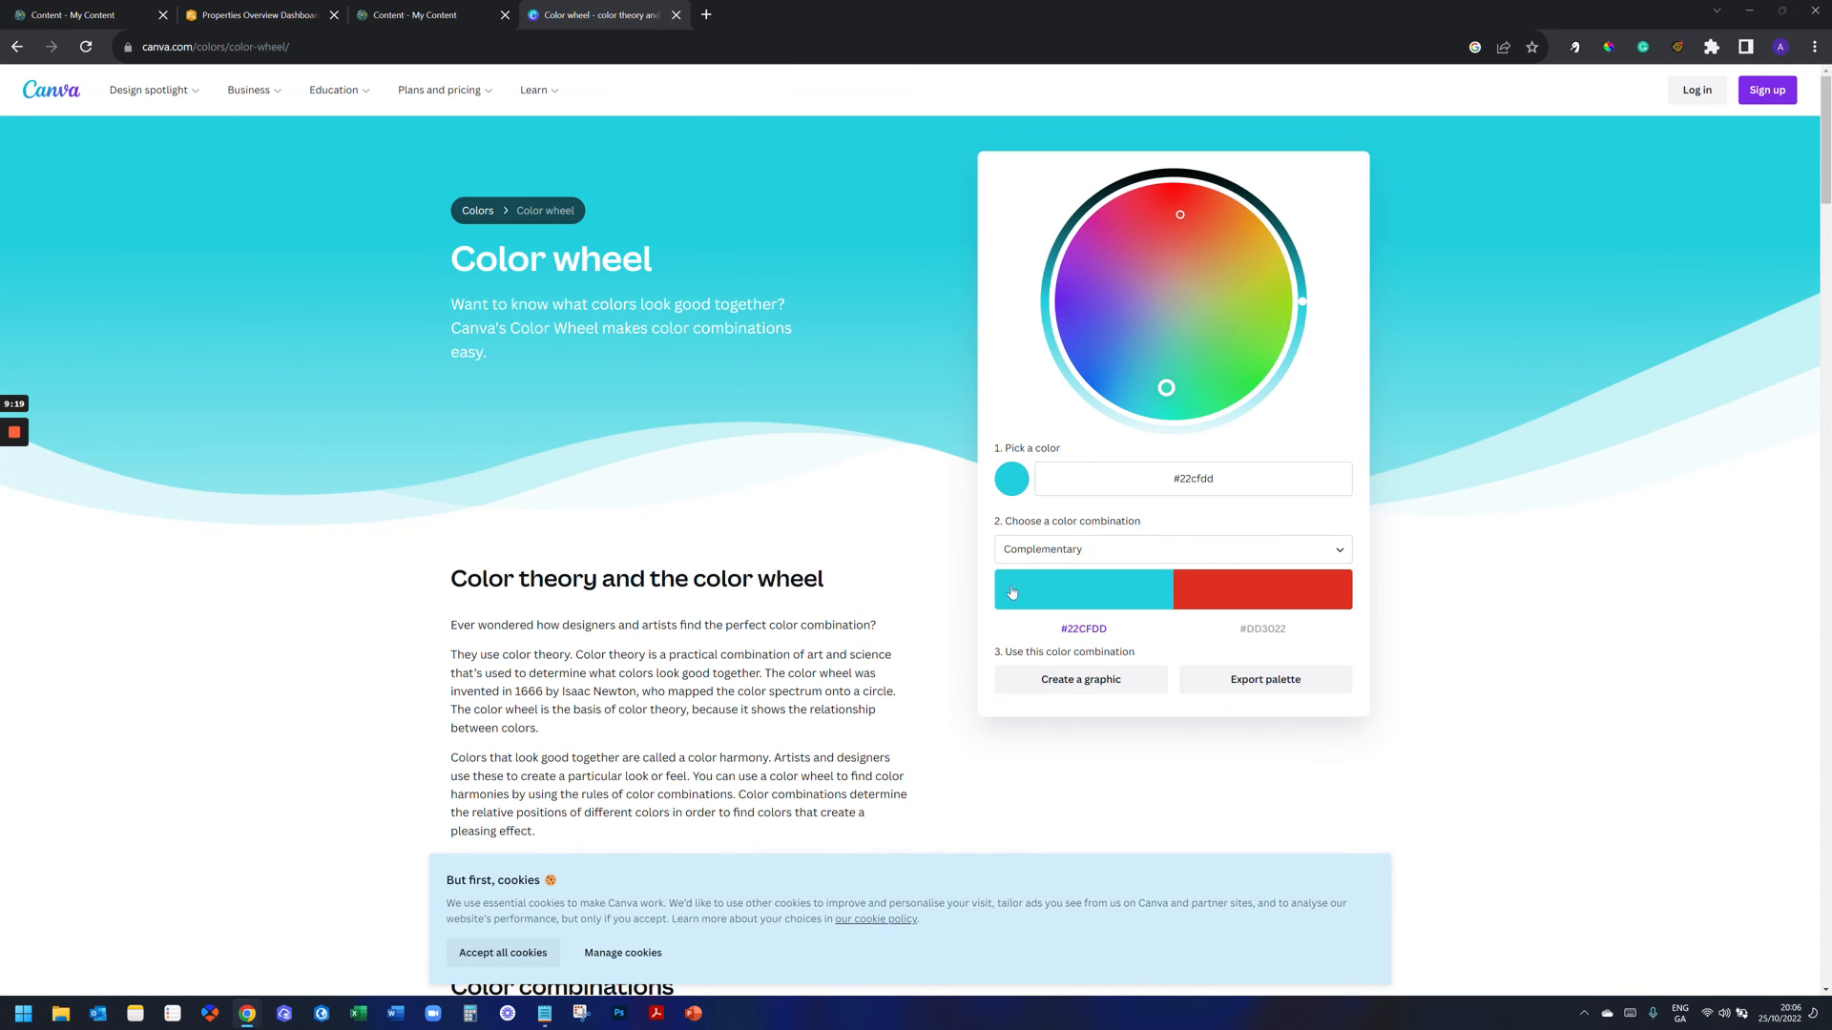
left_click(248, 13)
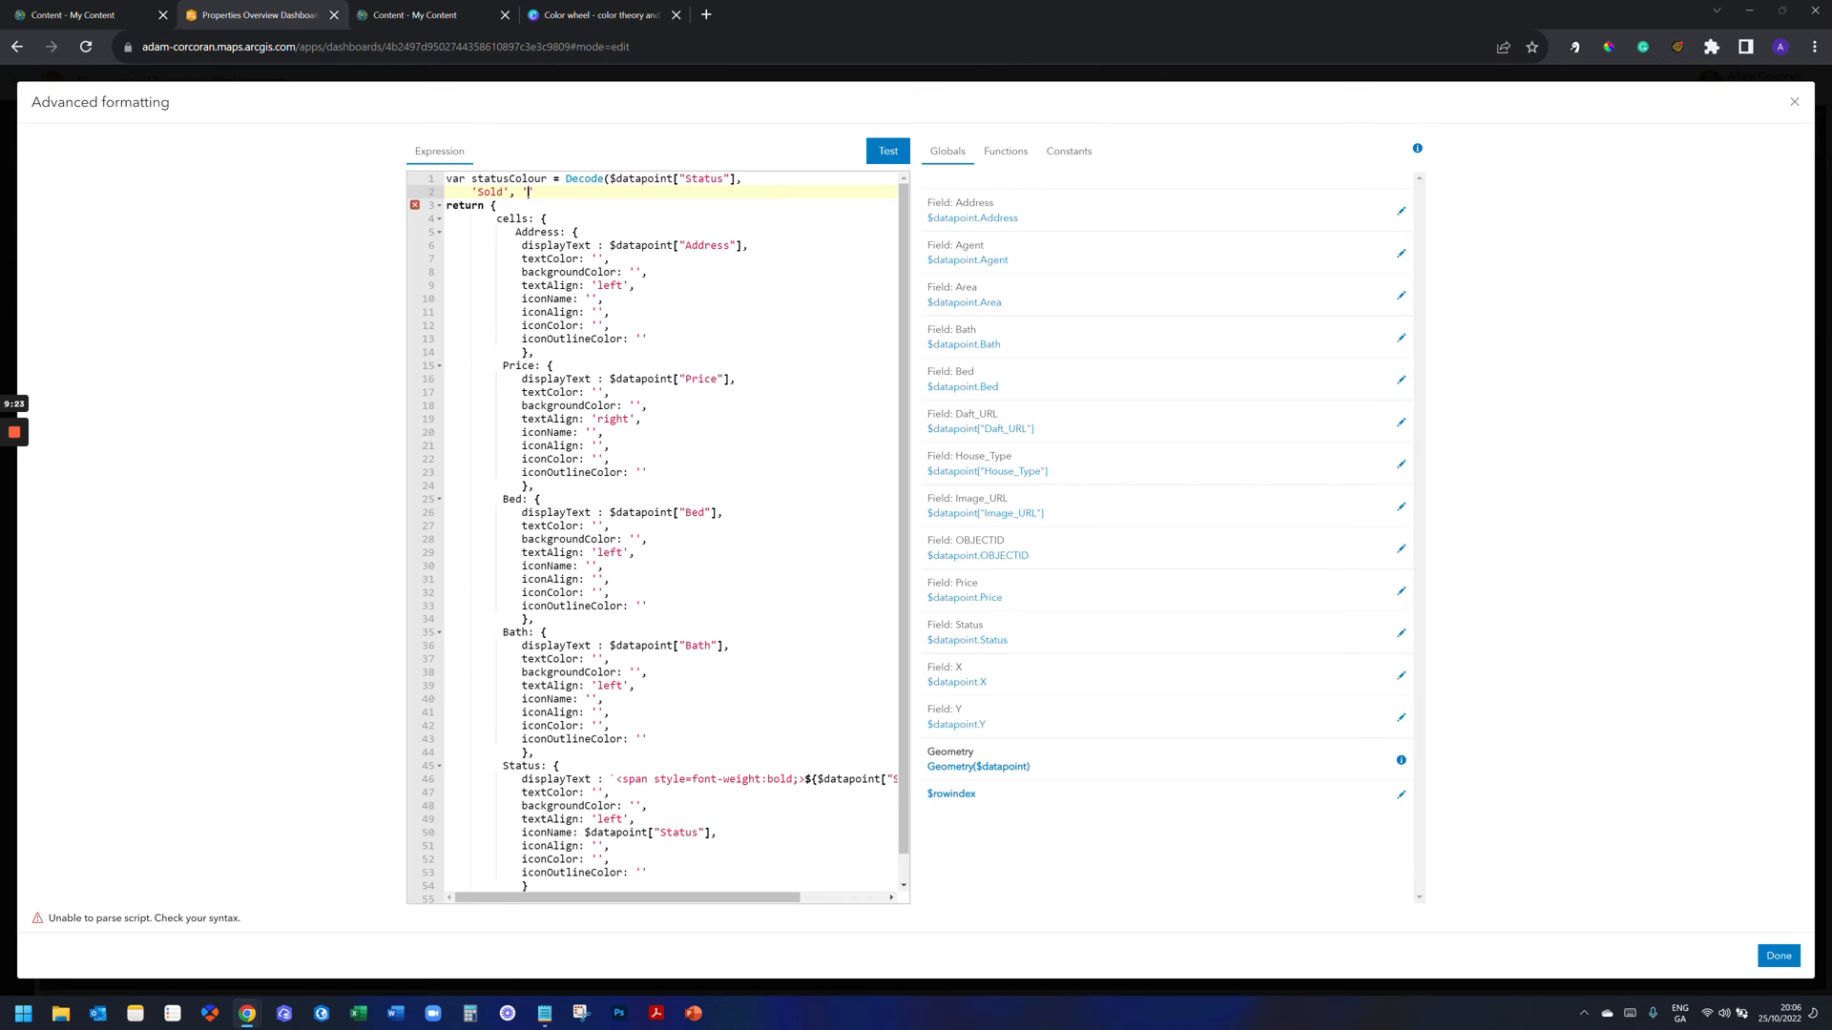
Map 'Sold' to #22CFDD and add the 'For Sale' case with an empty value.
type("#22CFDD")
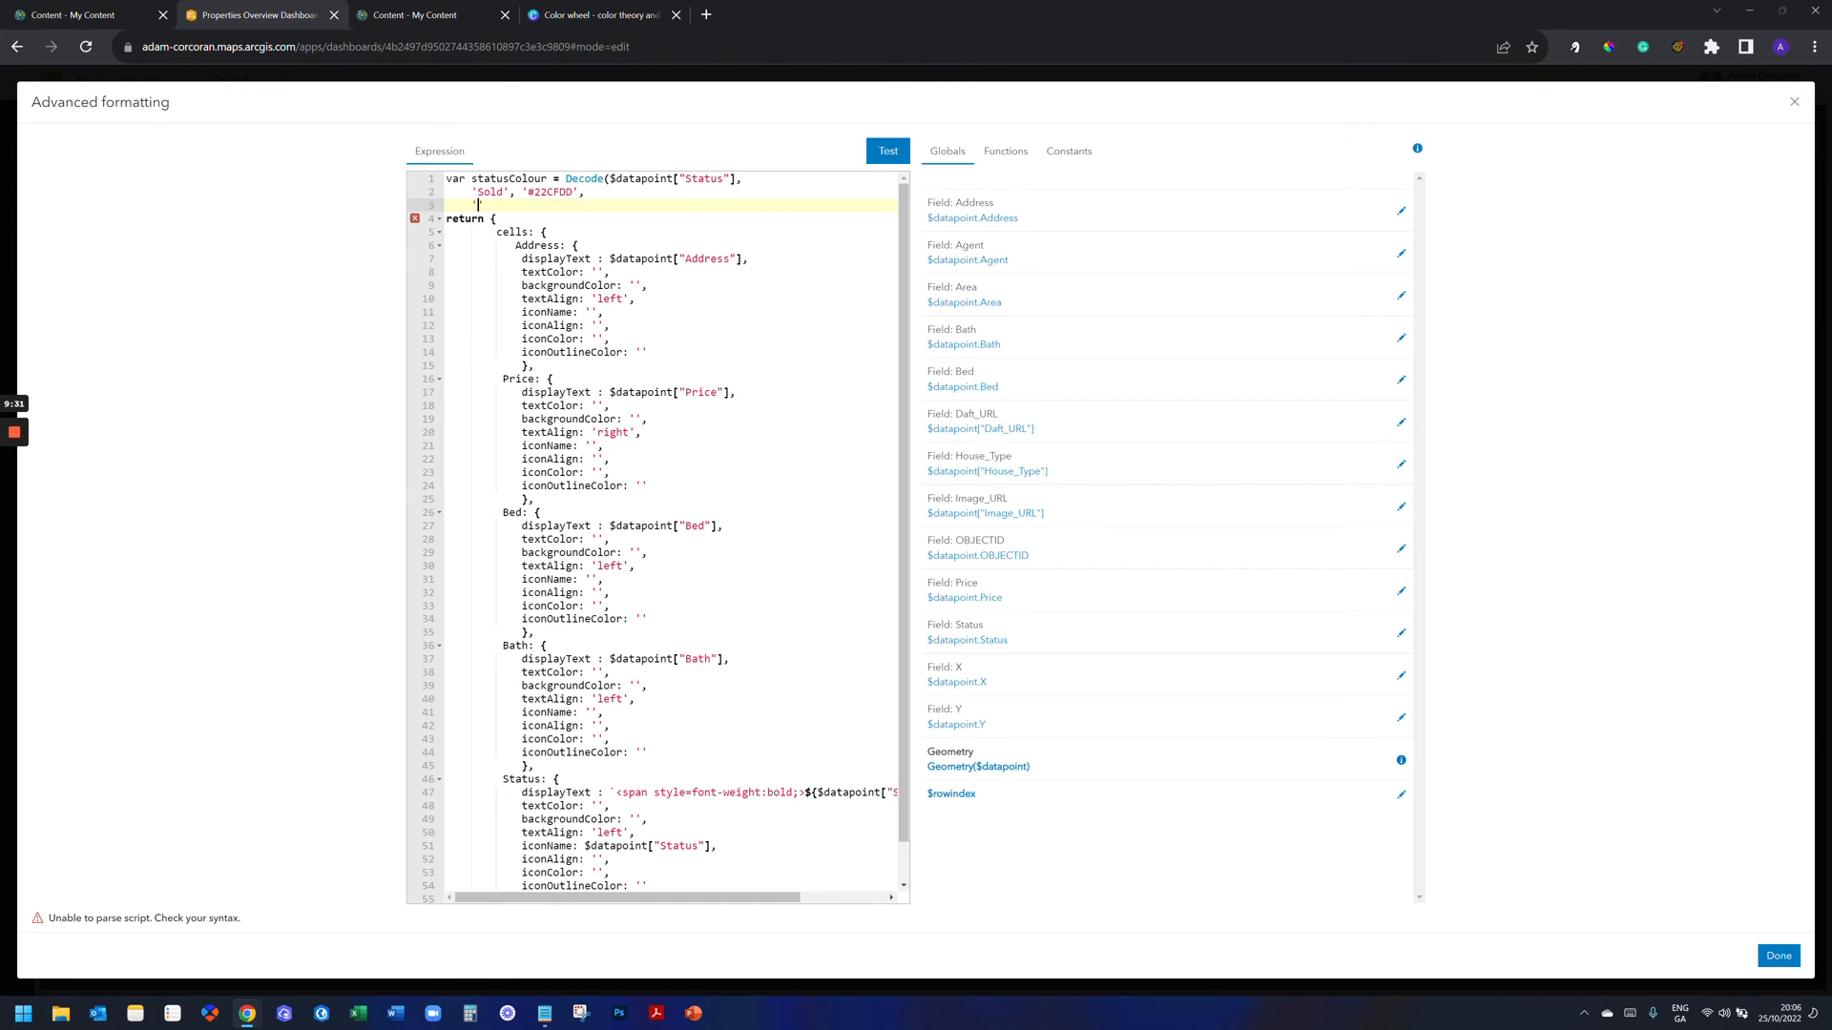
type("For")
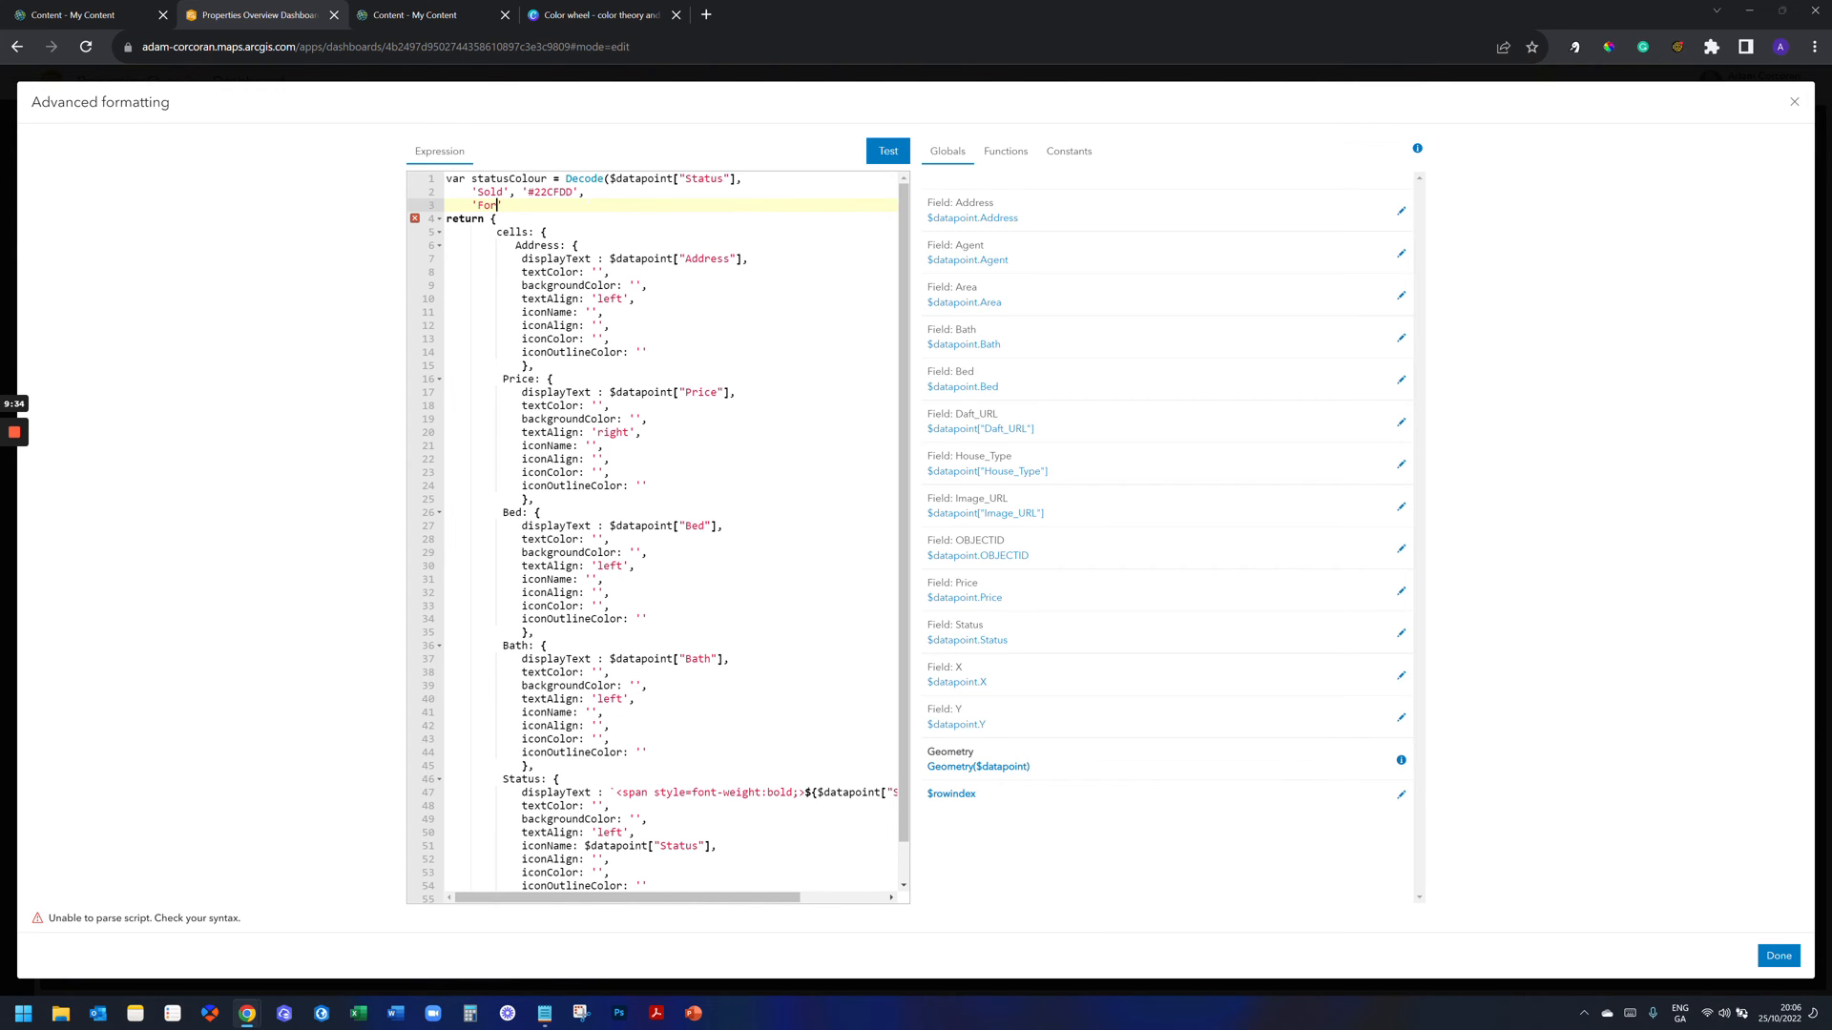
type("Sale")
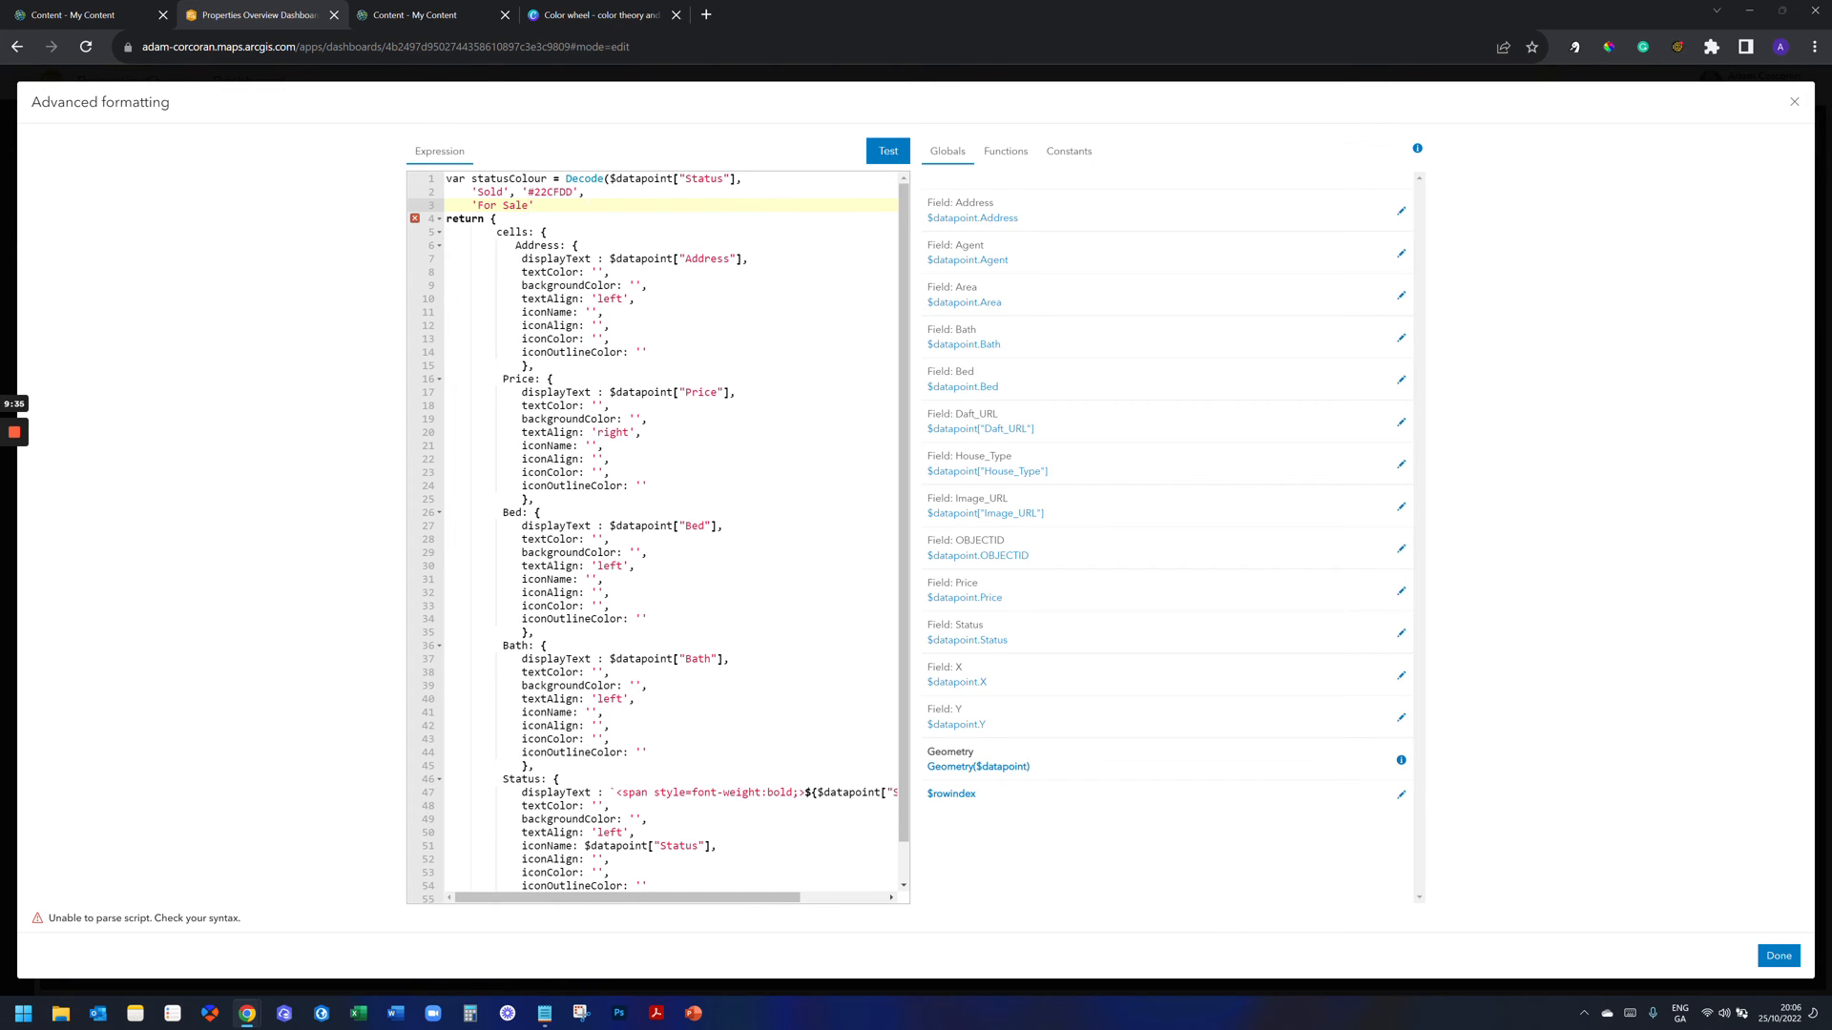
left_click(532, 204)
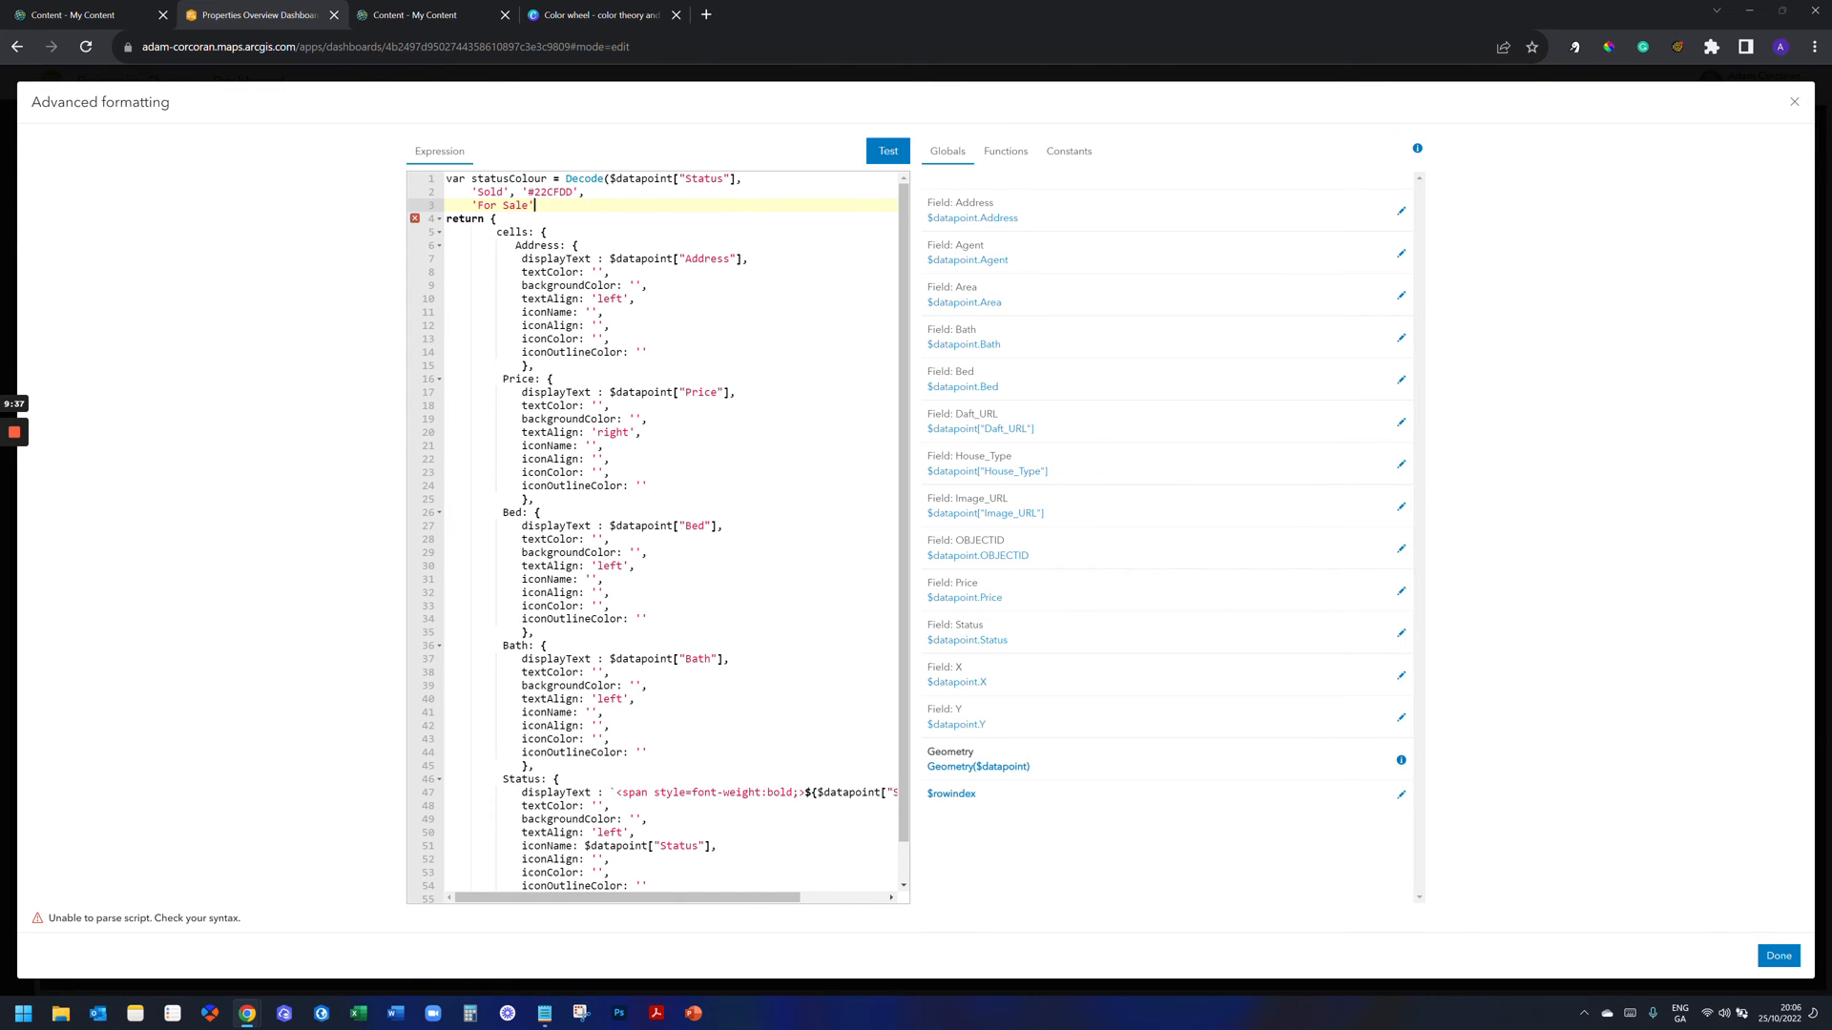
type(",")
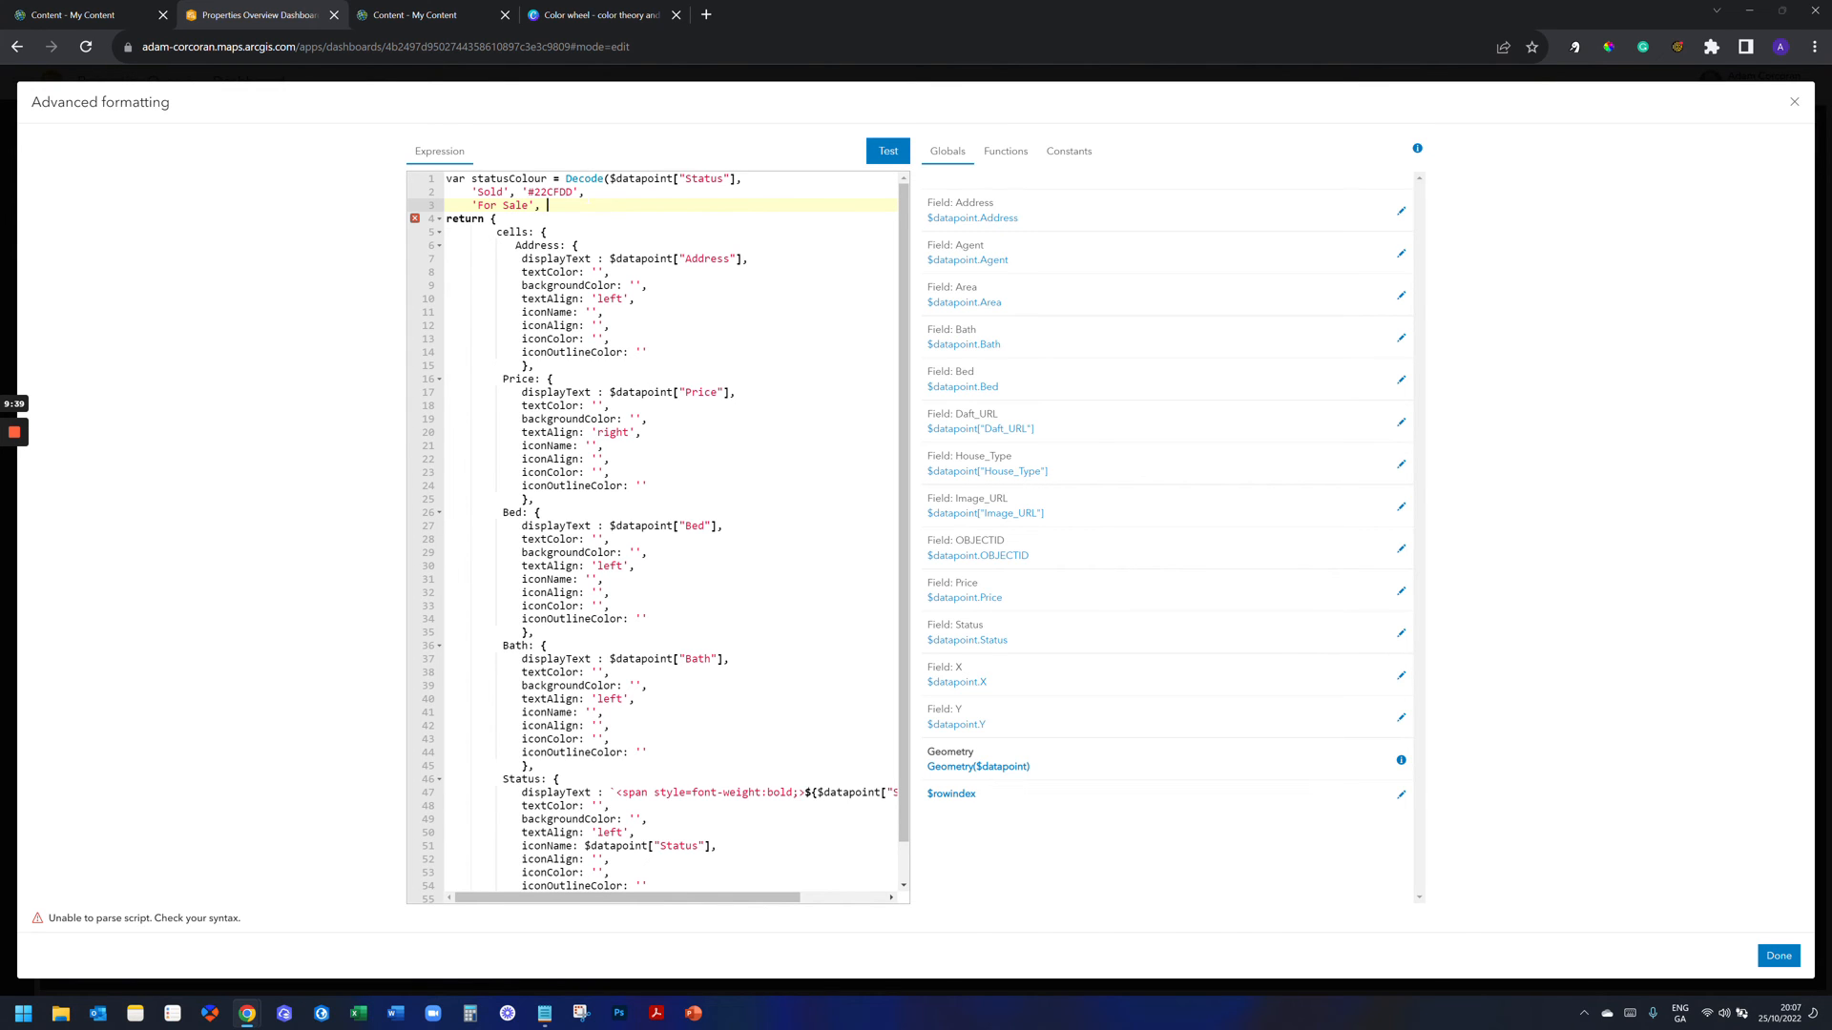
type("''")
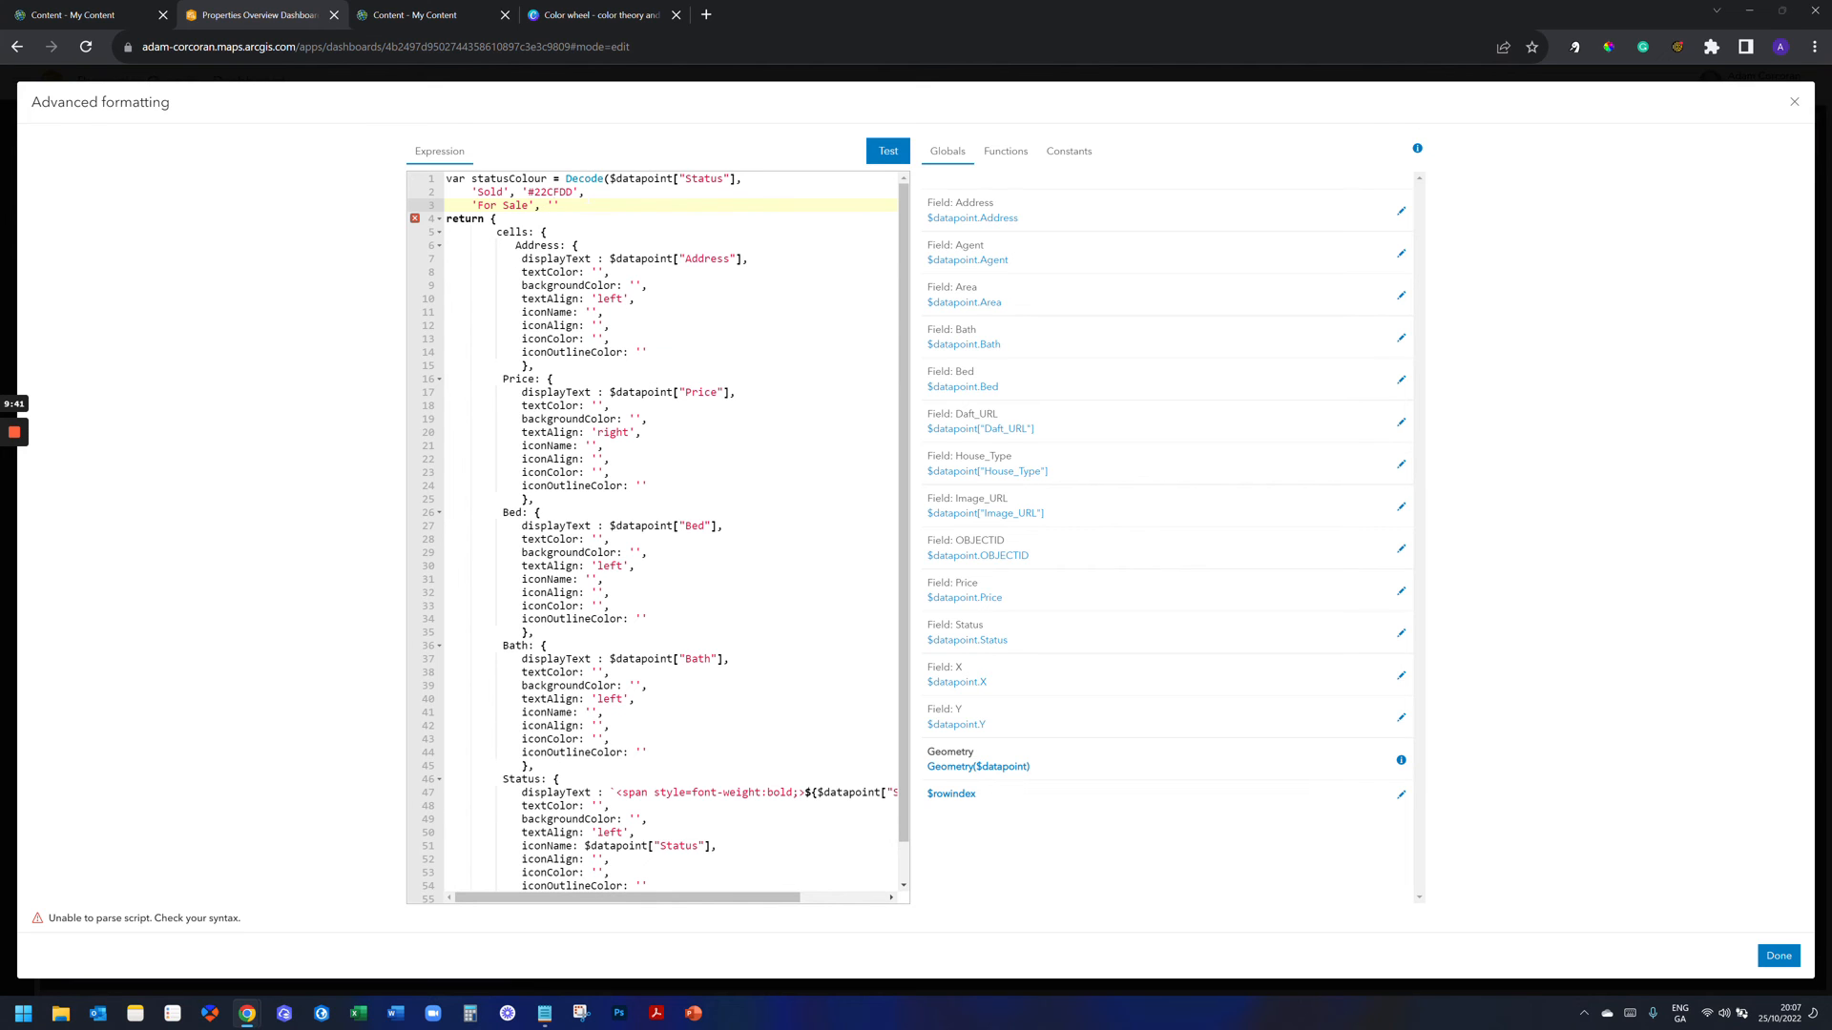
Copy the red #DD3022 from Canva and map 'For Sale' to it.
left_click(595, 13)
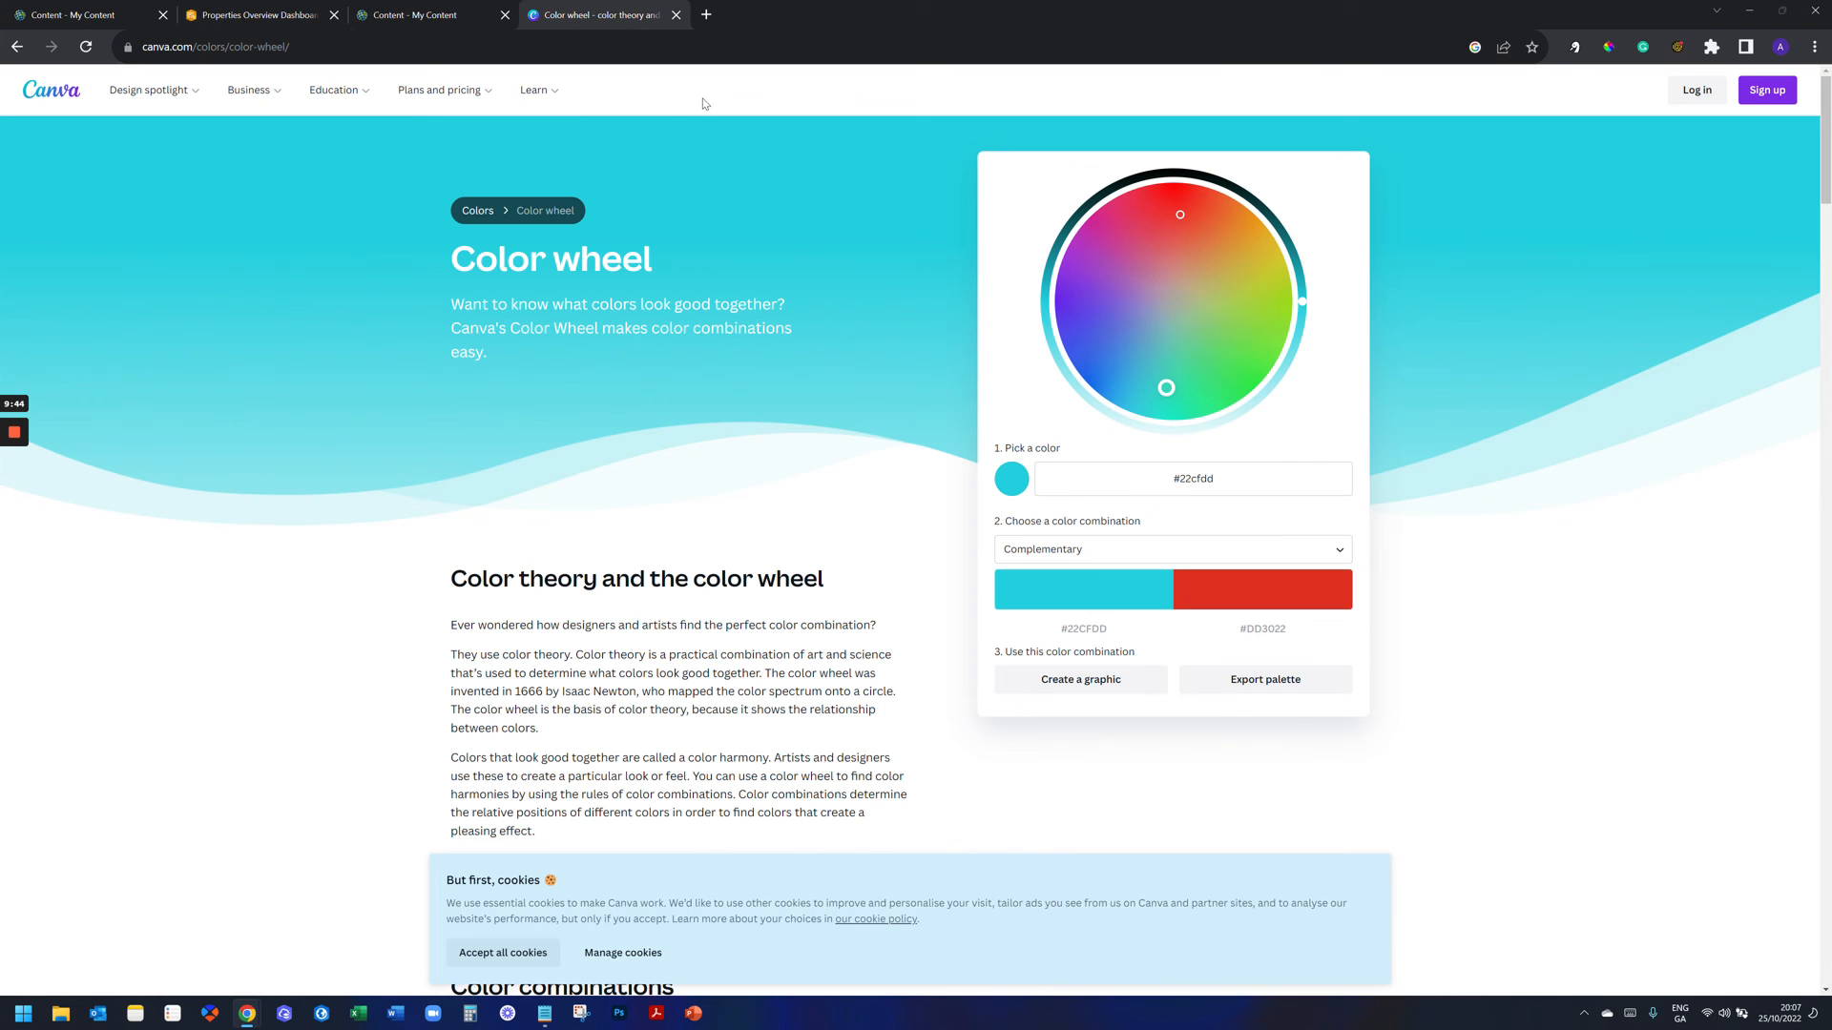
left_click(1264, 628)
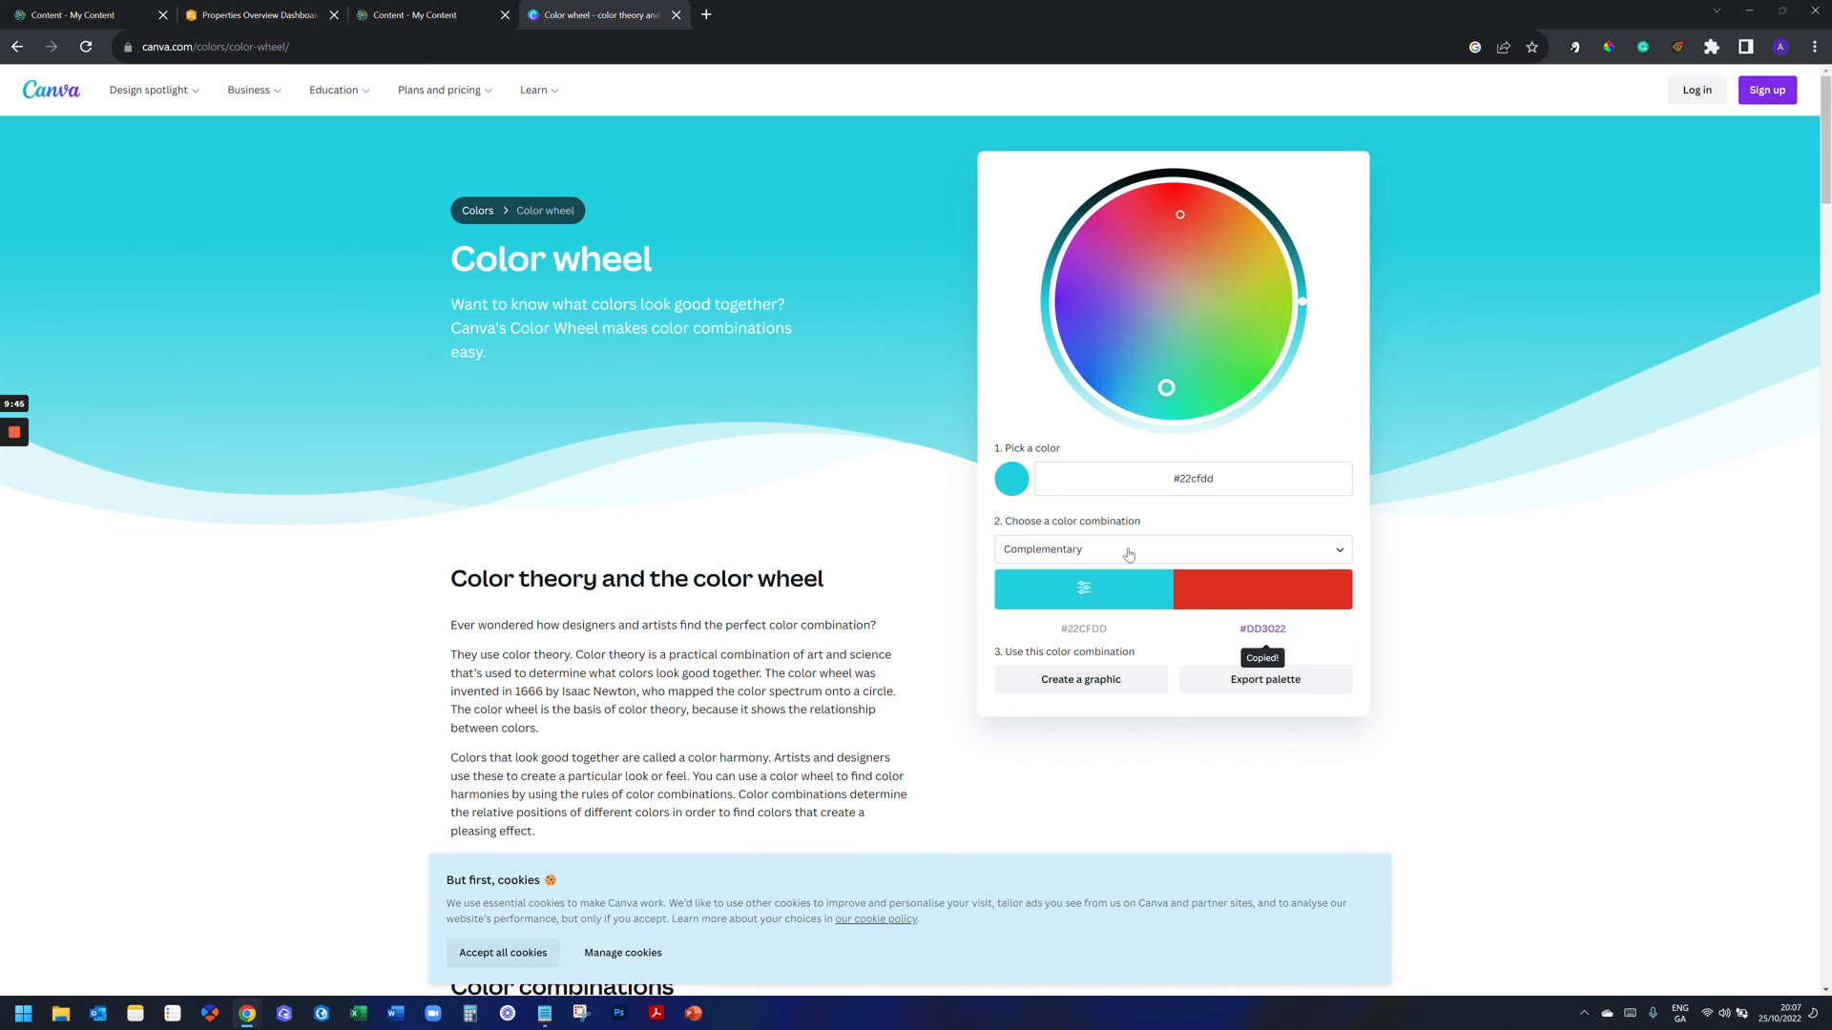
left_click(254, 15)
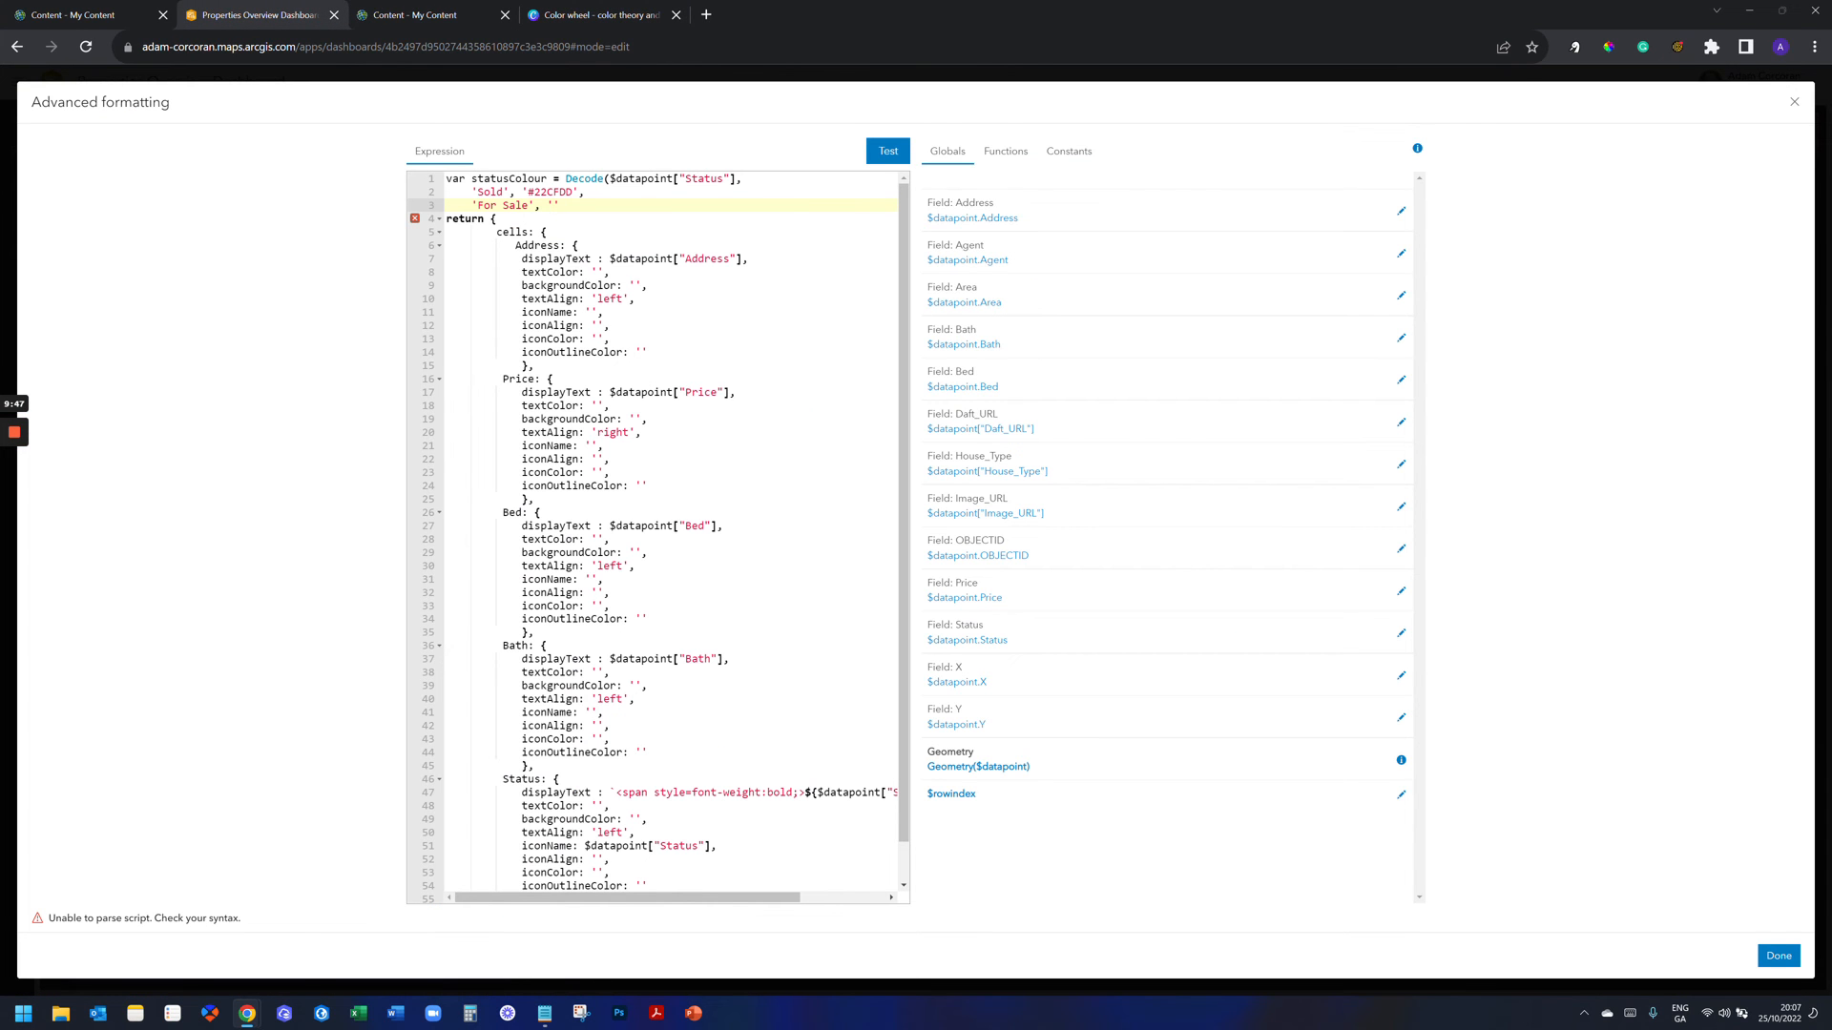
type("#DD3022")
type("'');")
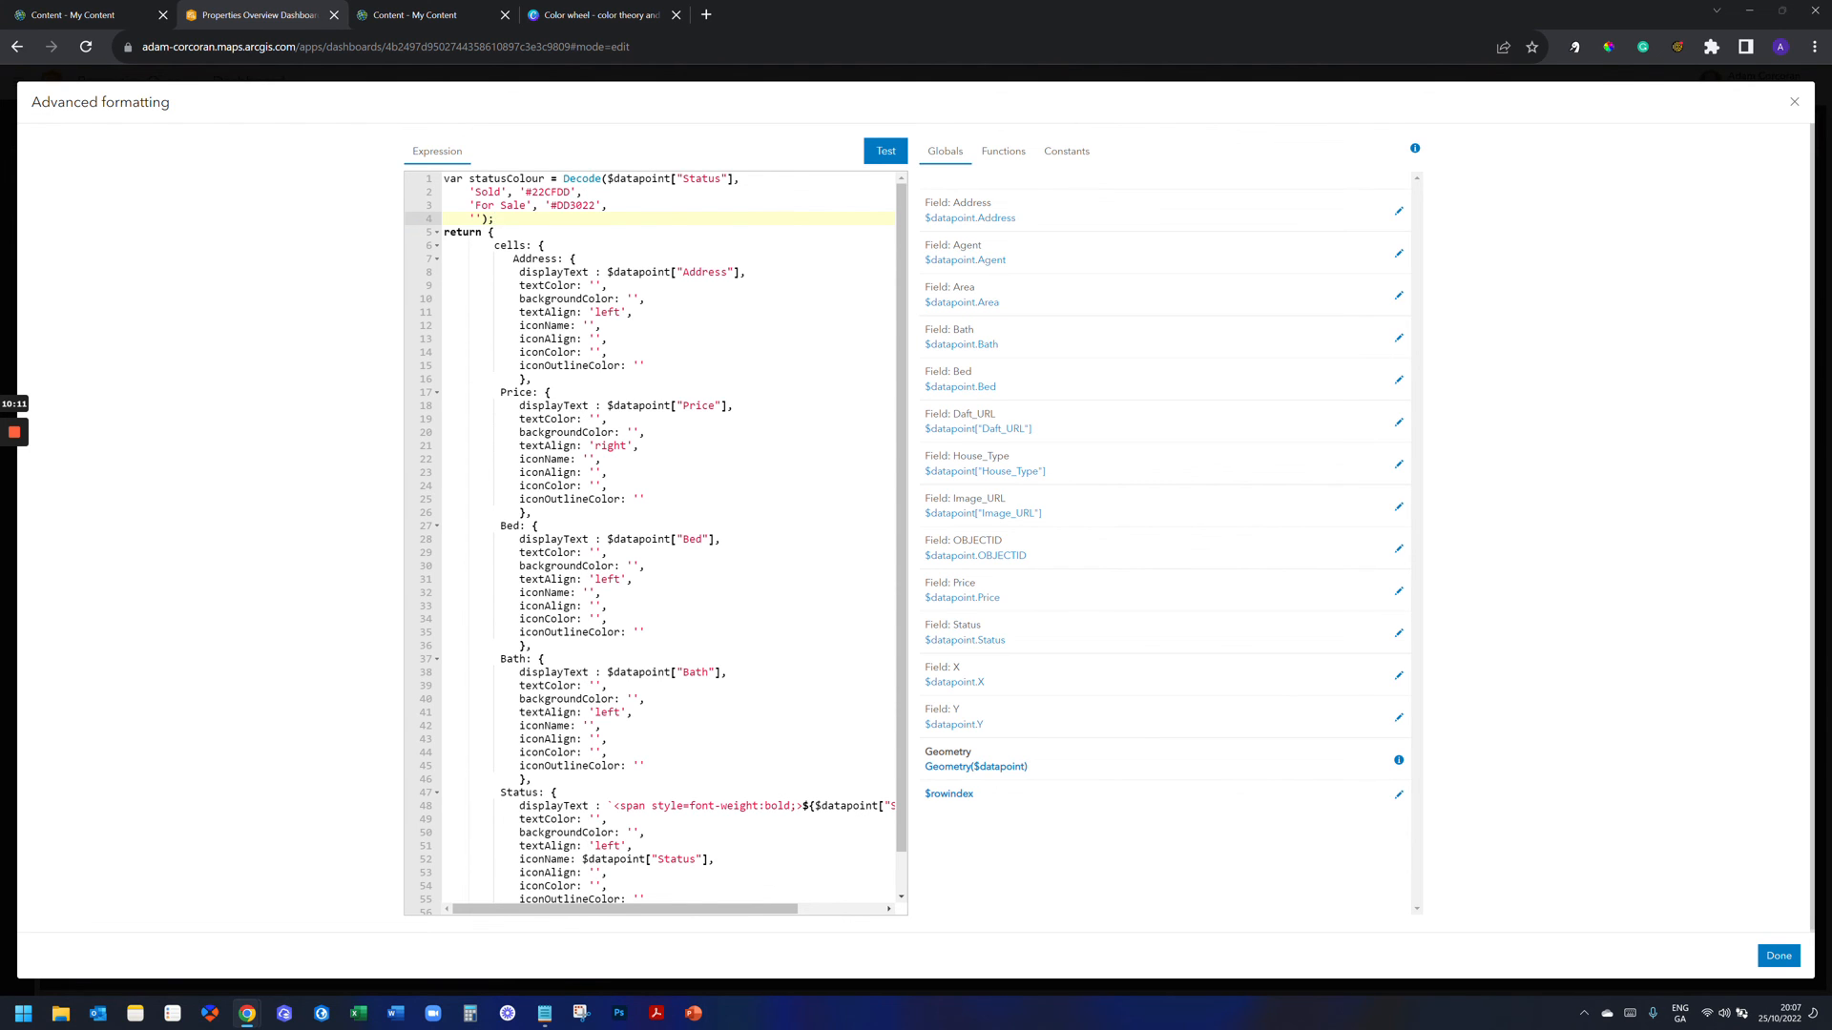
Clear the empty '' after iconColor: in the Status block.
left_click(493, 218)
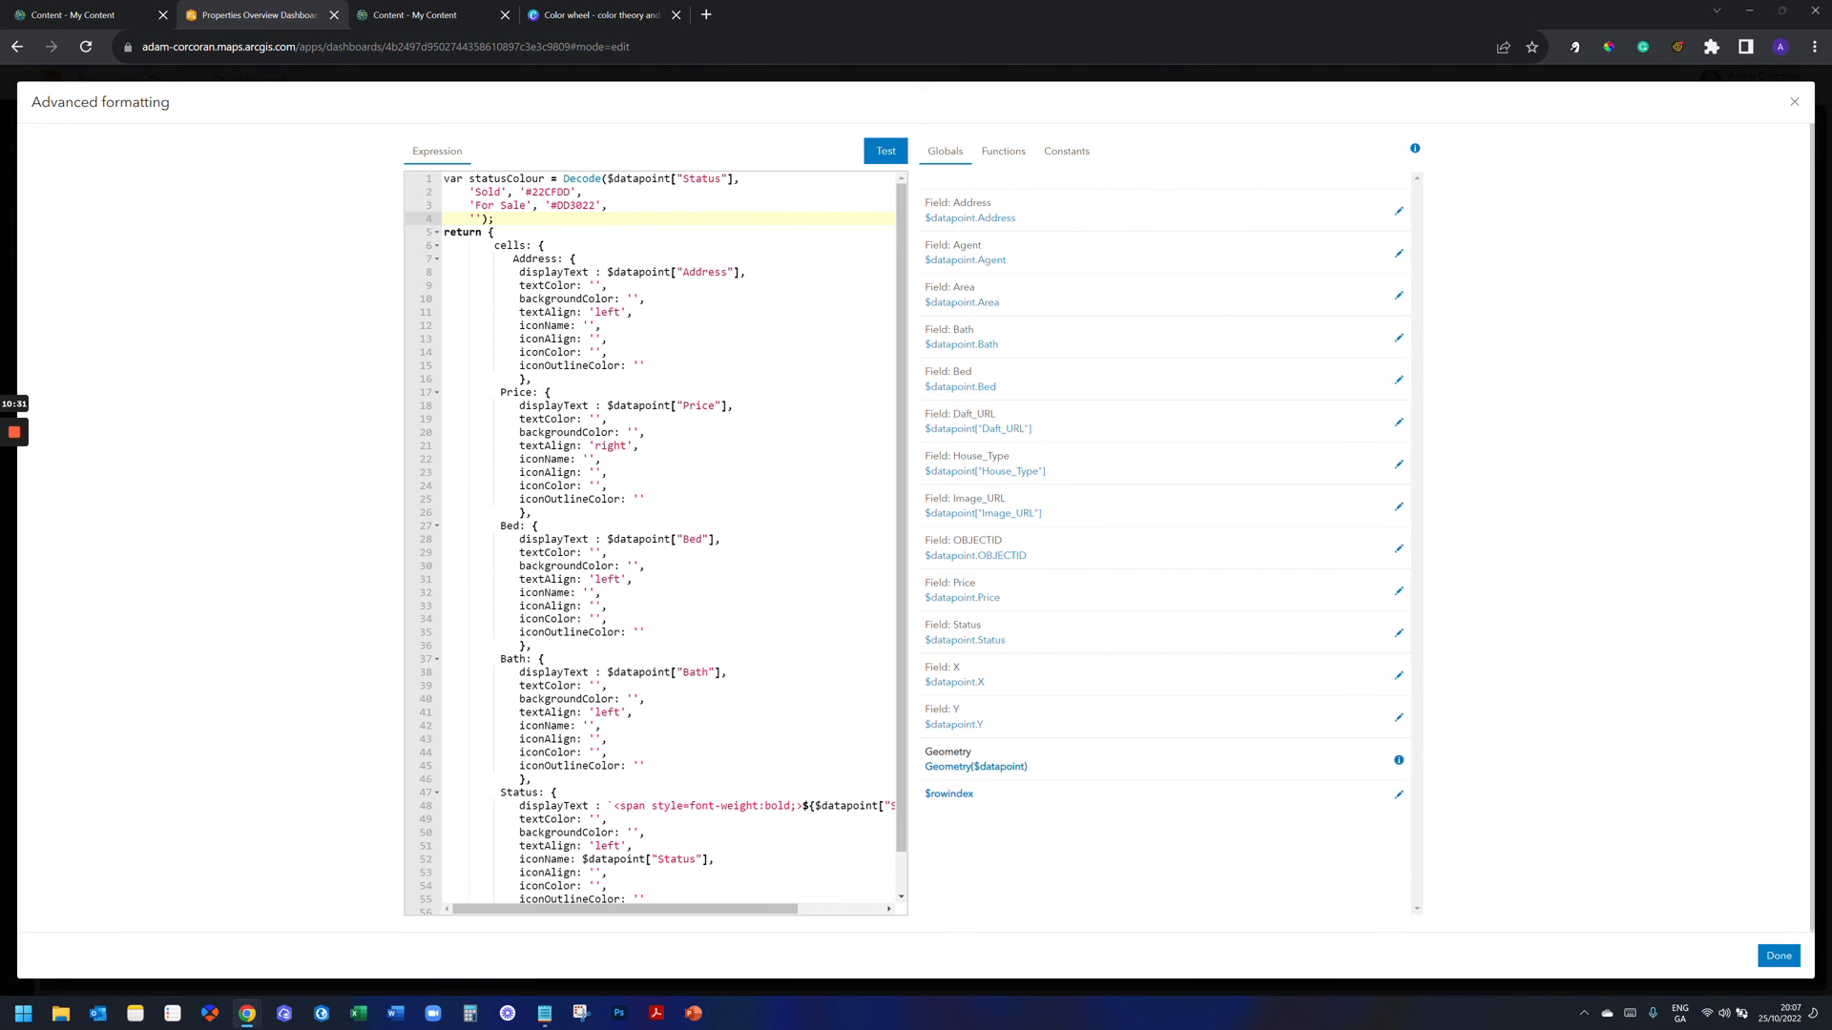
left_click(494, 217)
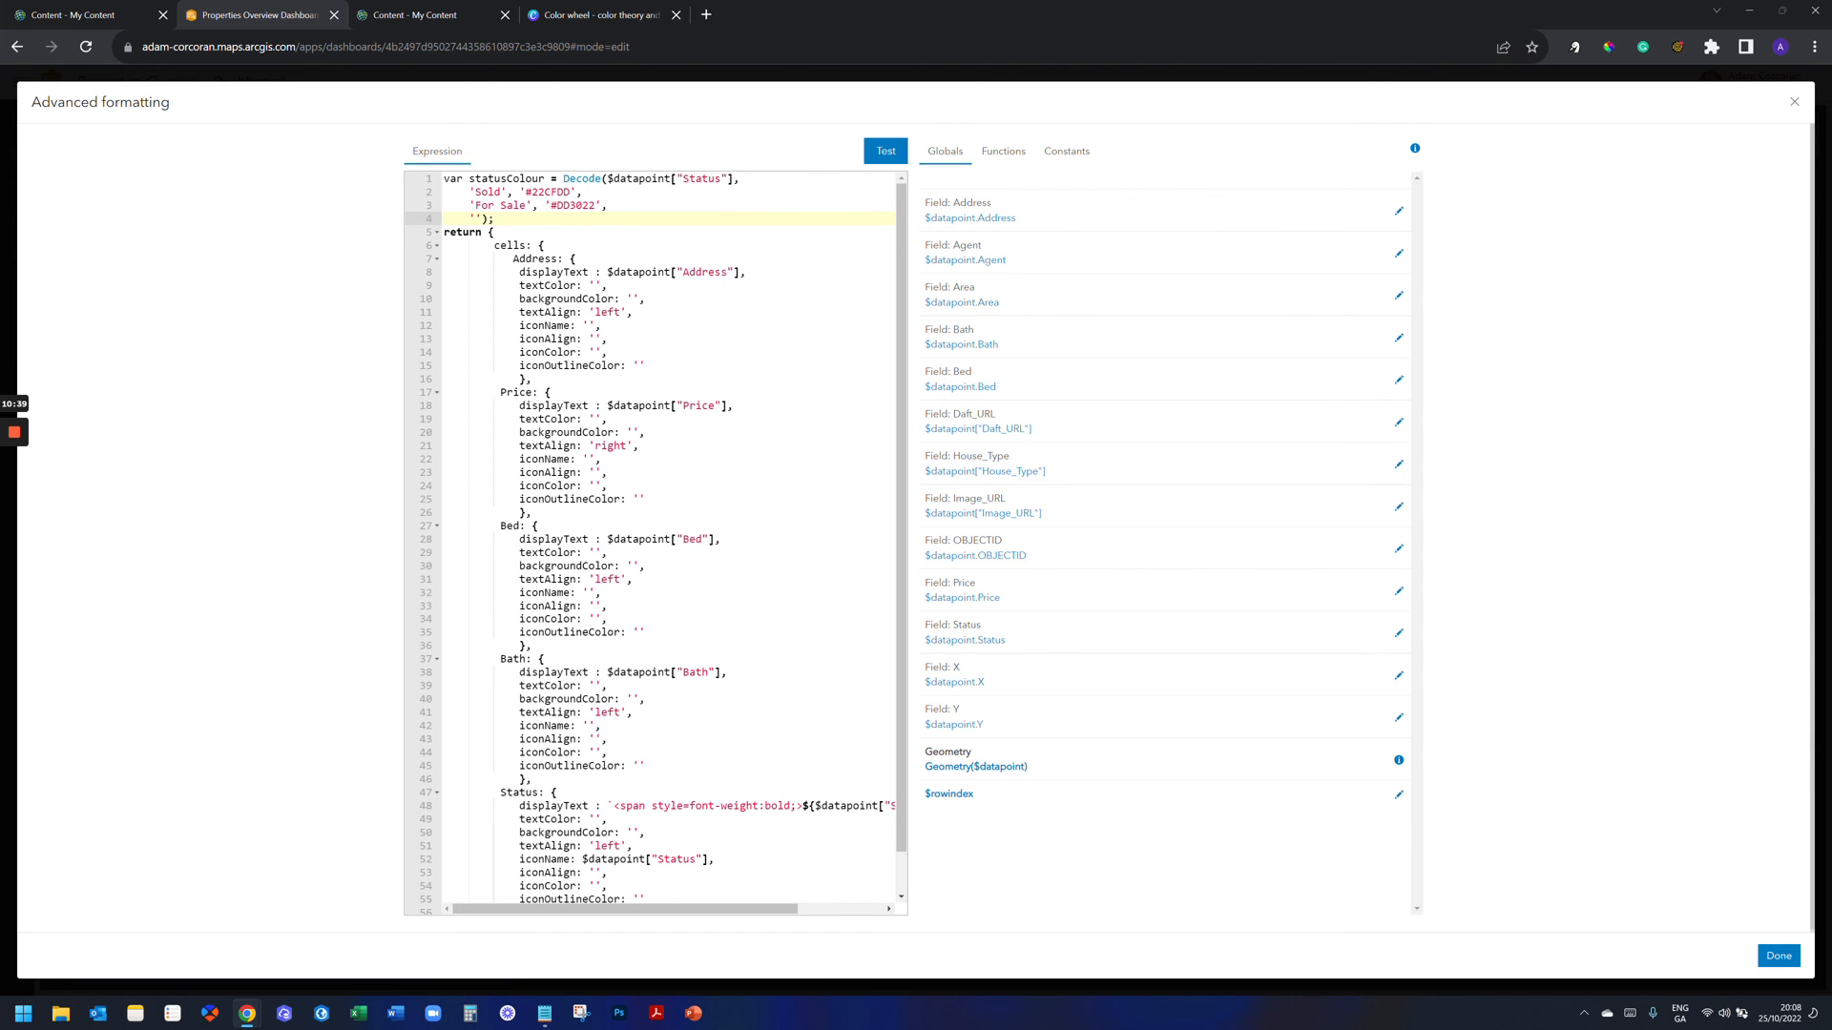
left_click(492, 219)
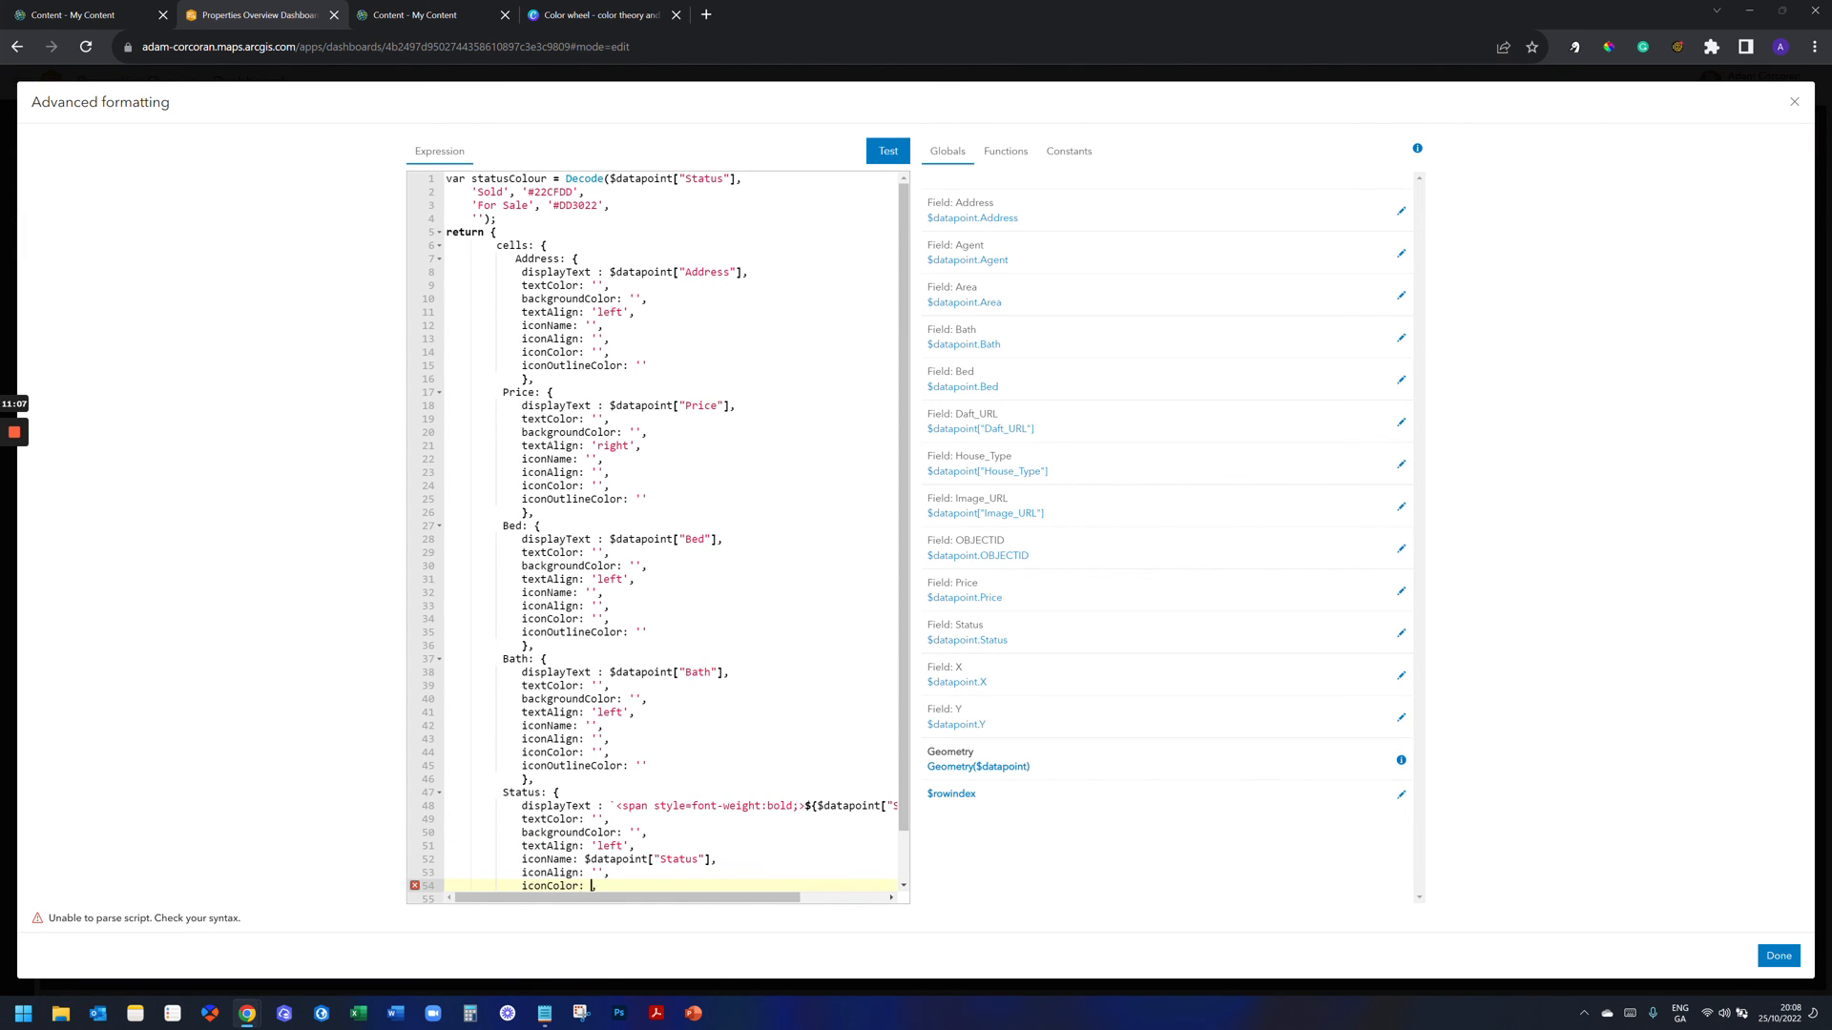
Set the Status iconColor to statusColour and apply it, turning Sold teal and For Sale red.
double_click(502, 177)
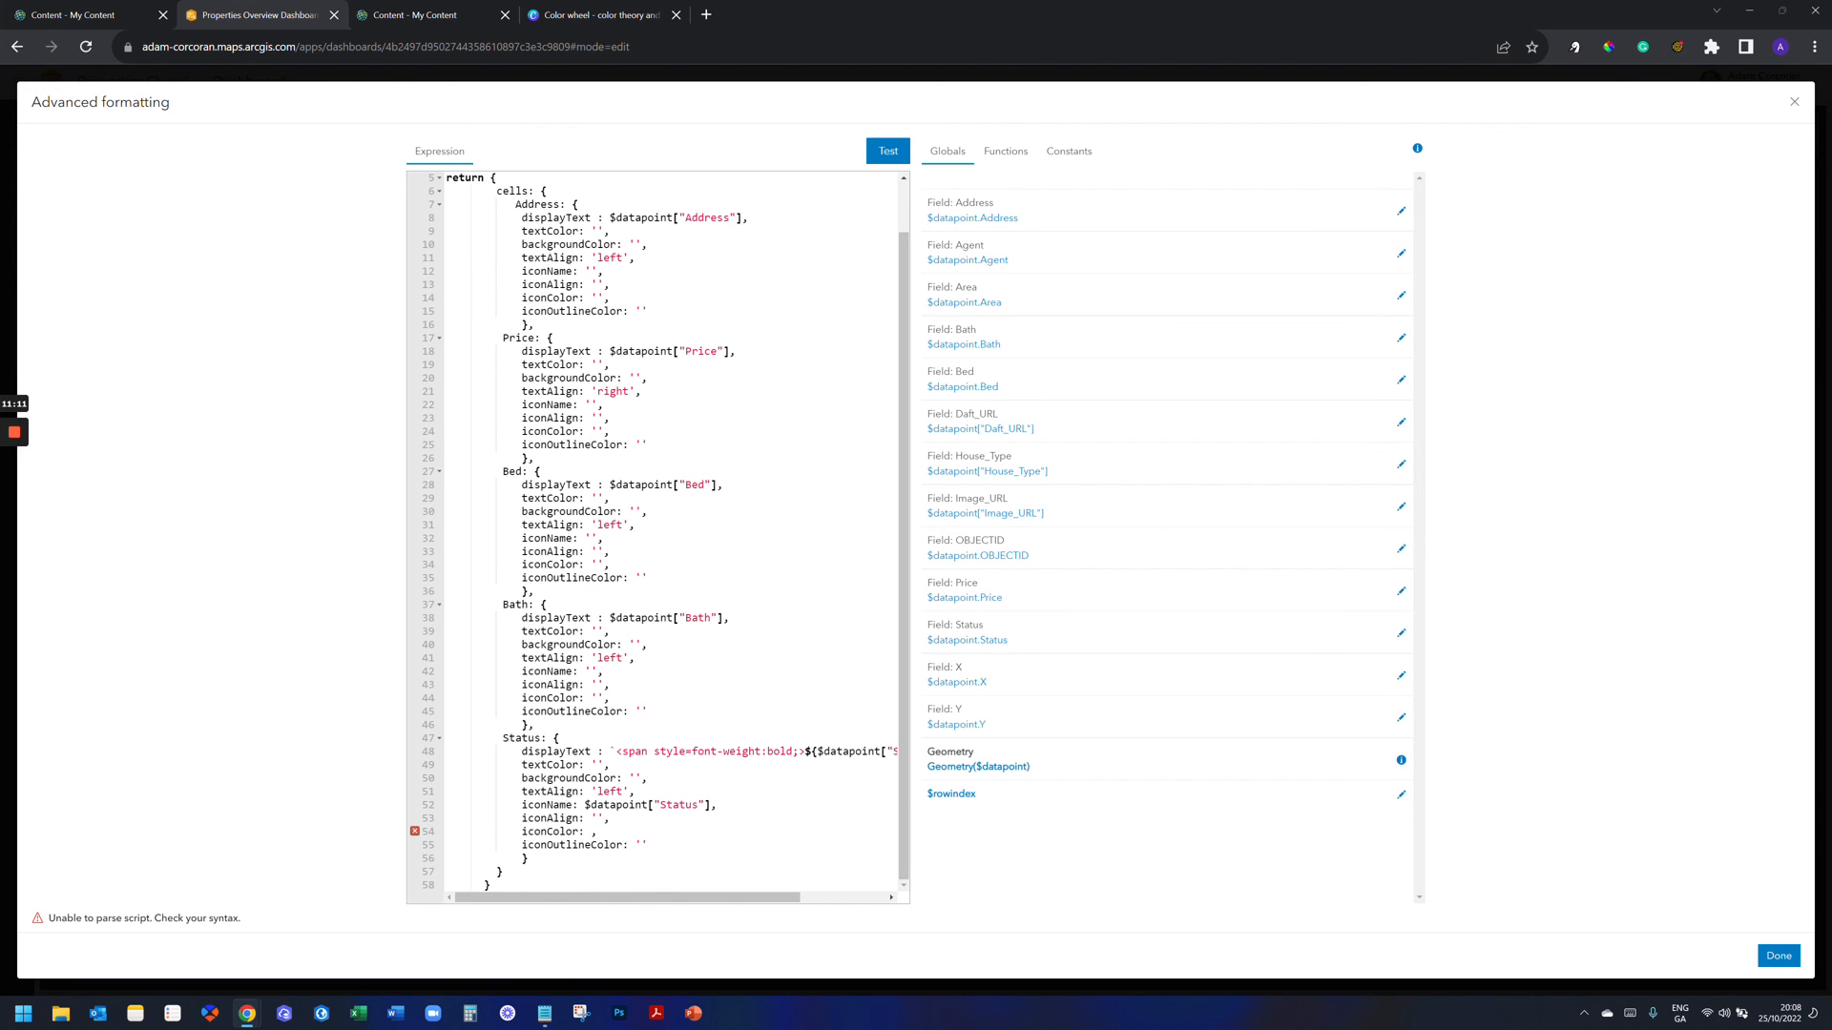
left_click(591, 830)
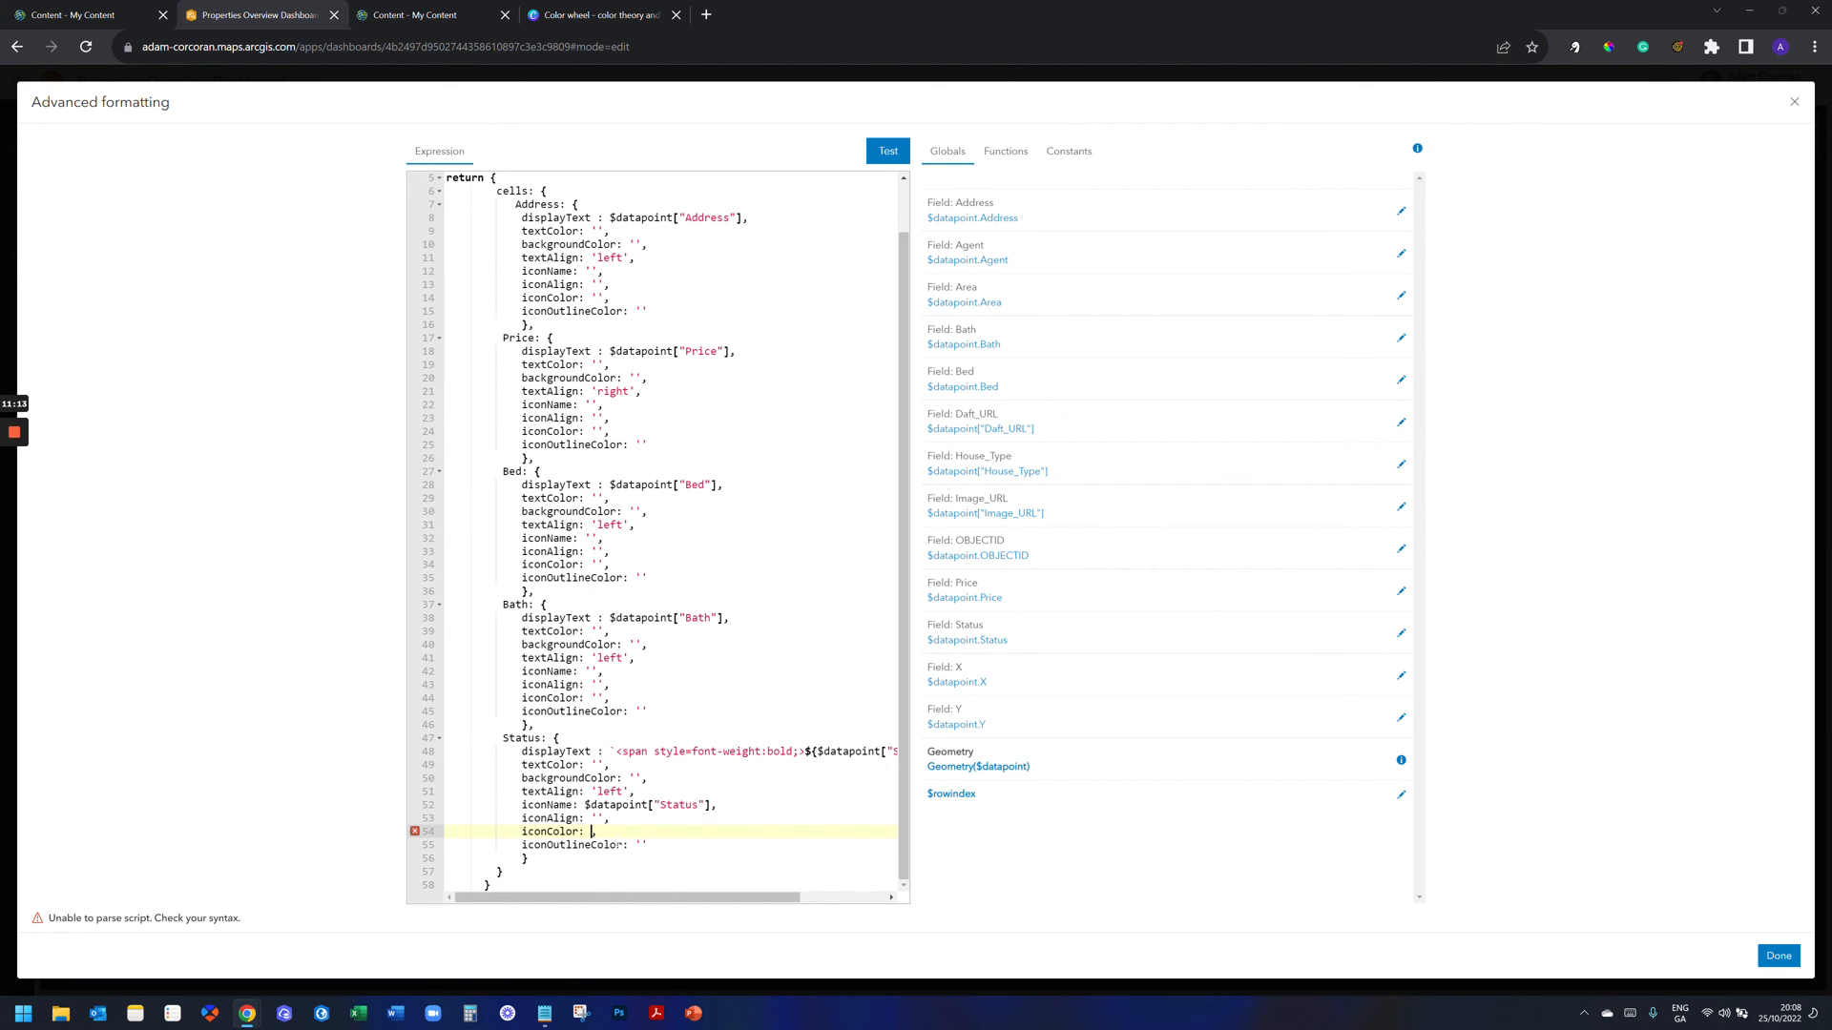
type("statusColour")
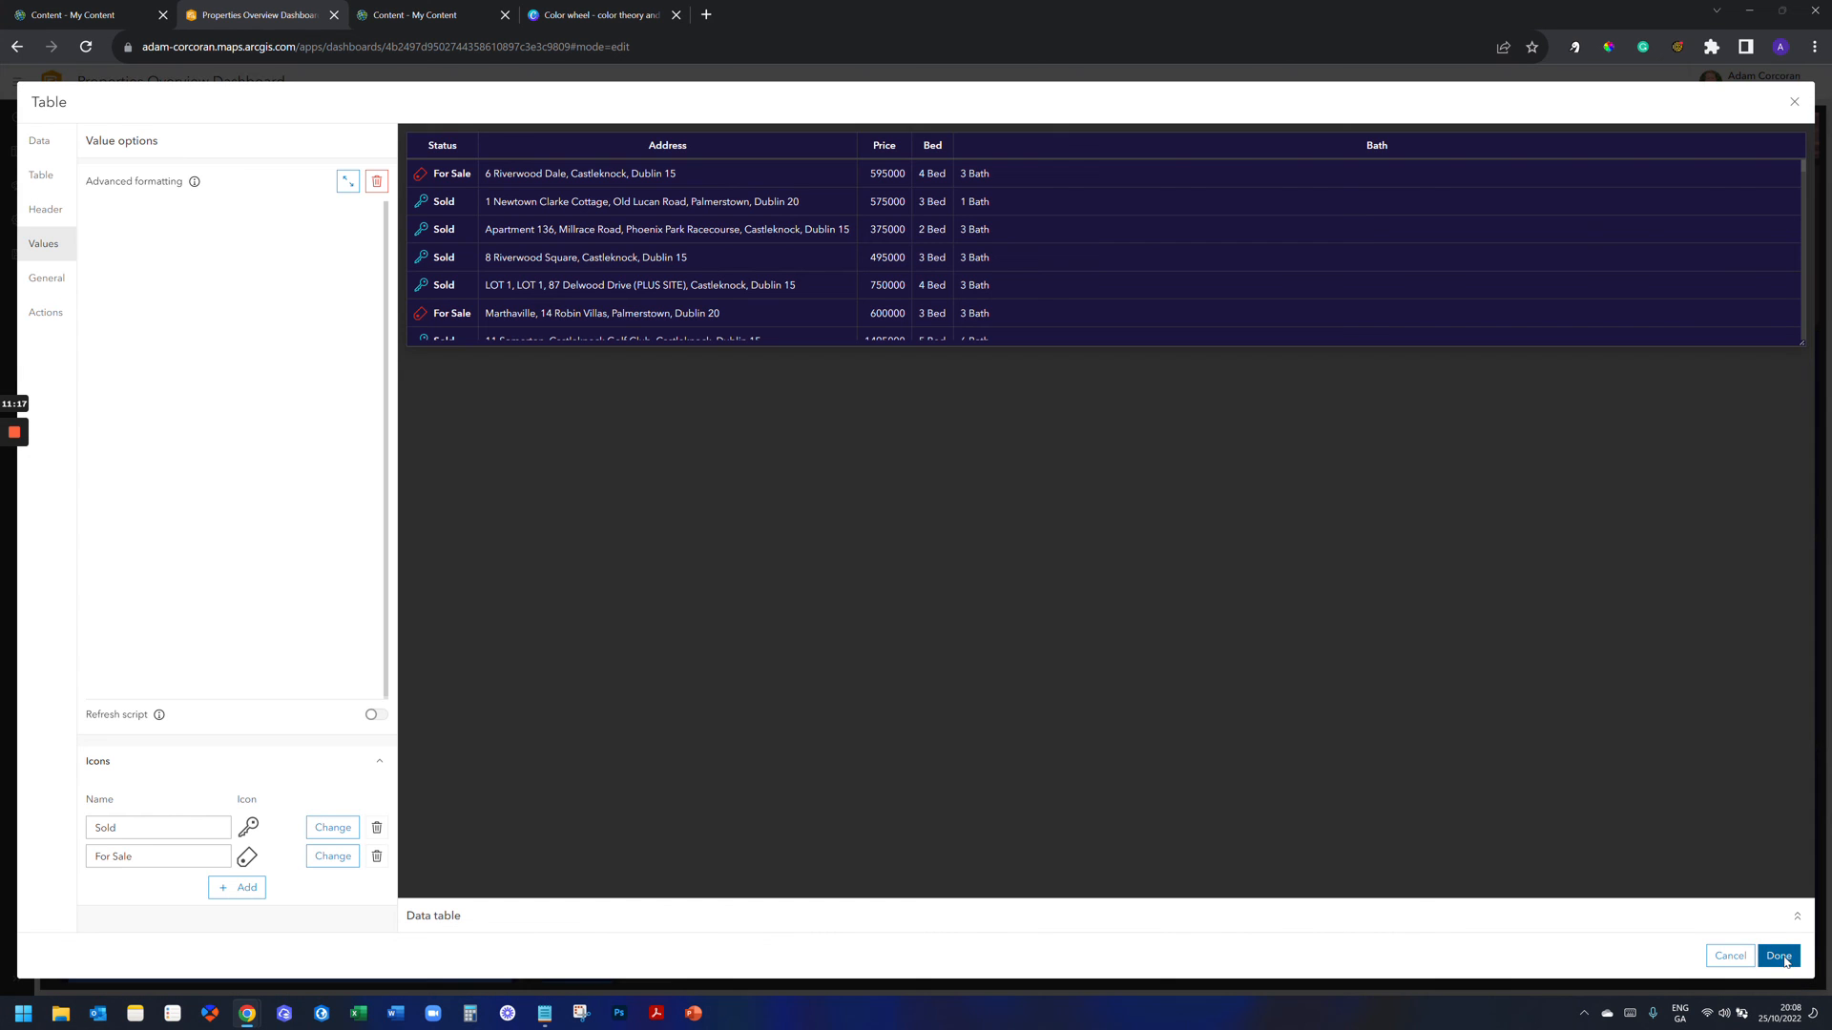
left_click(348, 182)
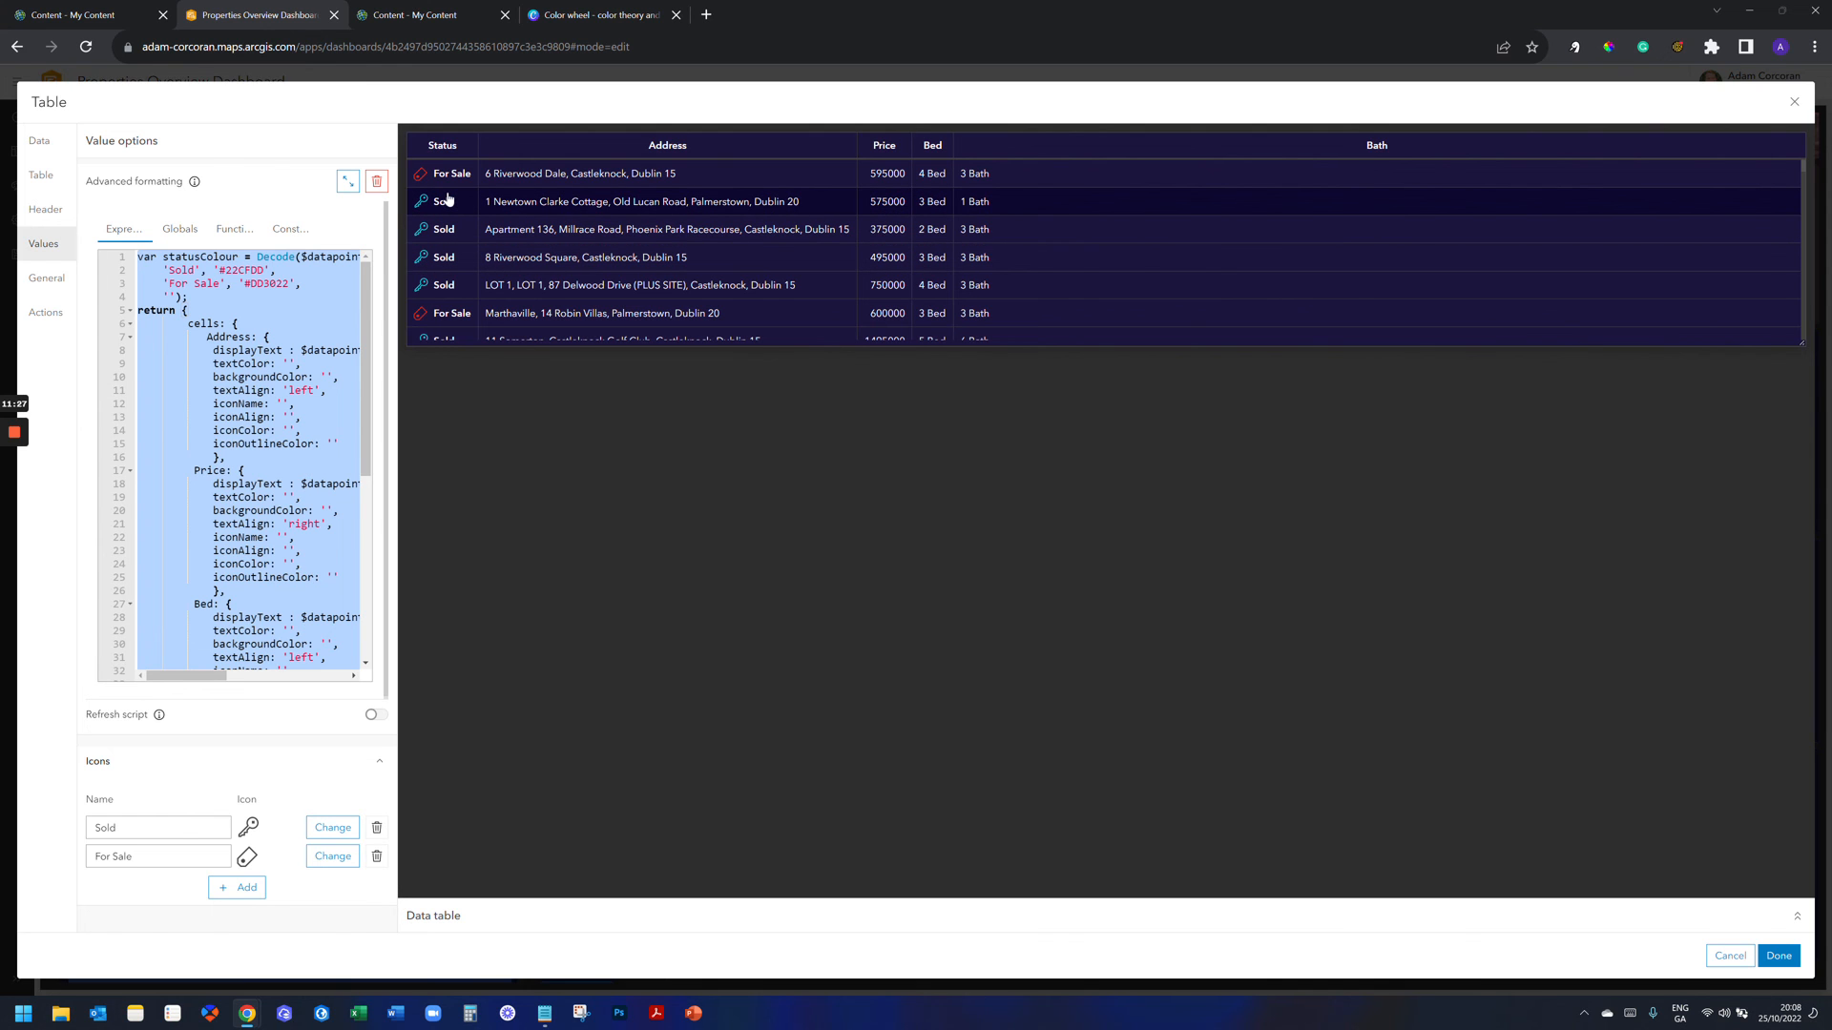
Set the Status textColor to statusColour and apply, colouring the text cyan and red.
left_click(347, 181)
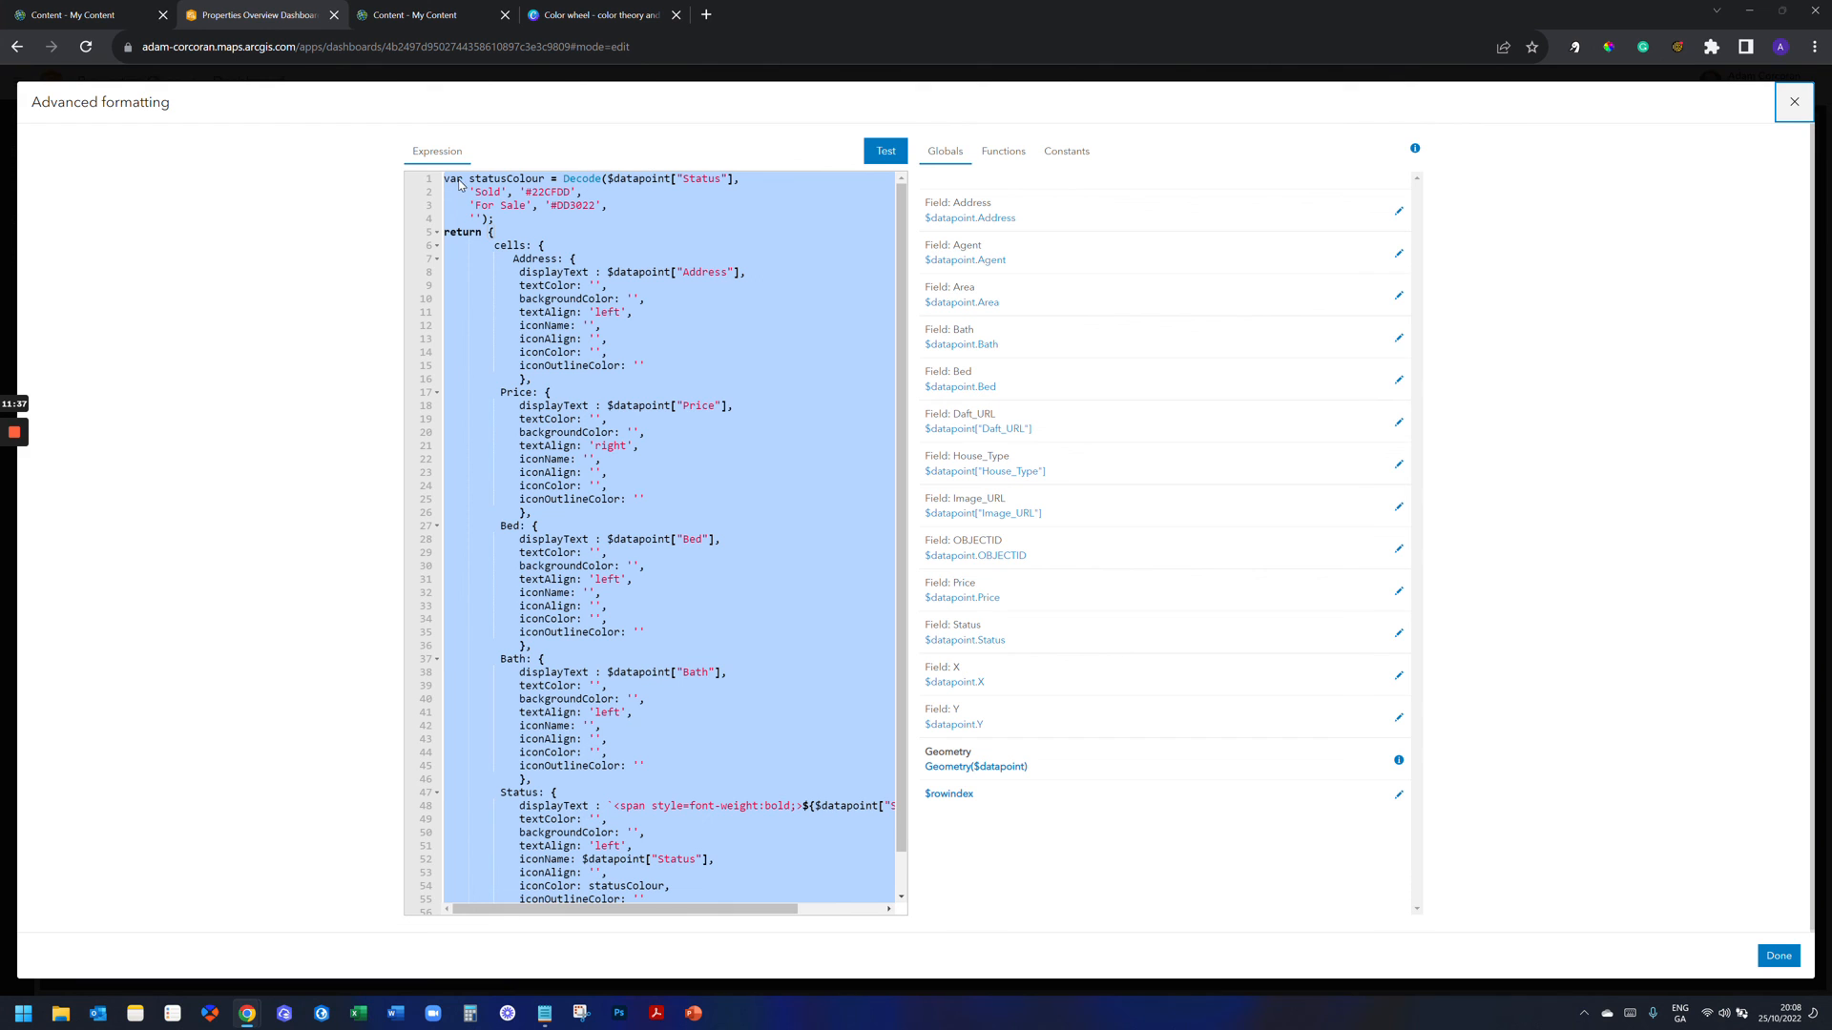
scroll("down", 3)
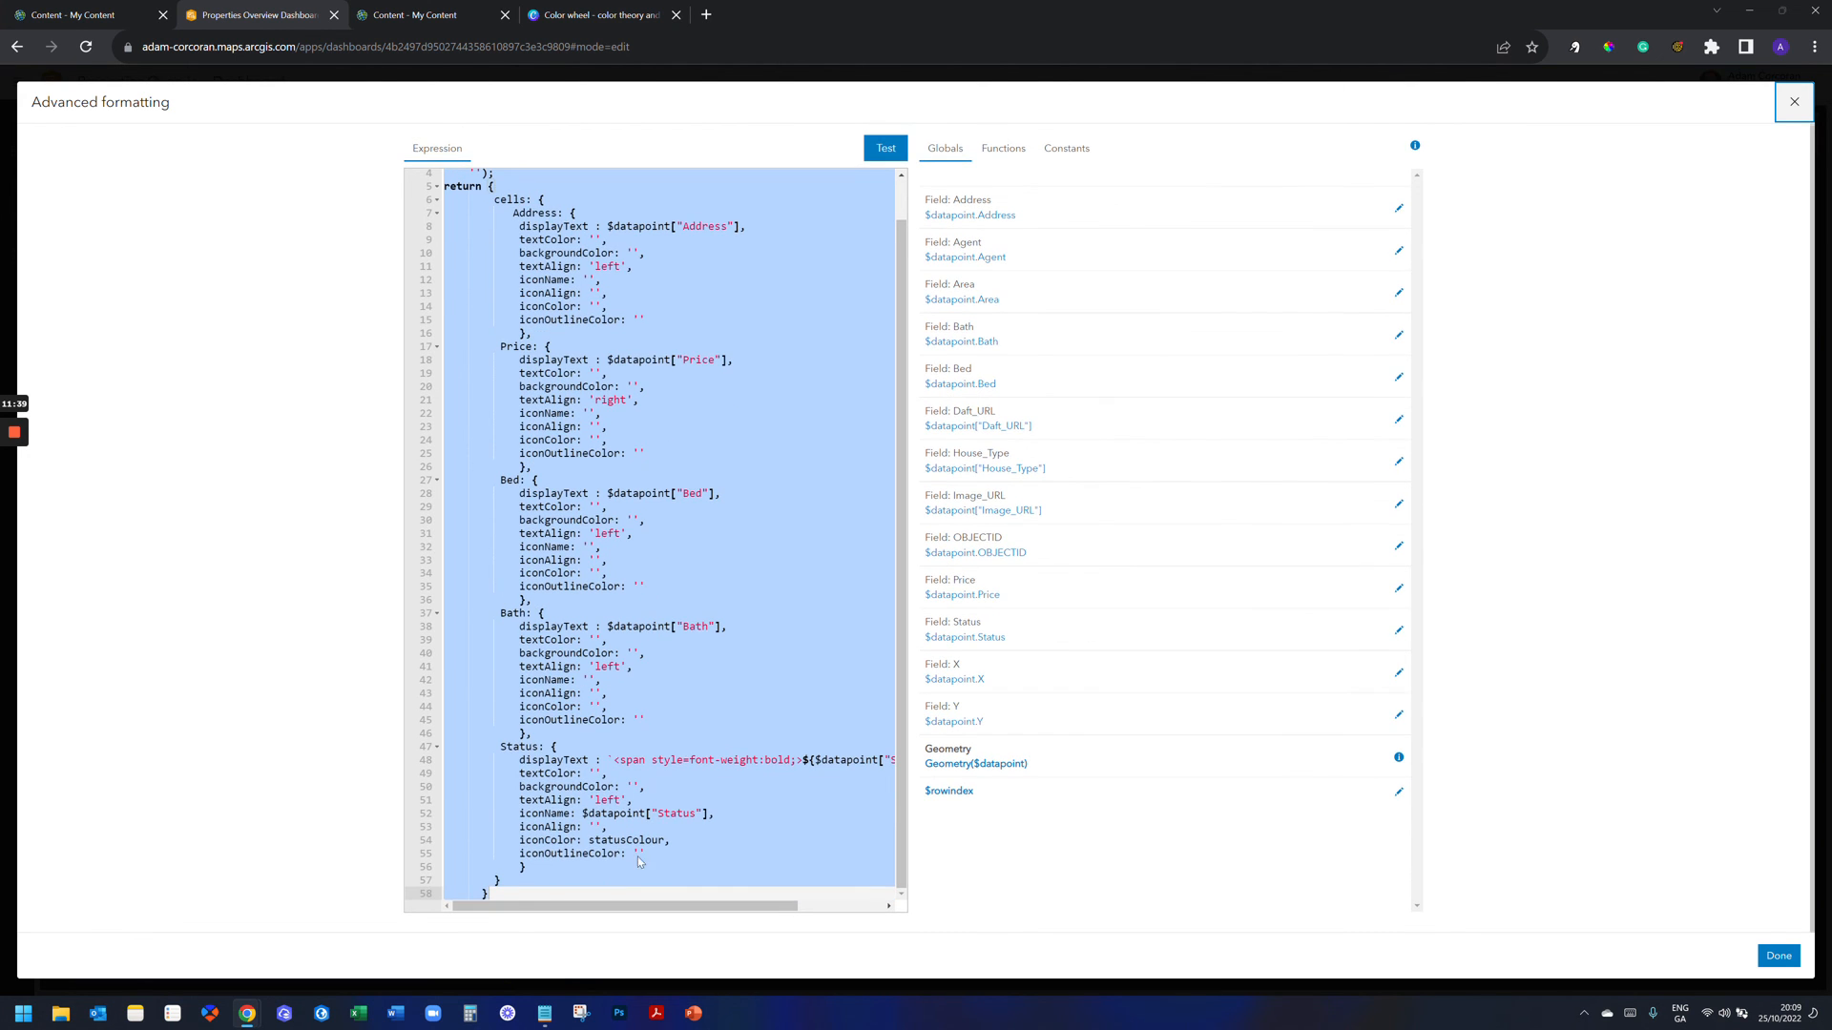
left_click(603, 773)
type("statusColour")
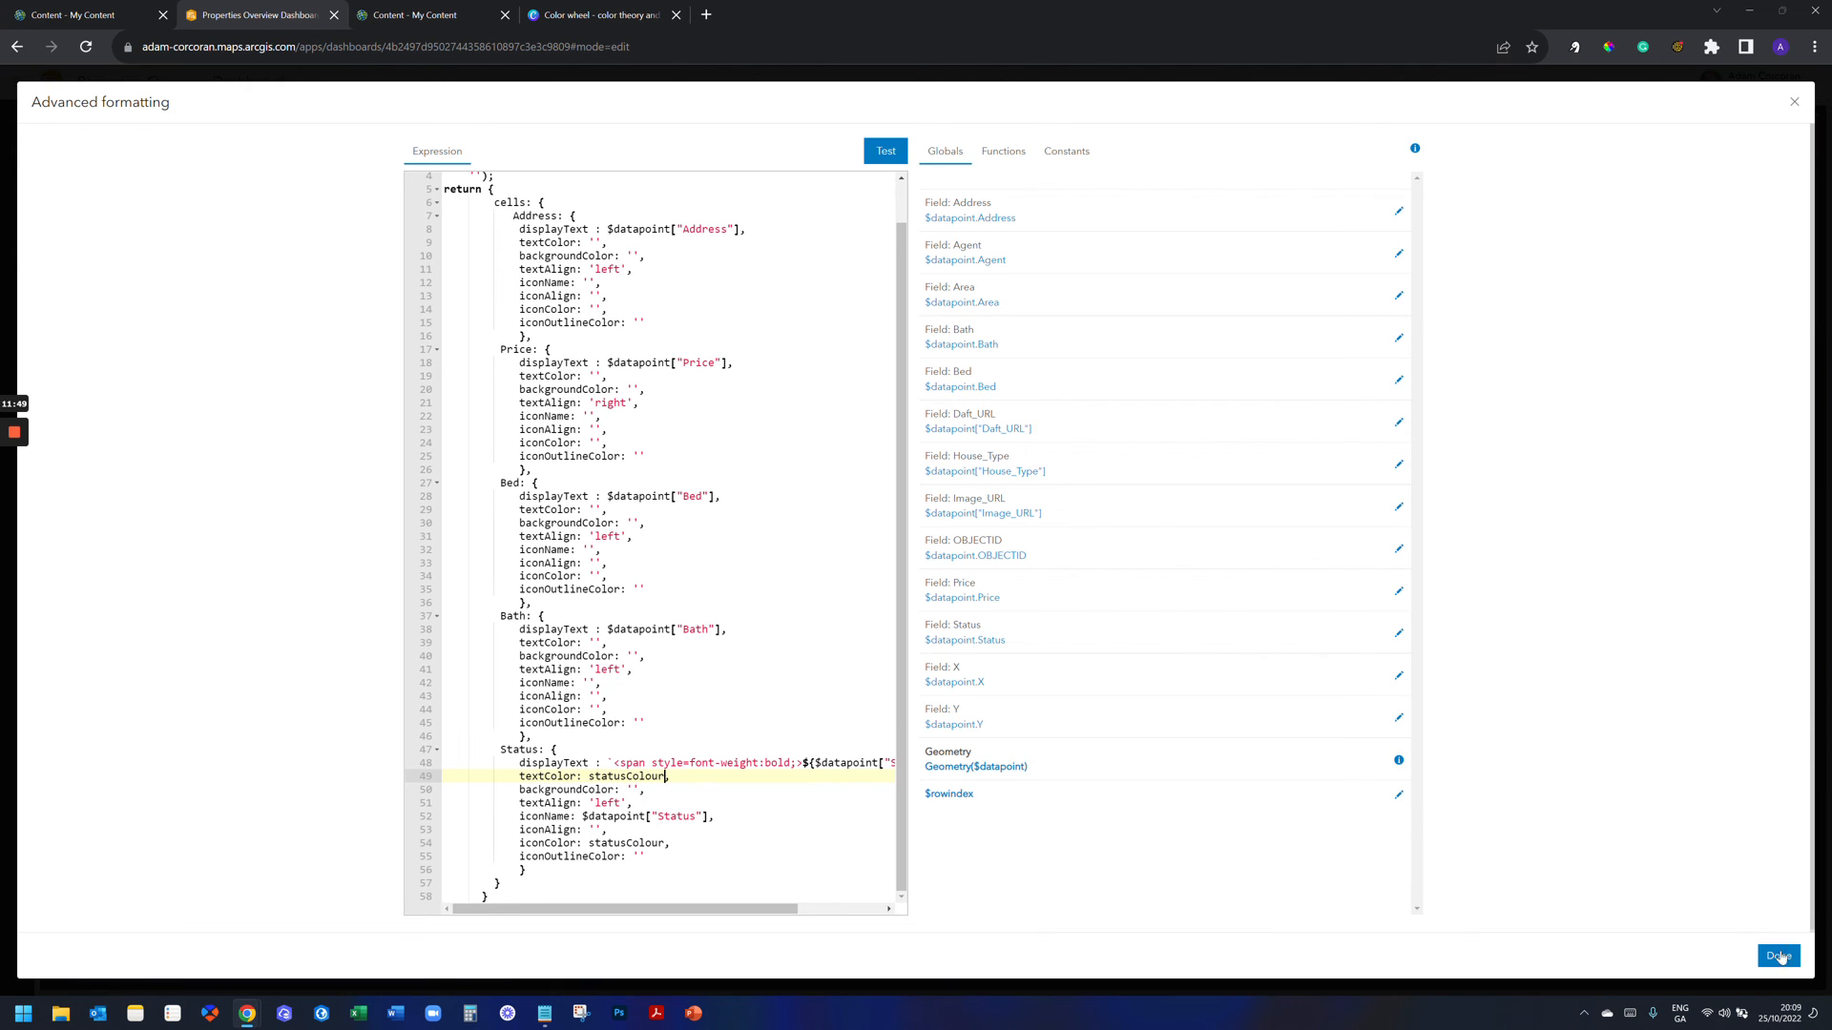
left_click(1777, 956)
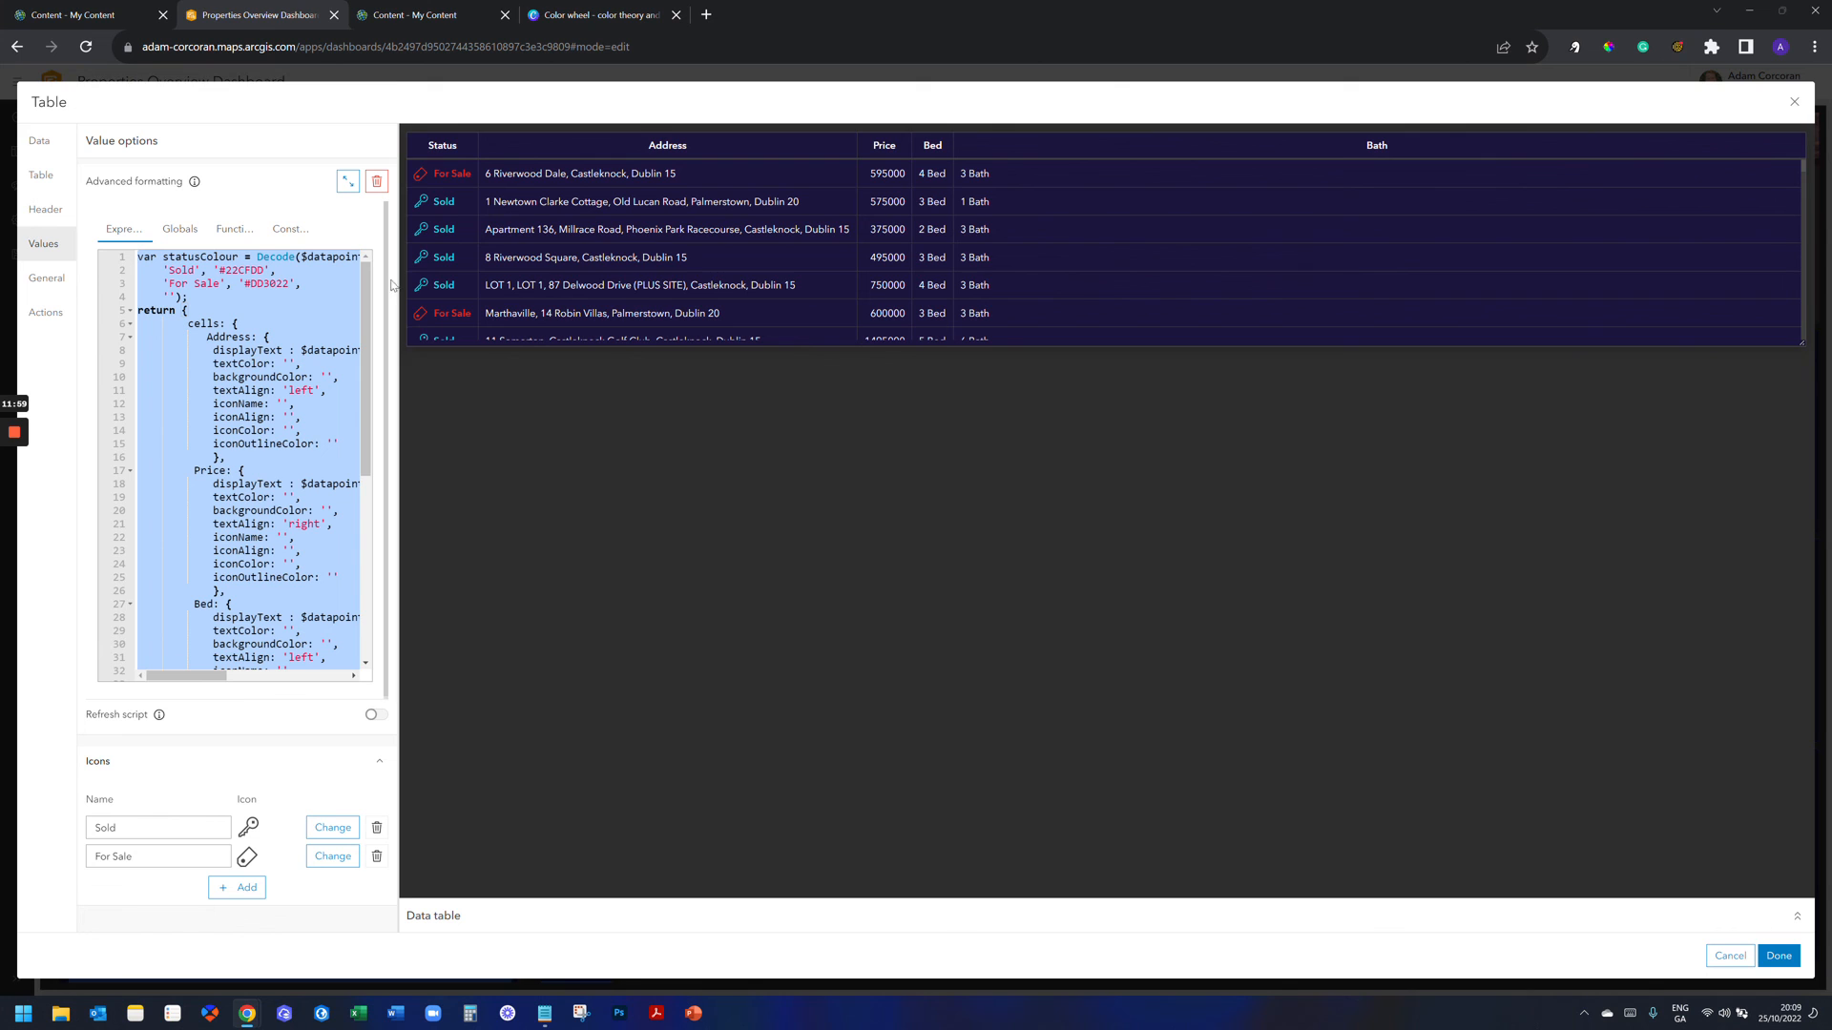
mouse_move(445, 265)
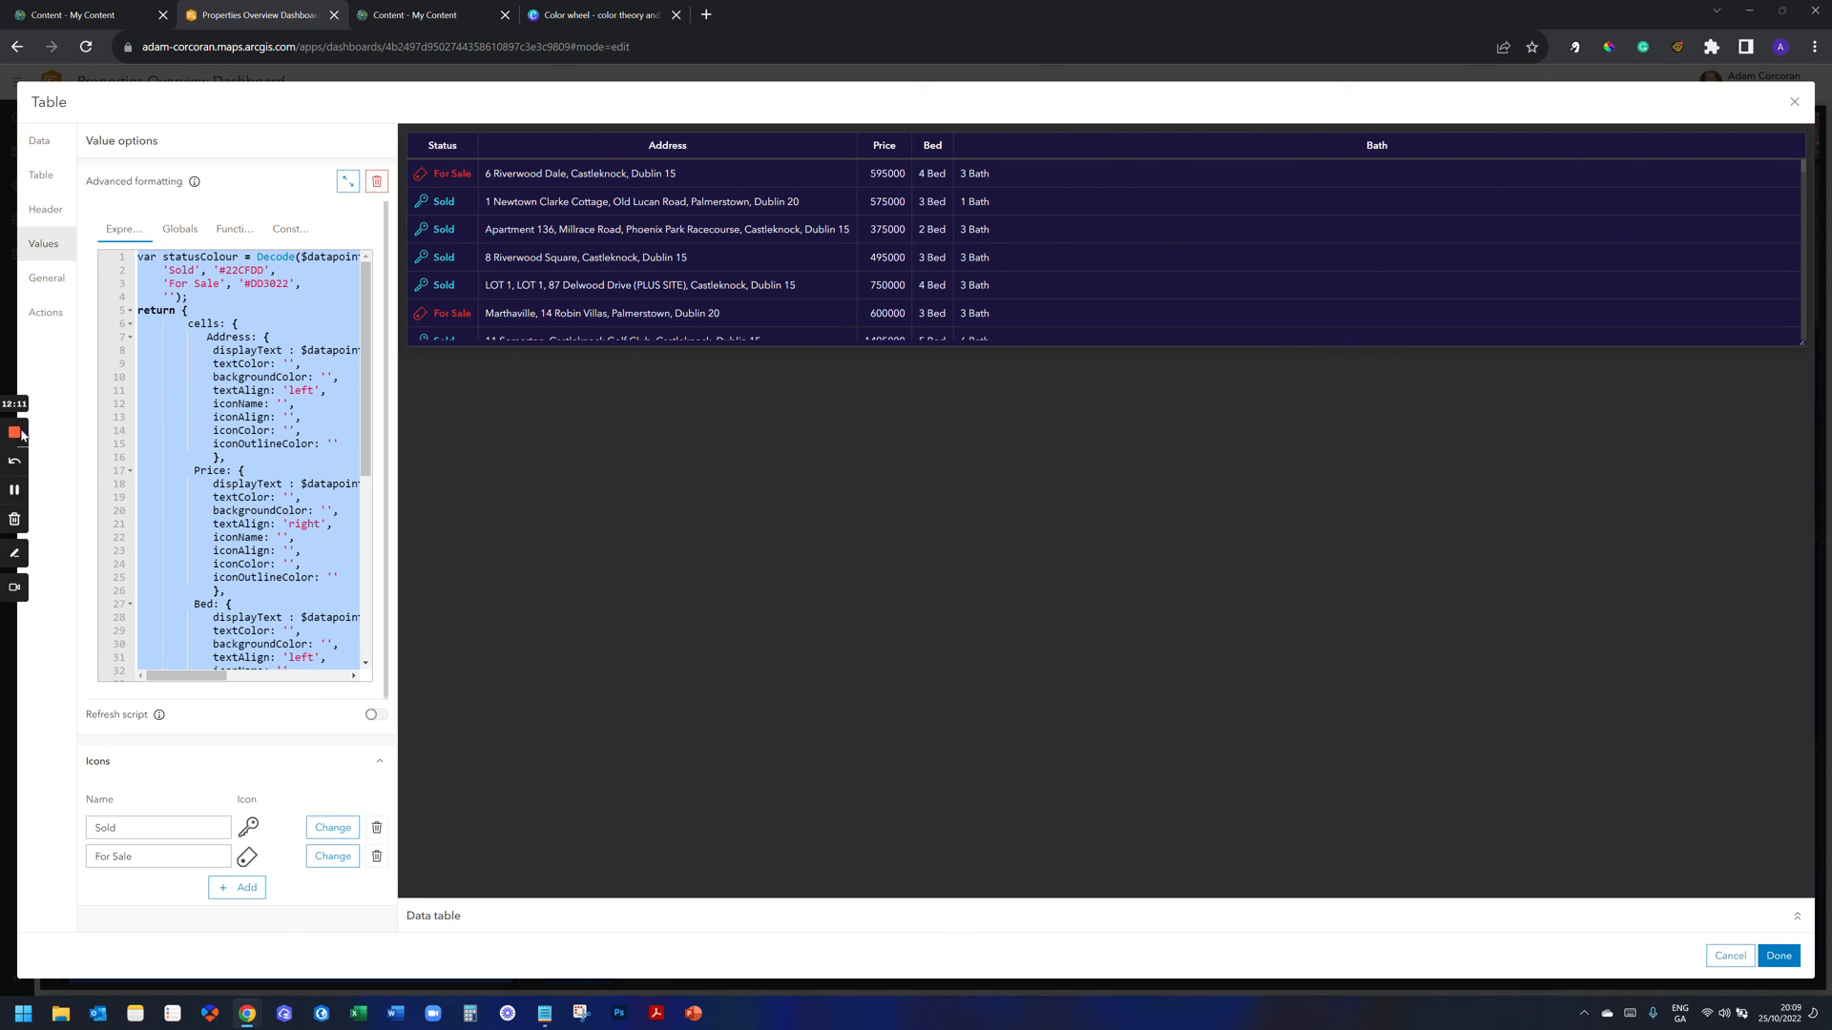
mouse_move(13, 433)
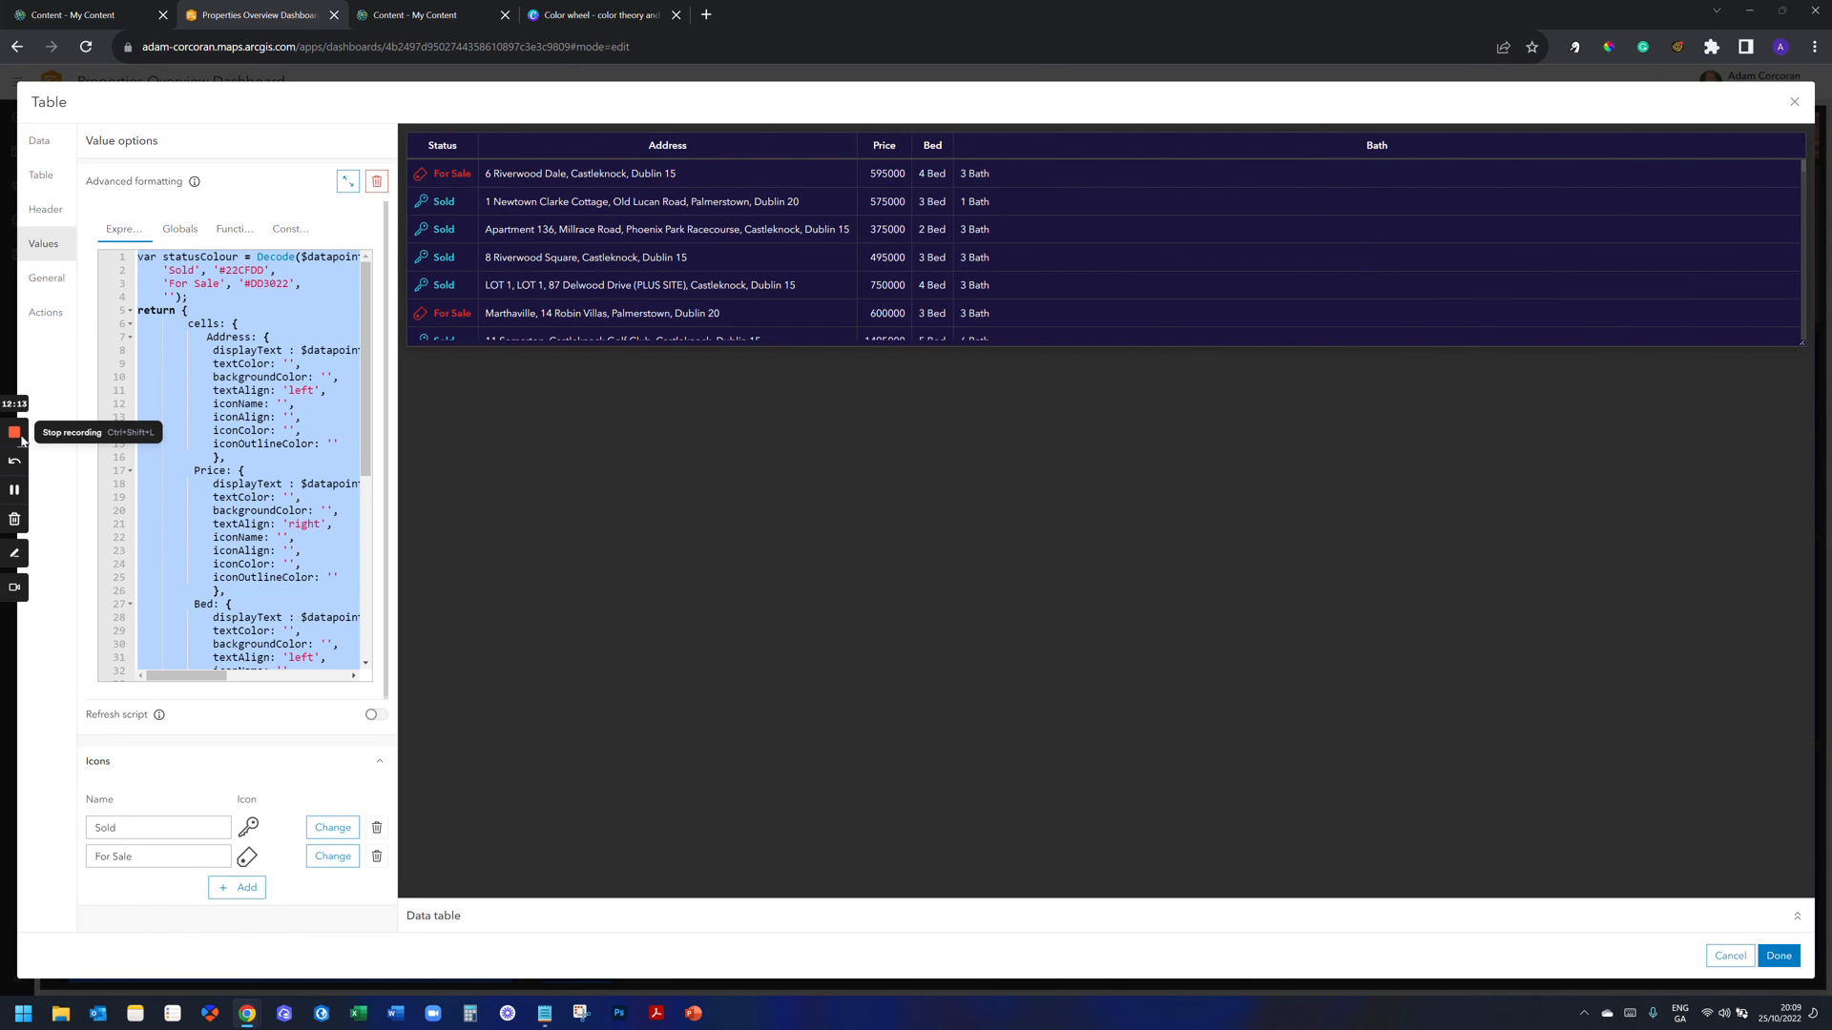